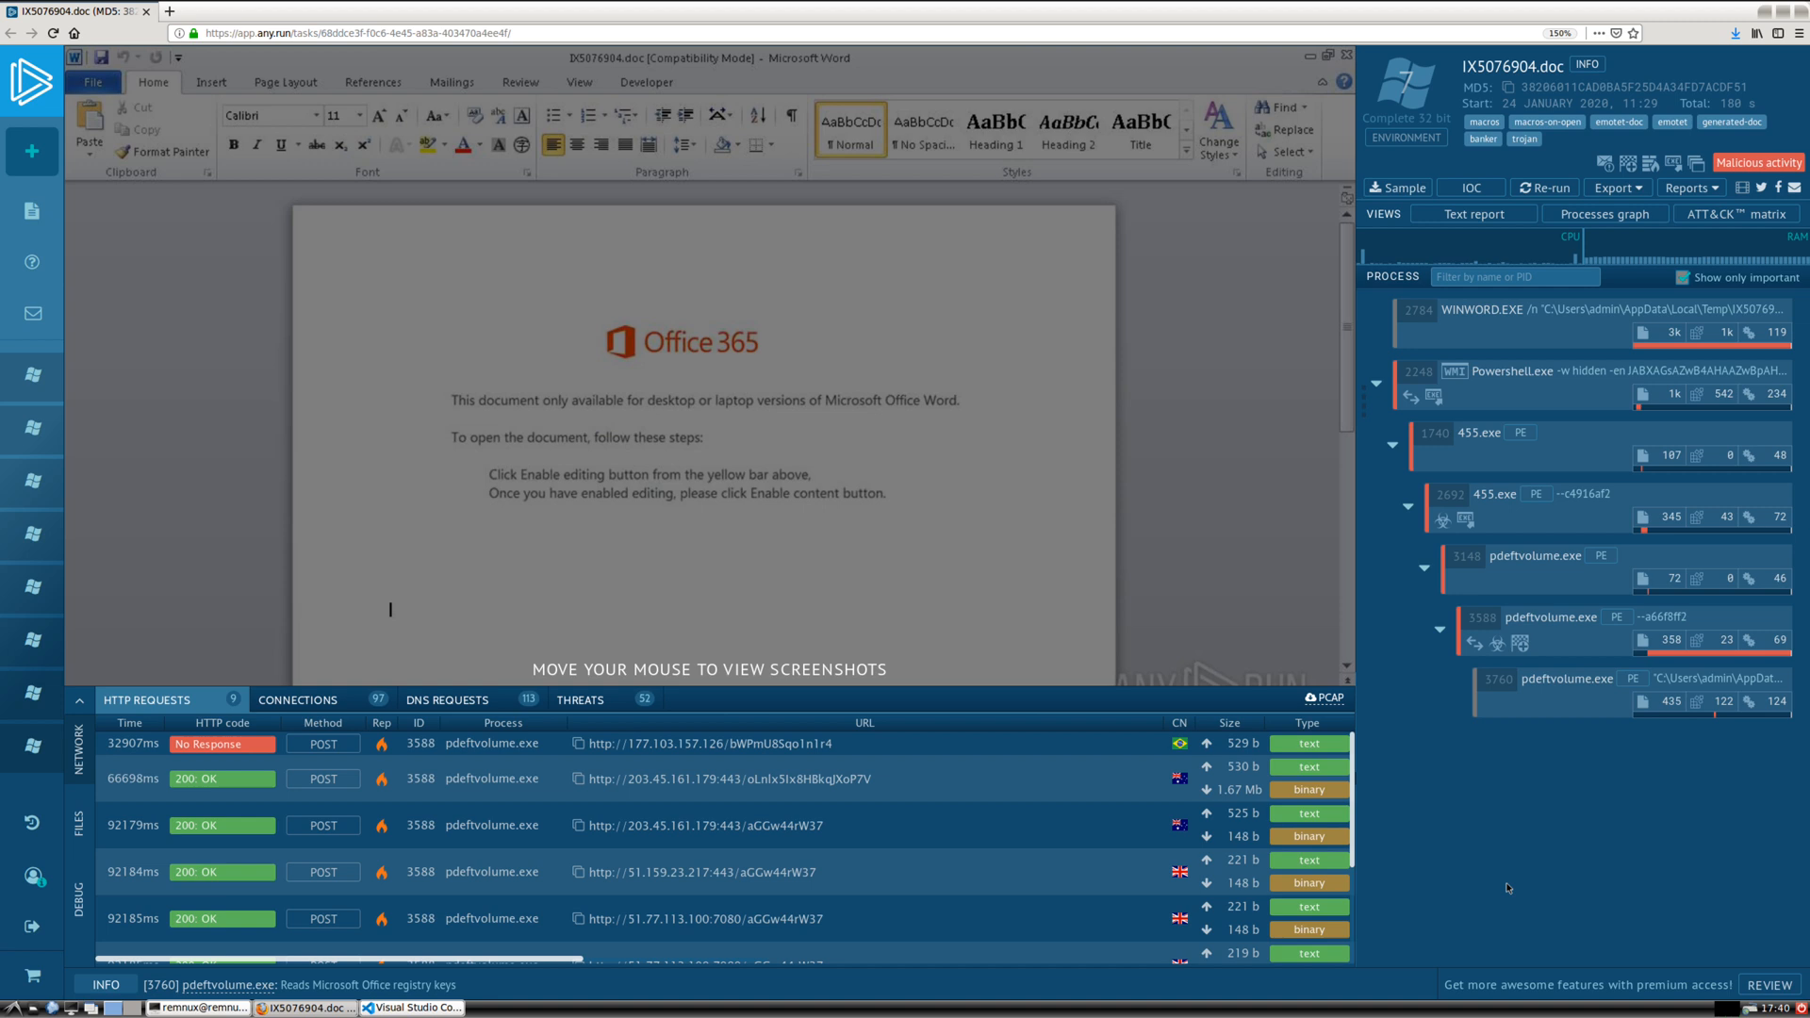
mouse_move(1497, 830)
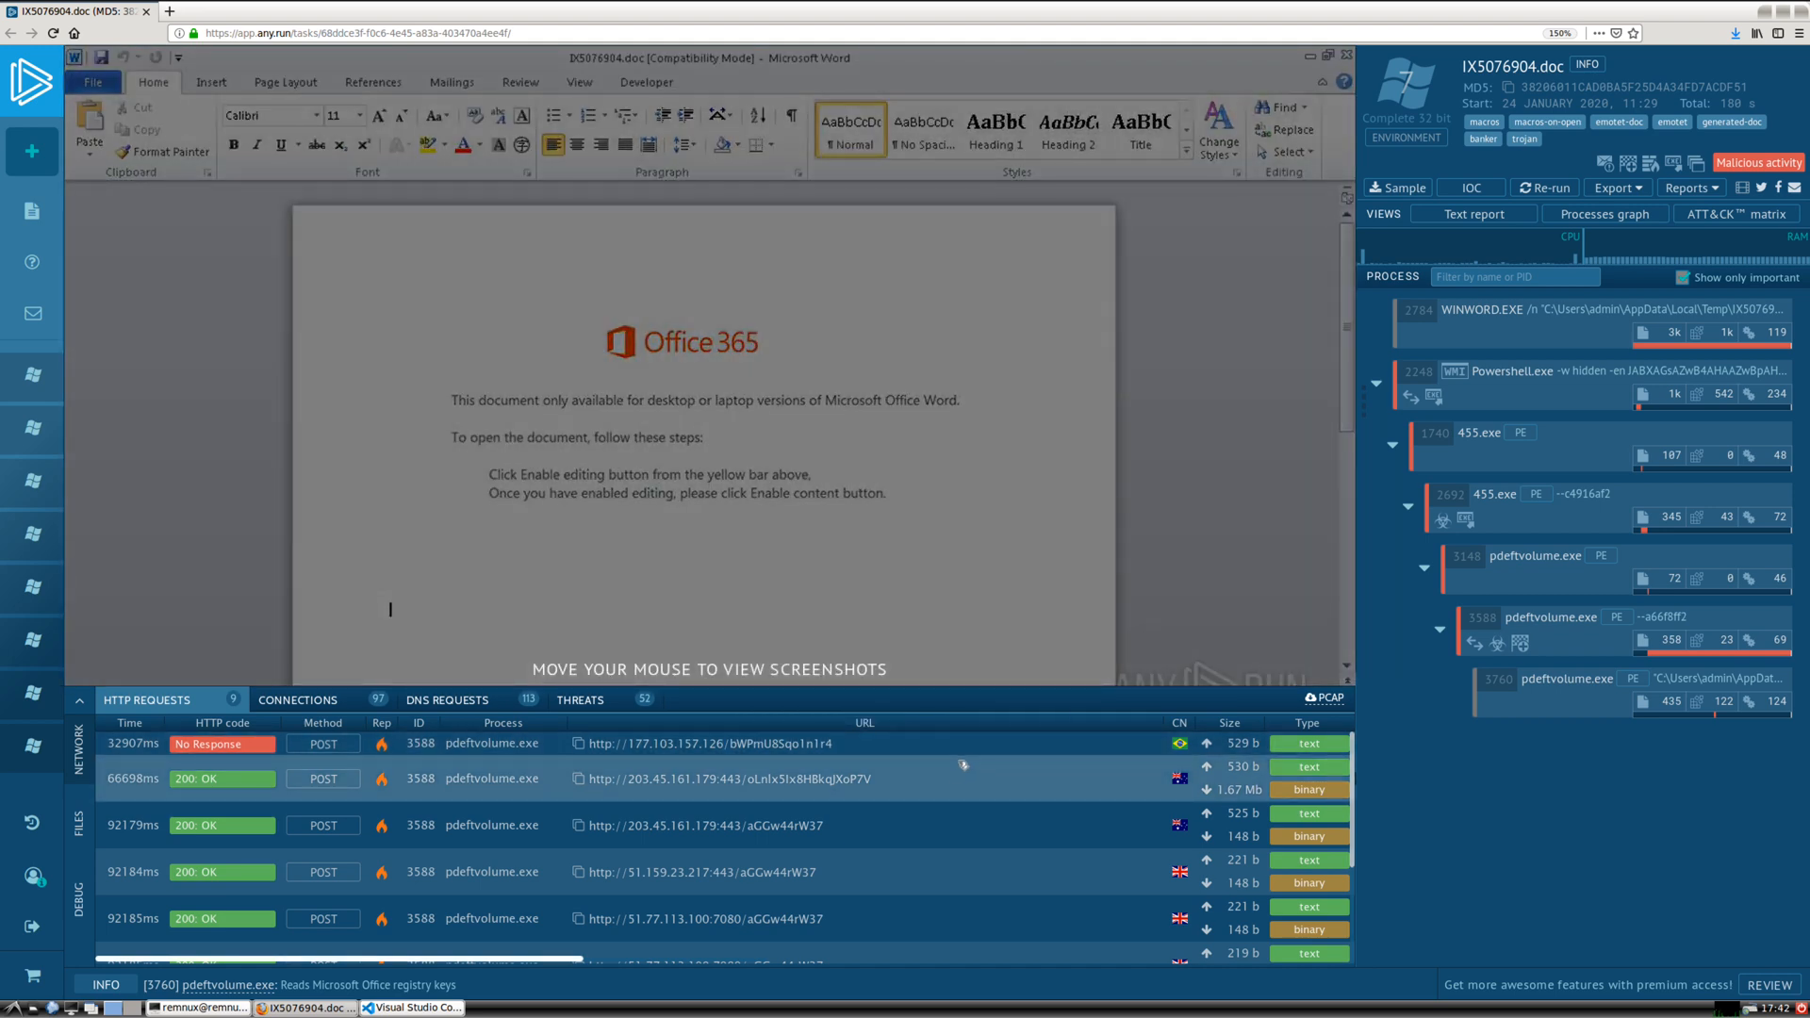
mouse_move(962, 779)
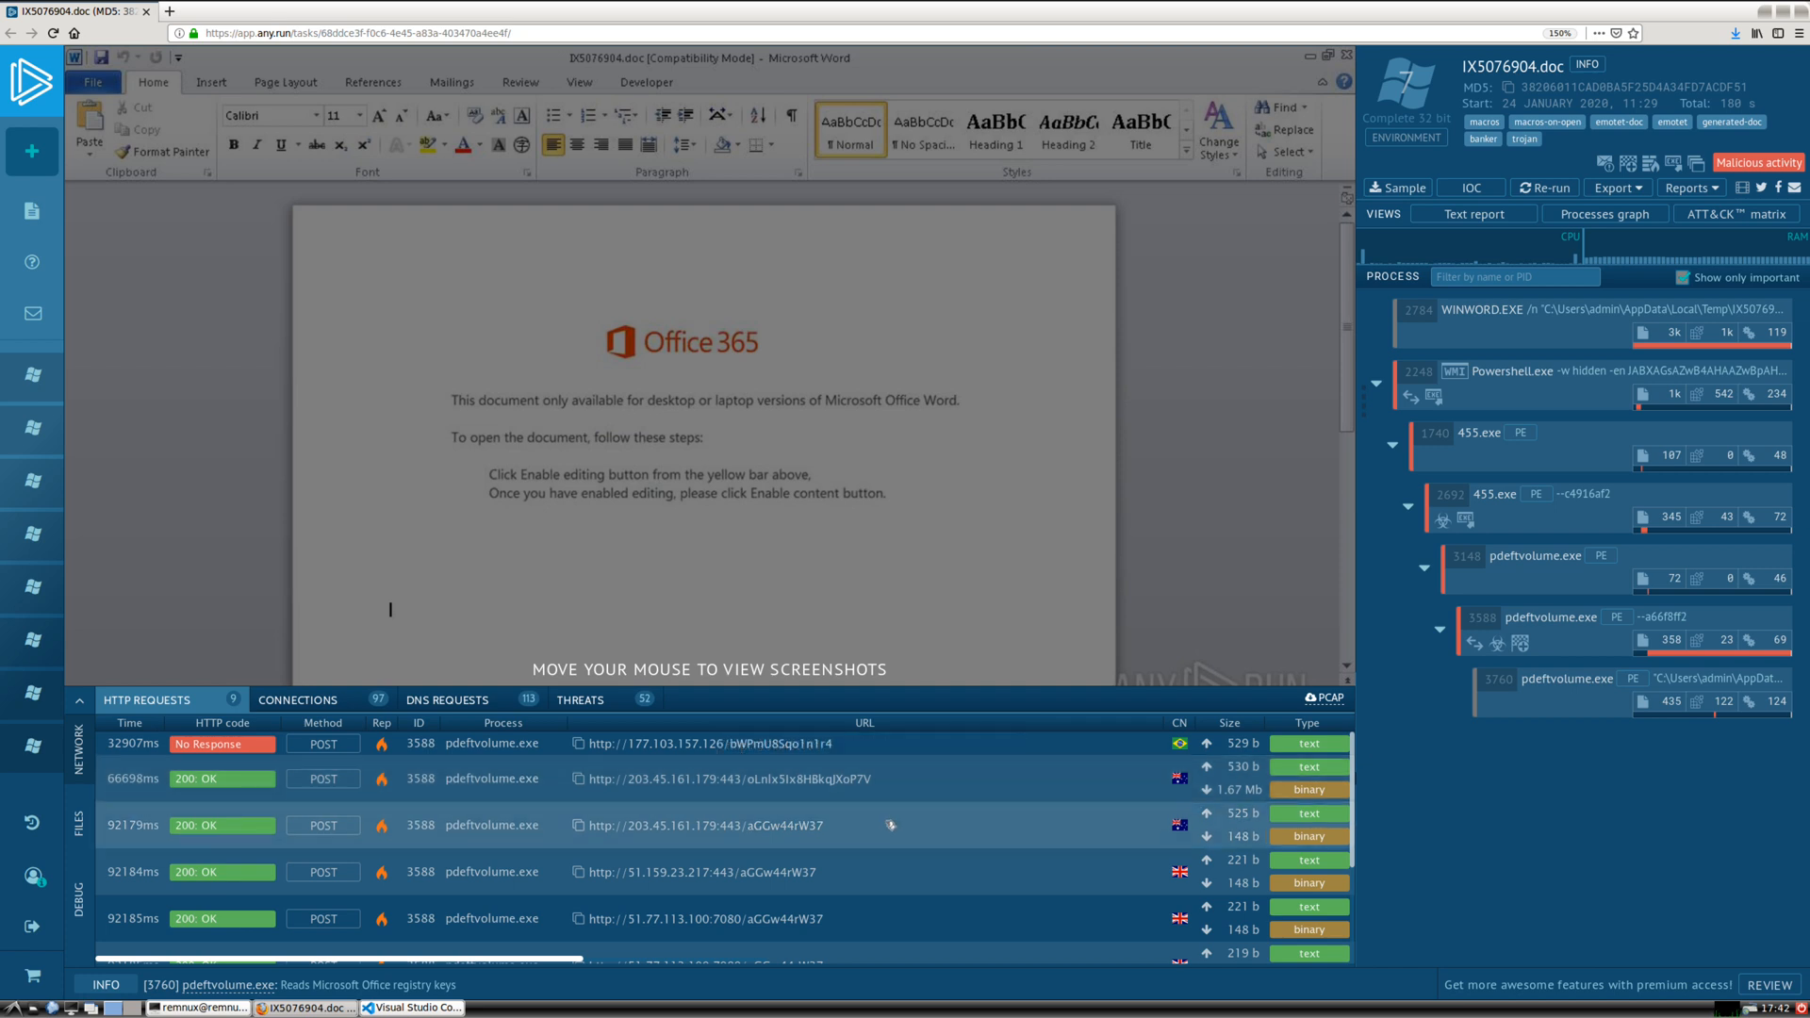
mouse_move(887, 745)
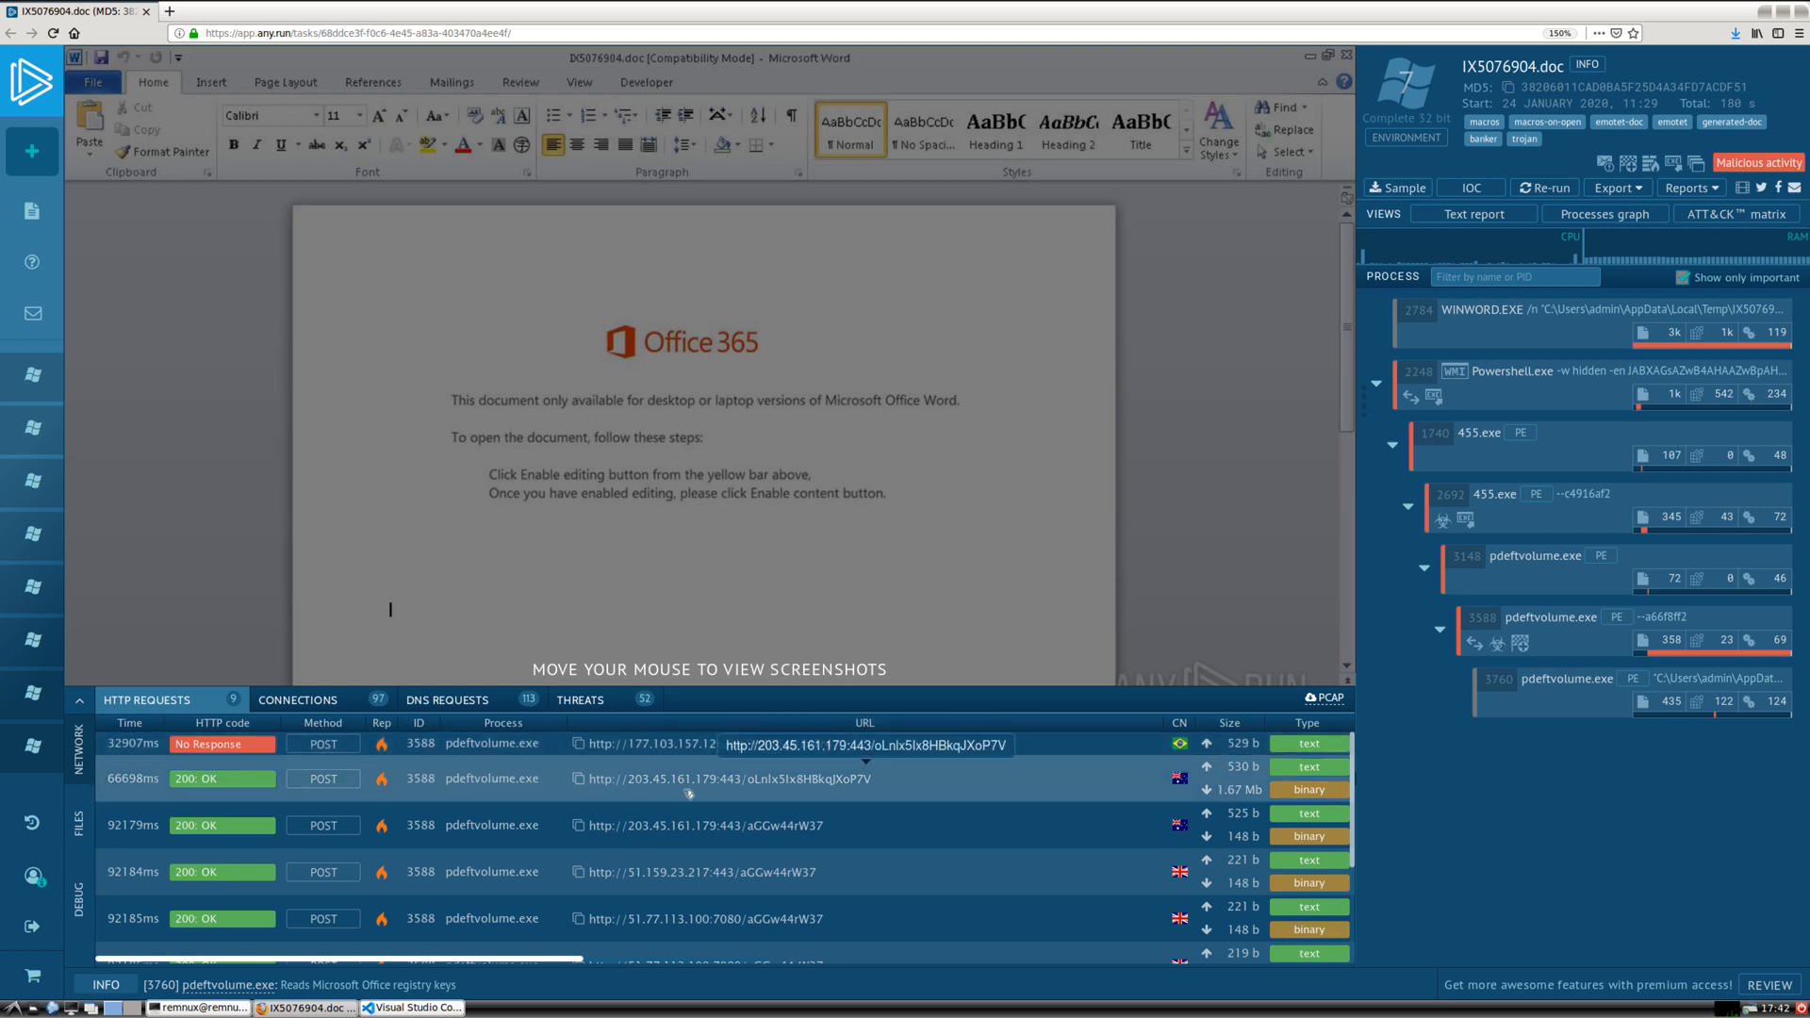
Switch the report's bottom panel from HTTP requests to the detected Threats list
click(581, 700)
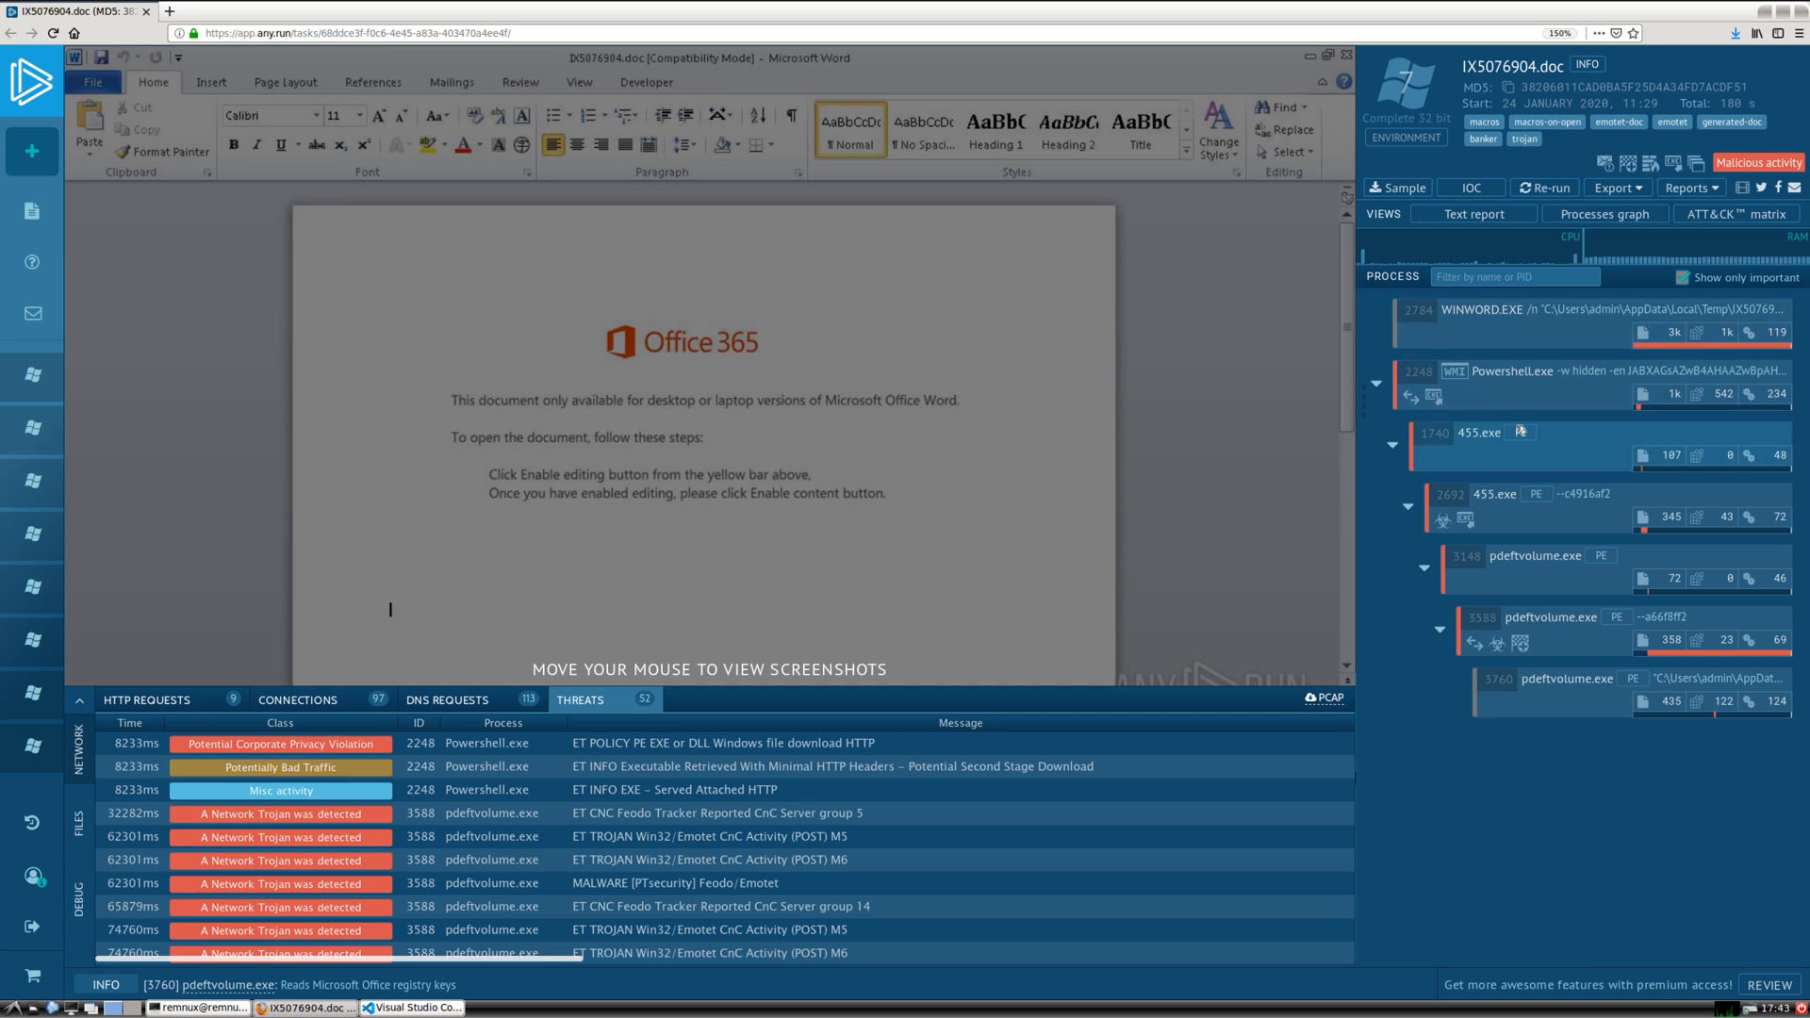
mouse_move(1516, 334)
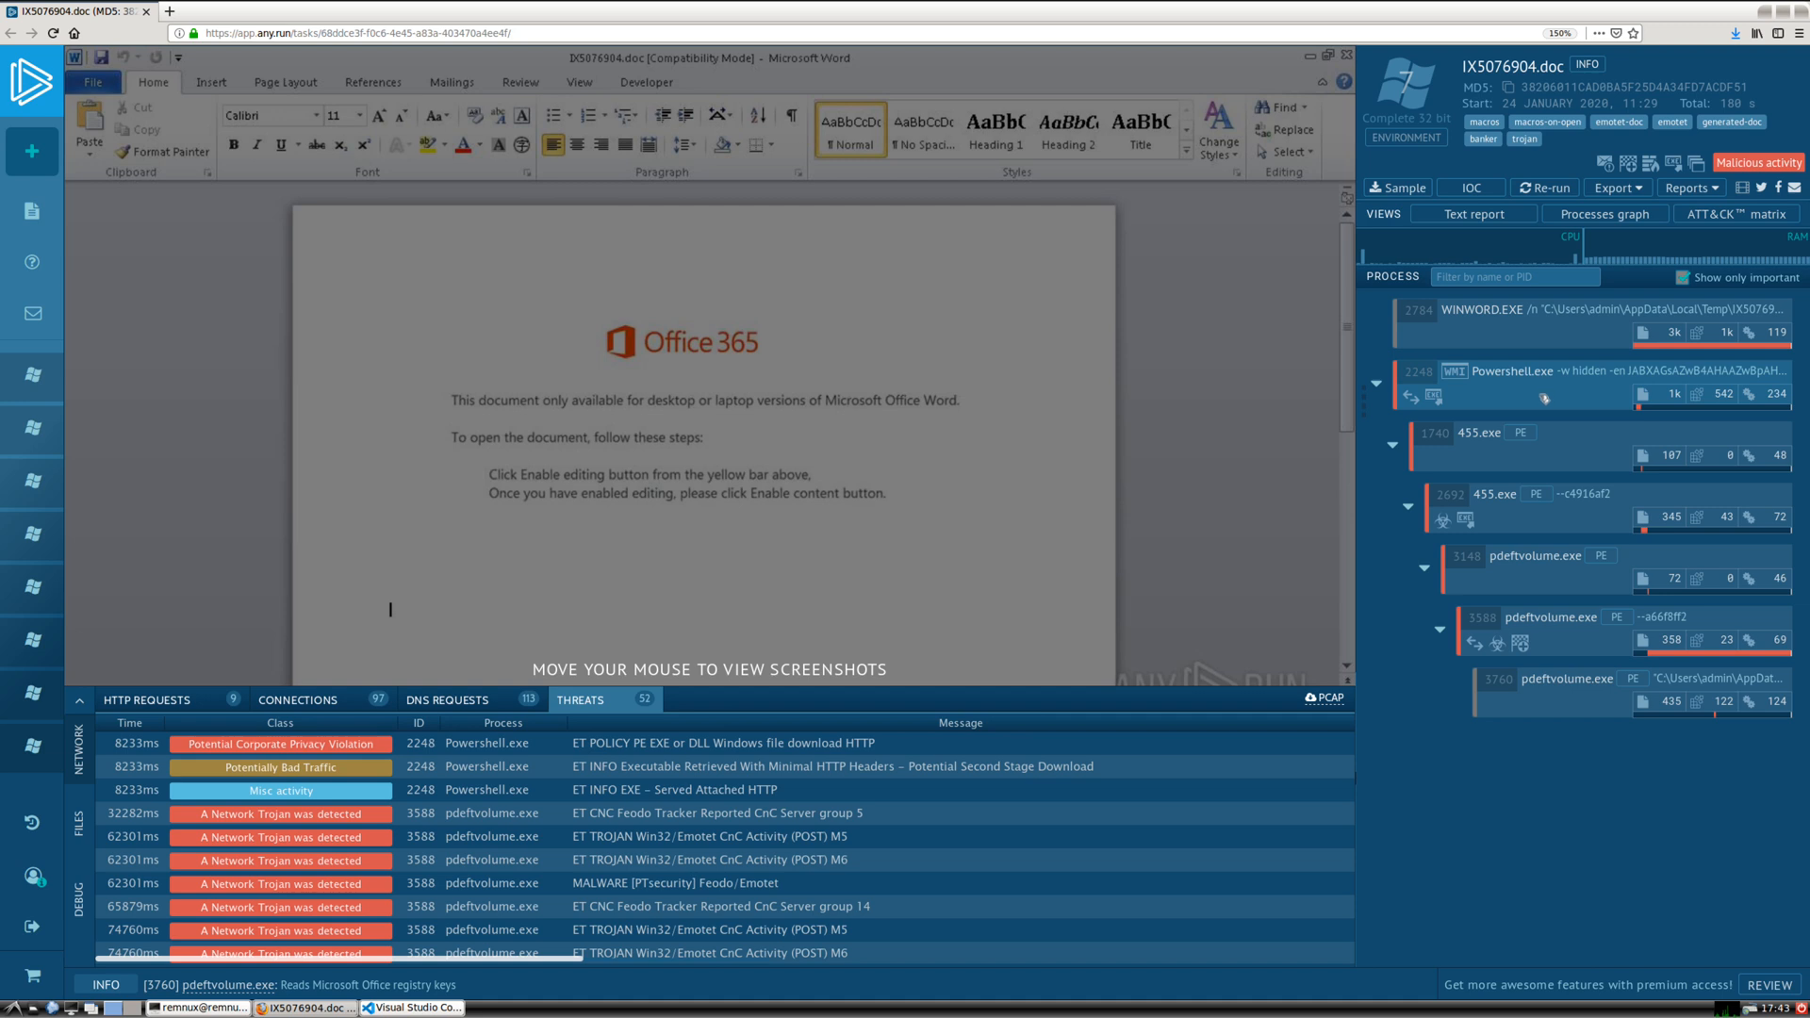
mouse_move(1548, 452)
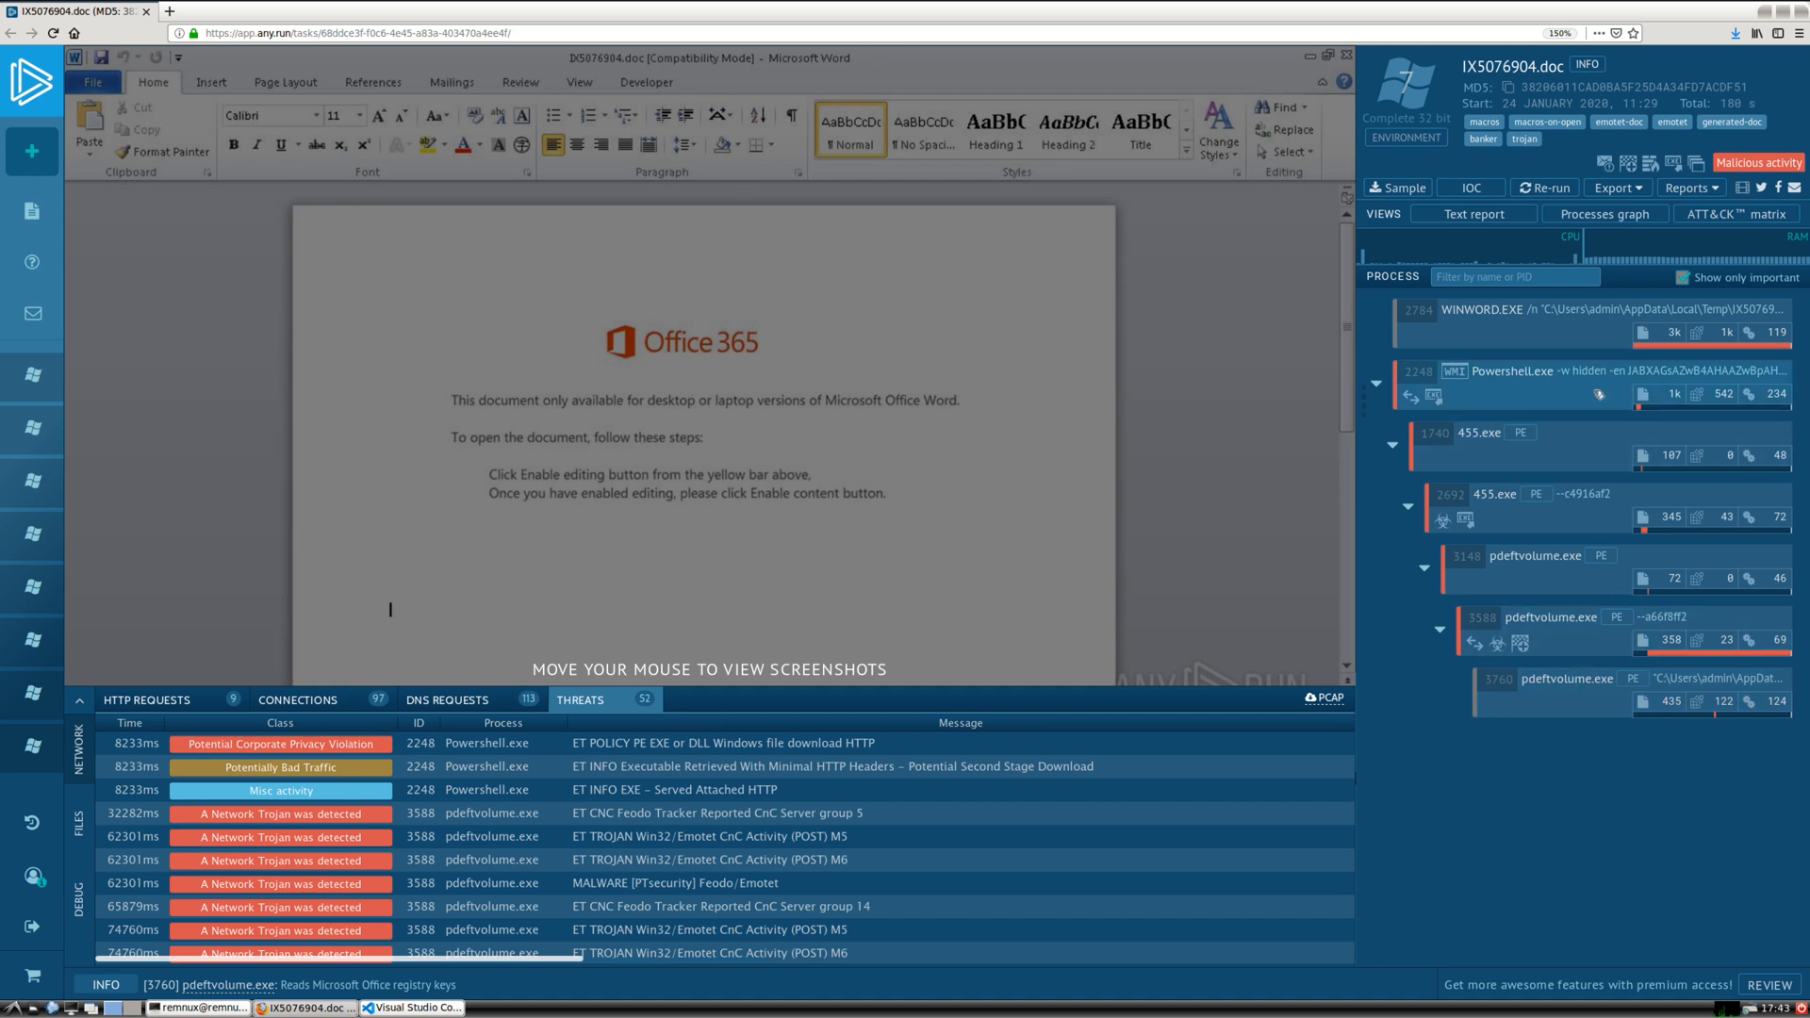
mouse_move(1509, 324)
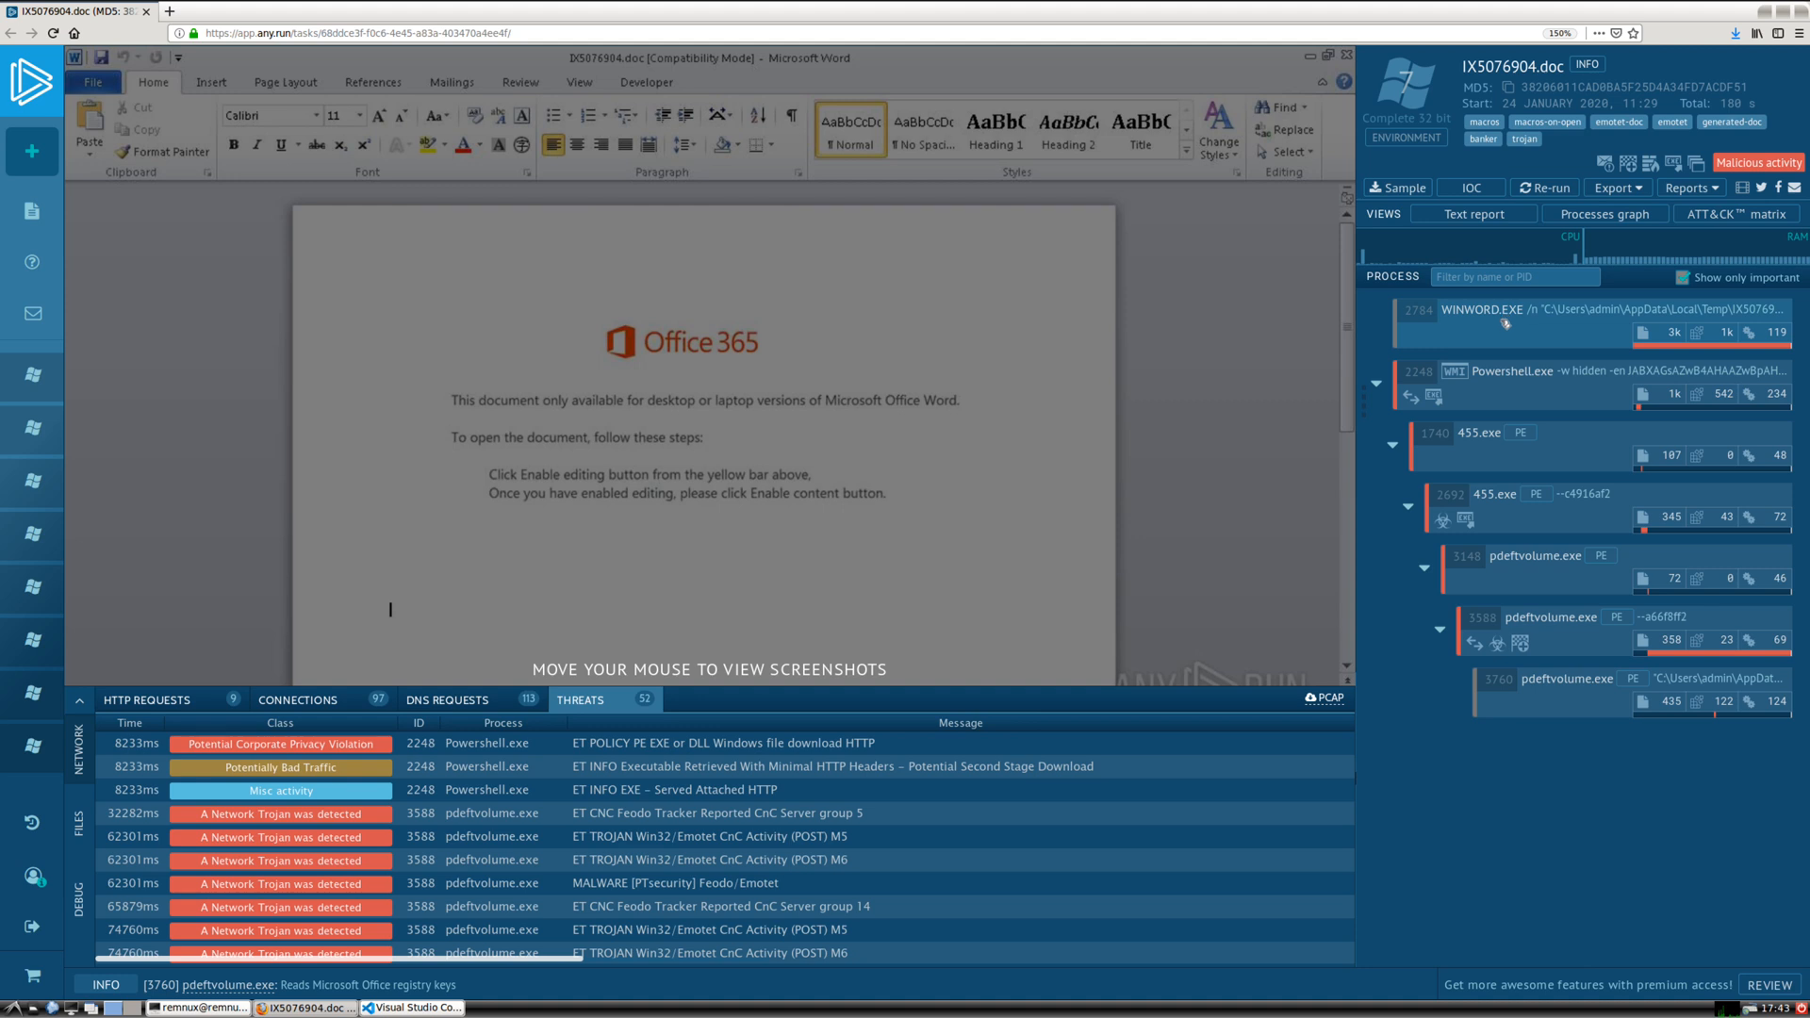
mouse_move(1505, 324)
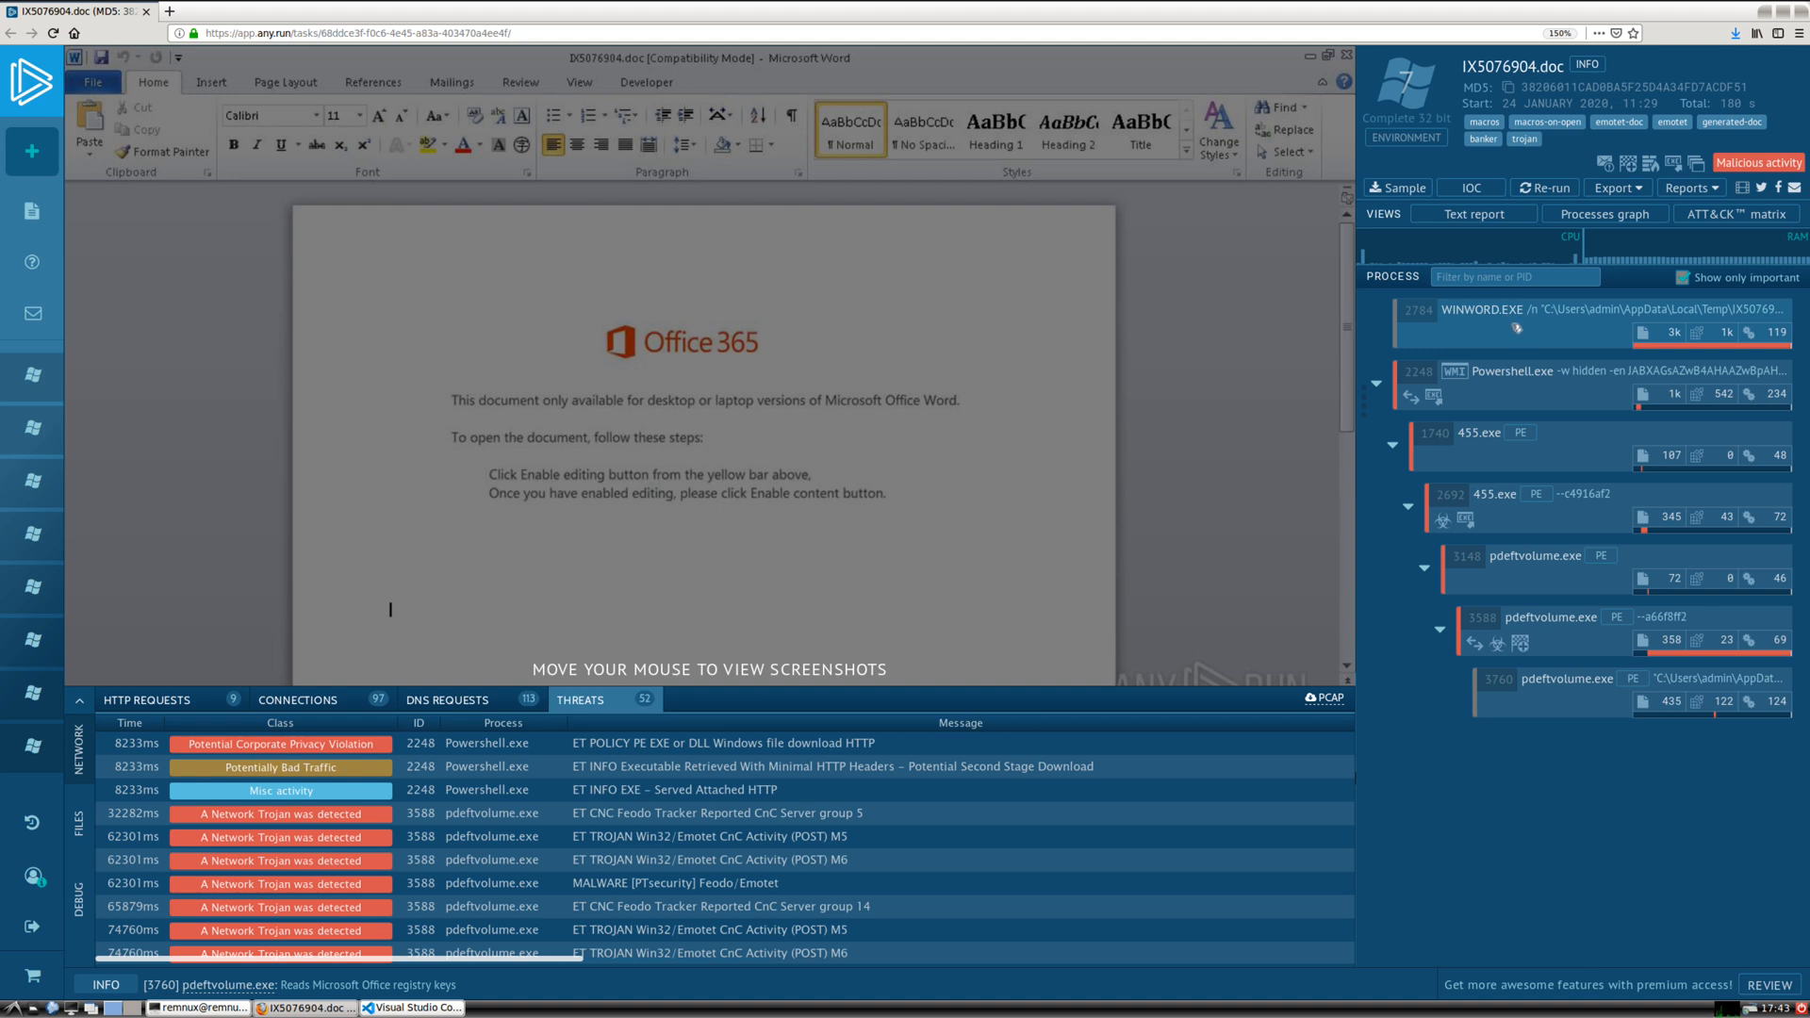
mouse_move(1539, 376)
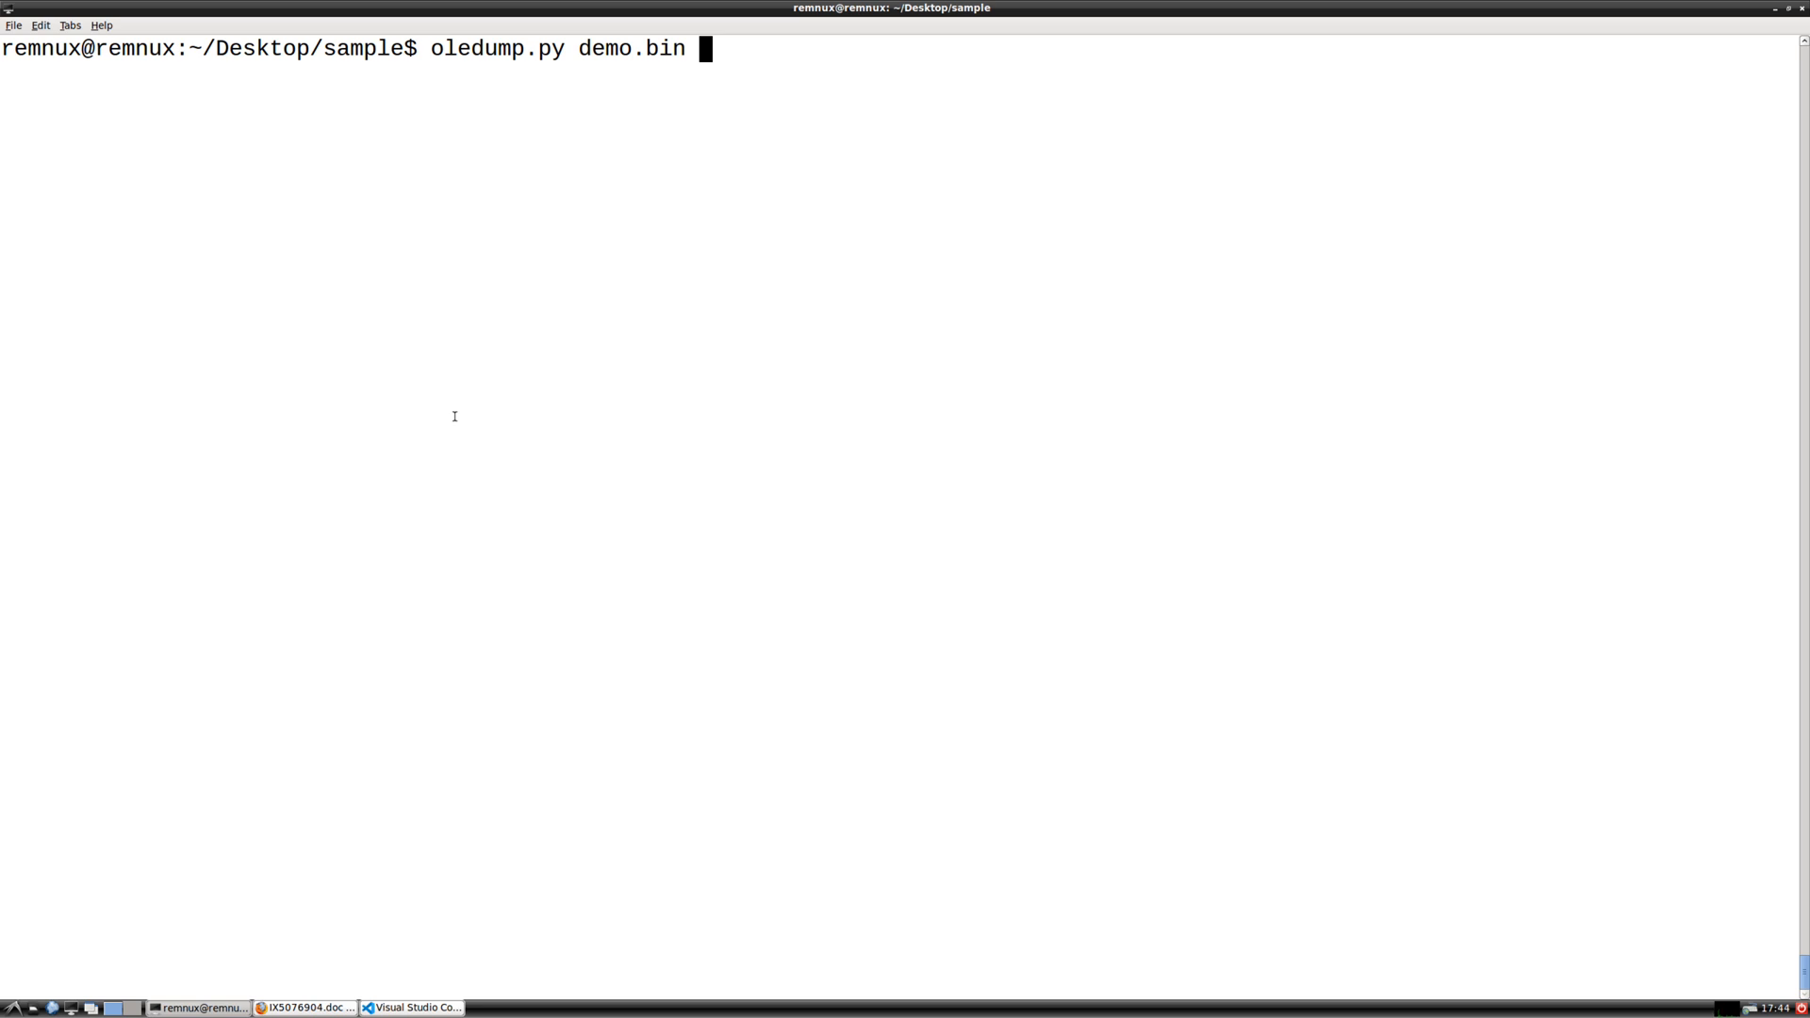
List demo.bin's OLE streams with oledump.py and pick out the Ziulgwgfhbm macro stream line
key(Return)
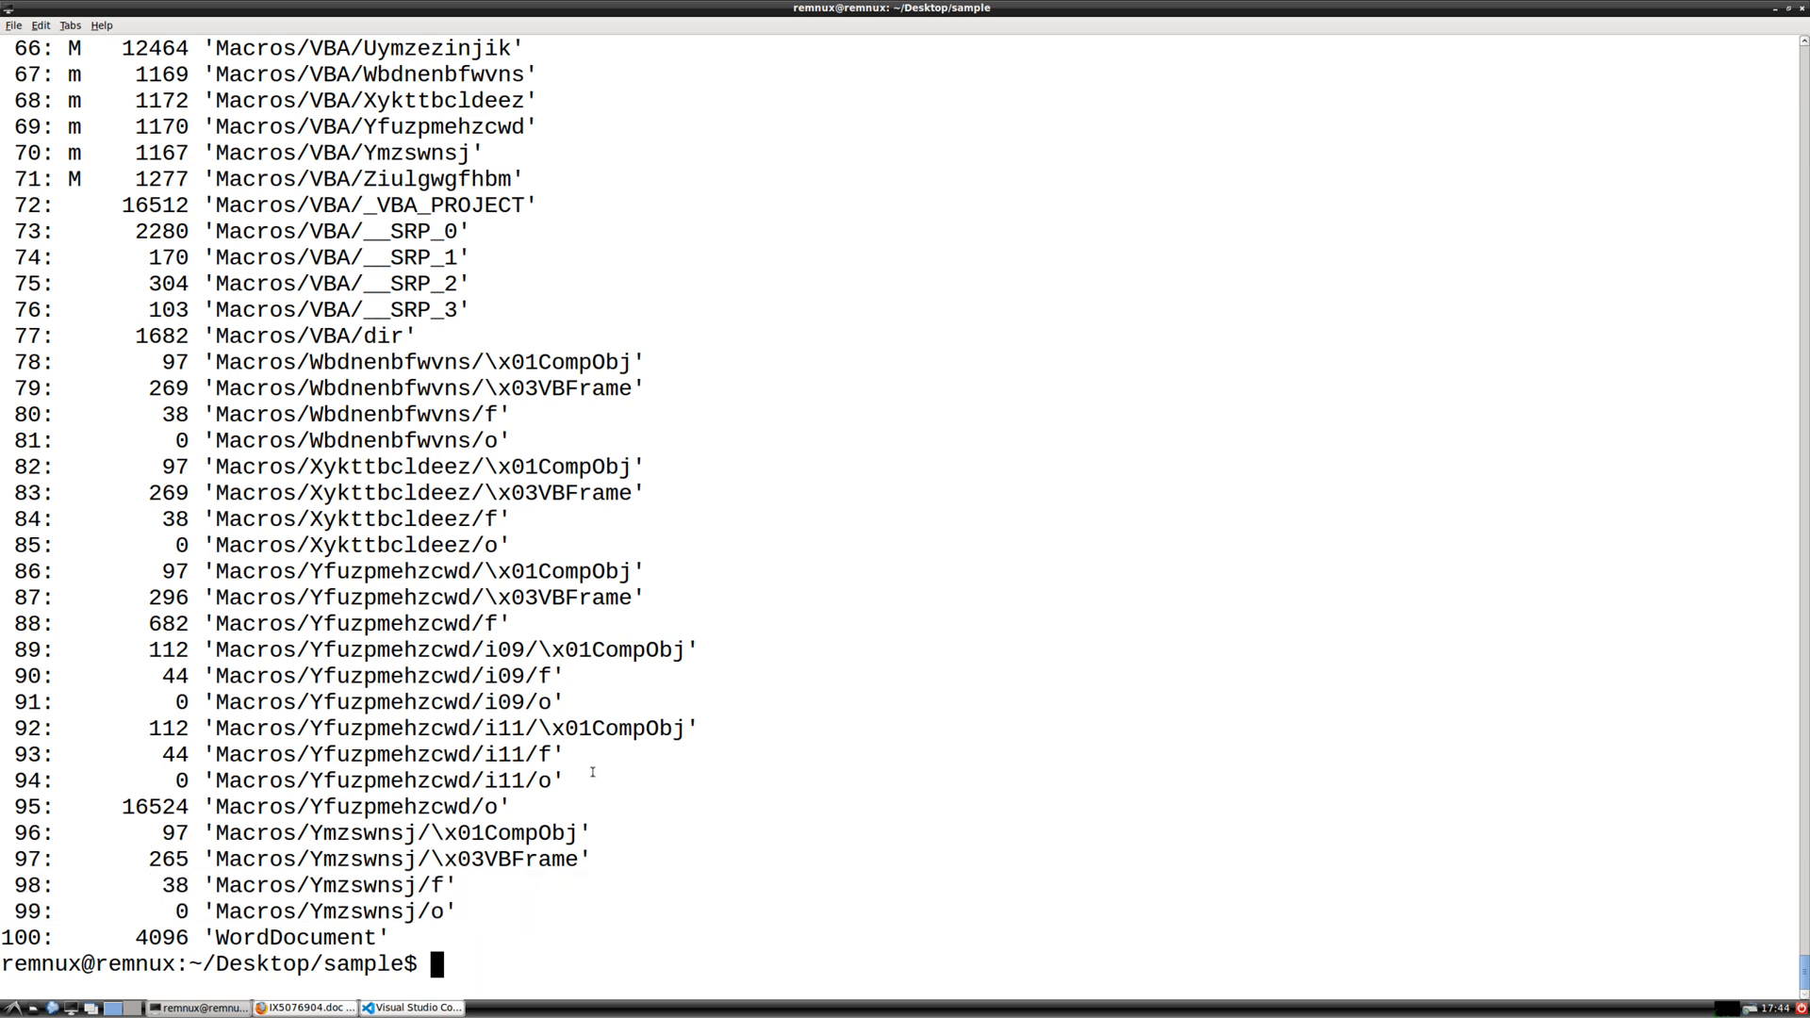
drag(283, 755, 560, 779)
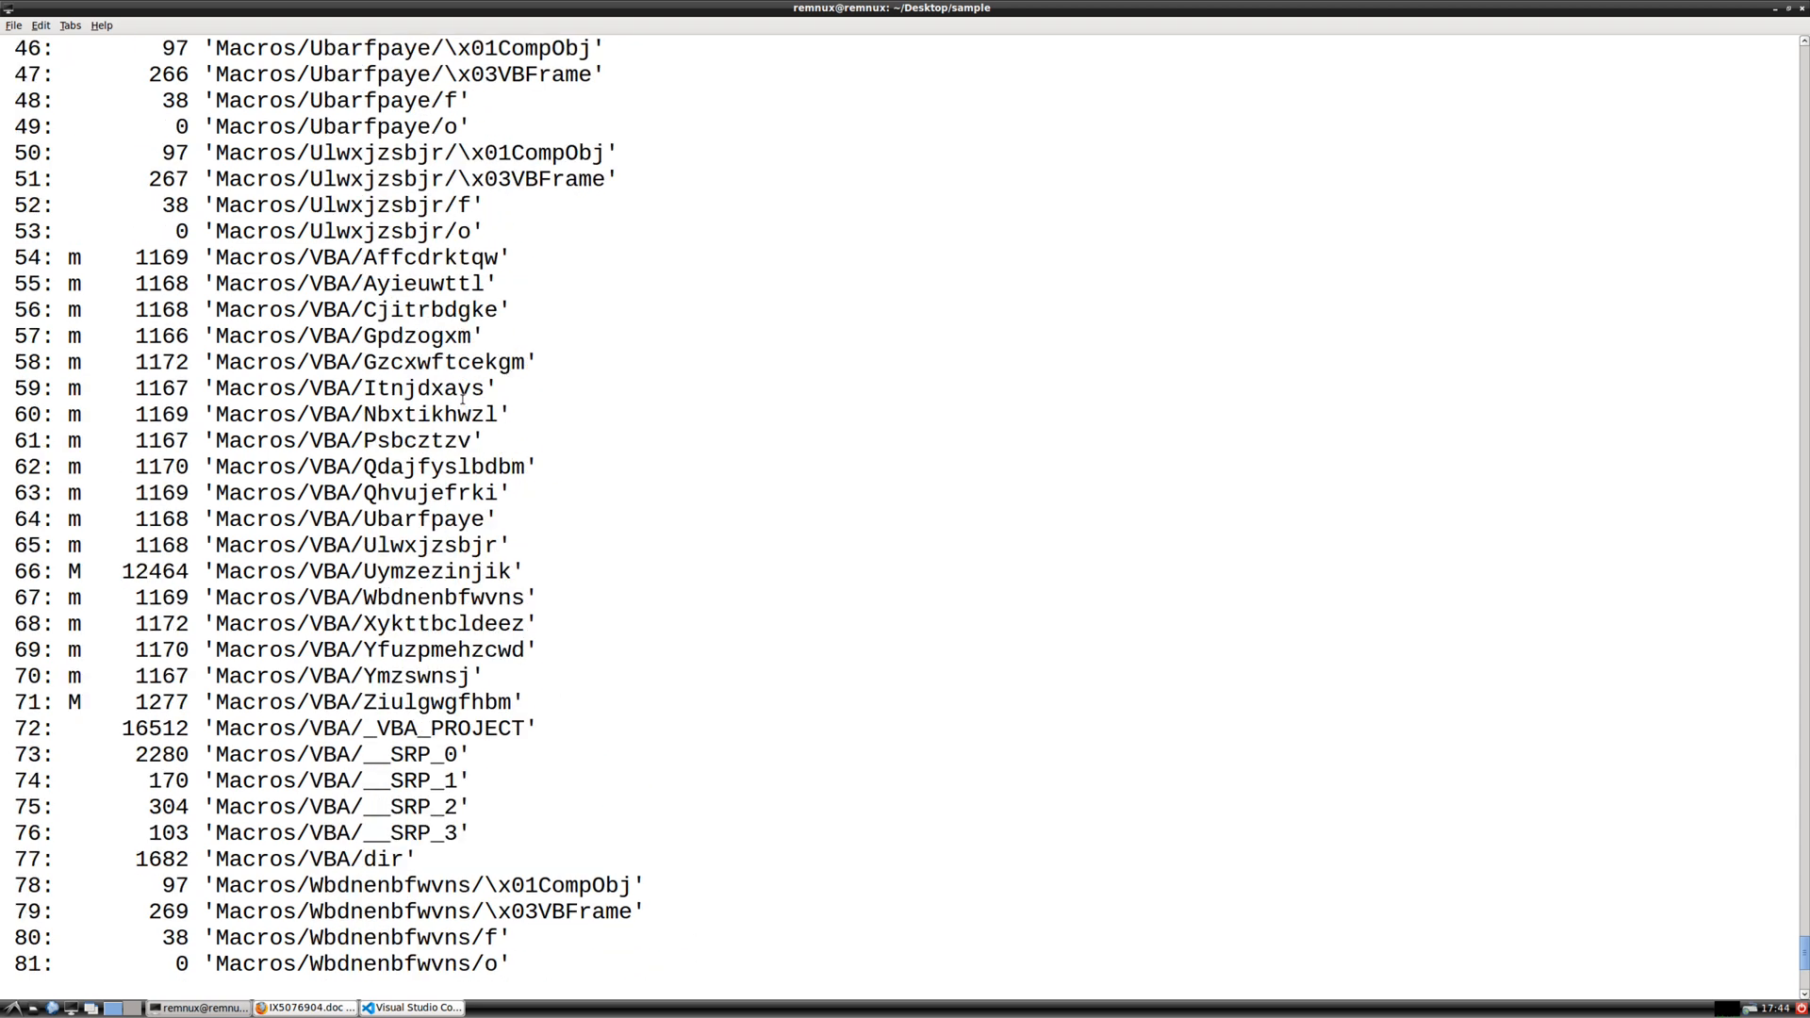
mouse_move(442, 649)
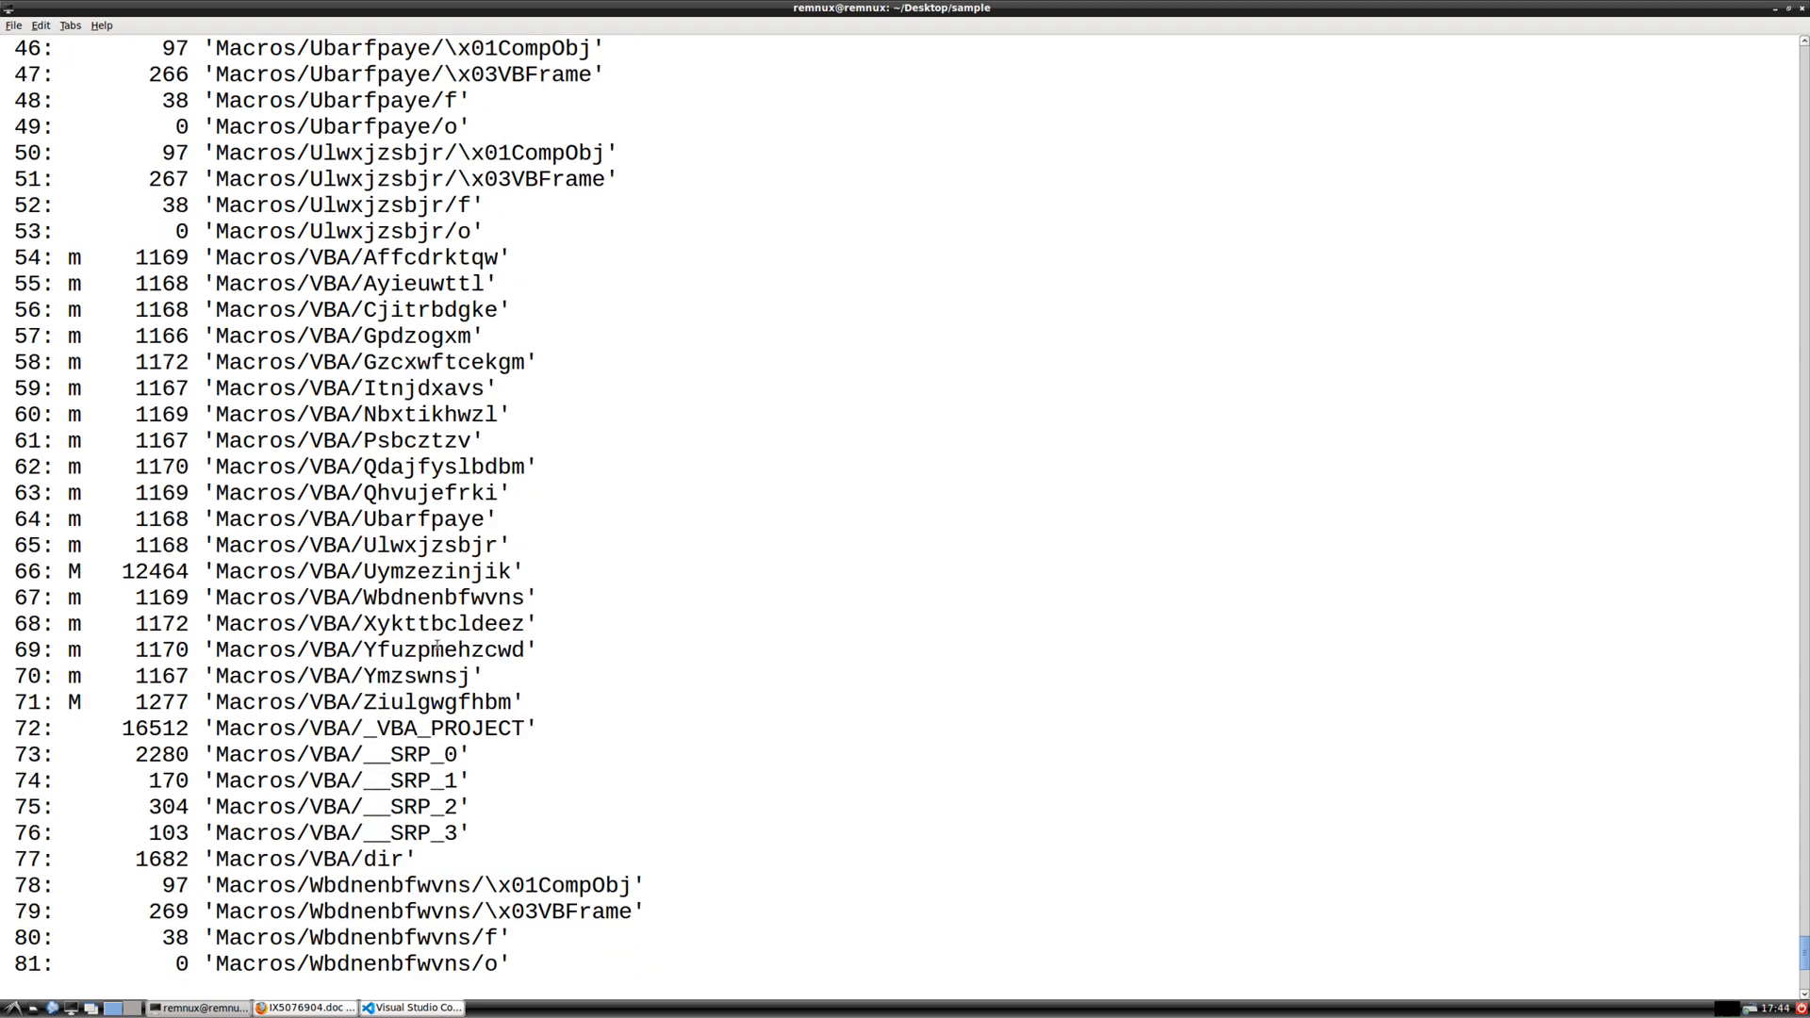
mouse_move(511, 675)
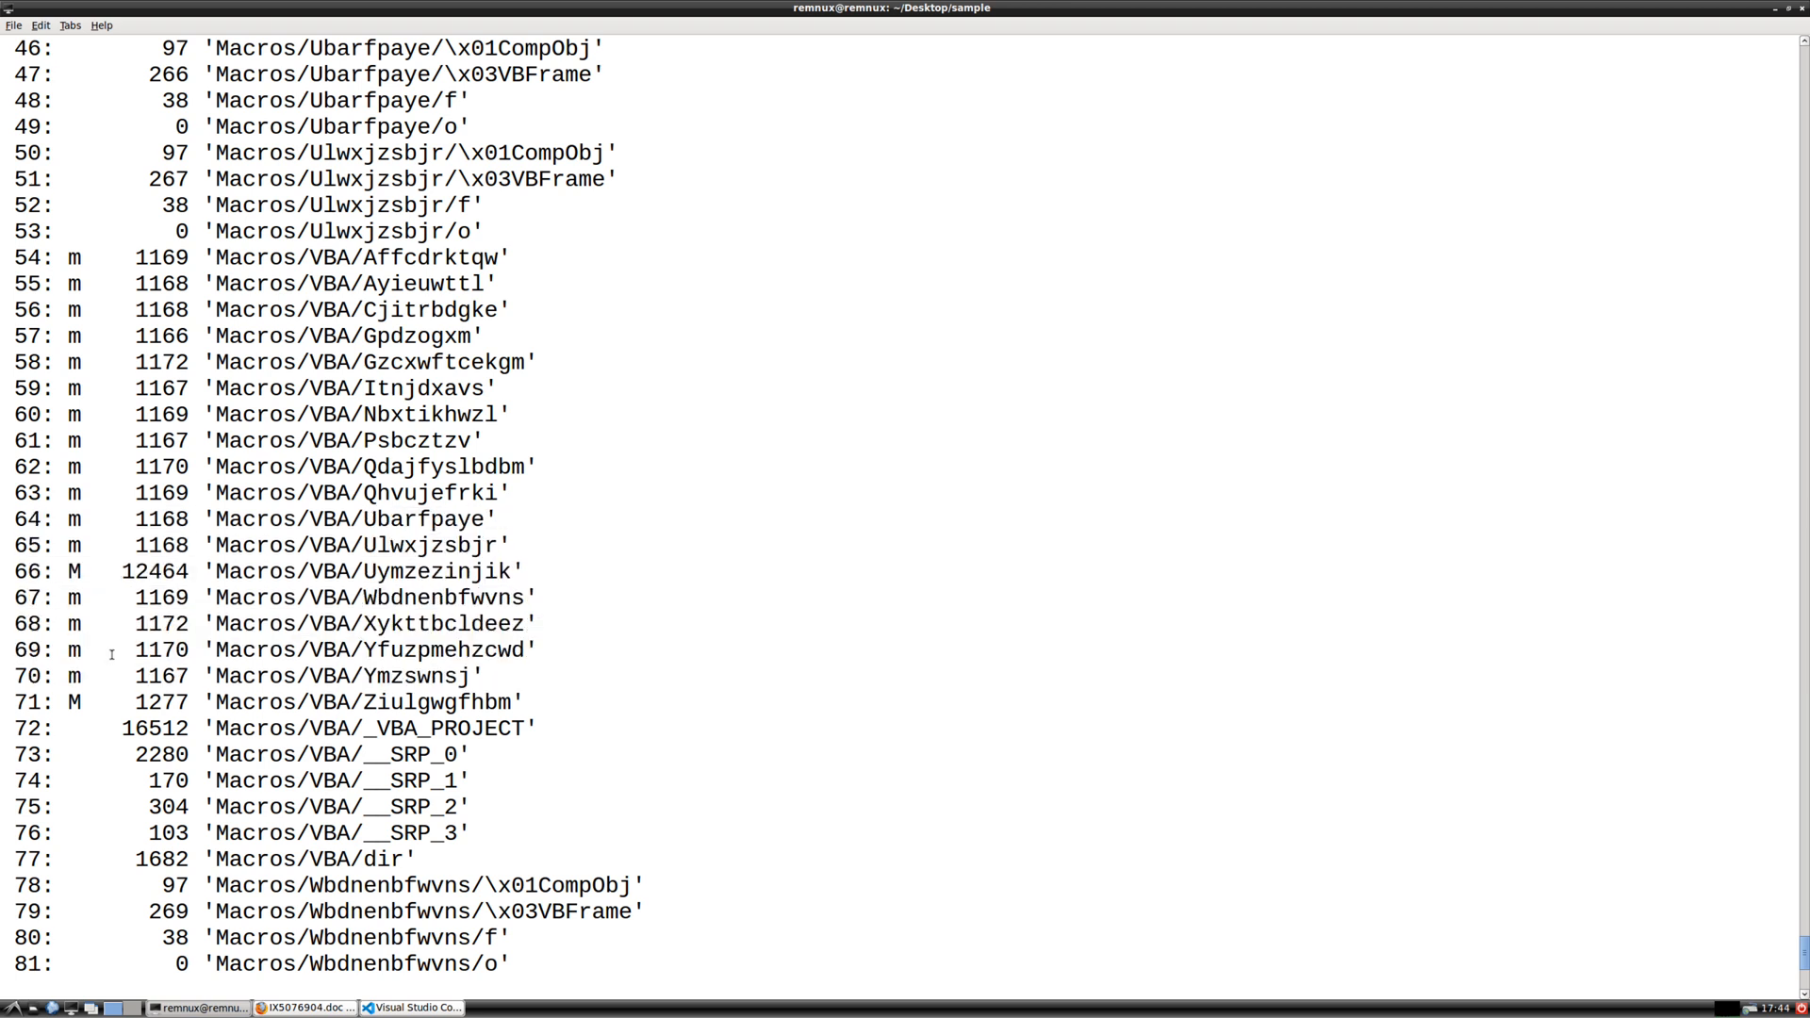
double_click(345, 676)
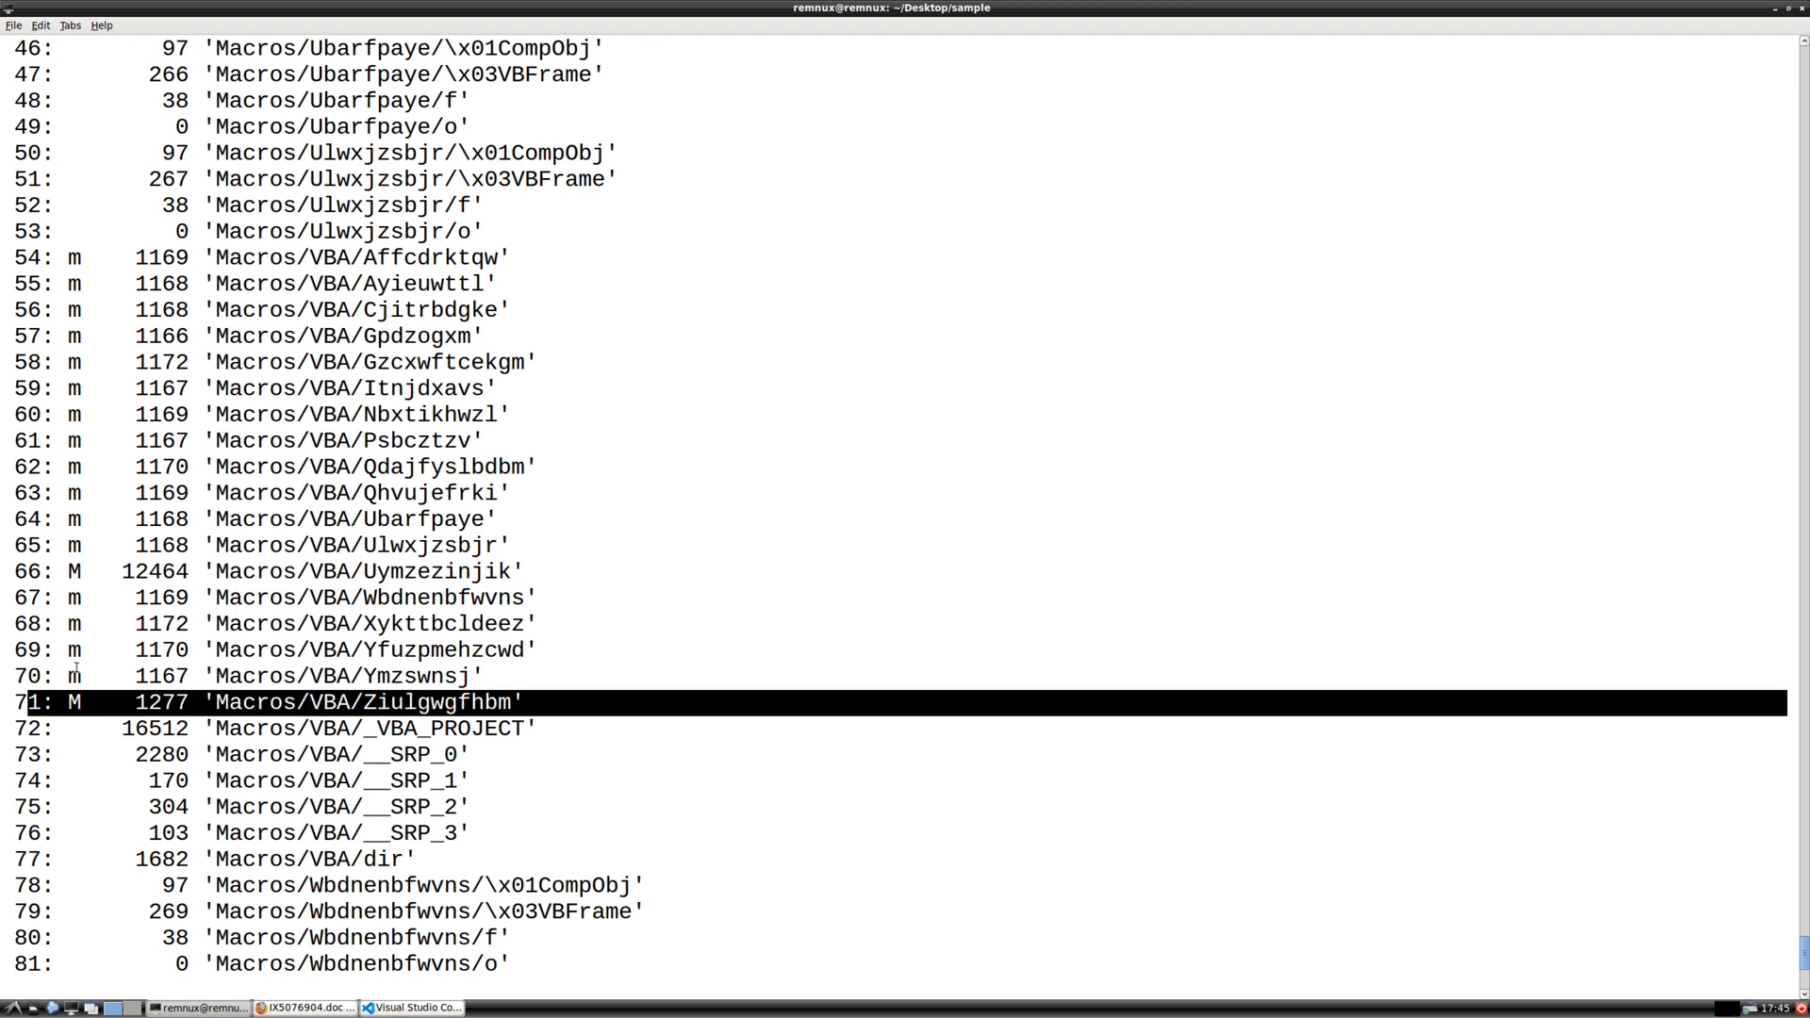
Enter the command oledump.py -s 66 -v demo.bin > 66 to extract stream 66's macro source
text(oledump.py -s 66 -v demo.bin > 66)
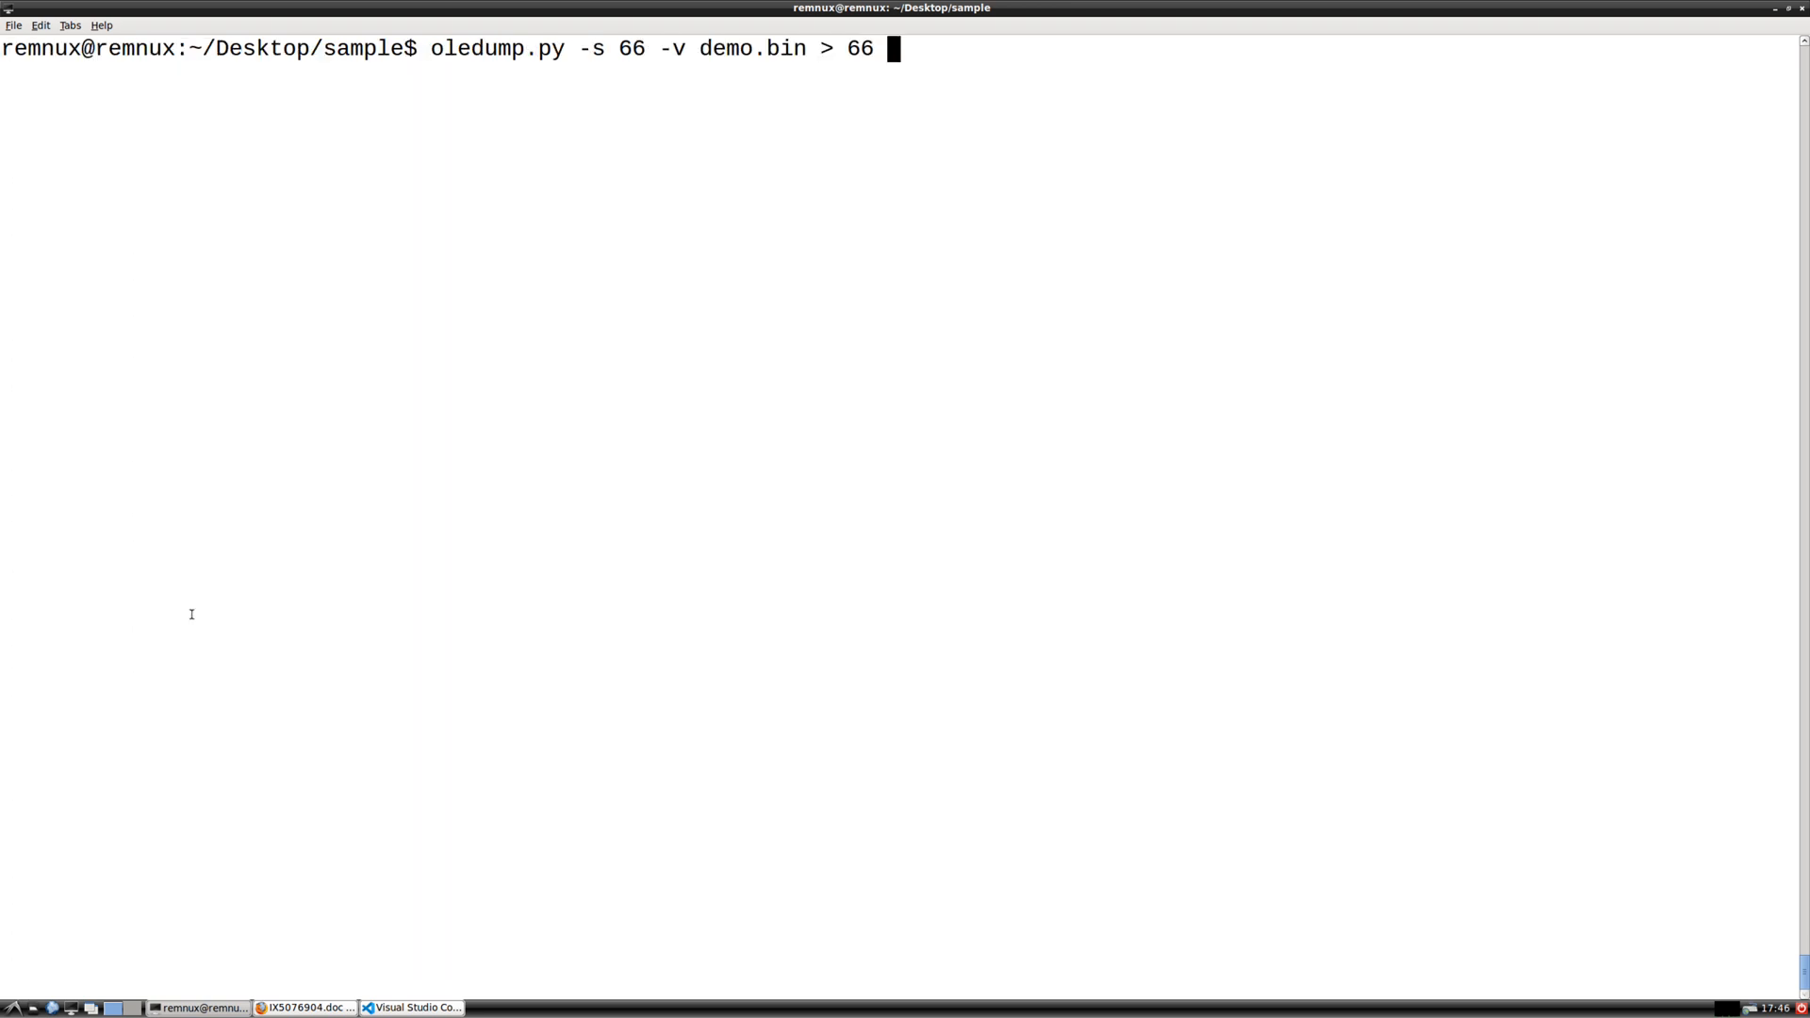
mouse_move(226, 484)
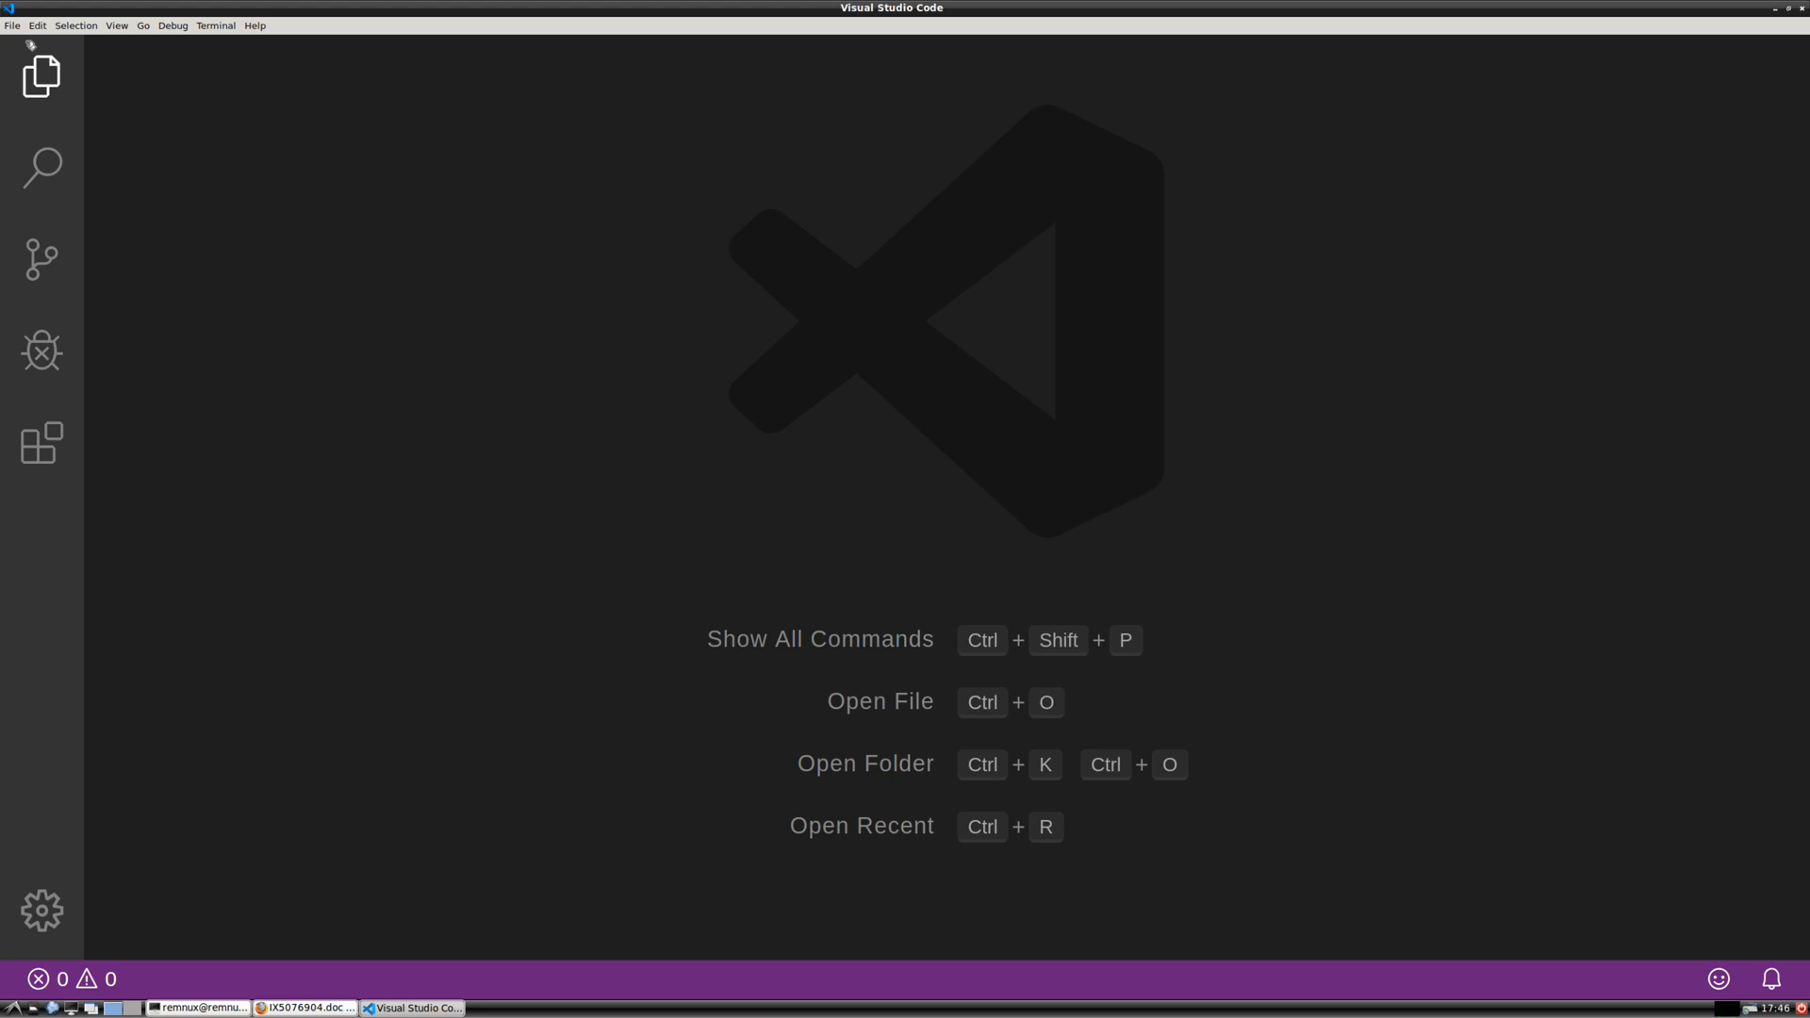
Set Visual Basic as the language mode for extracted files 66 and 71
click(1631, 979)
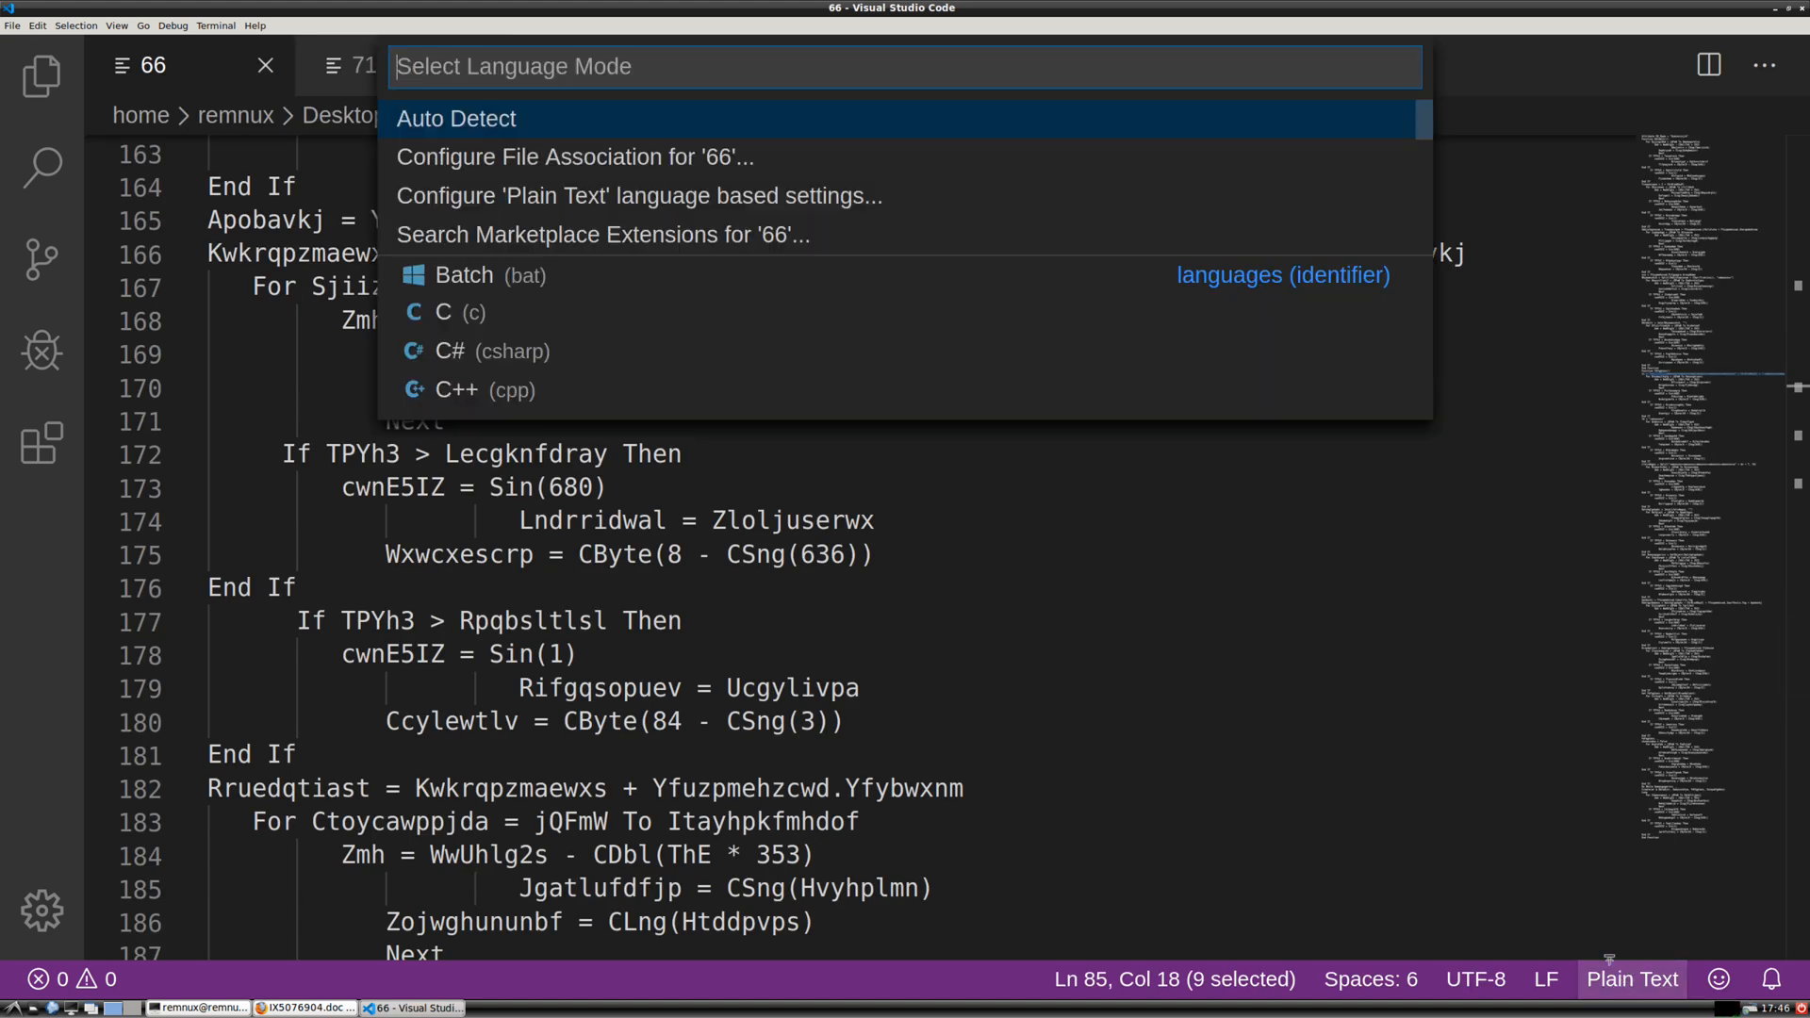
text(visu)
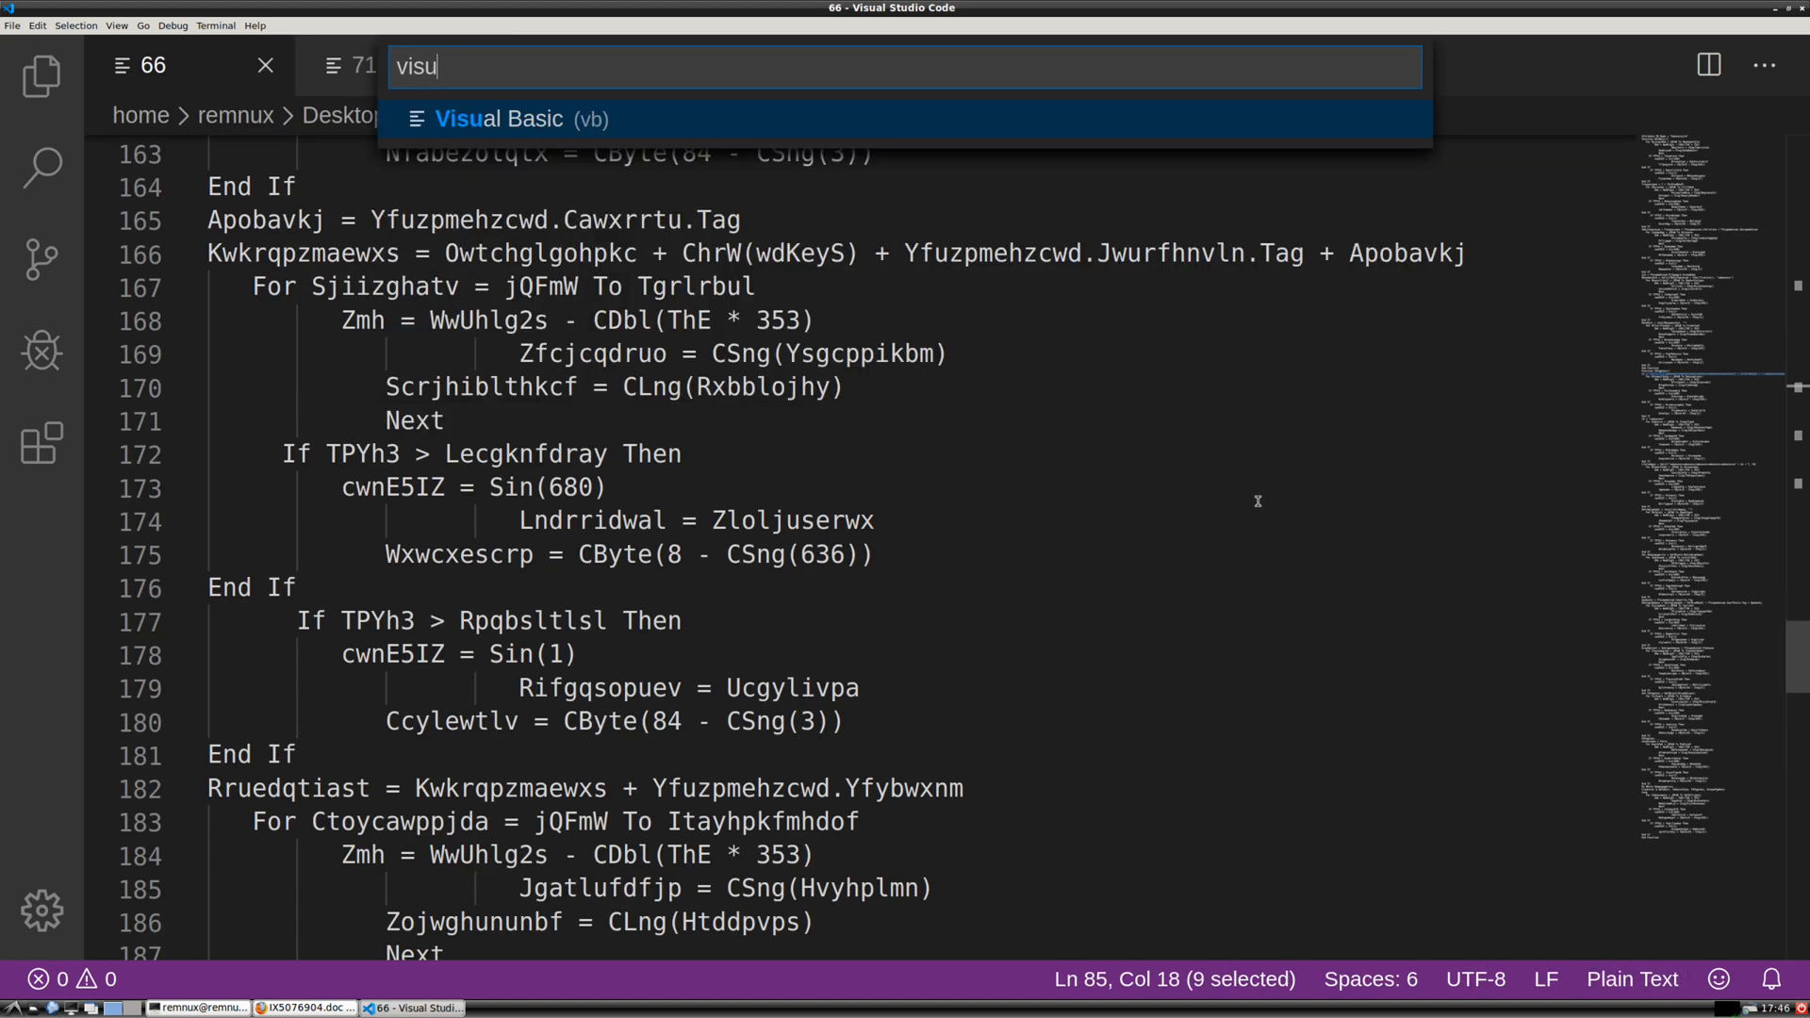
click(496, 119)
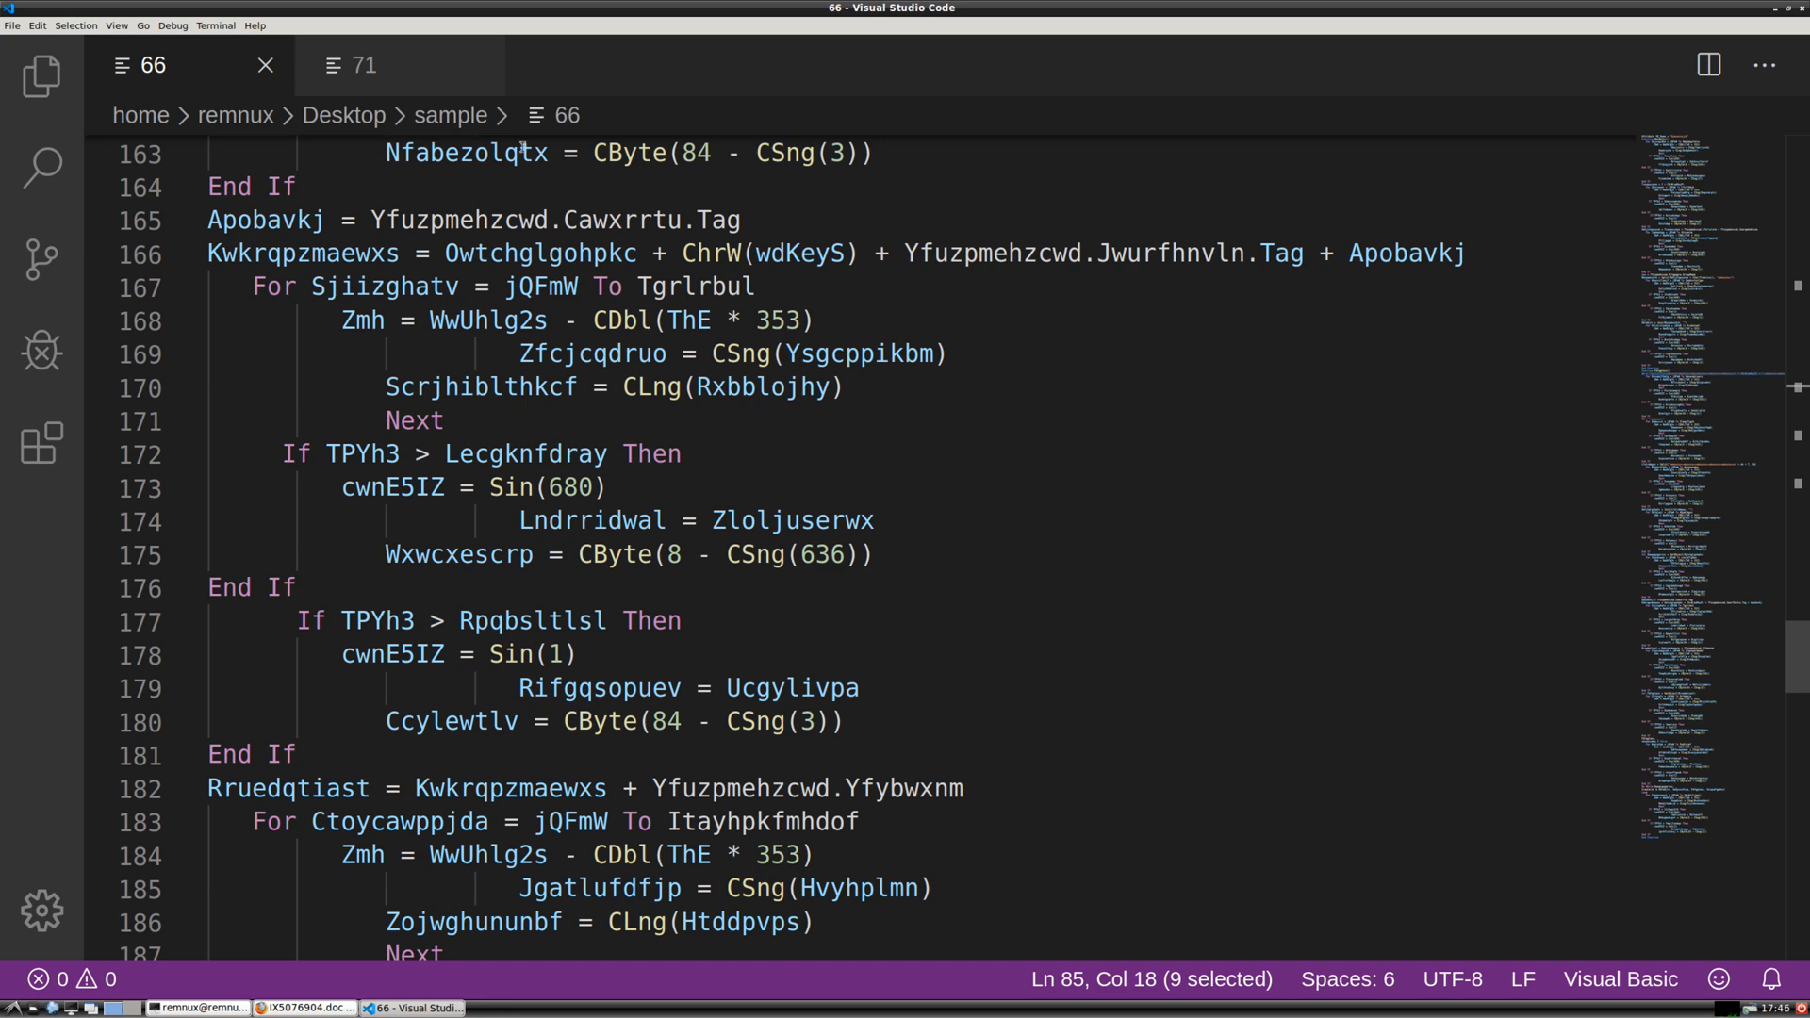
click(354, 66)
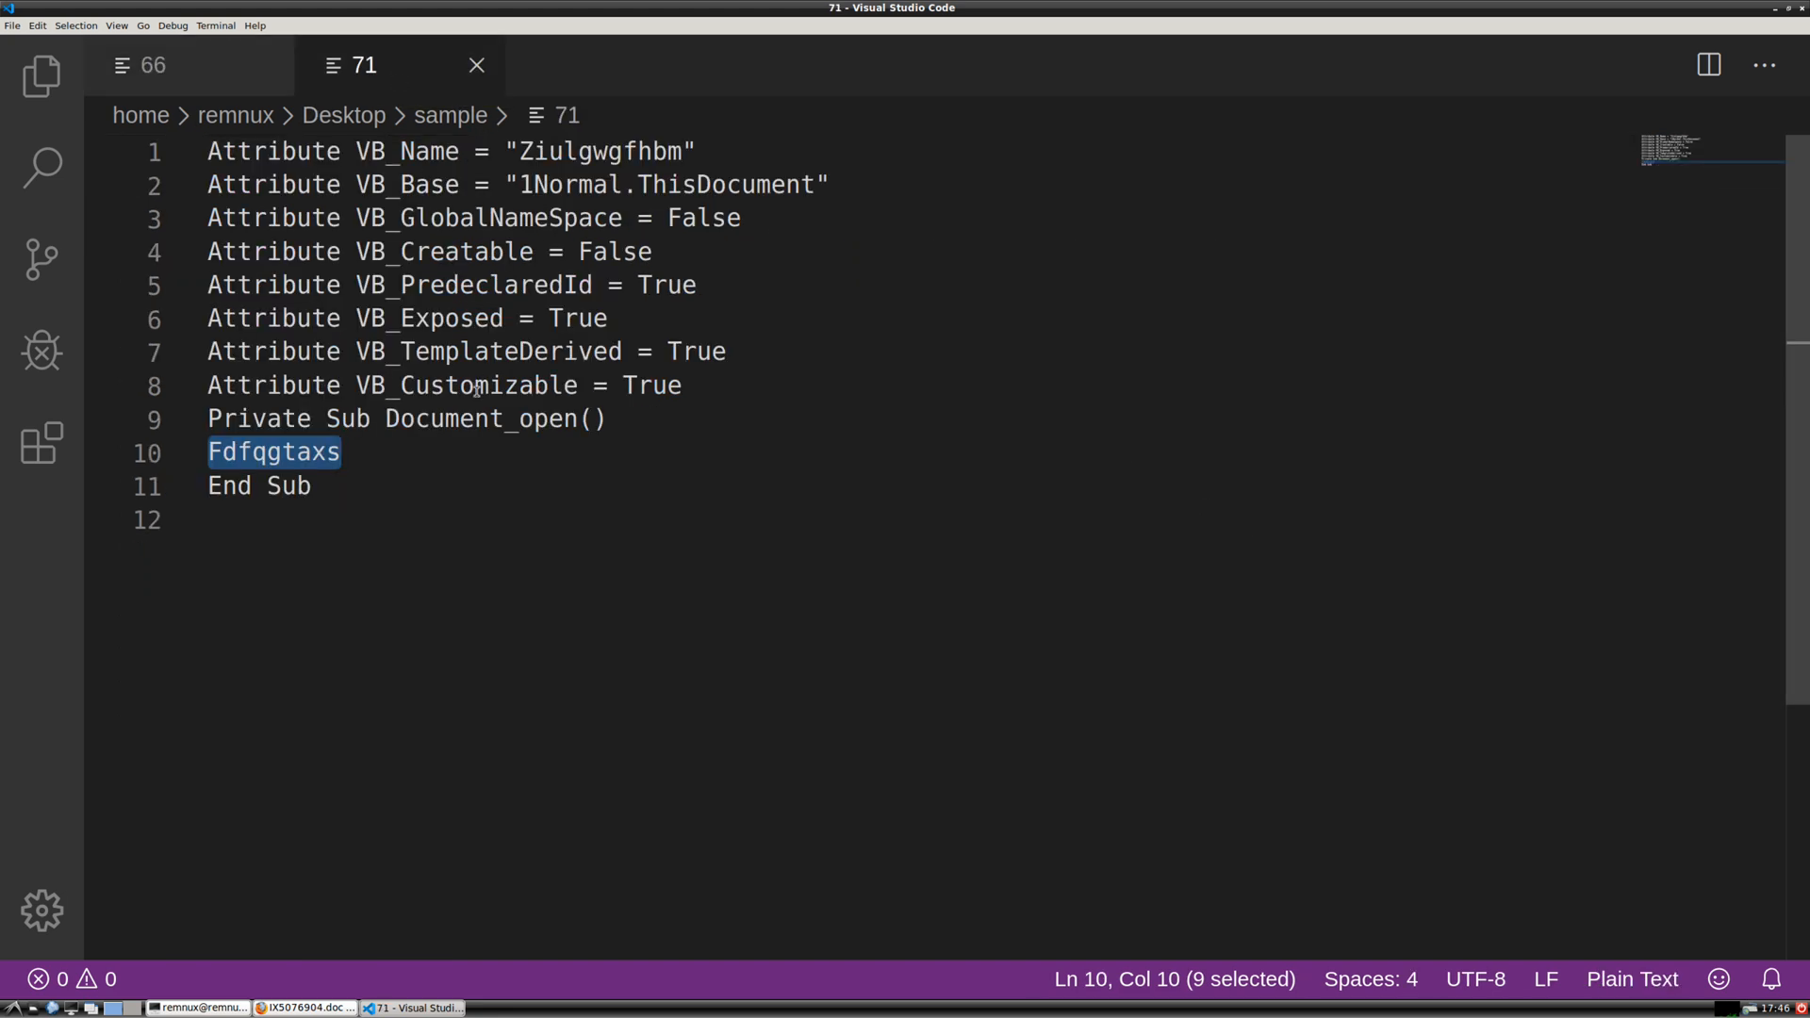
click(1631, 978)
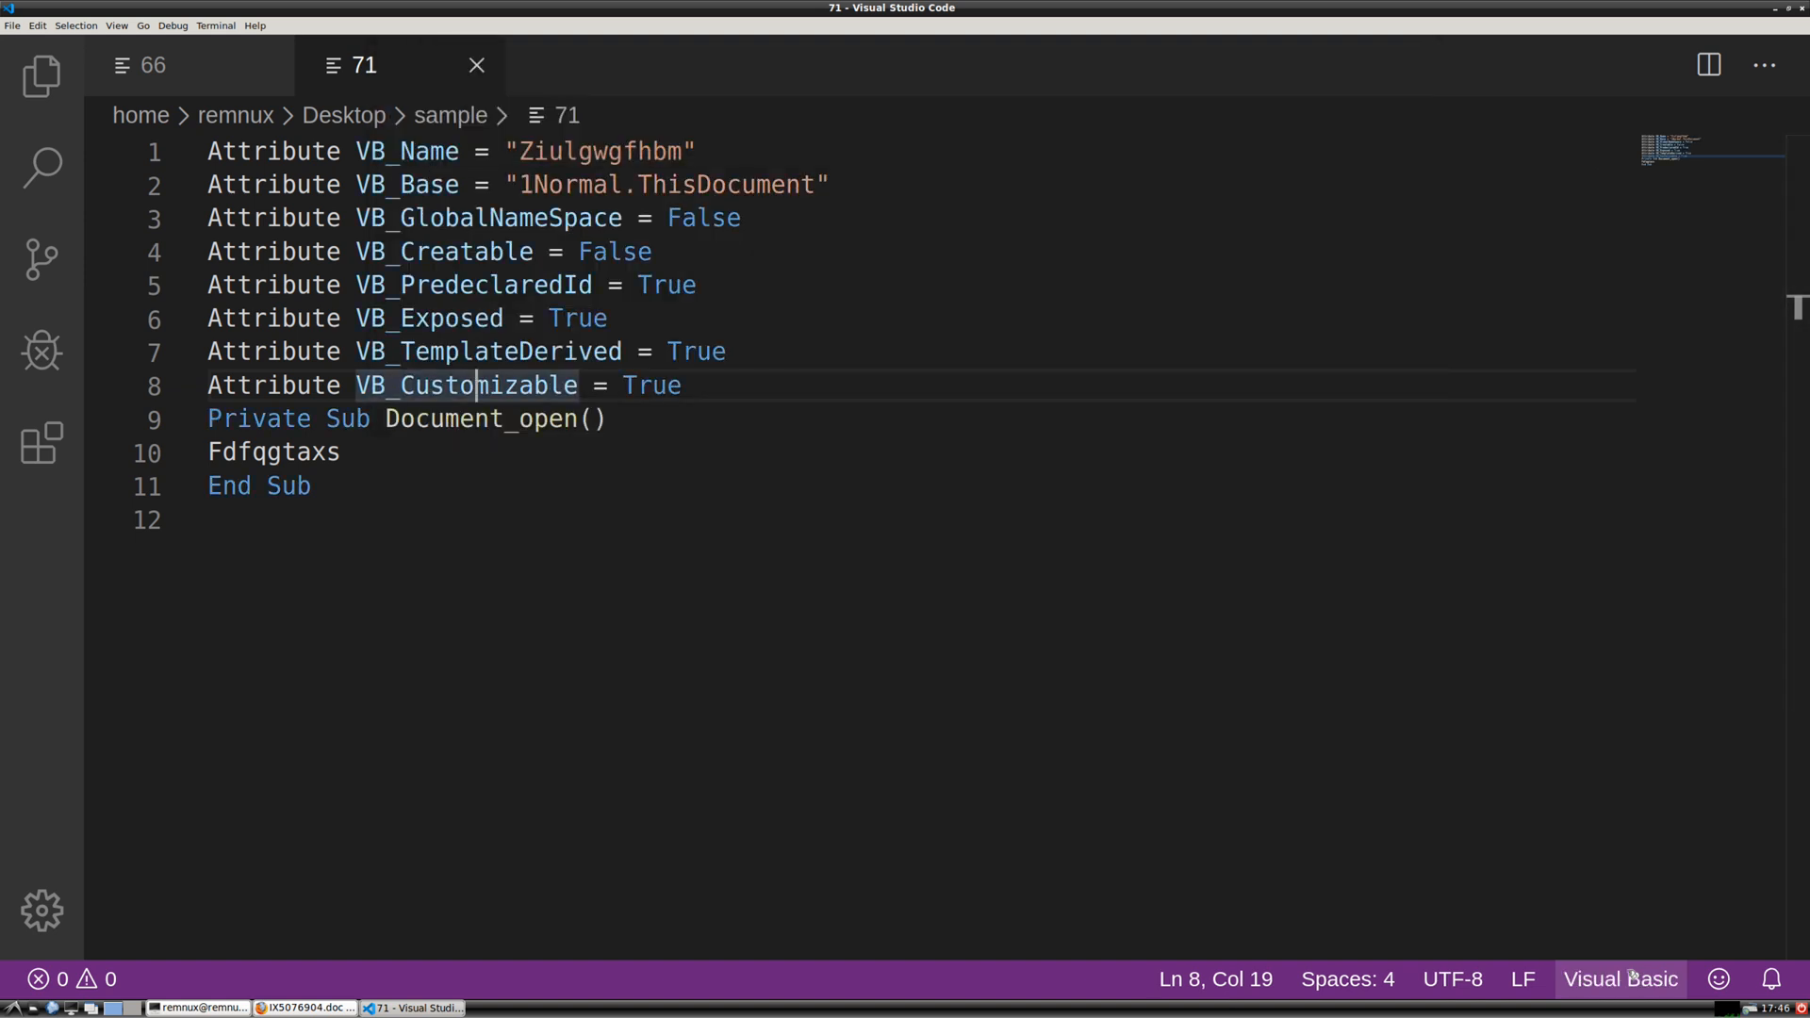
mouse_move(645, 581)
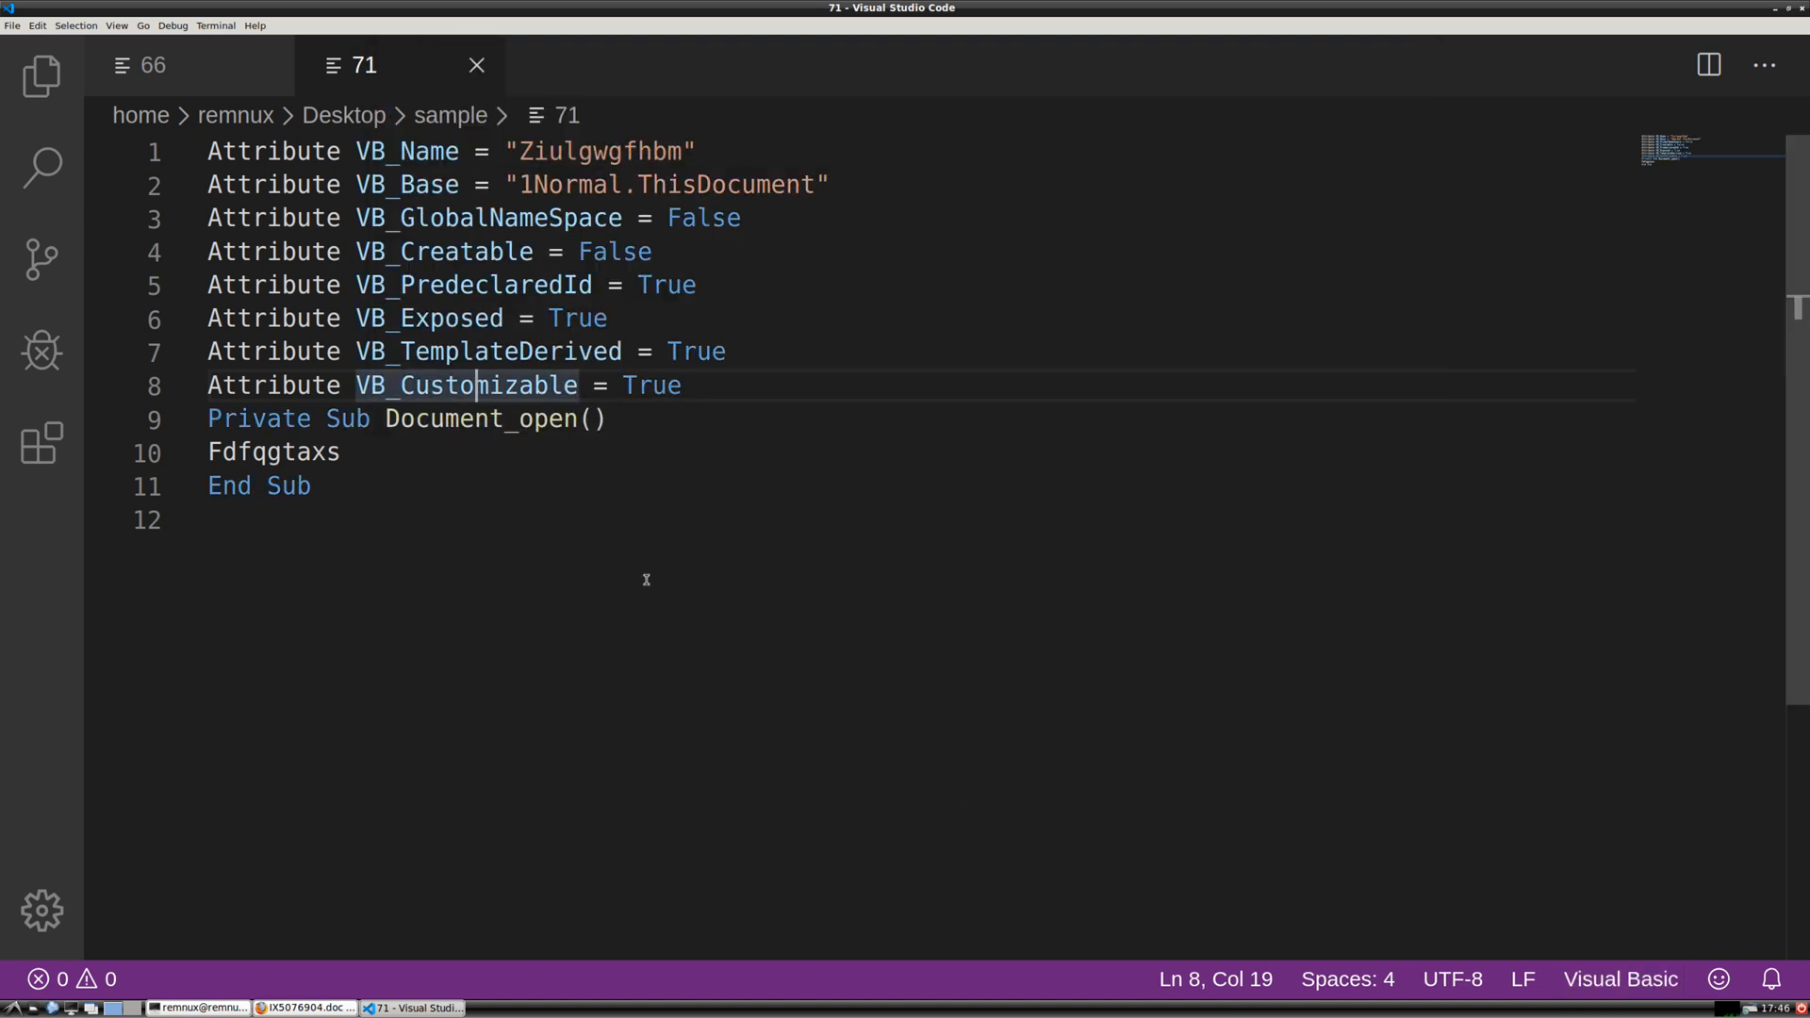
In file 71, examine Document_open() and its Fdfqgtaxs call, then return to file 66
drag(385, 418, 606, 419)
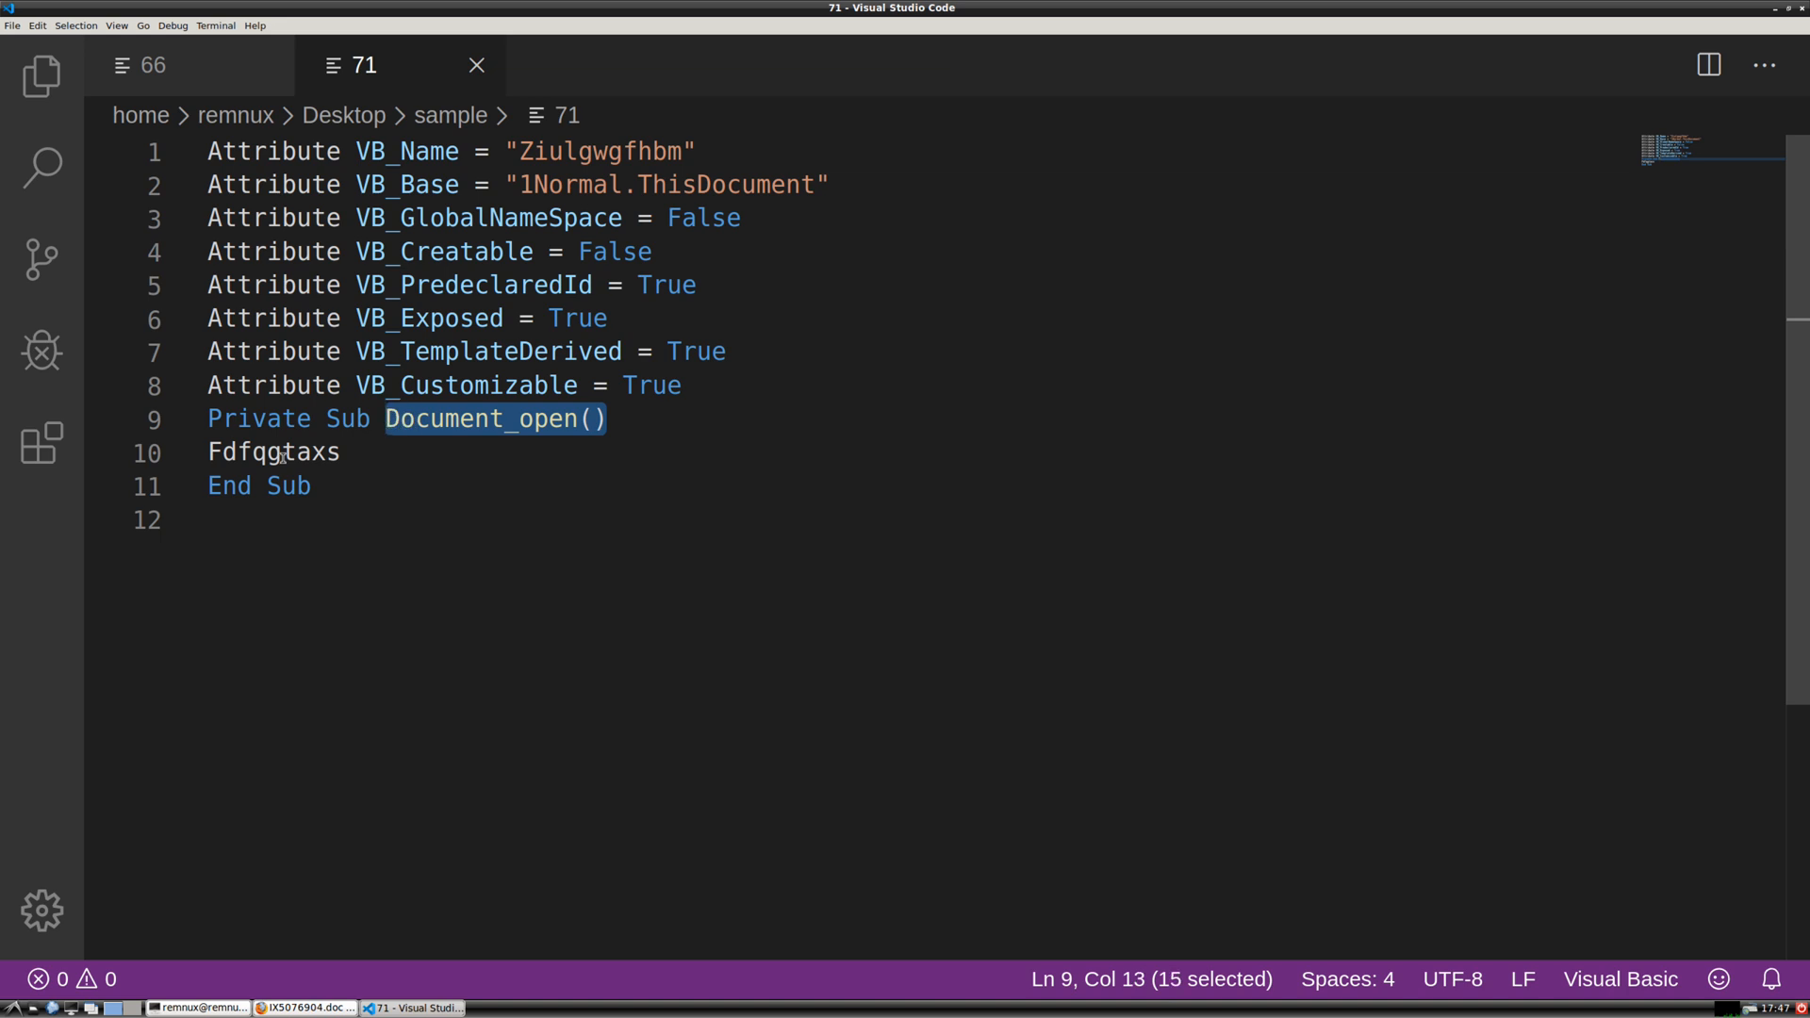
double_click(273, 453)
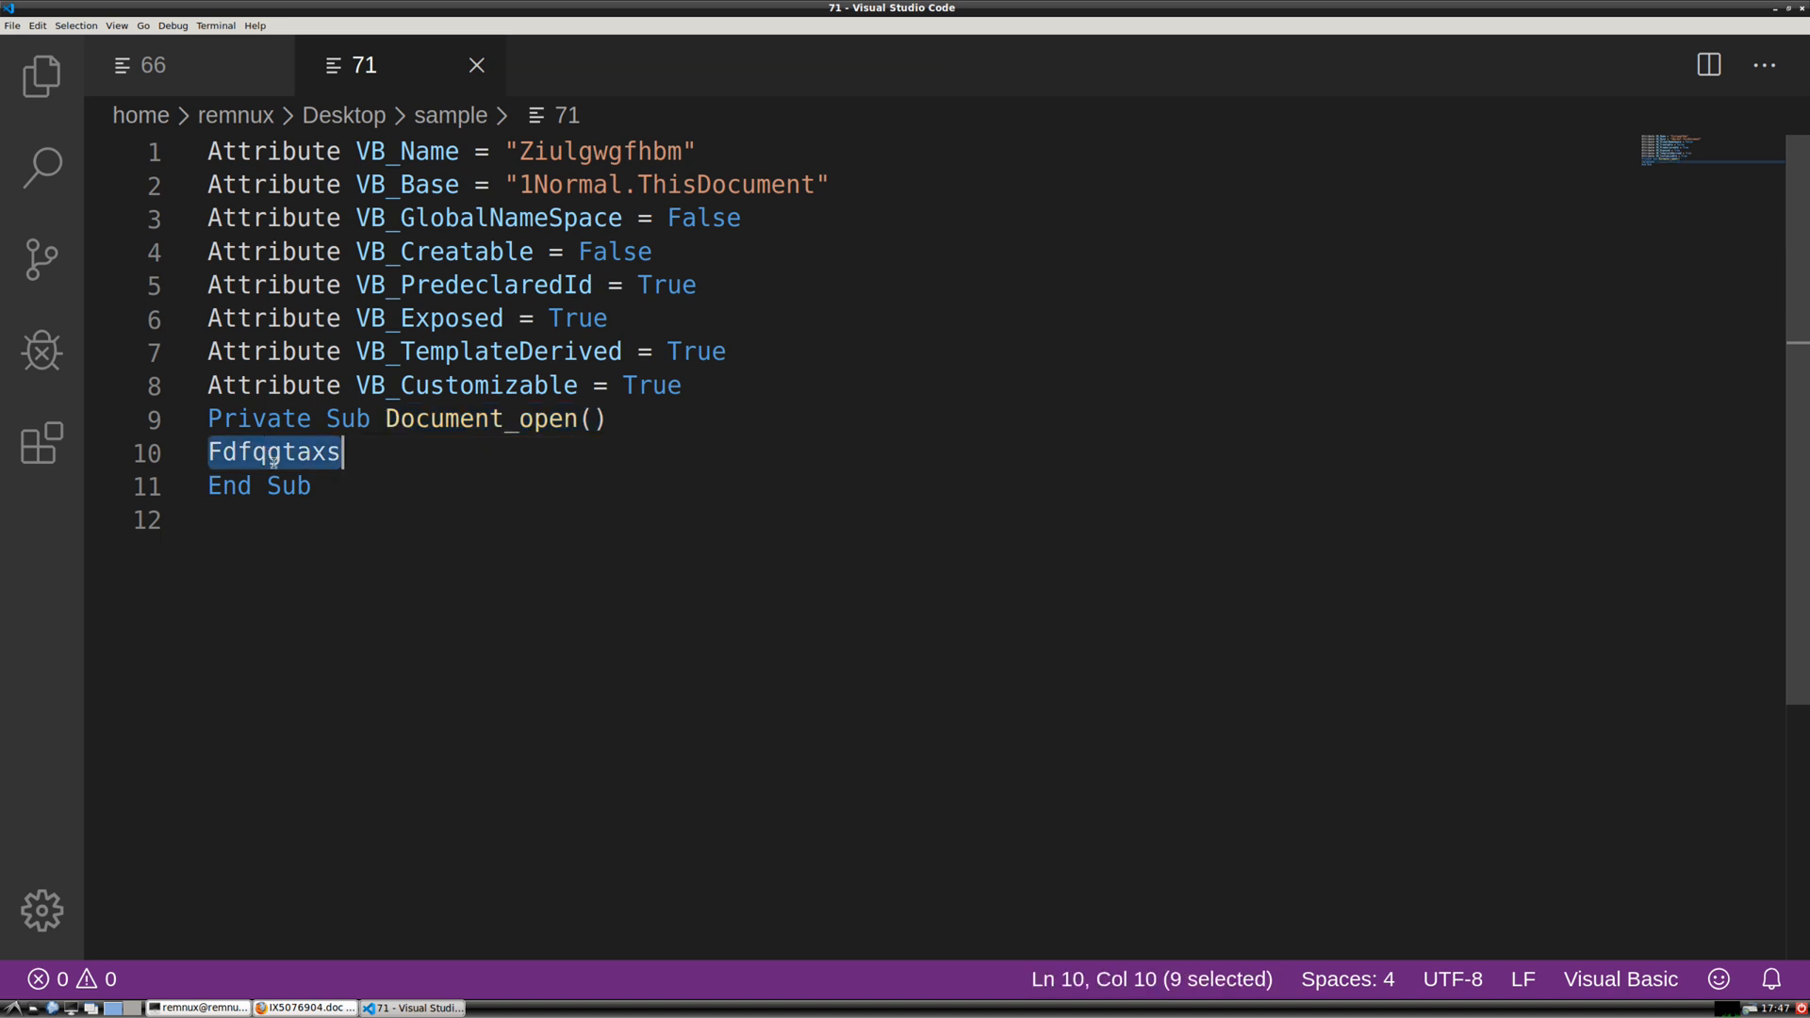
click(145, 66)
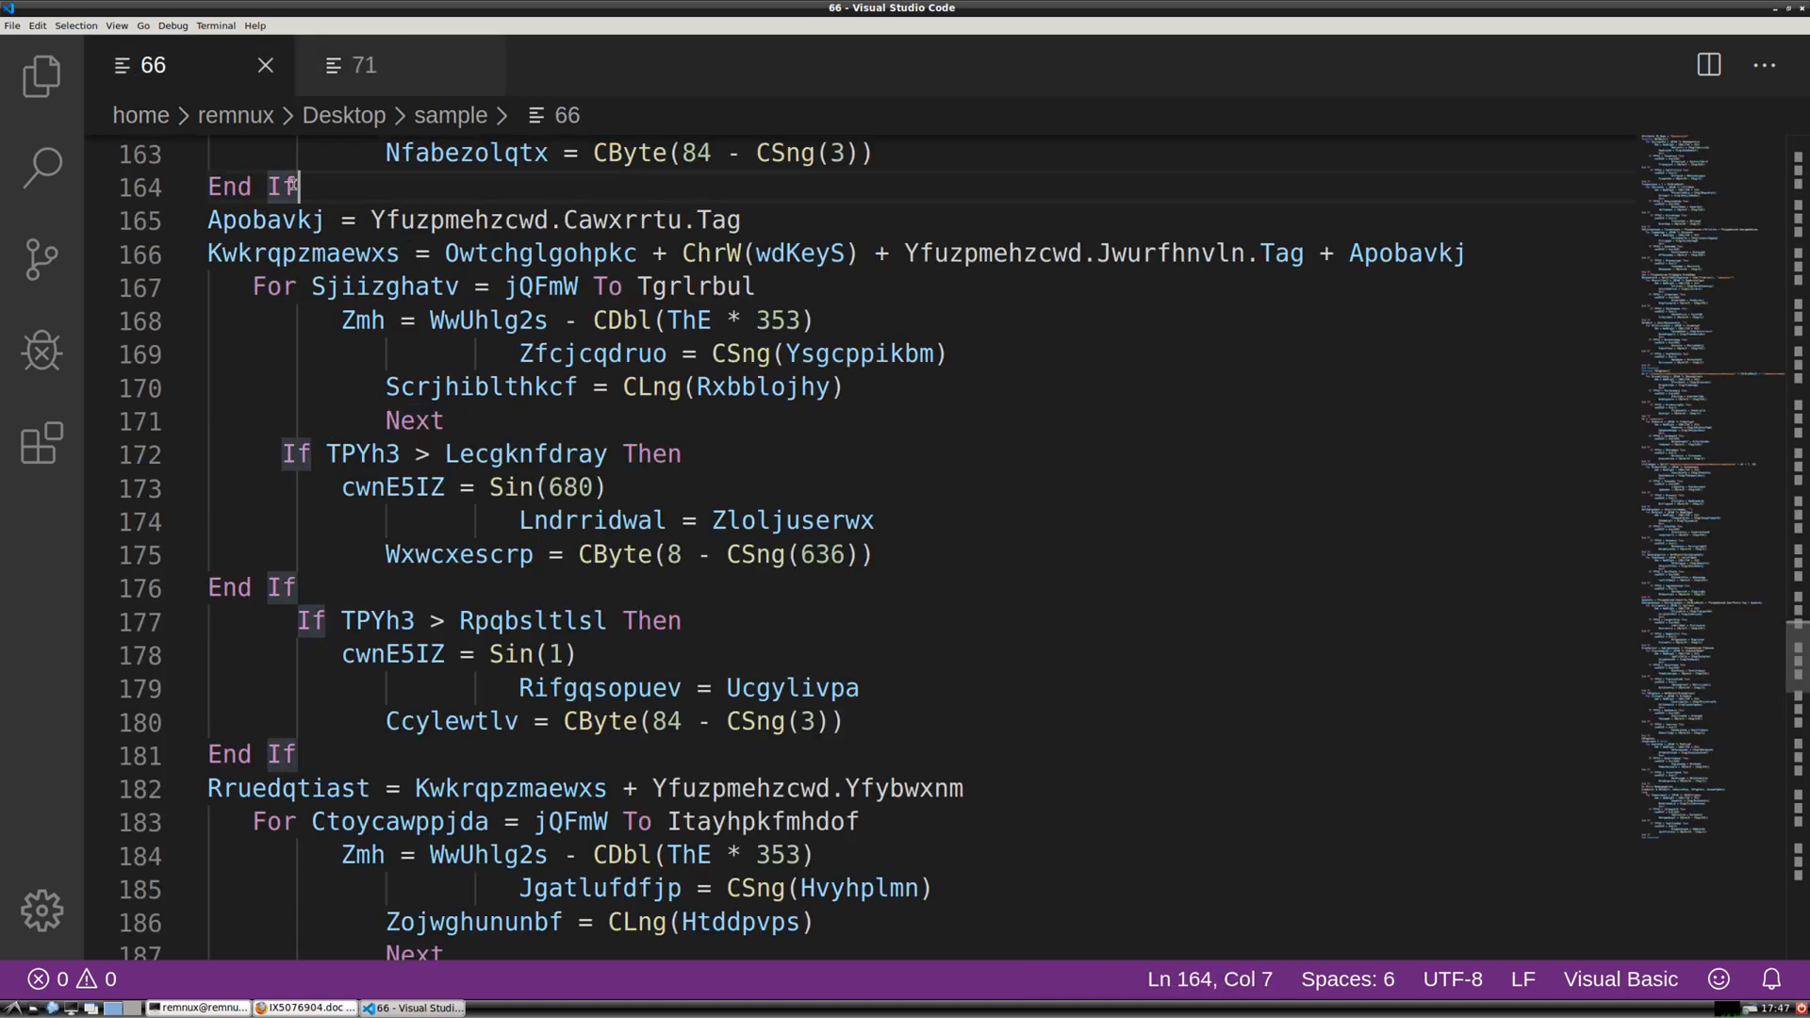
Search file 66 for Fdfqgtaxs and move down through its occurrences toward the Split statement
key(ctrl+f)
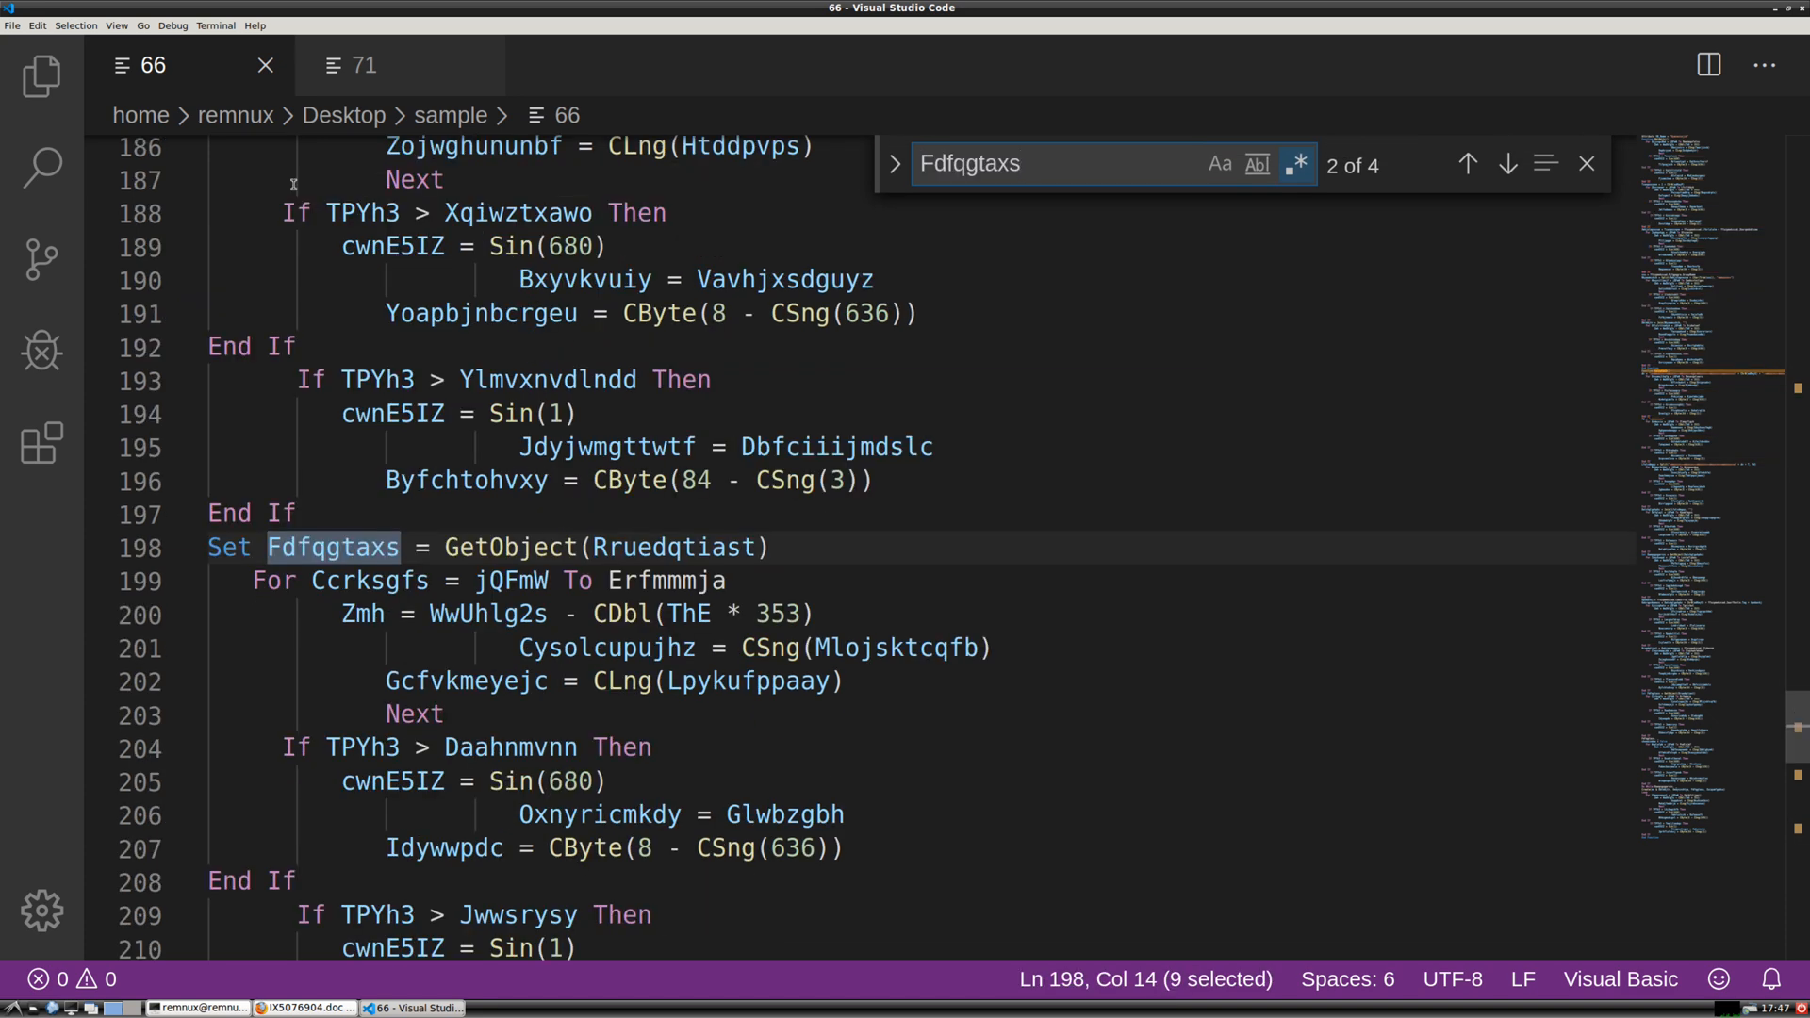
mouse_move(1282, 192)
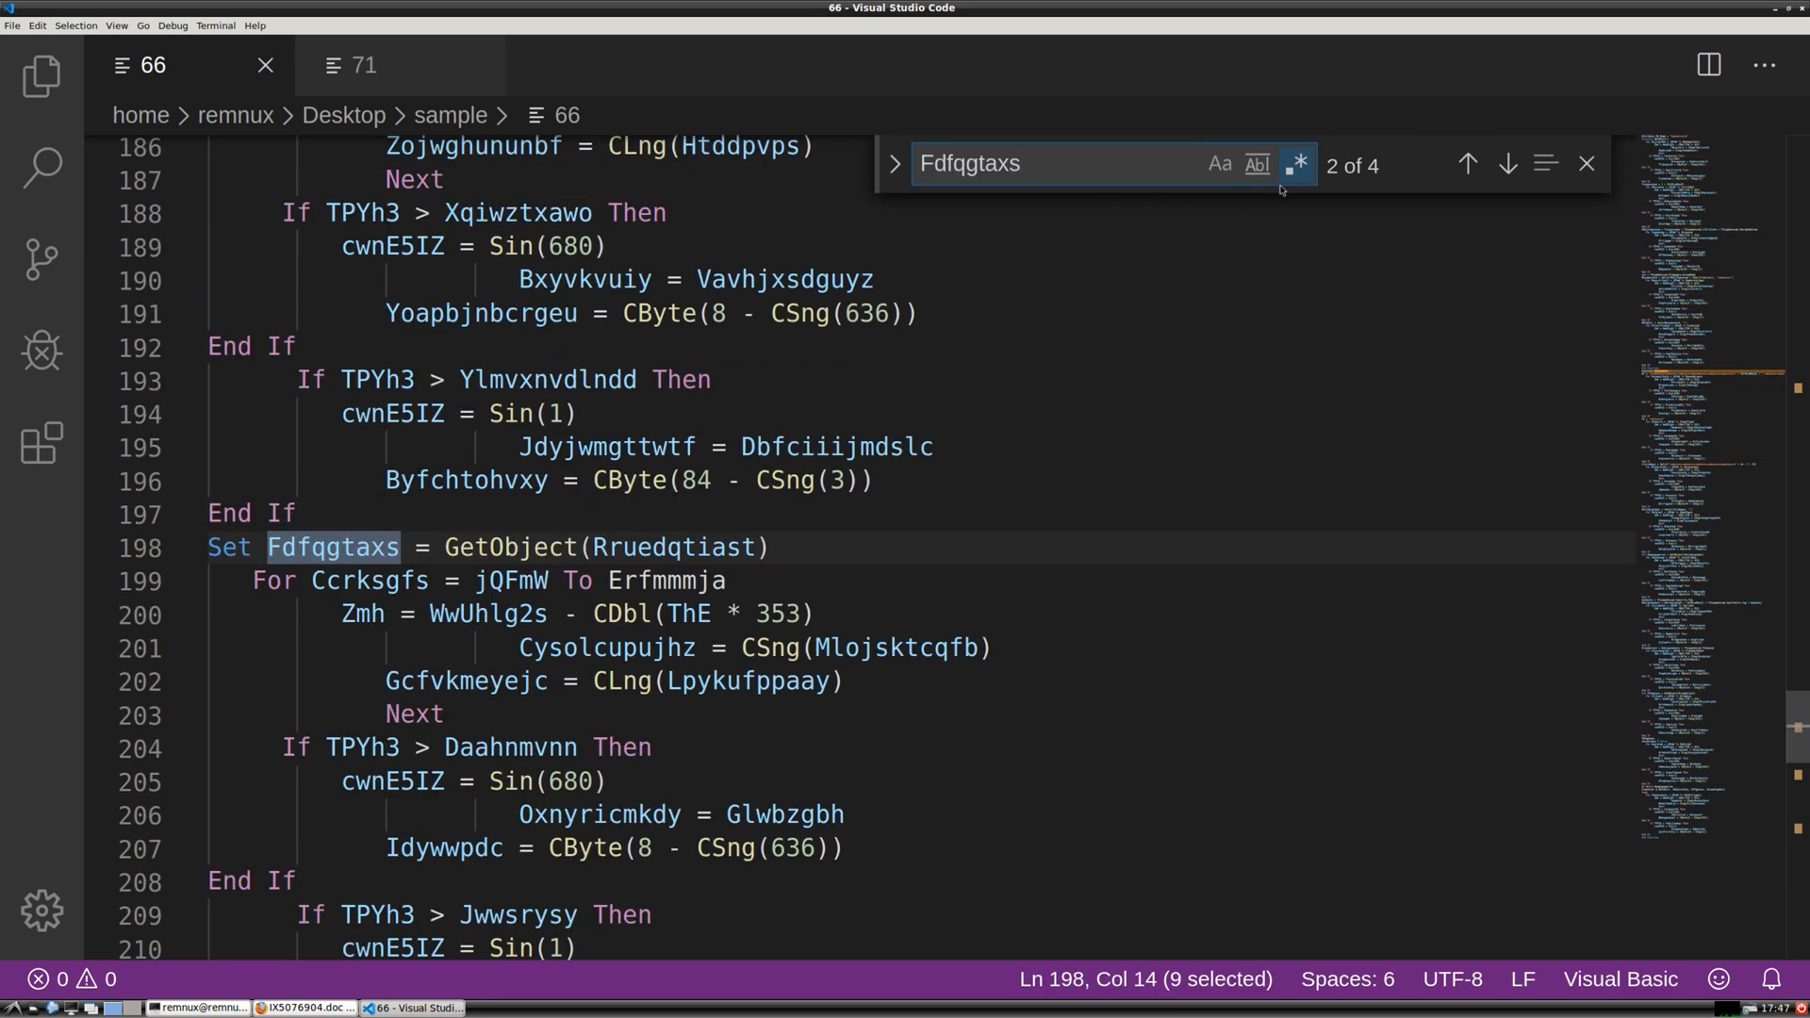
click(1467, 164)
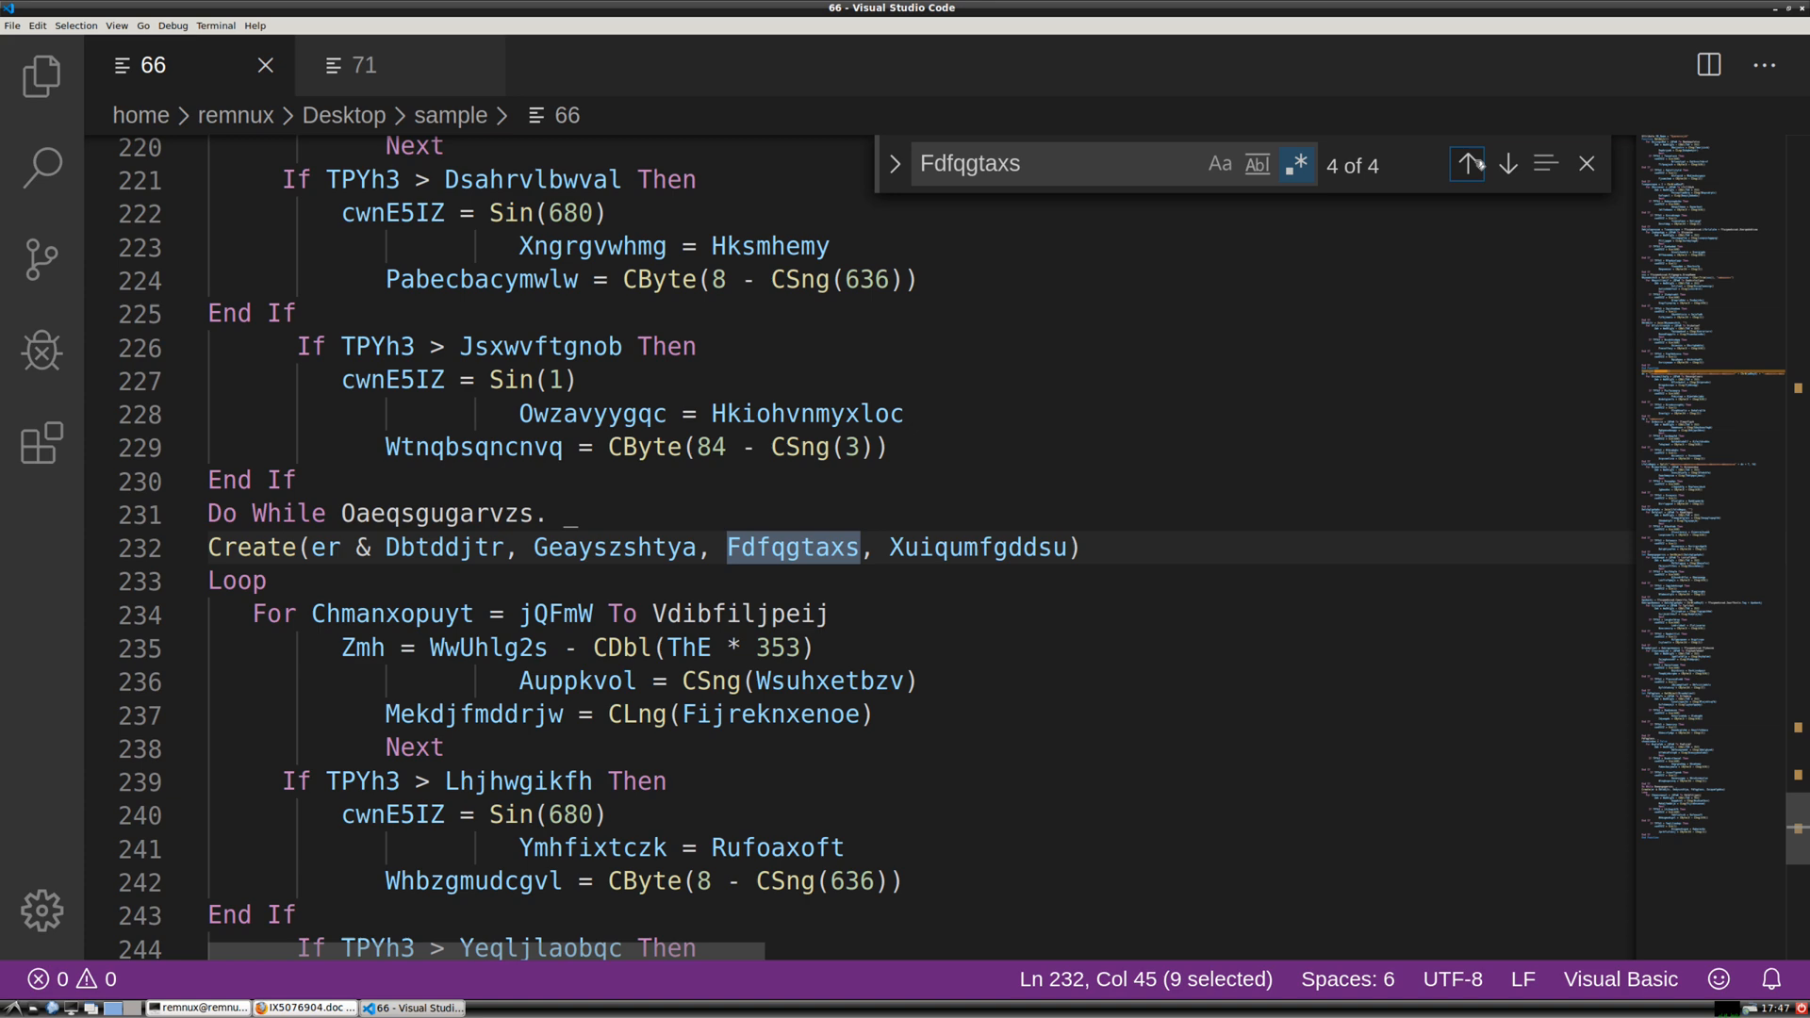
click(1468, 162)
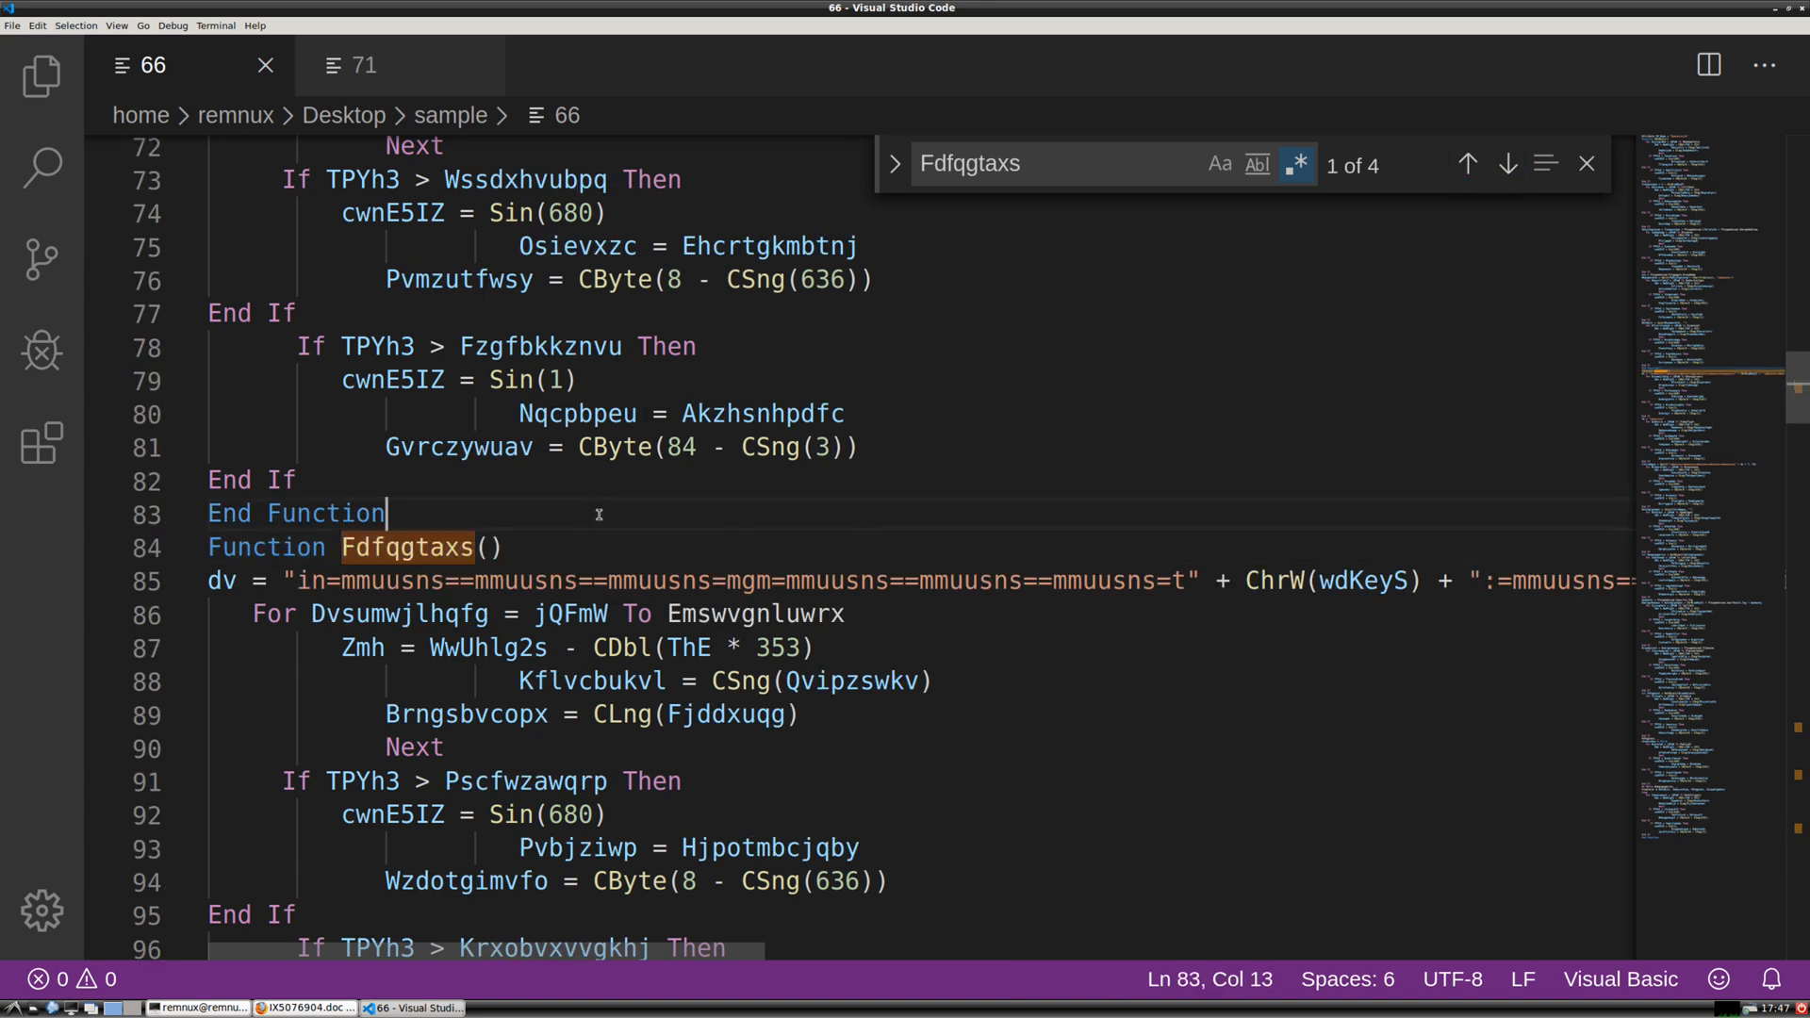
scroll(down, 3)
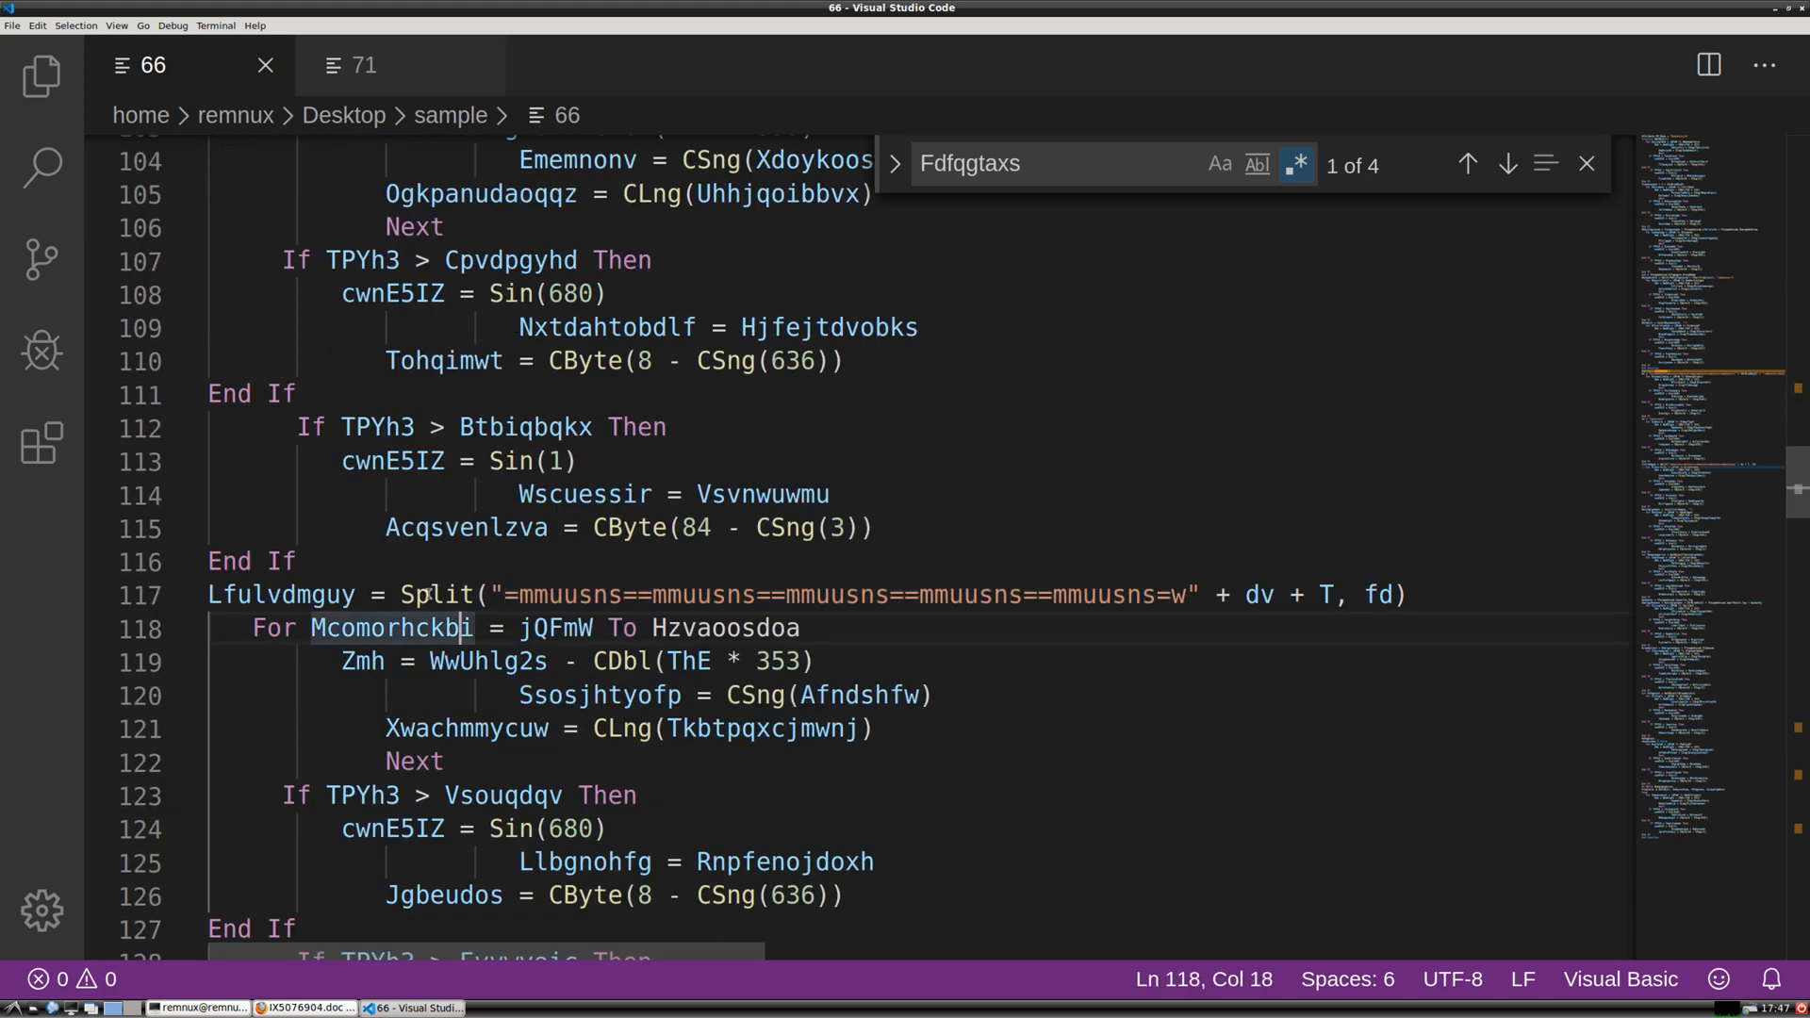
Select the mmuusns-padded string in the Split call and scroll down to the Join of Lfulvdmguy
drag(505, 594, 1186, 594)
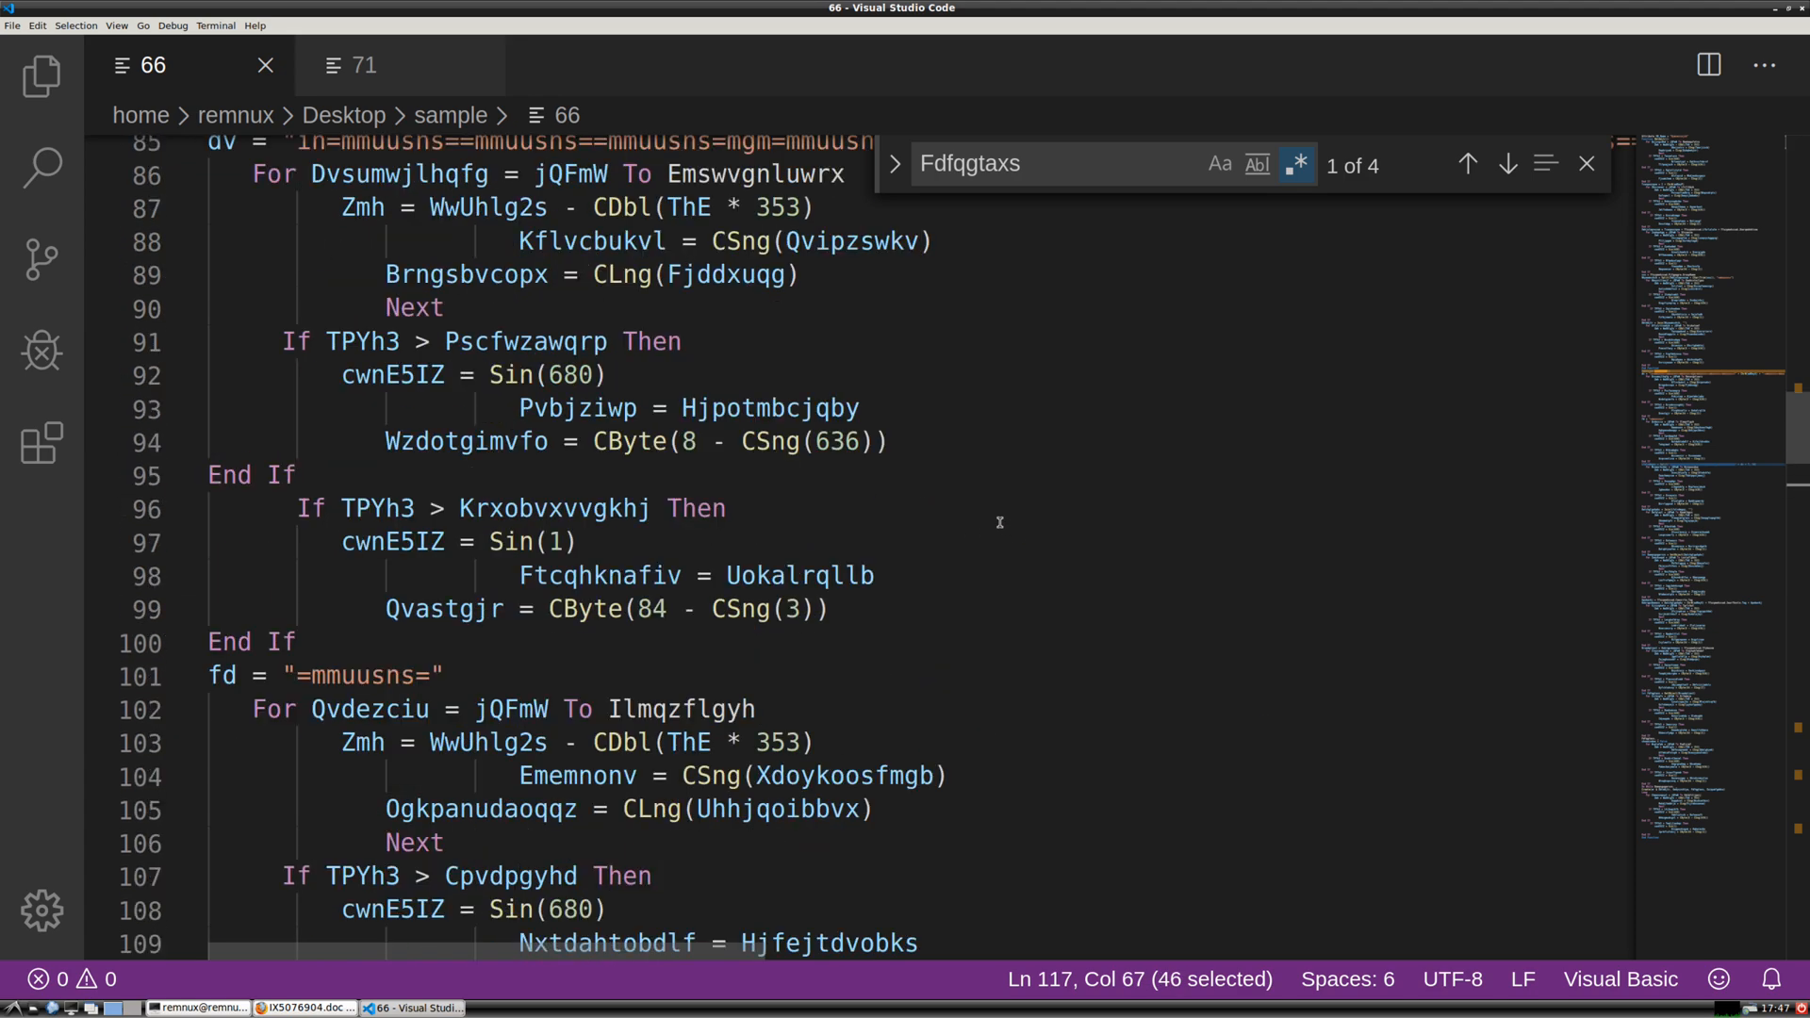
scroll(down, 3)
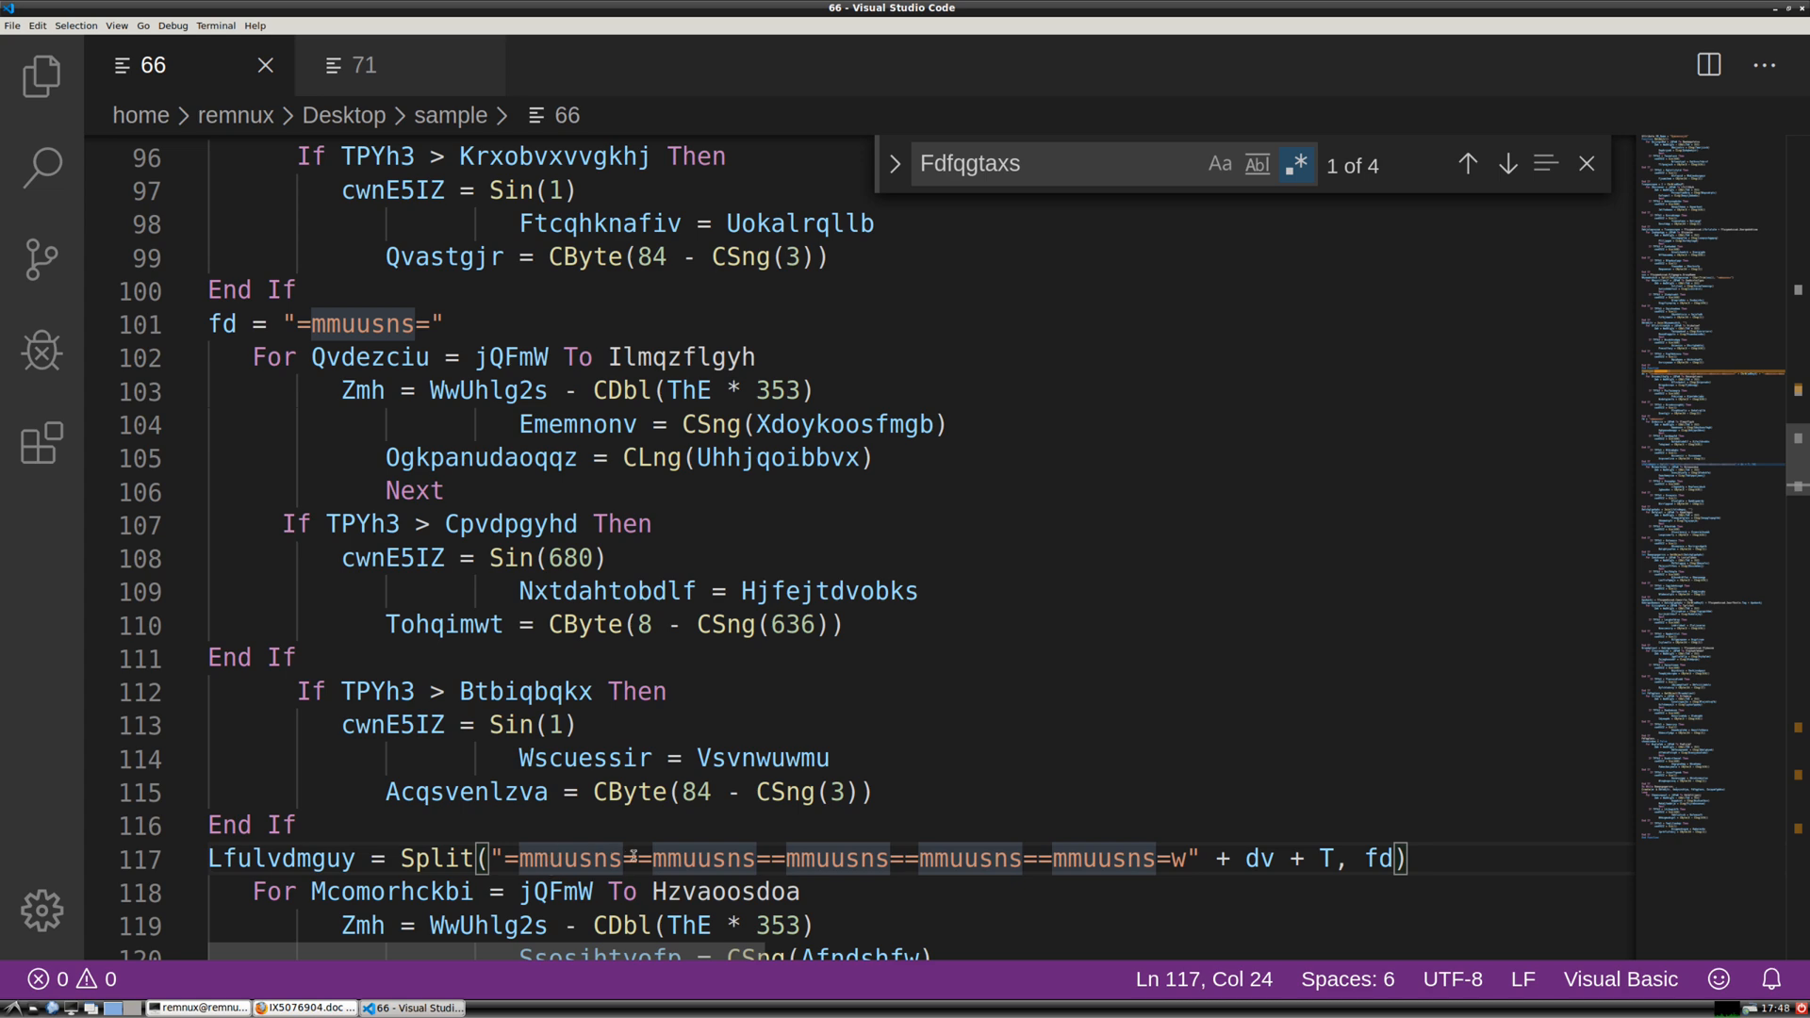
scroll(down, 3)
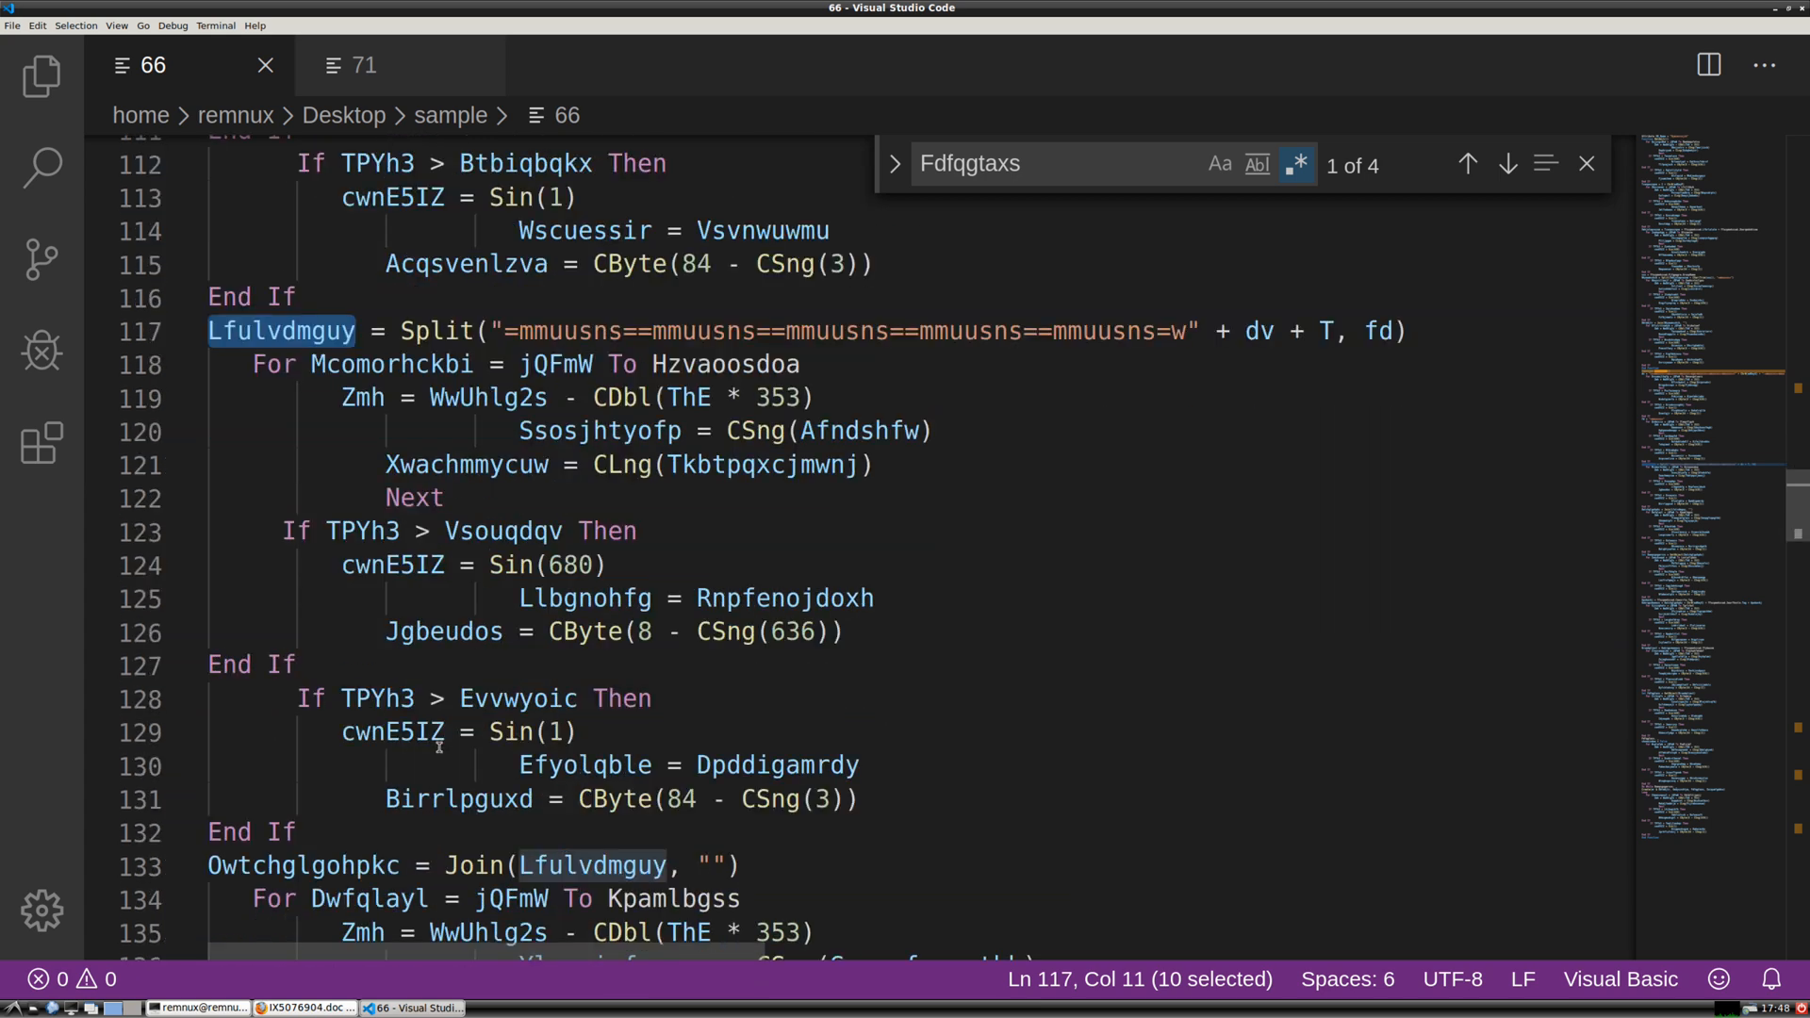
scroll(down, 3)
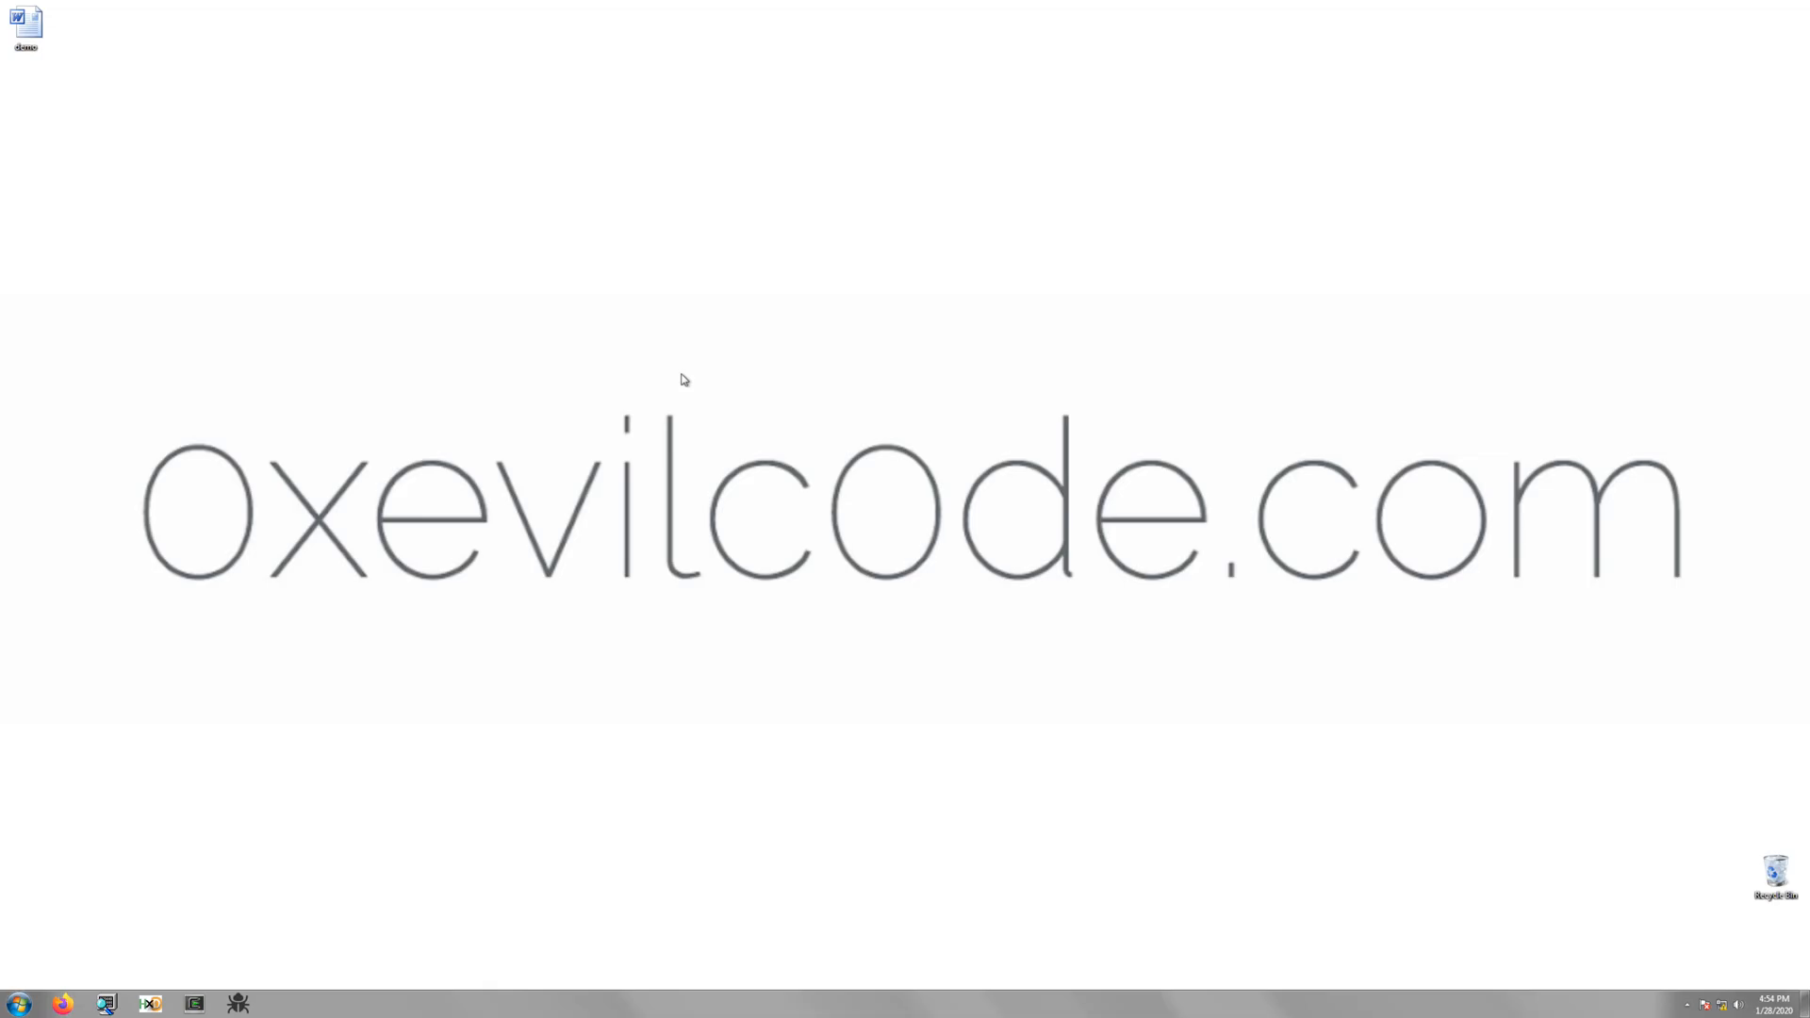
mouse_move(306, 315)
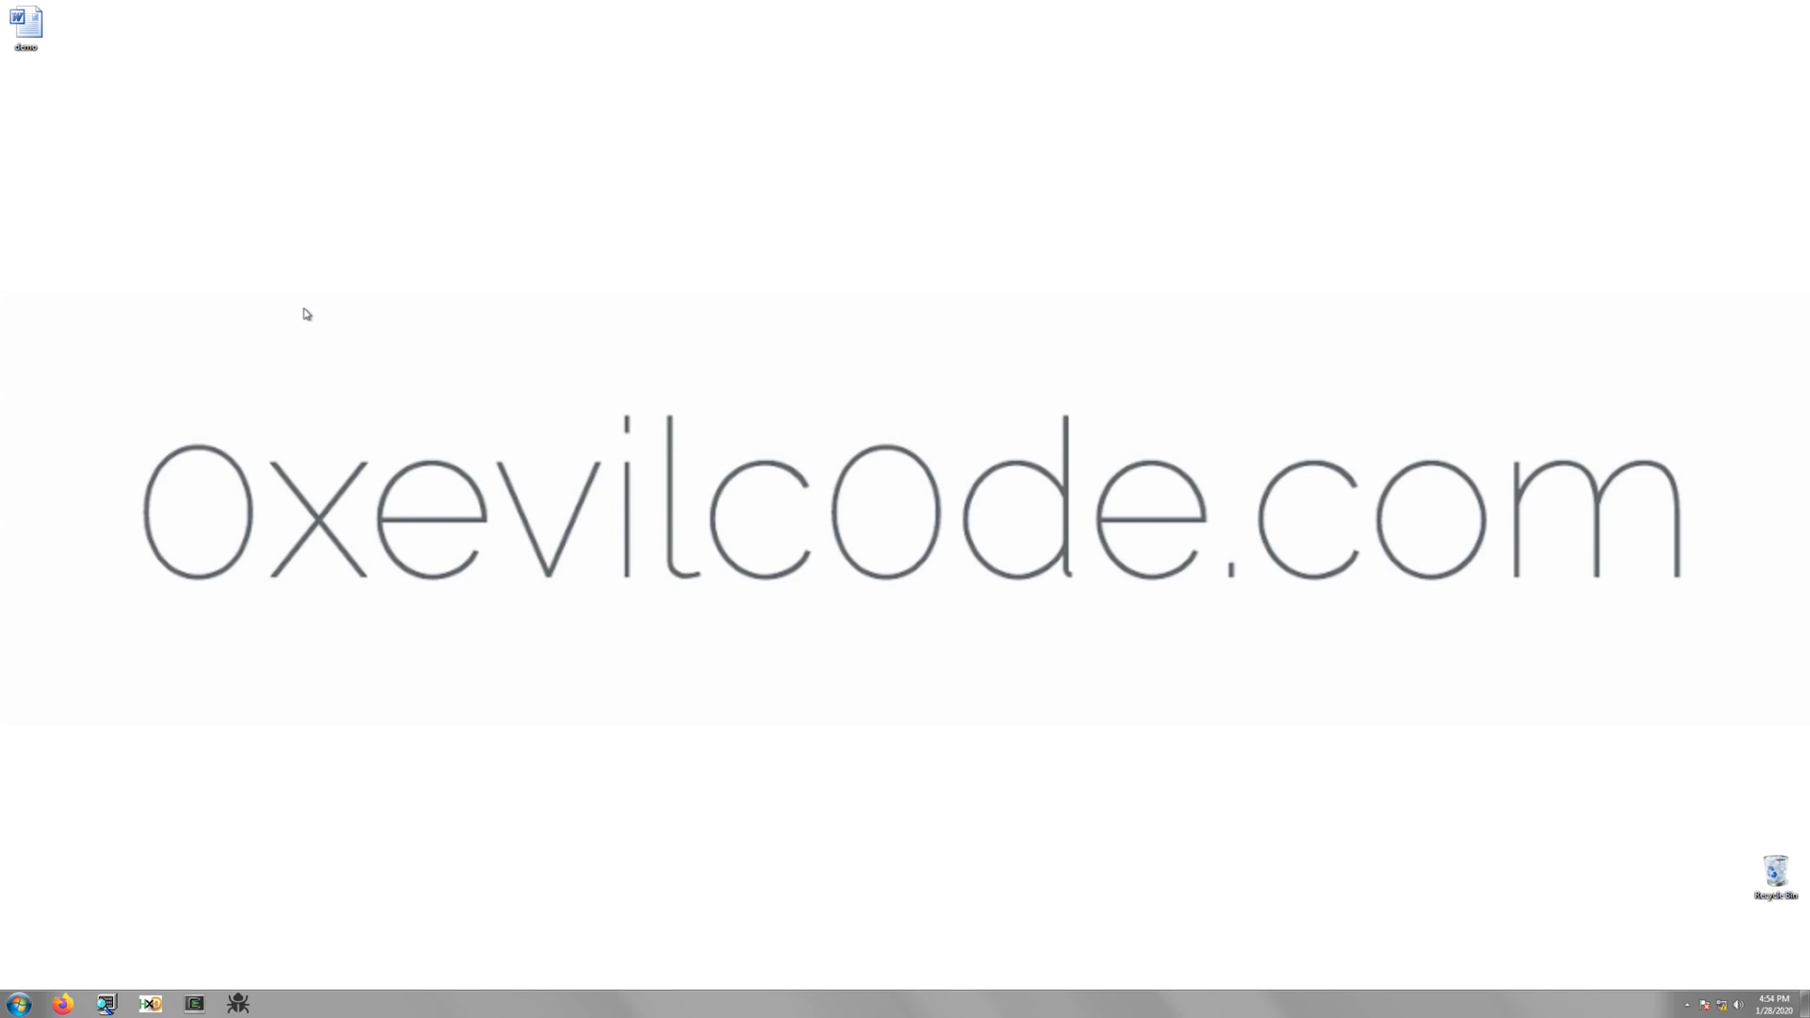
mouse_move(112, 79)
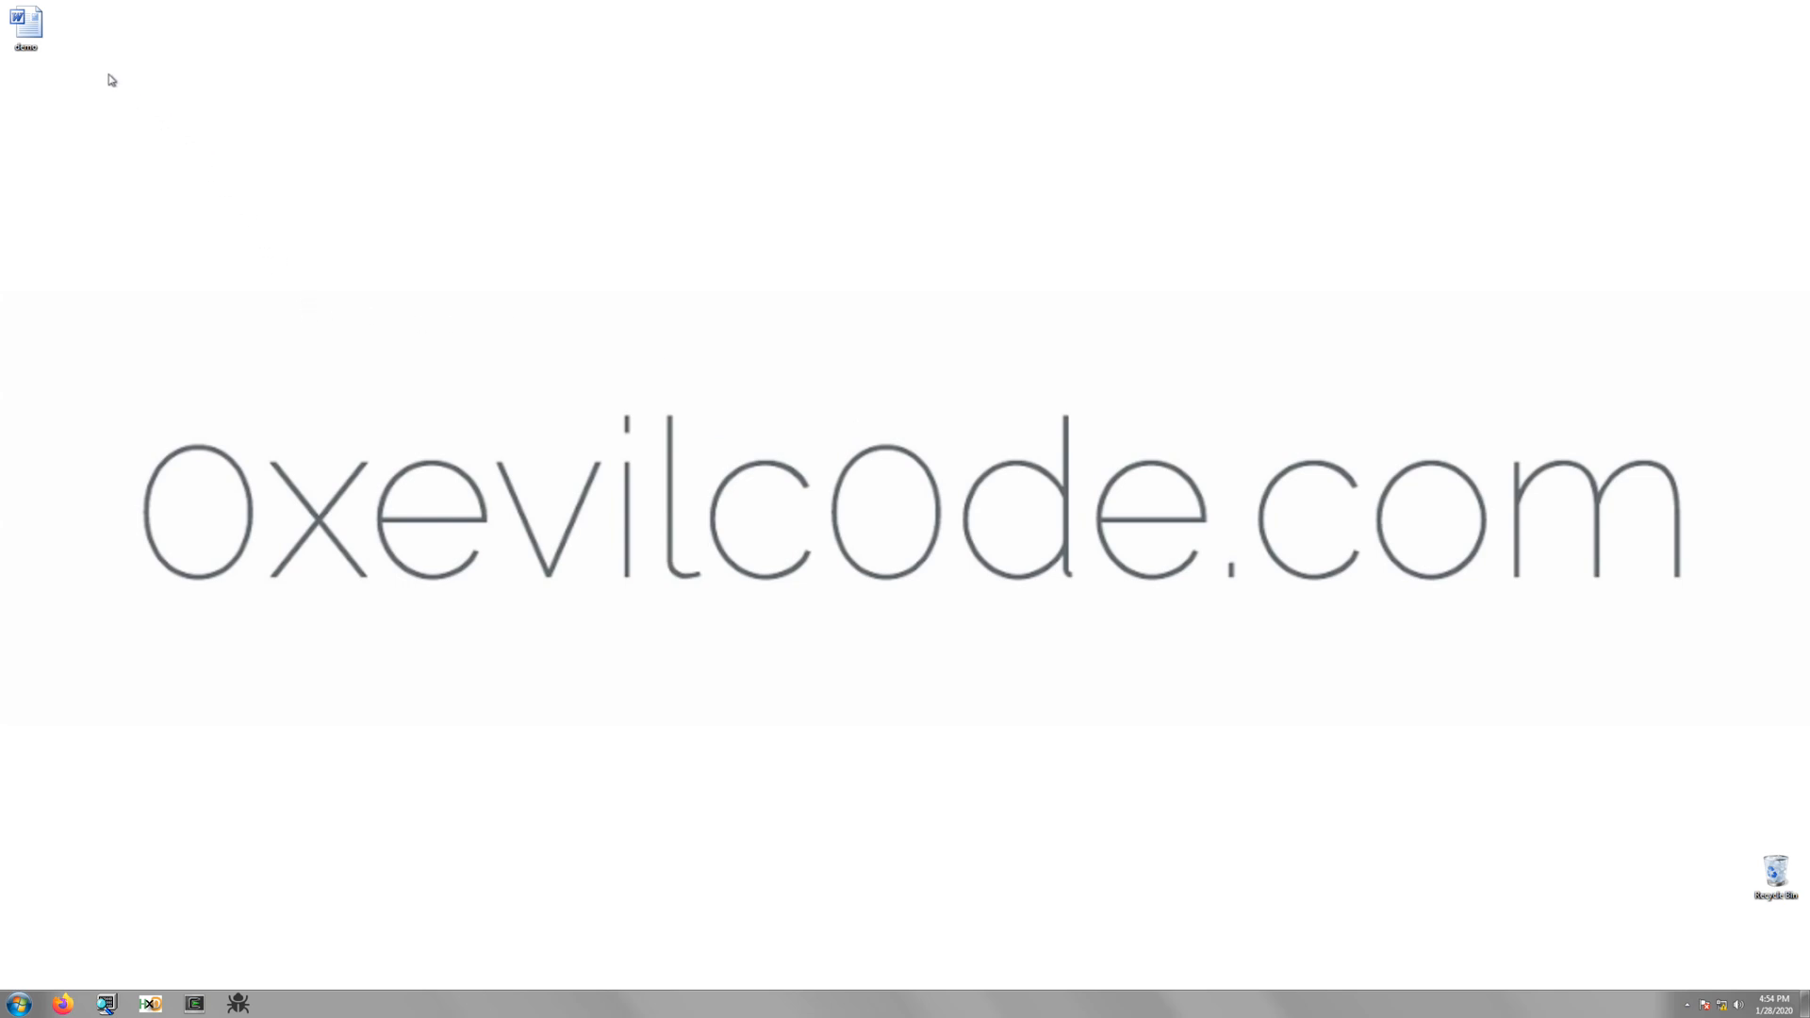
Launch the demo Word document from the desktop
double_click(29, 24)
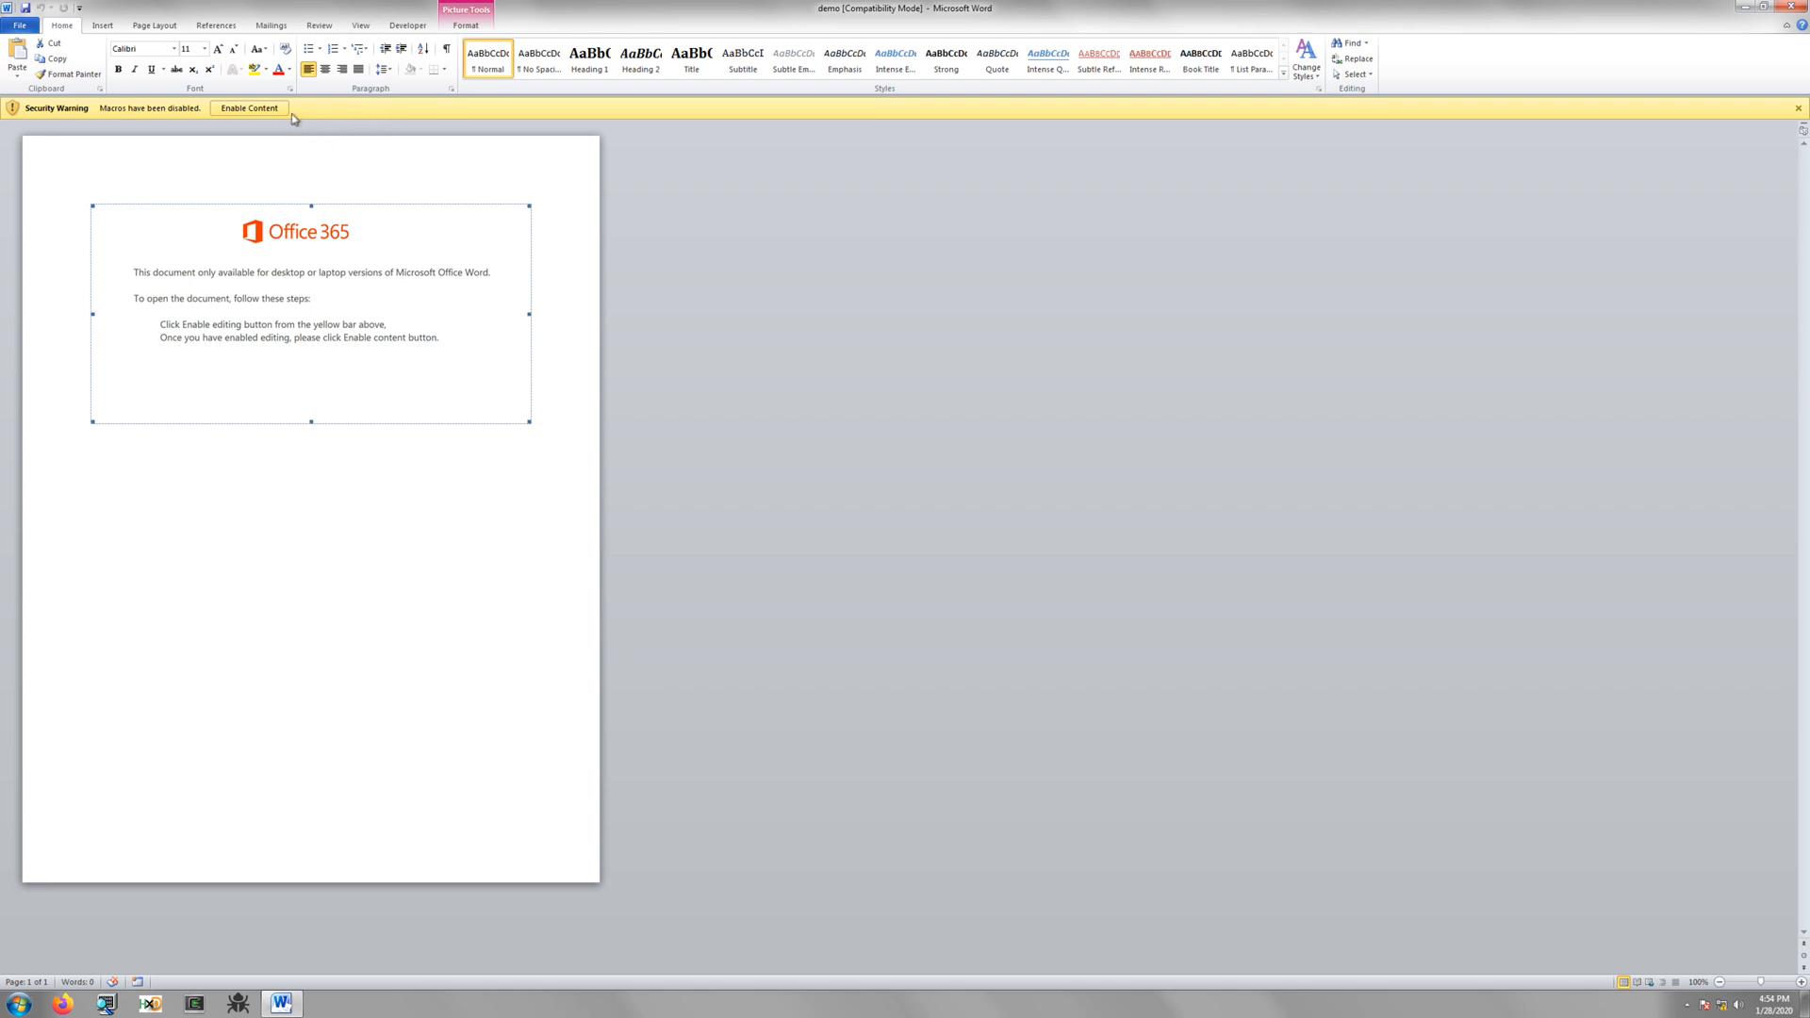
mouse_move(339, 121)
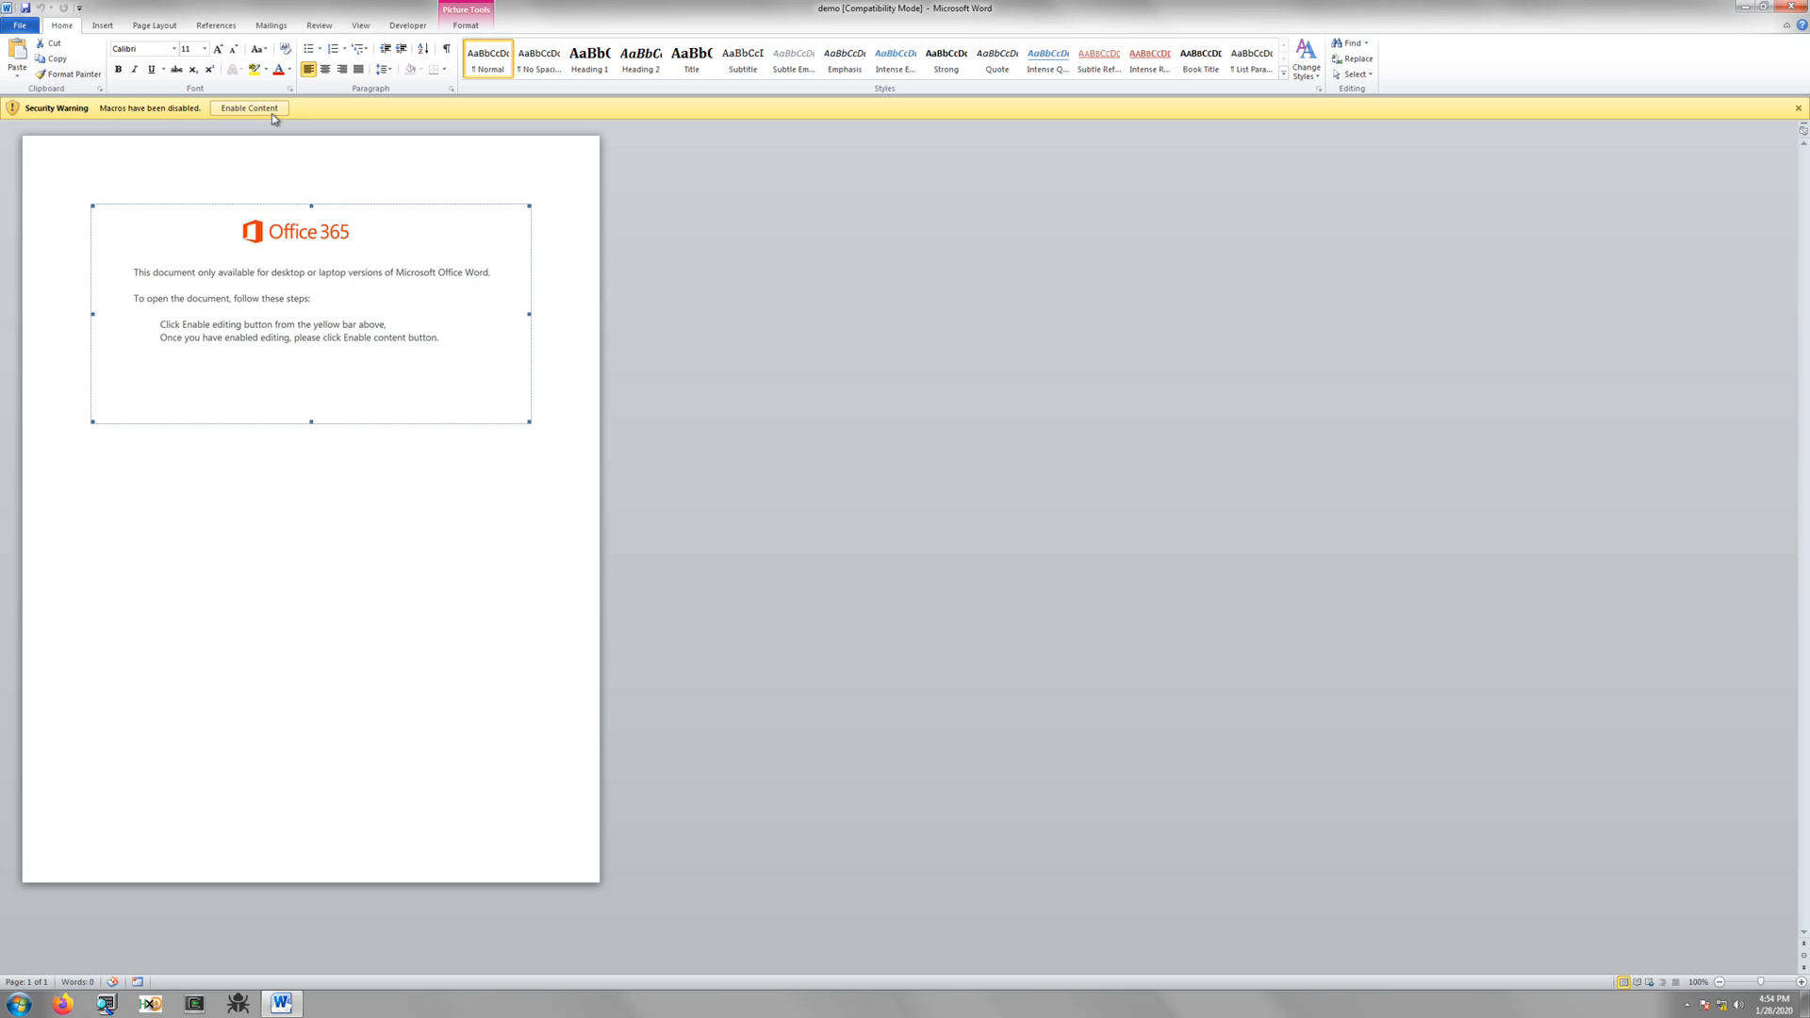
mouse_move(332, 109)
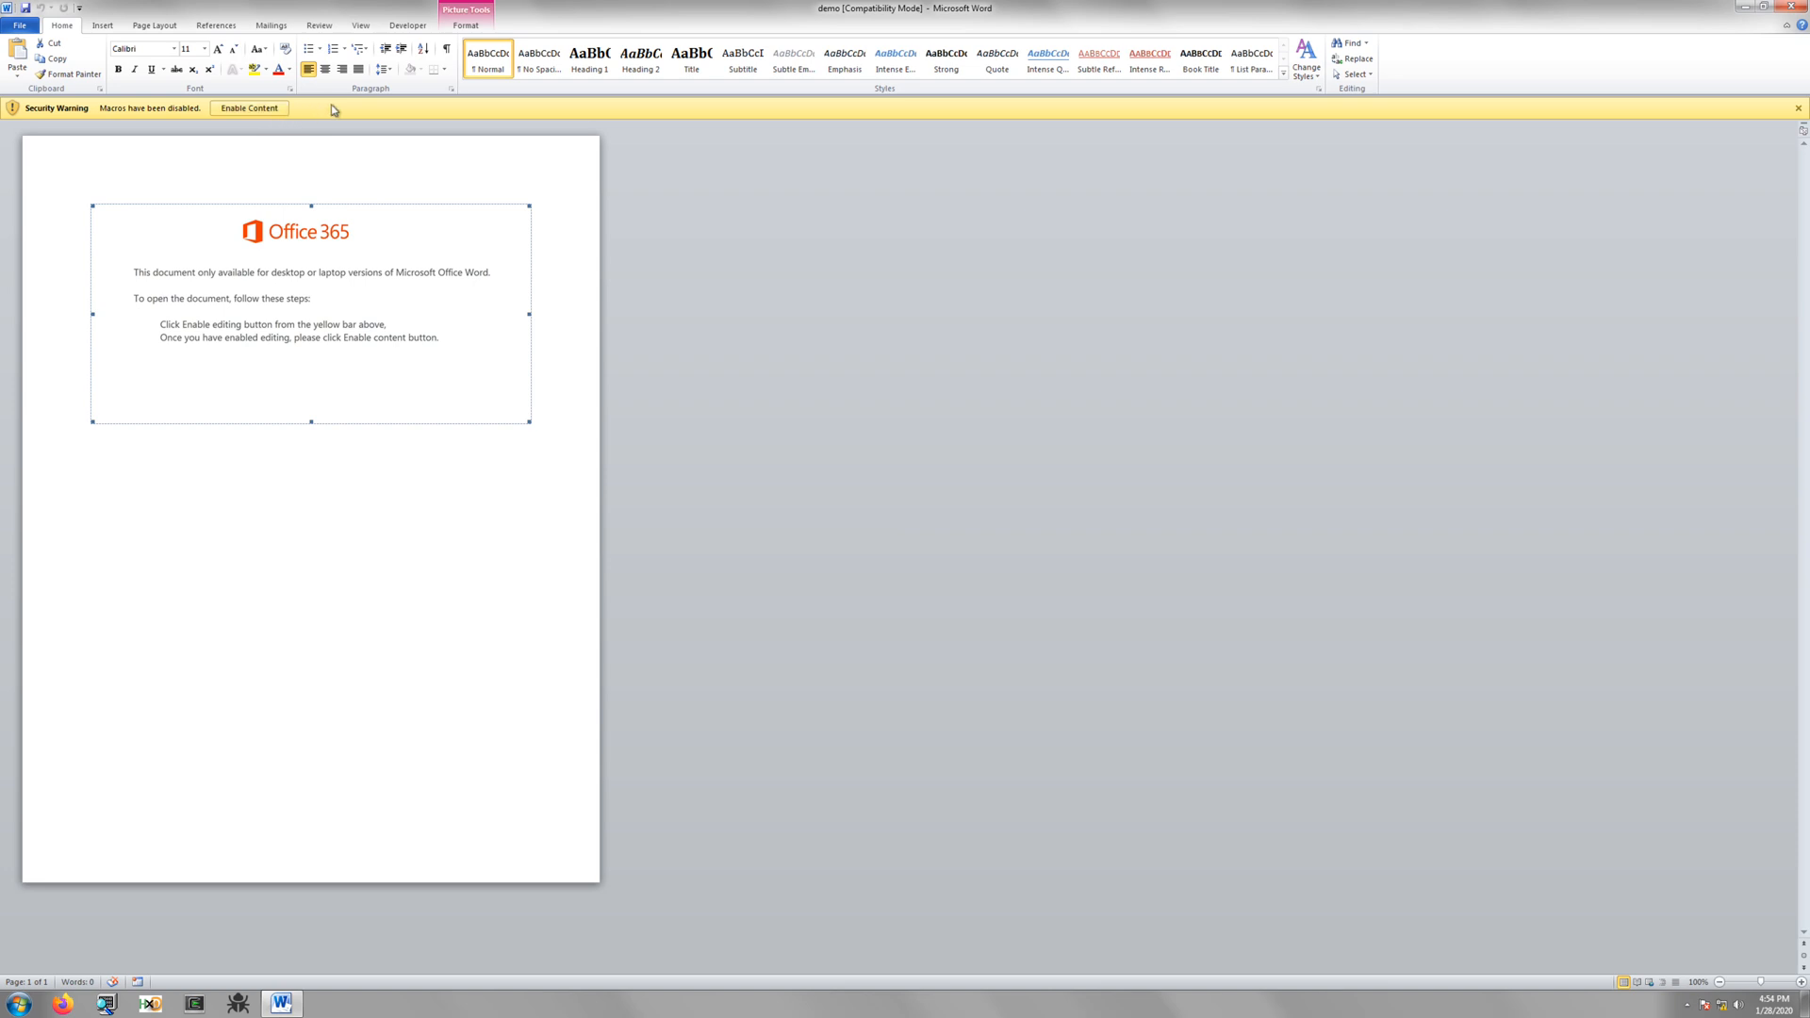
mouse_move(332, 124)
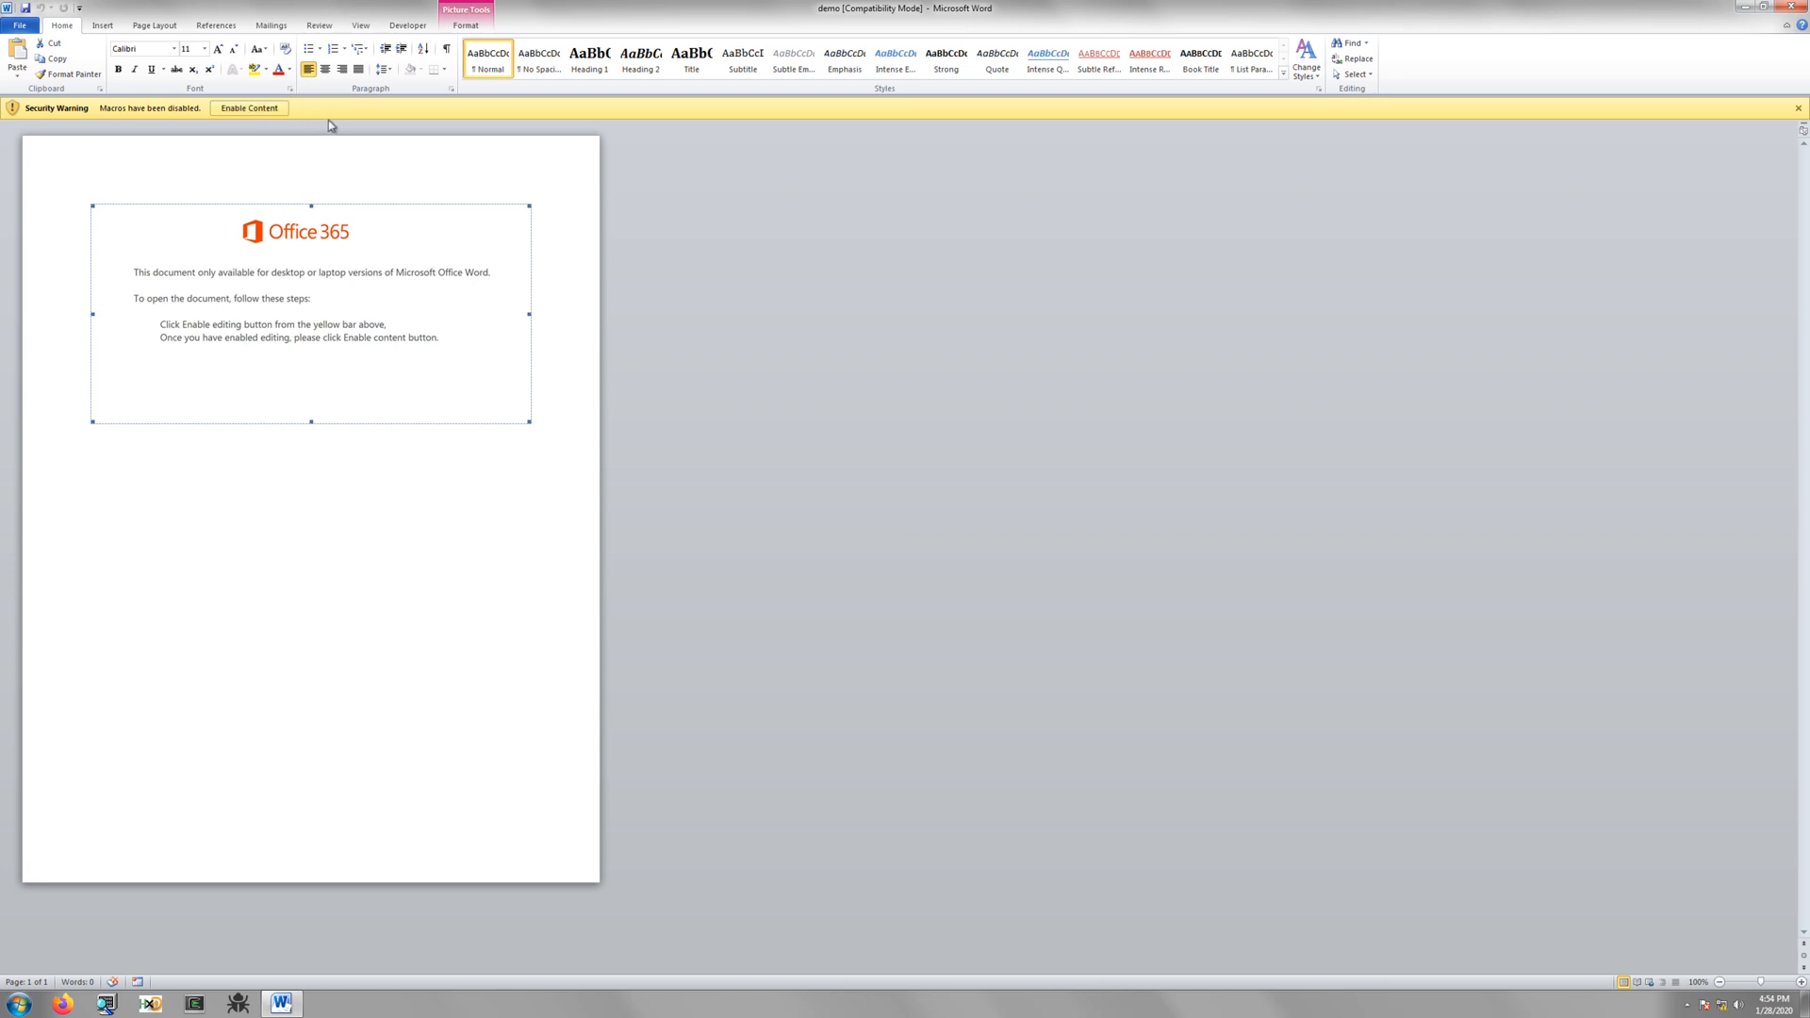
mouse_move(368, 128)
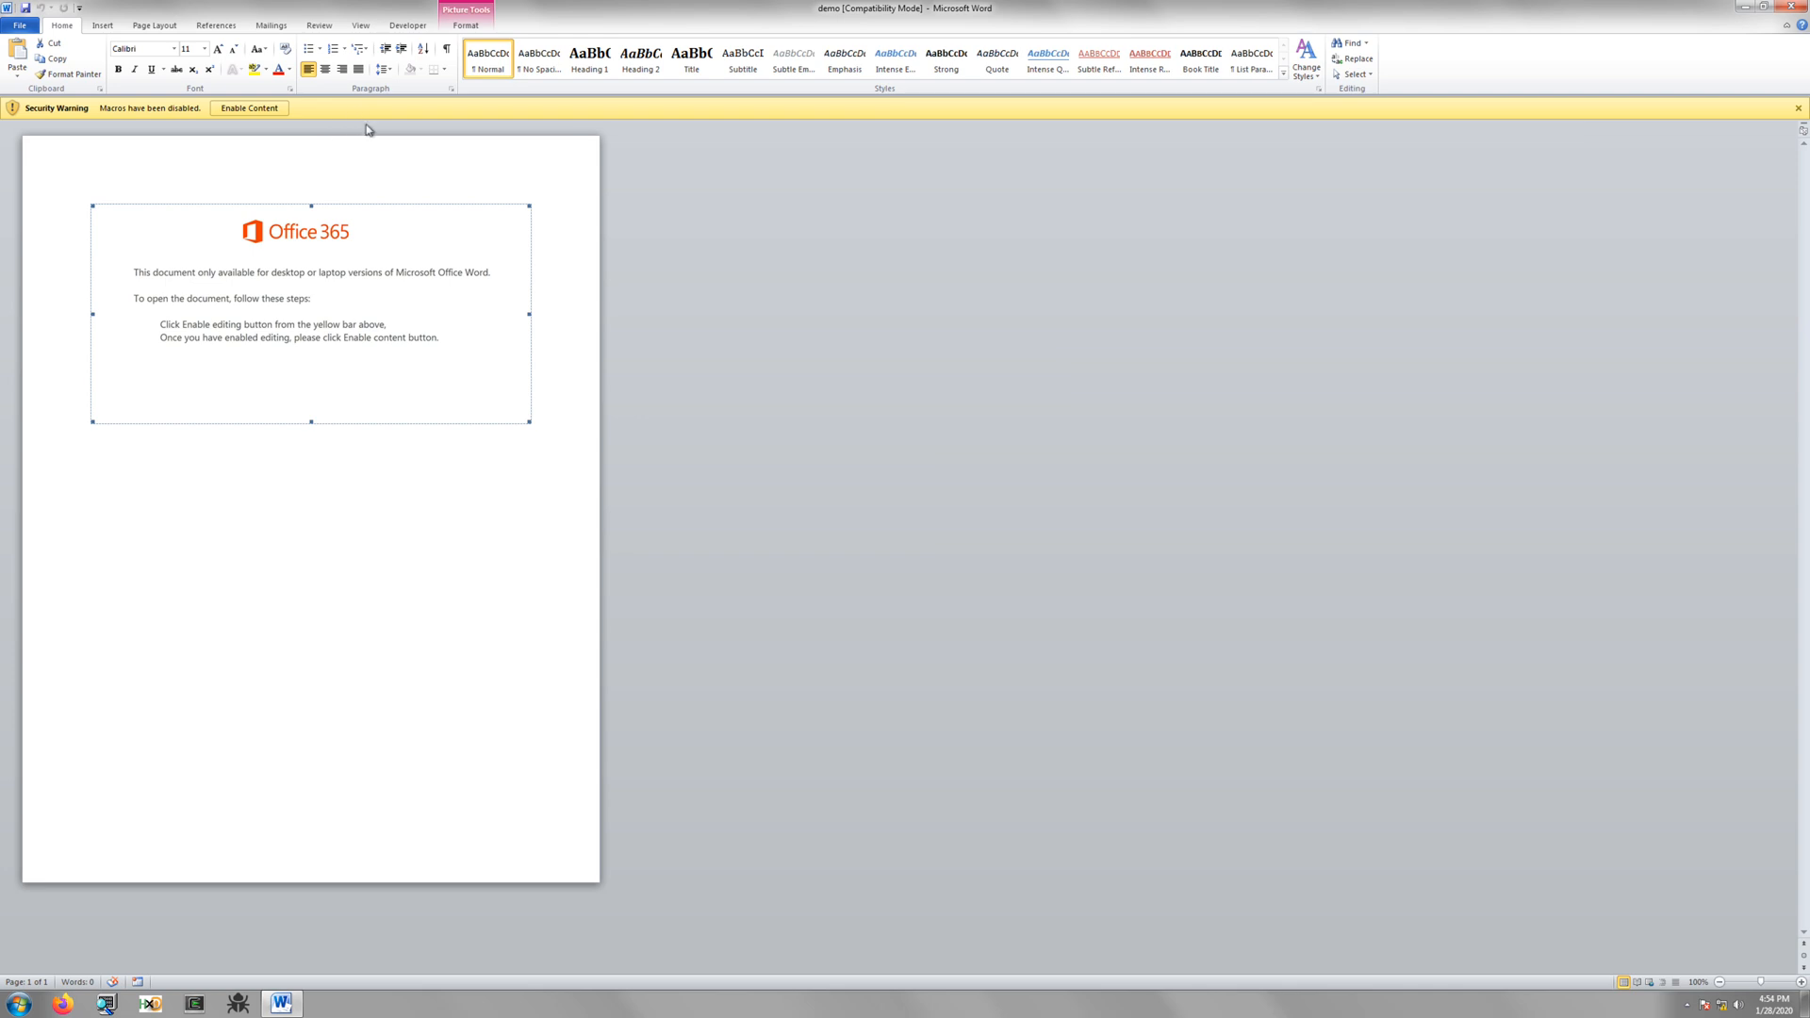
mouse_move(441, 174)
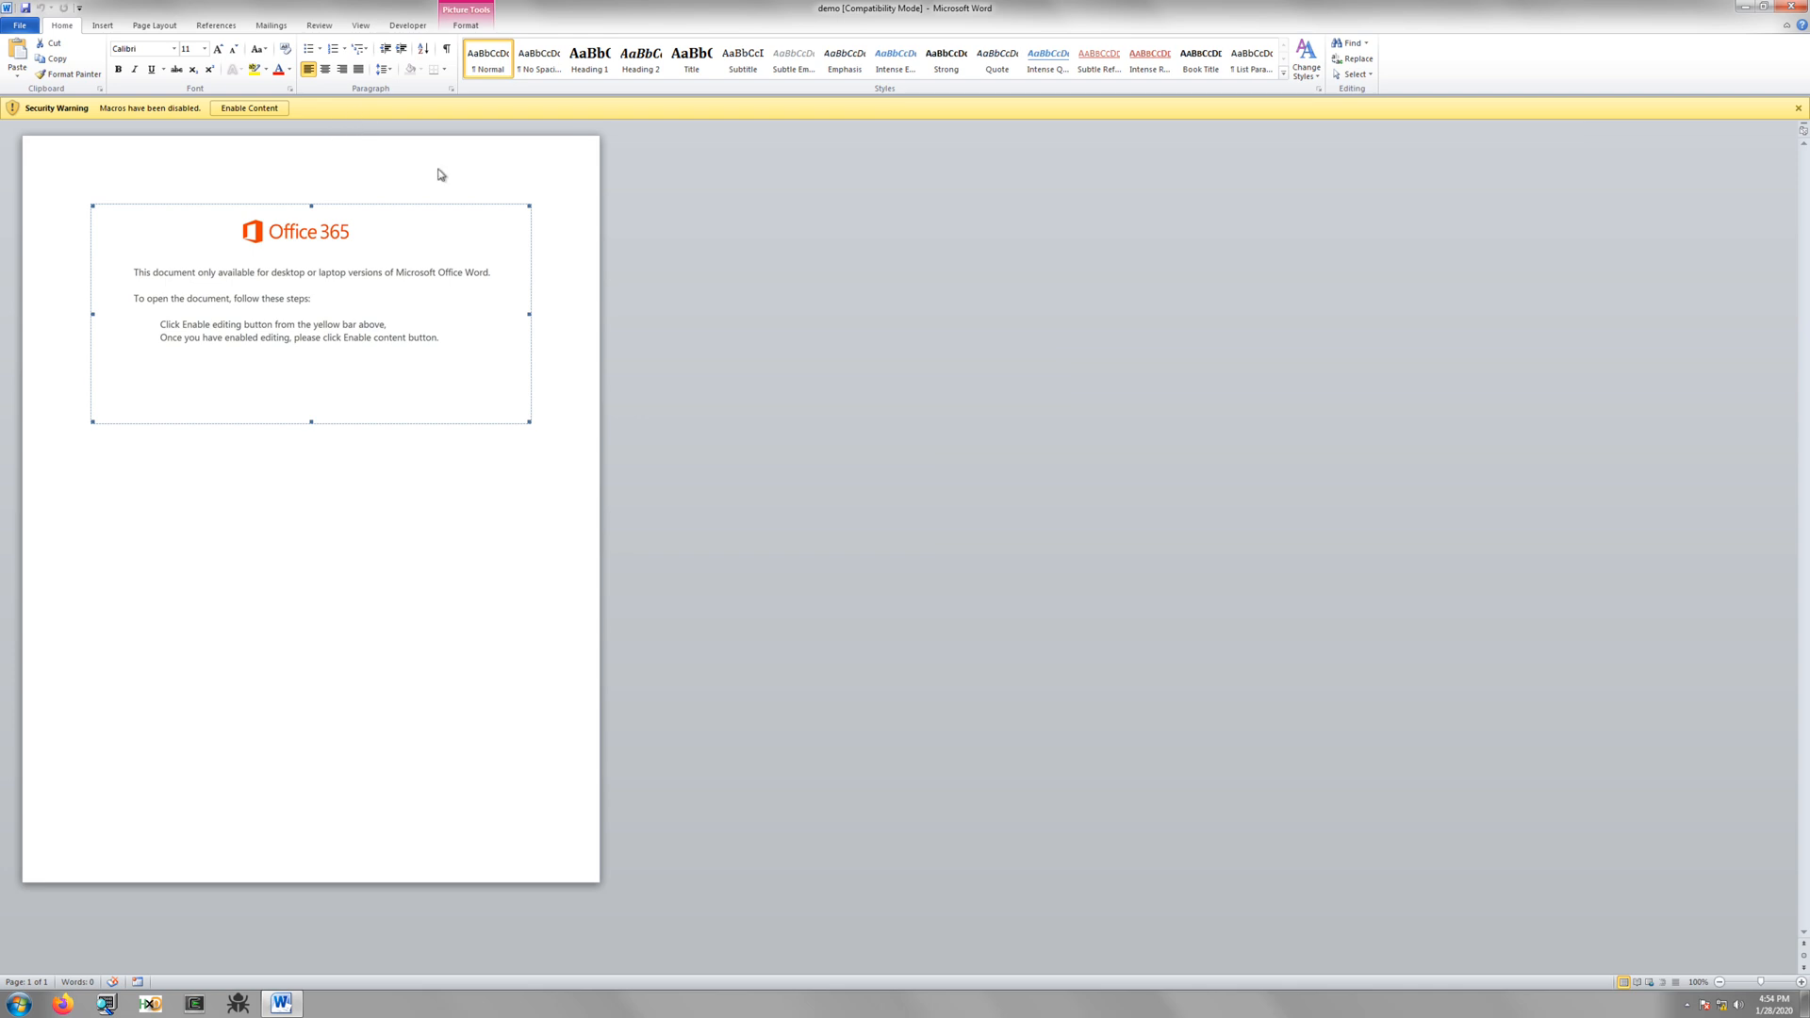
Show the Developer ribbon commands while leaving macros disabled
click(407, 26)
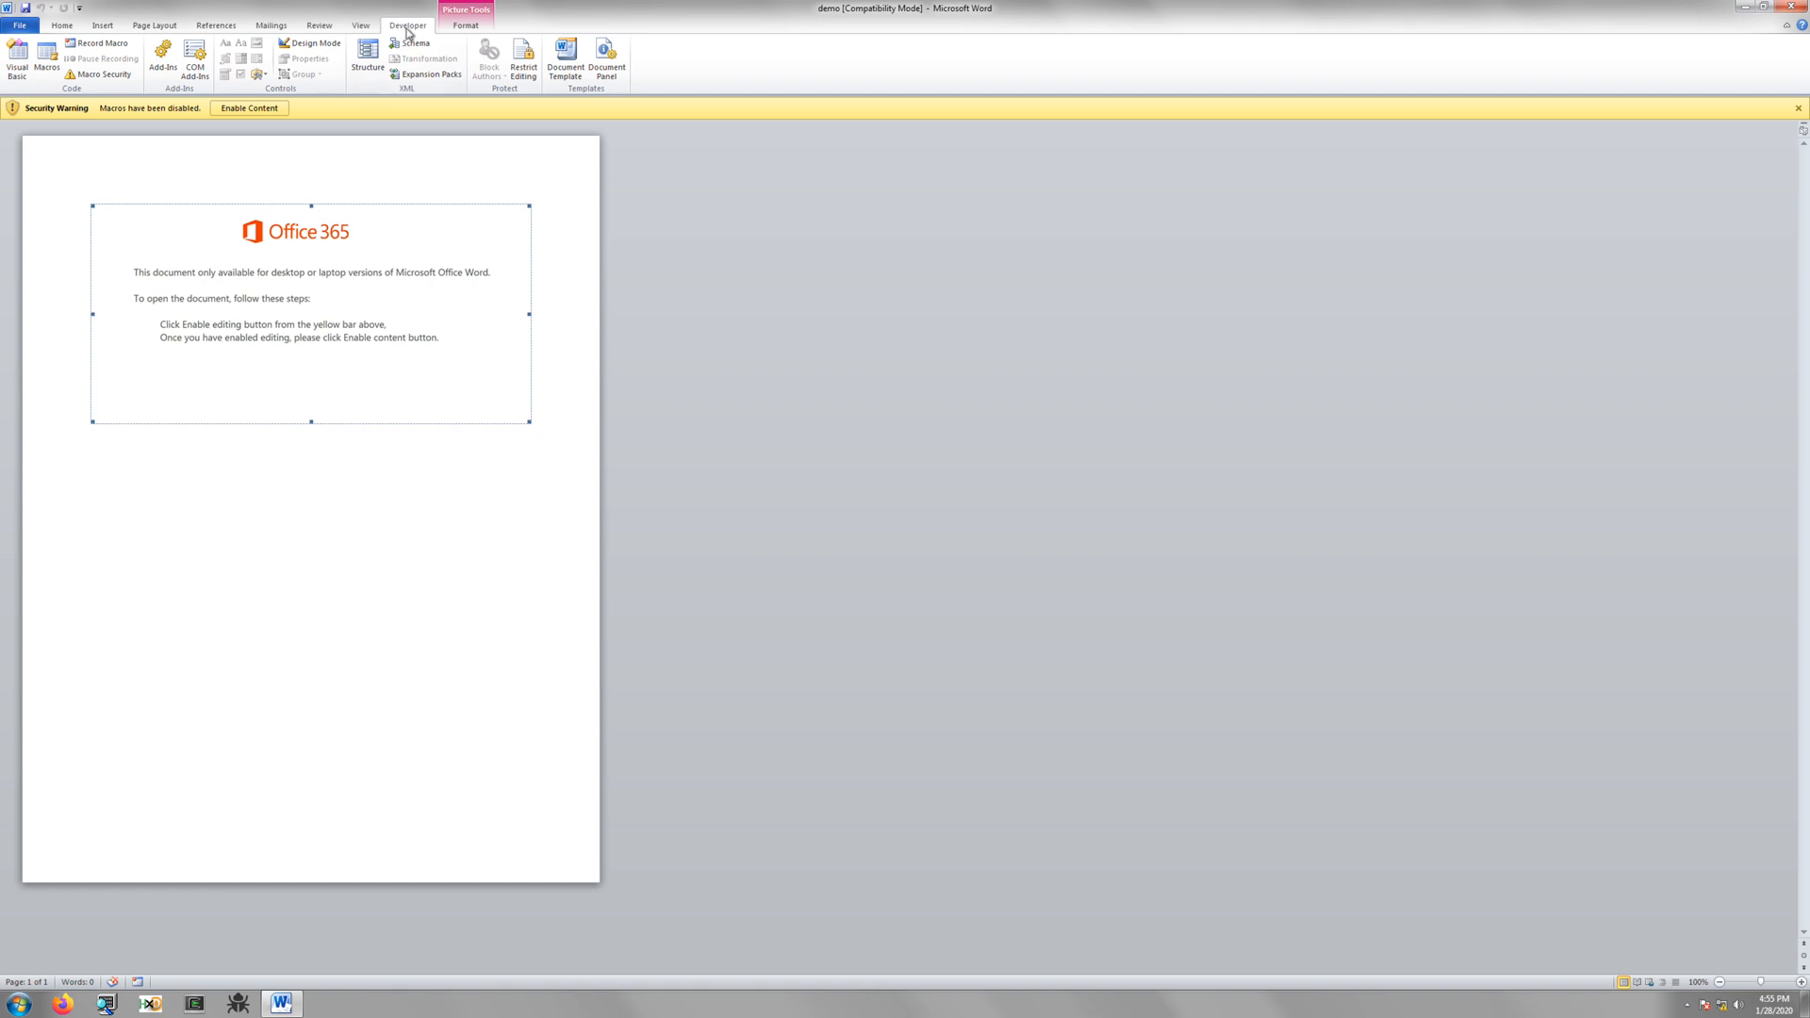
click(32, 26)
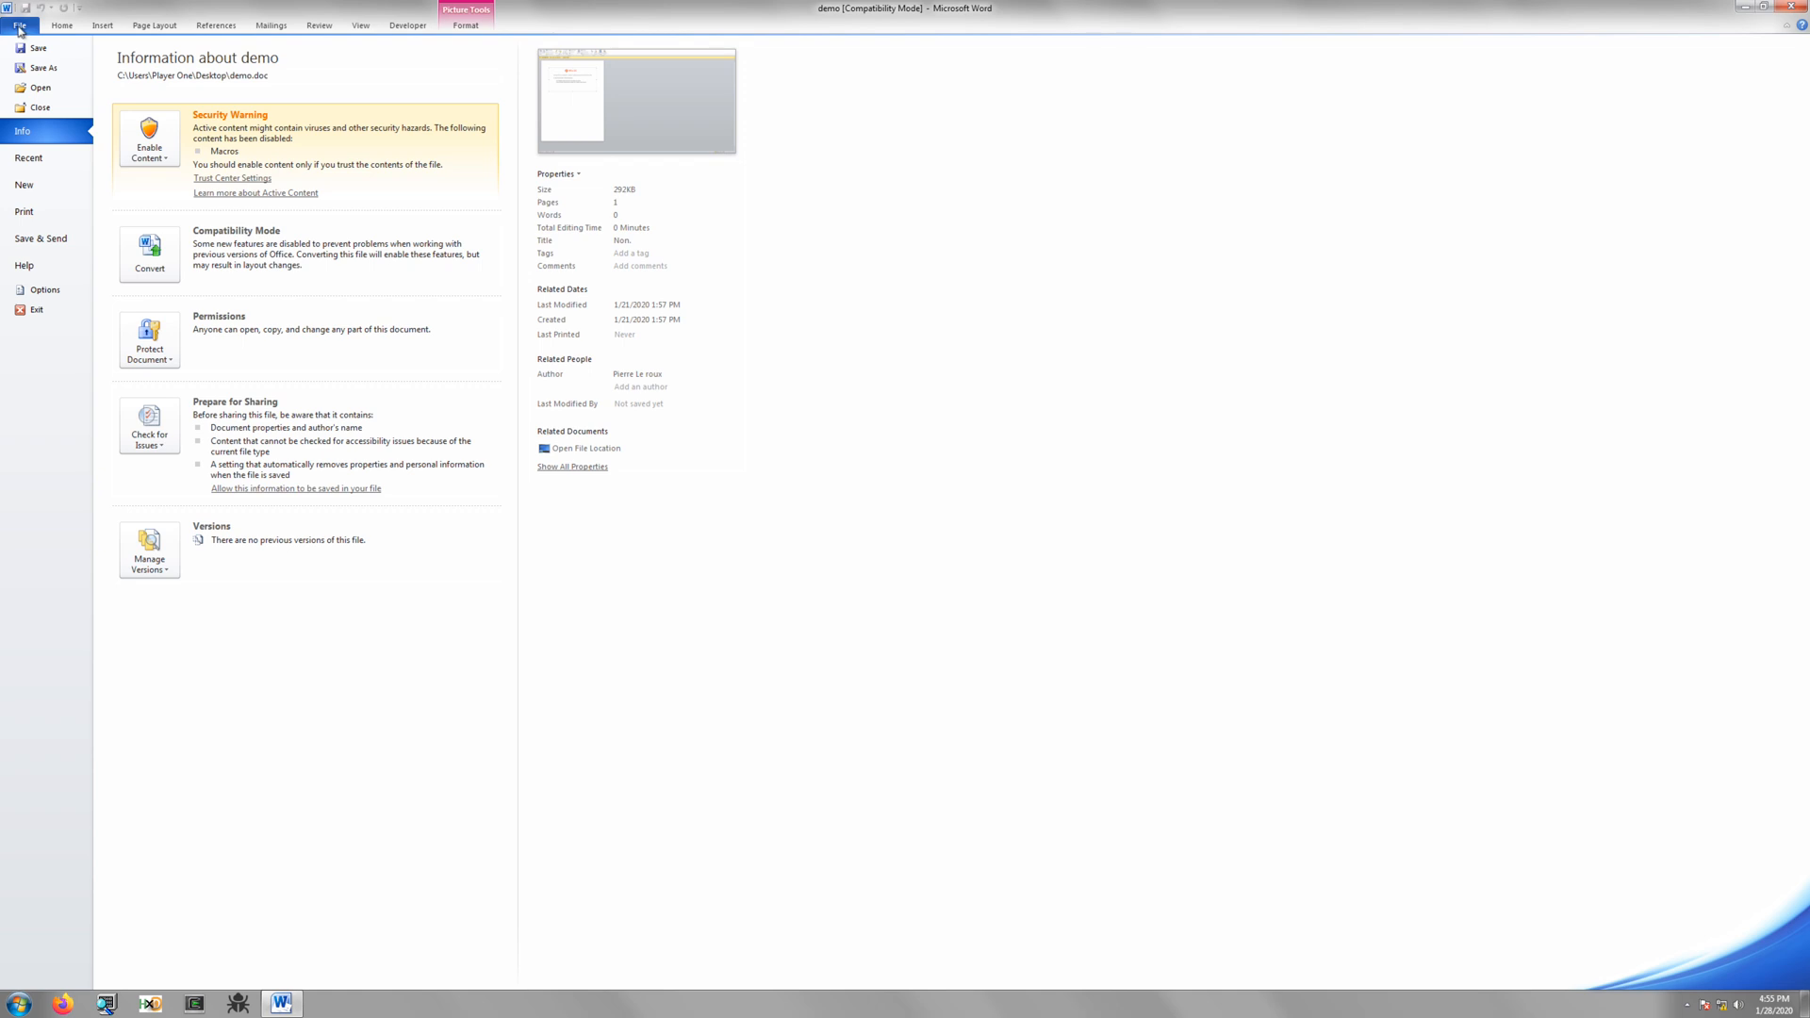
click(42, 291)
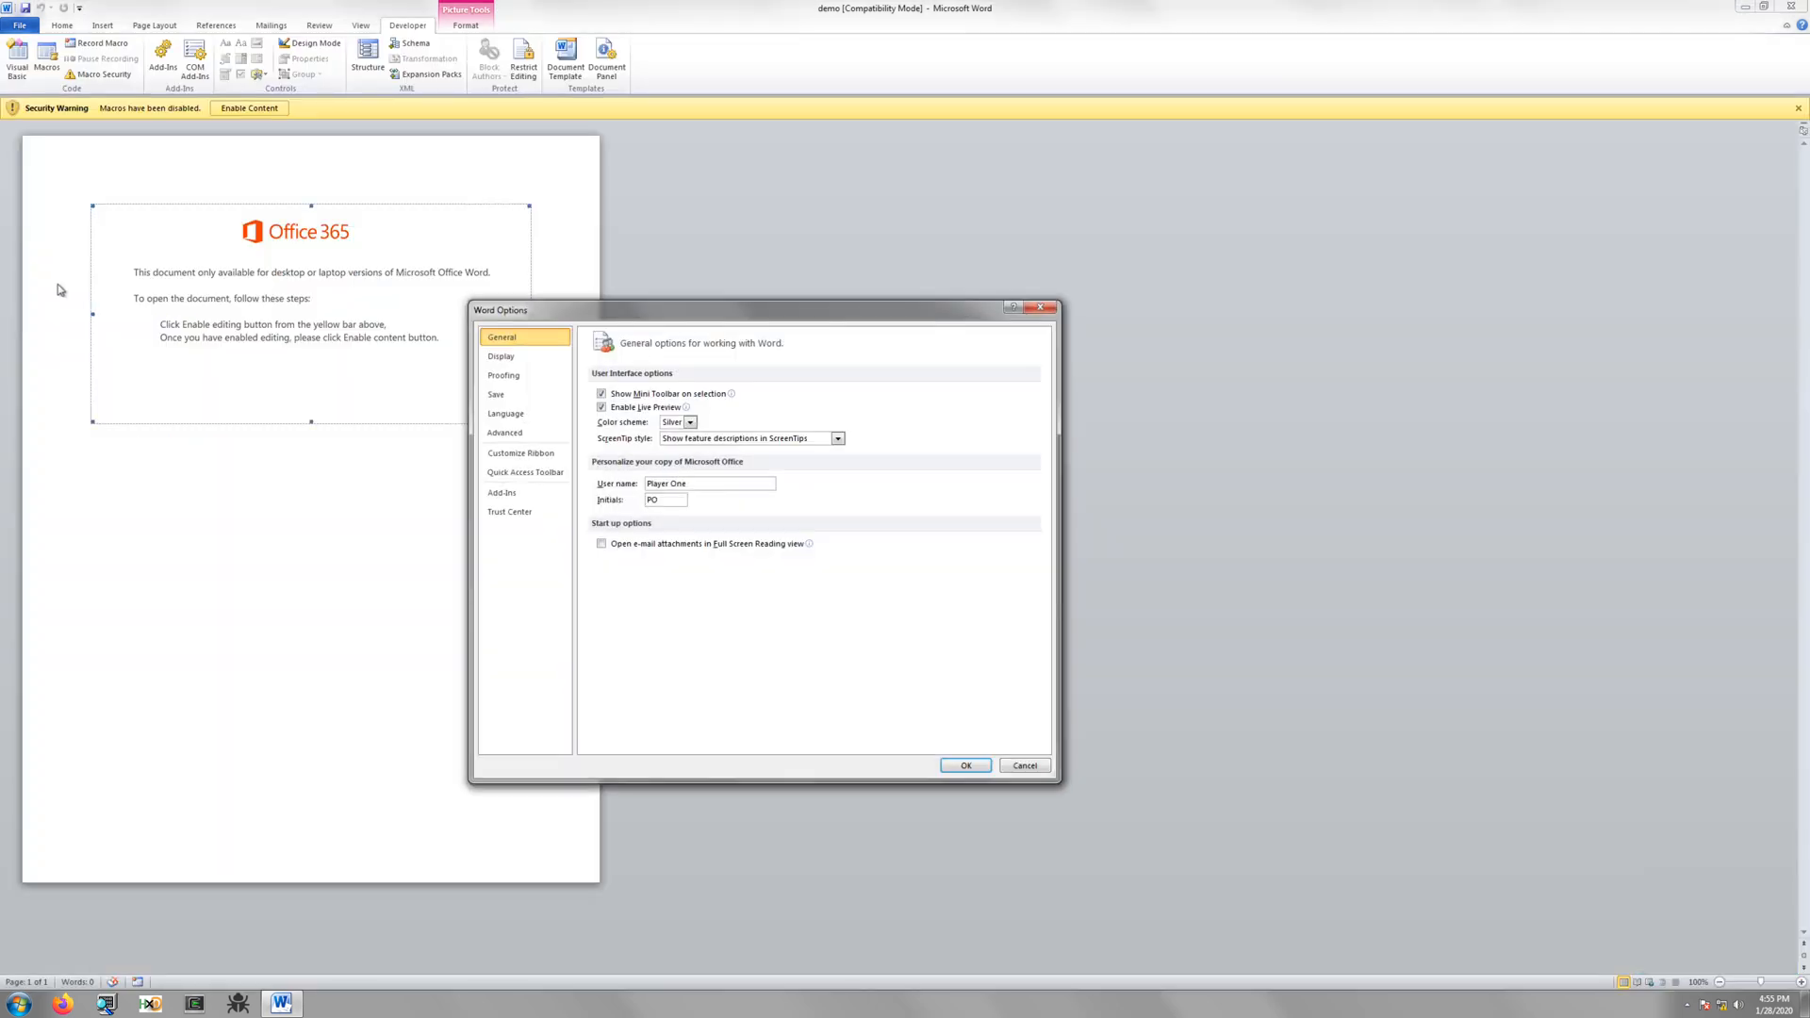
click(520, 452)
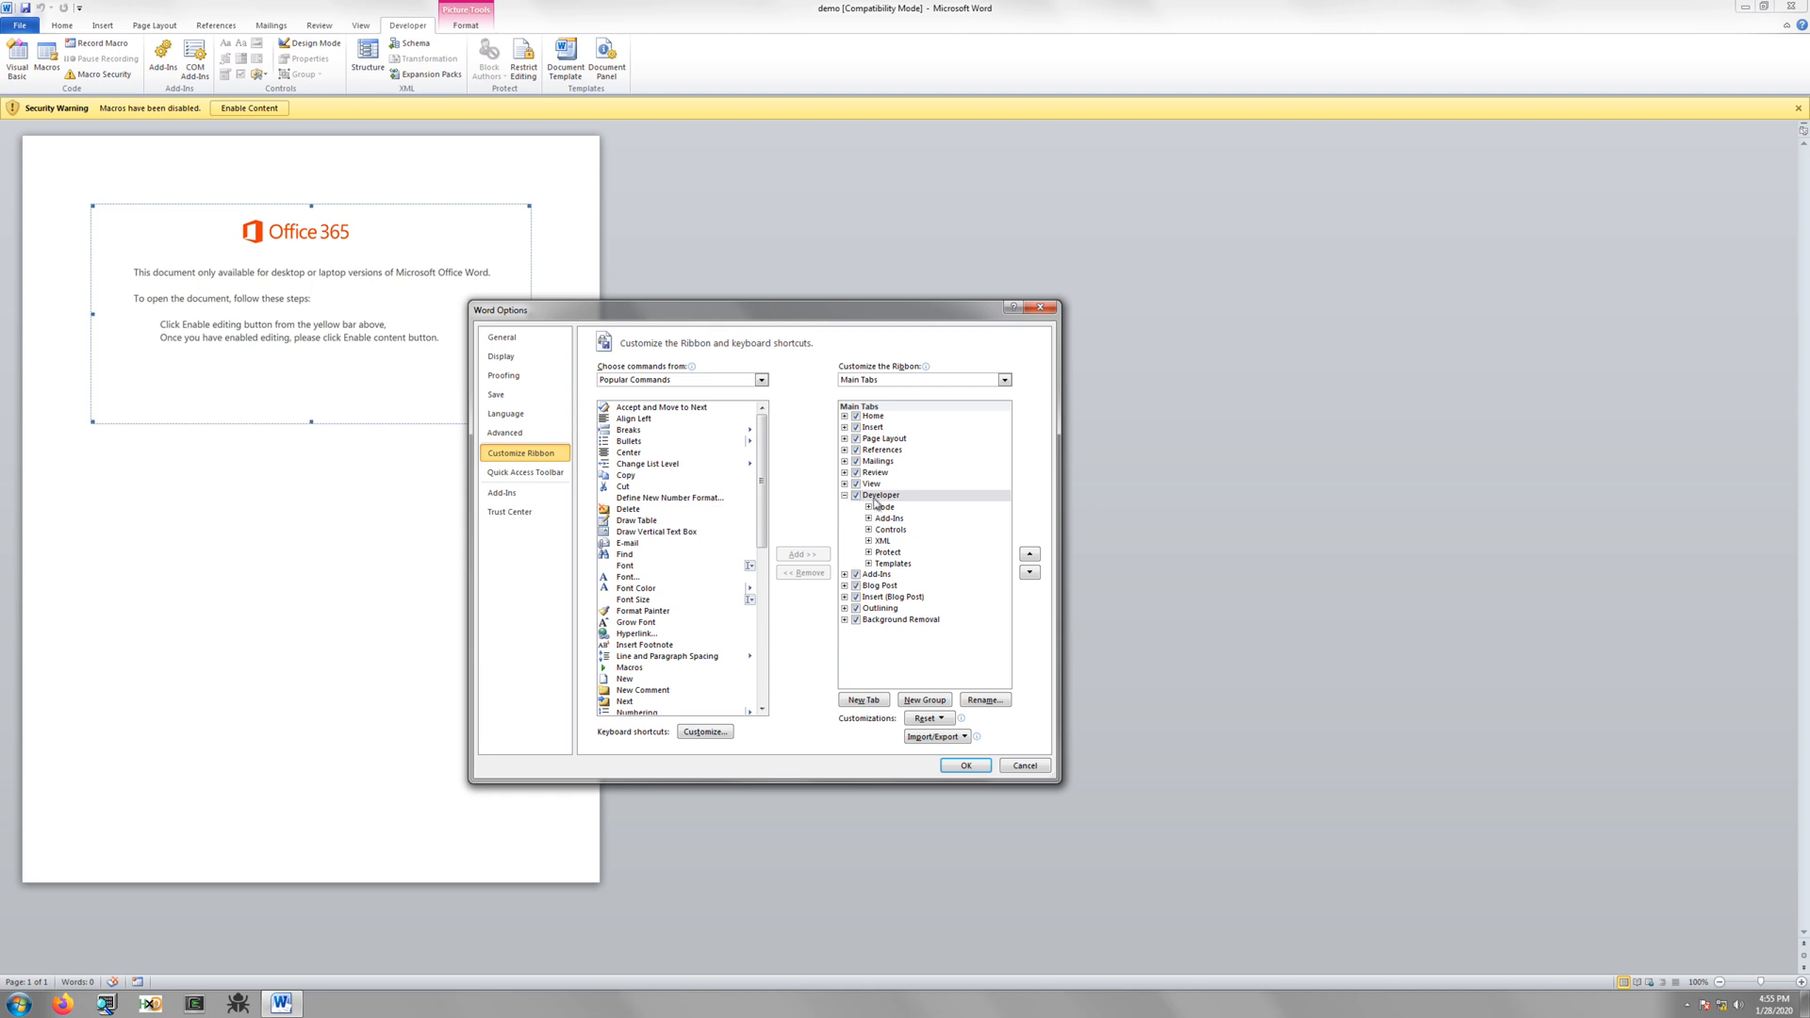
mouse_move(920, 650)
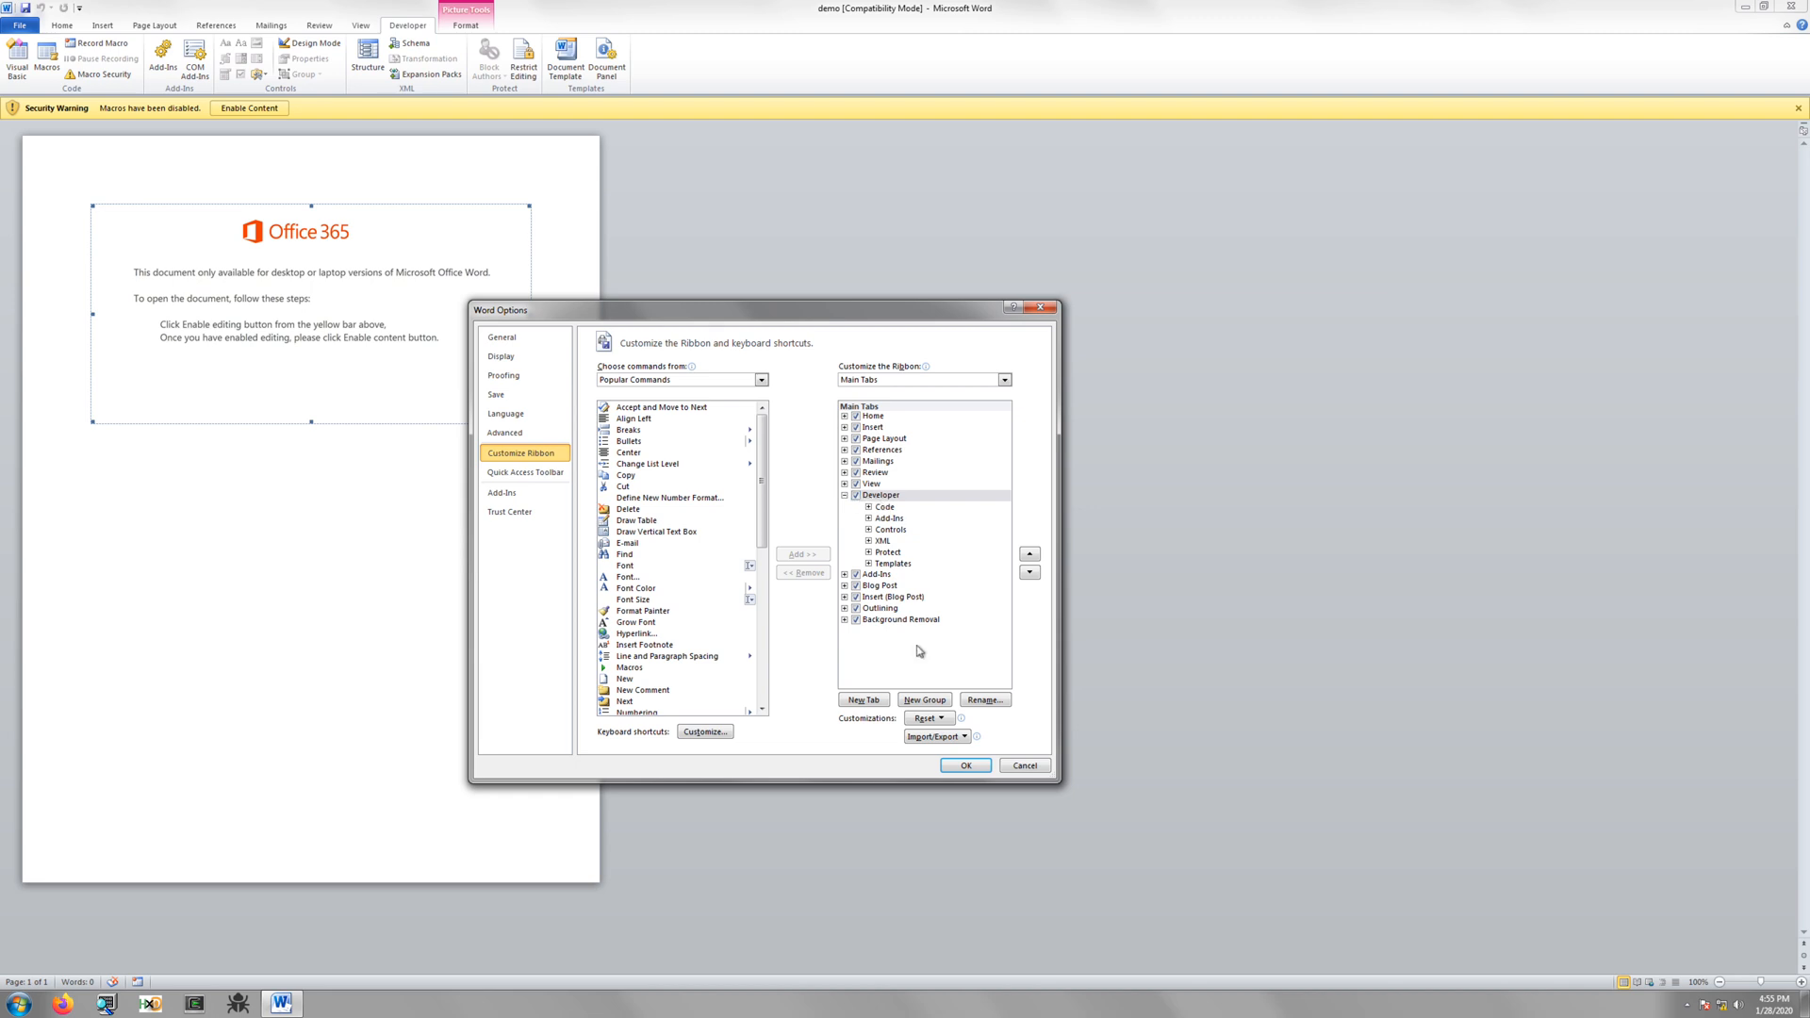
click(1026, 765)
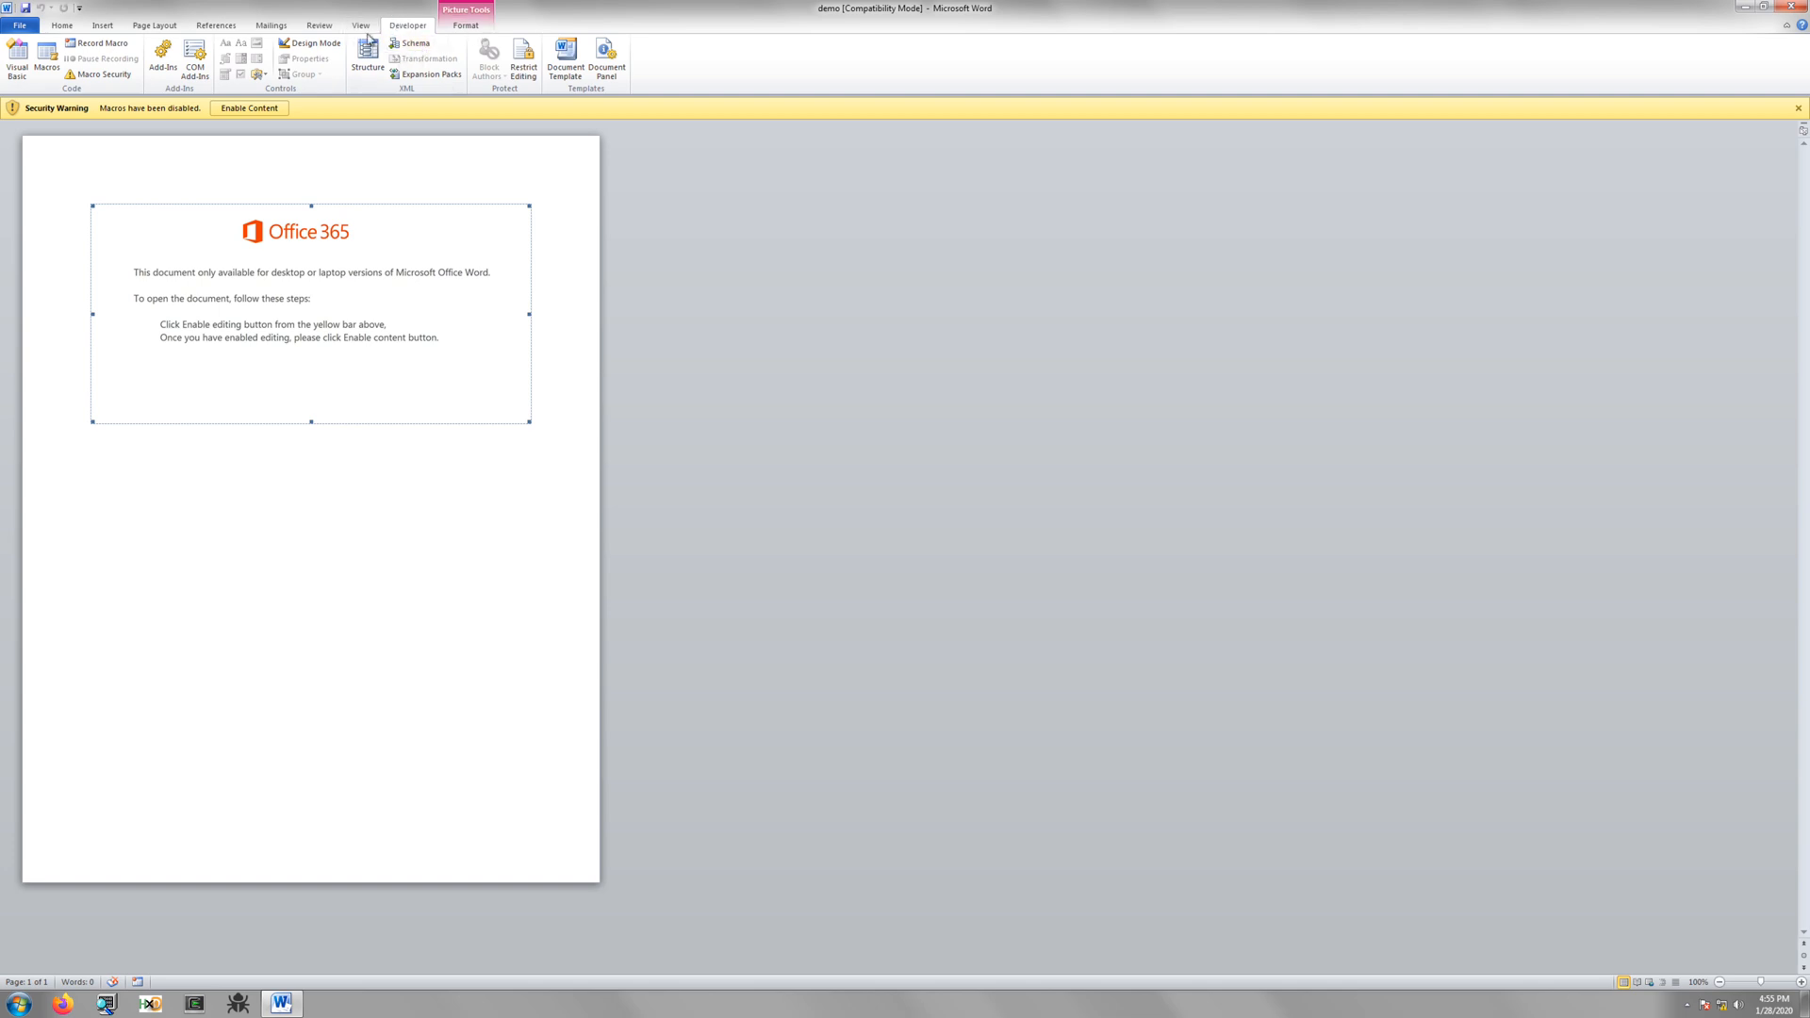
mouse_move(374, 121)
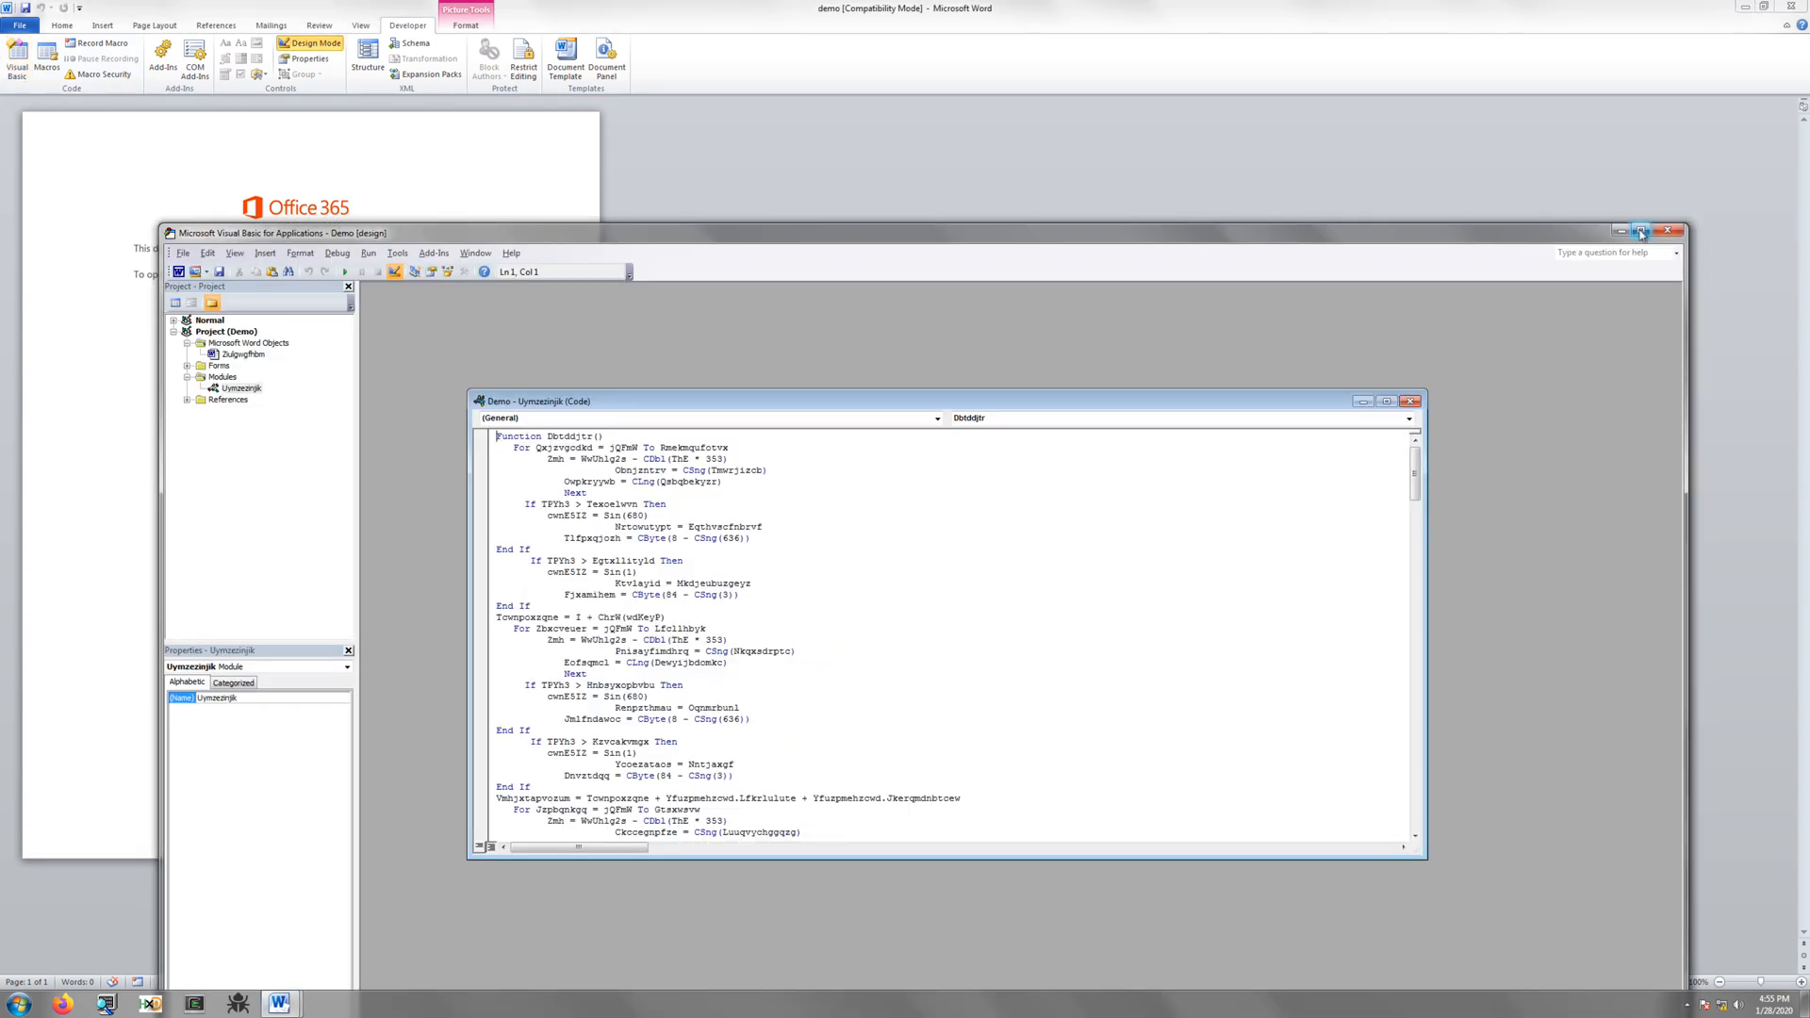
Maximize the VBA editor and close the module's code window
click(1644, 231)
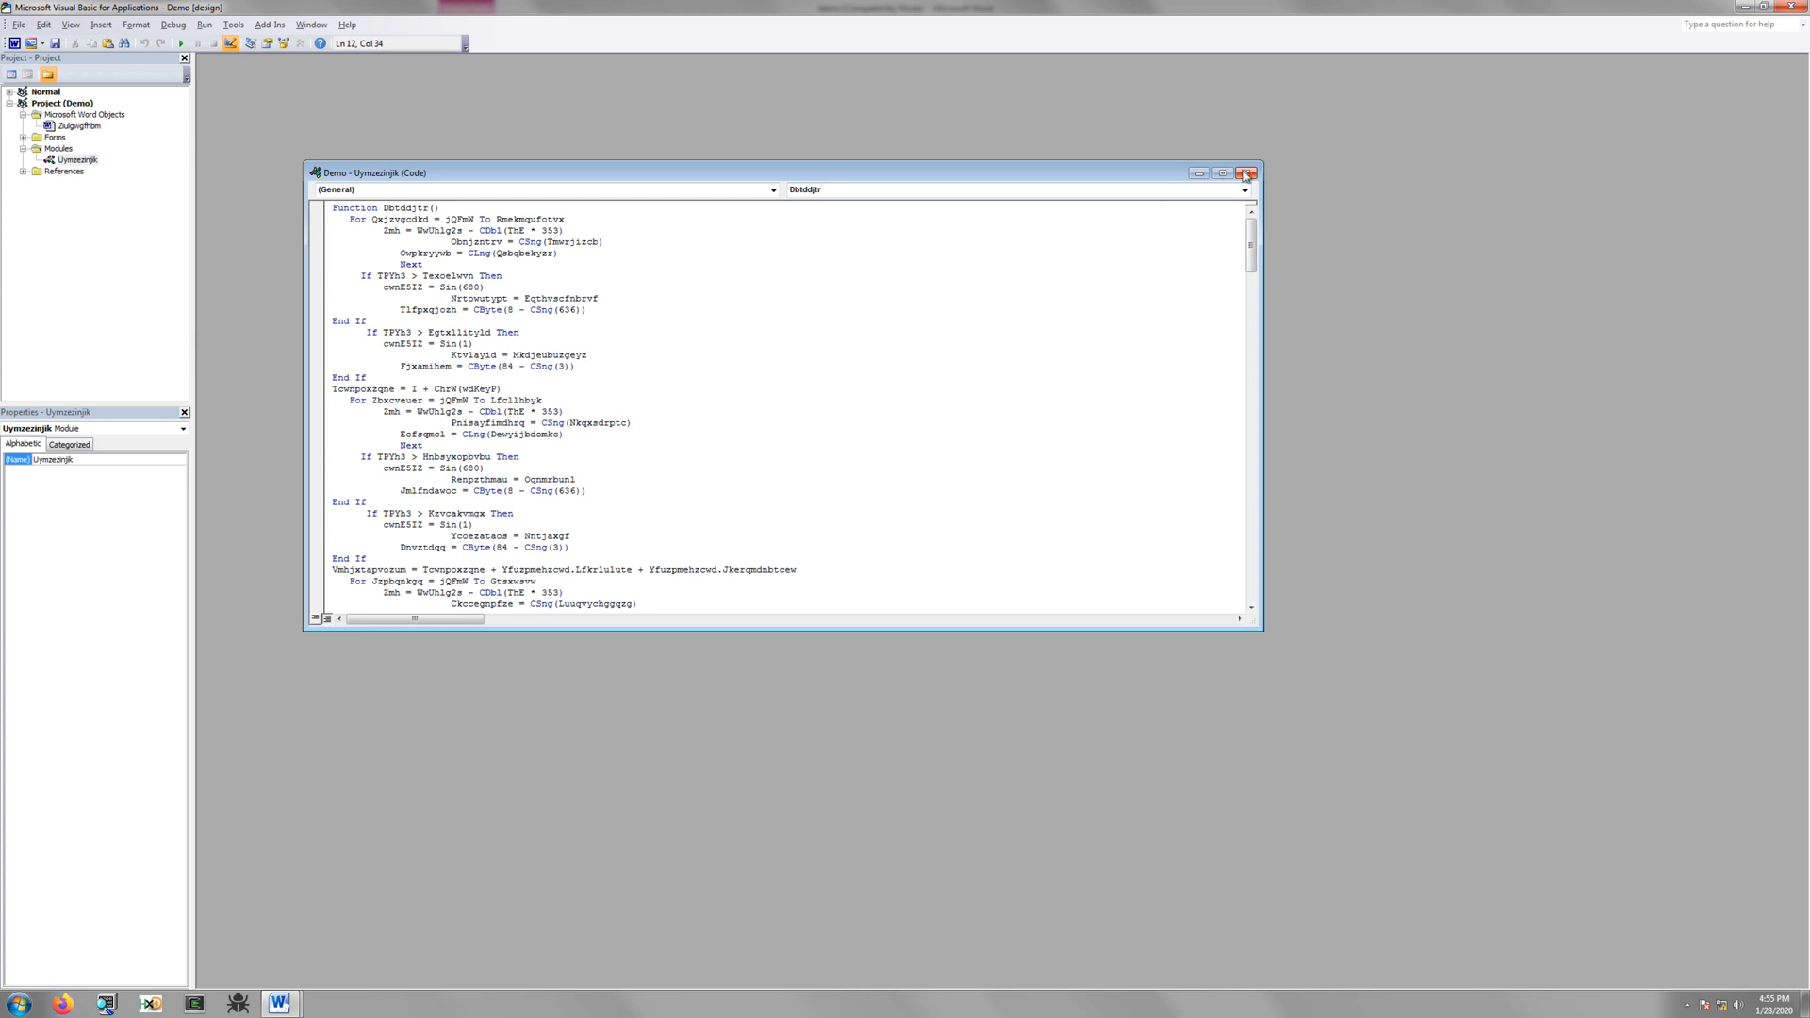
click(1248, 172)
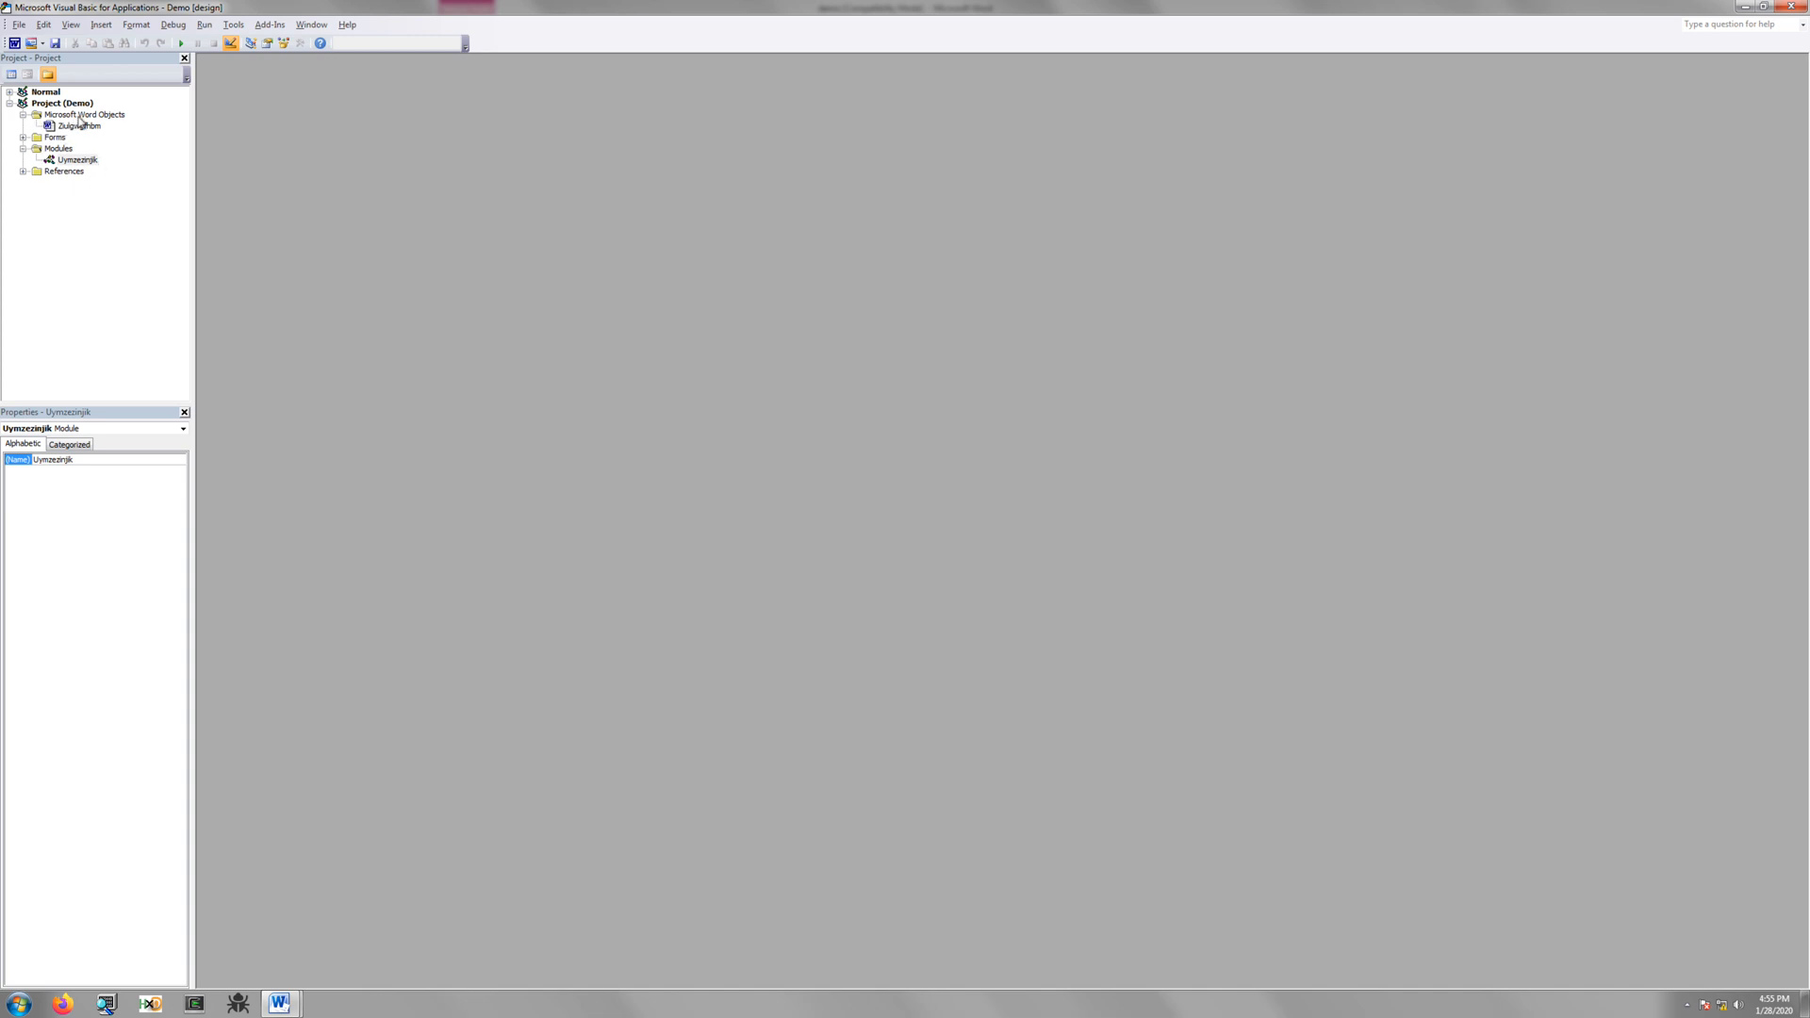
View the Ziulgwgfhbm document object's Document_open code, then close it
click(64, 124)
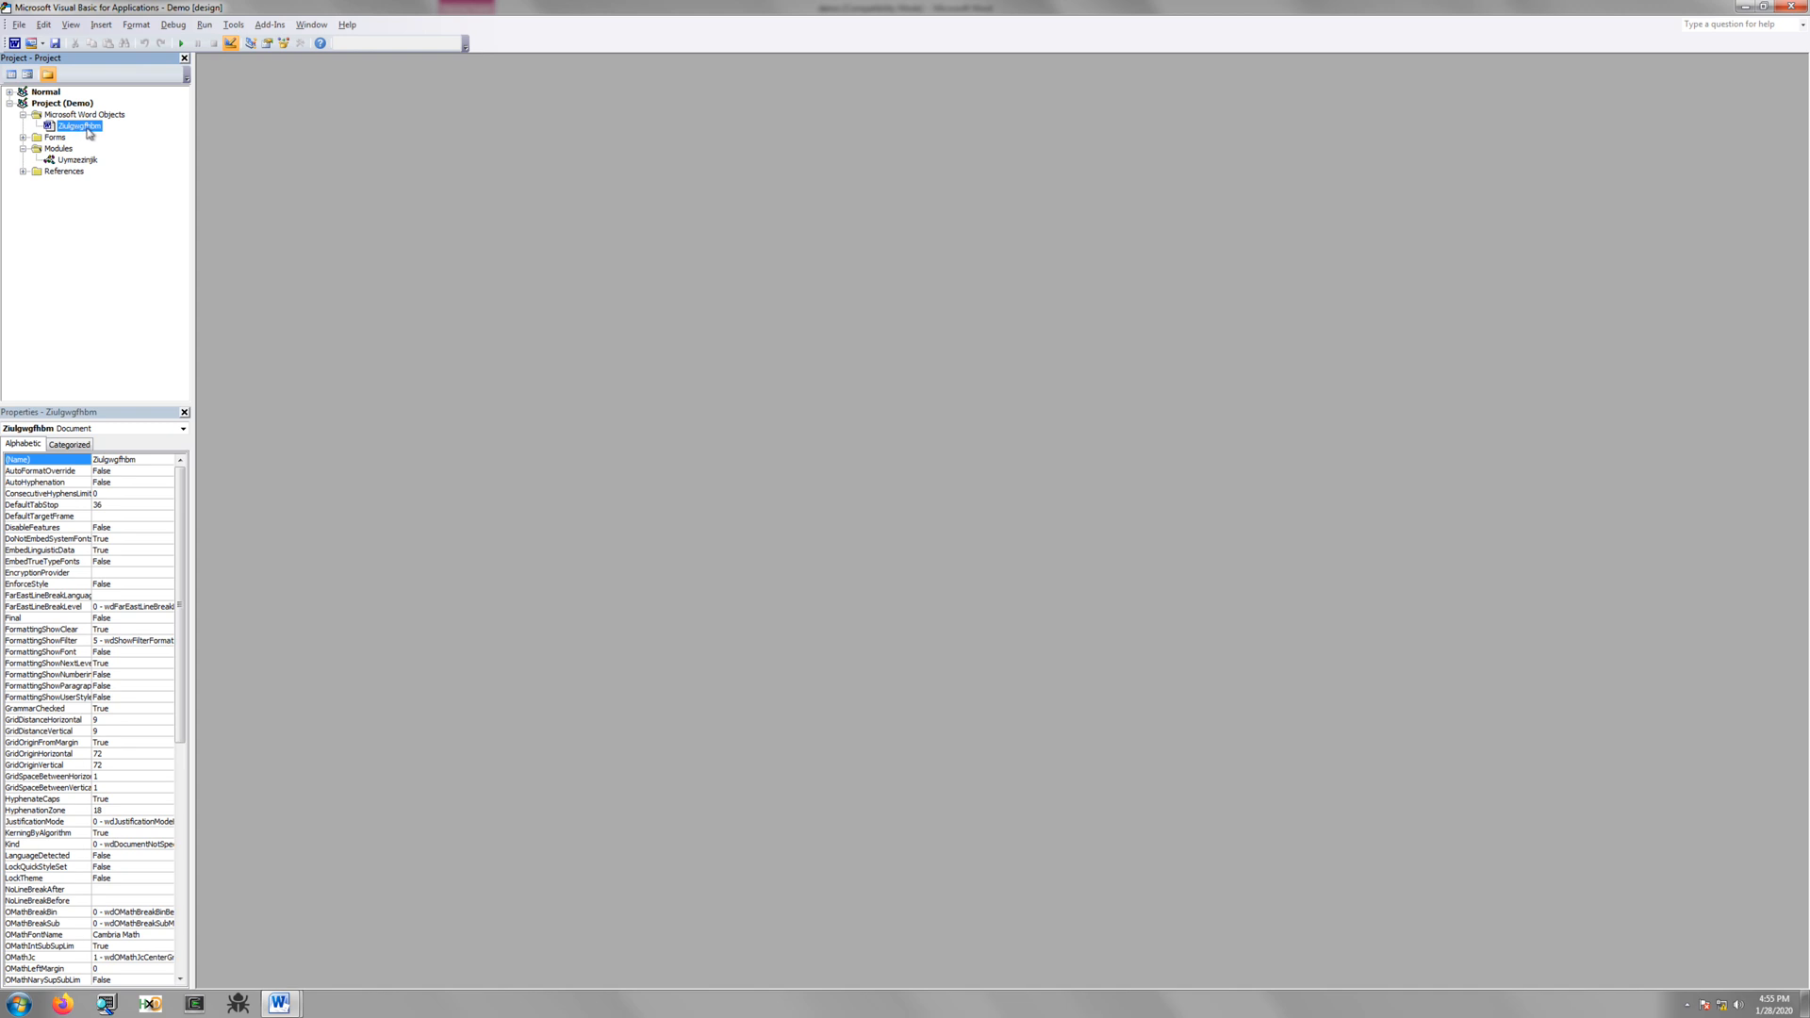
double_click(68, 125)
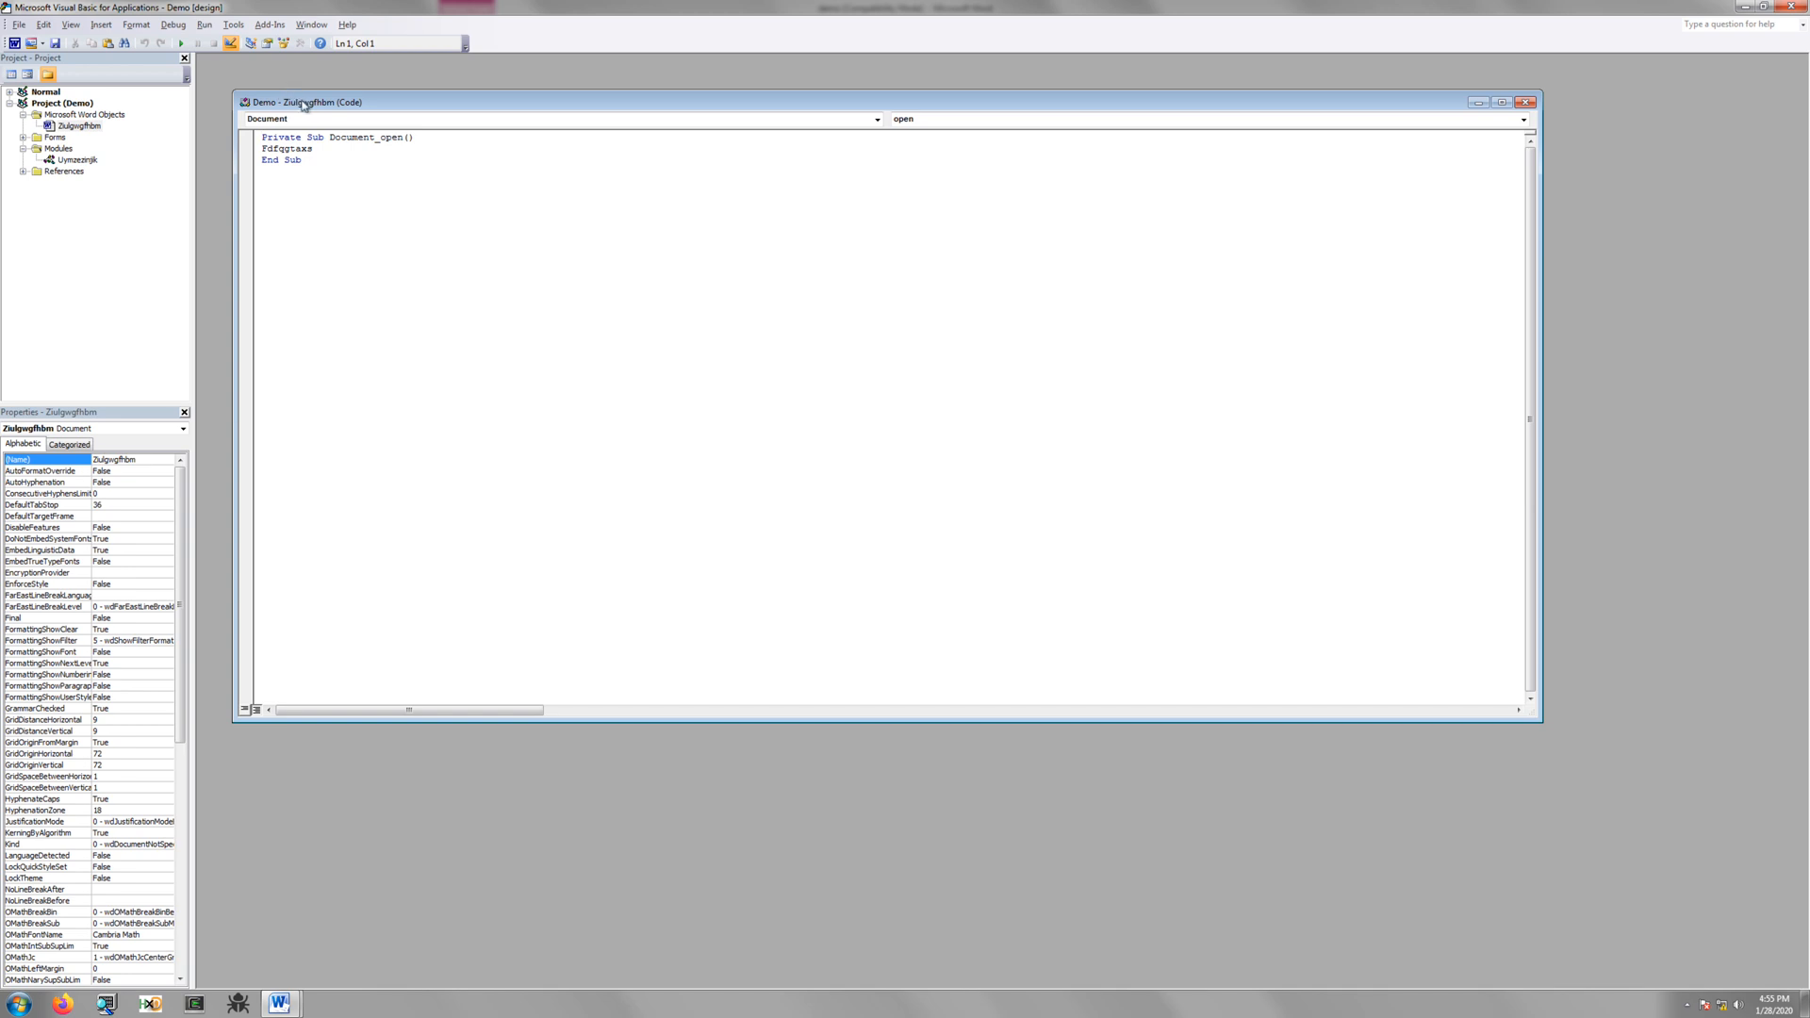
double_click(354, 128)
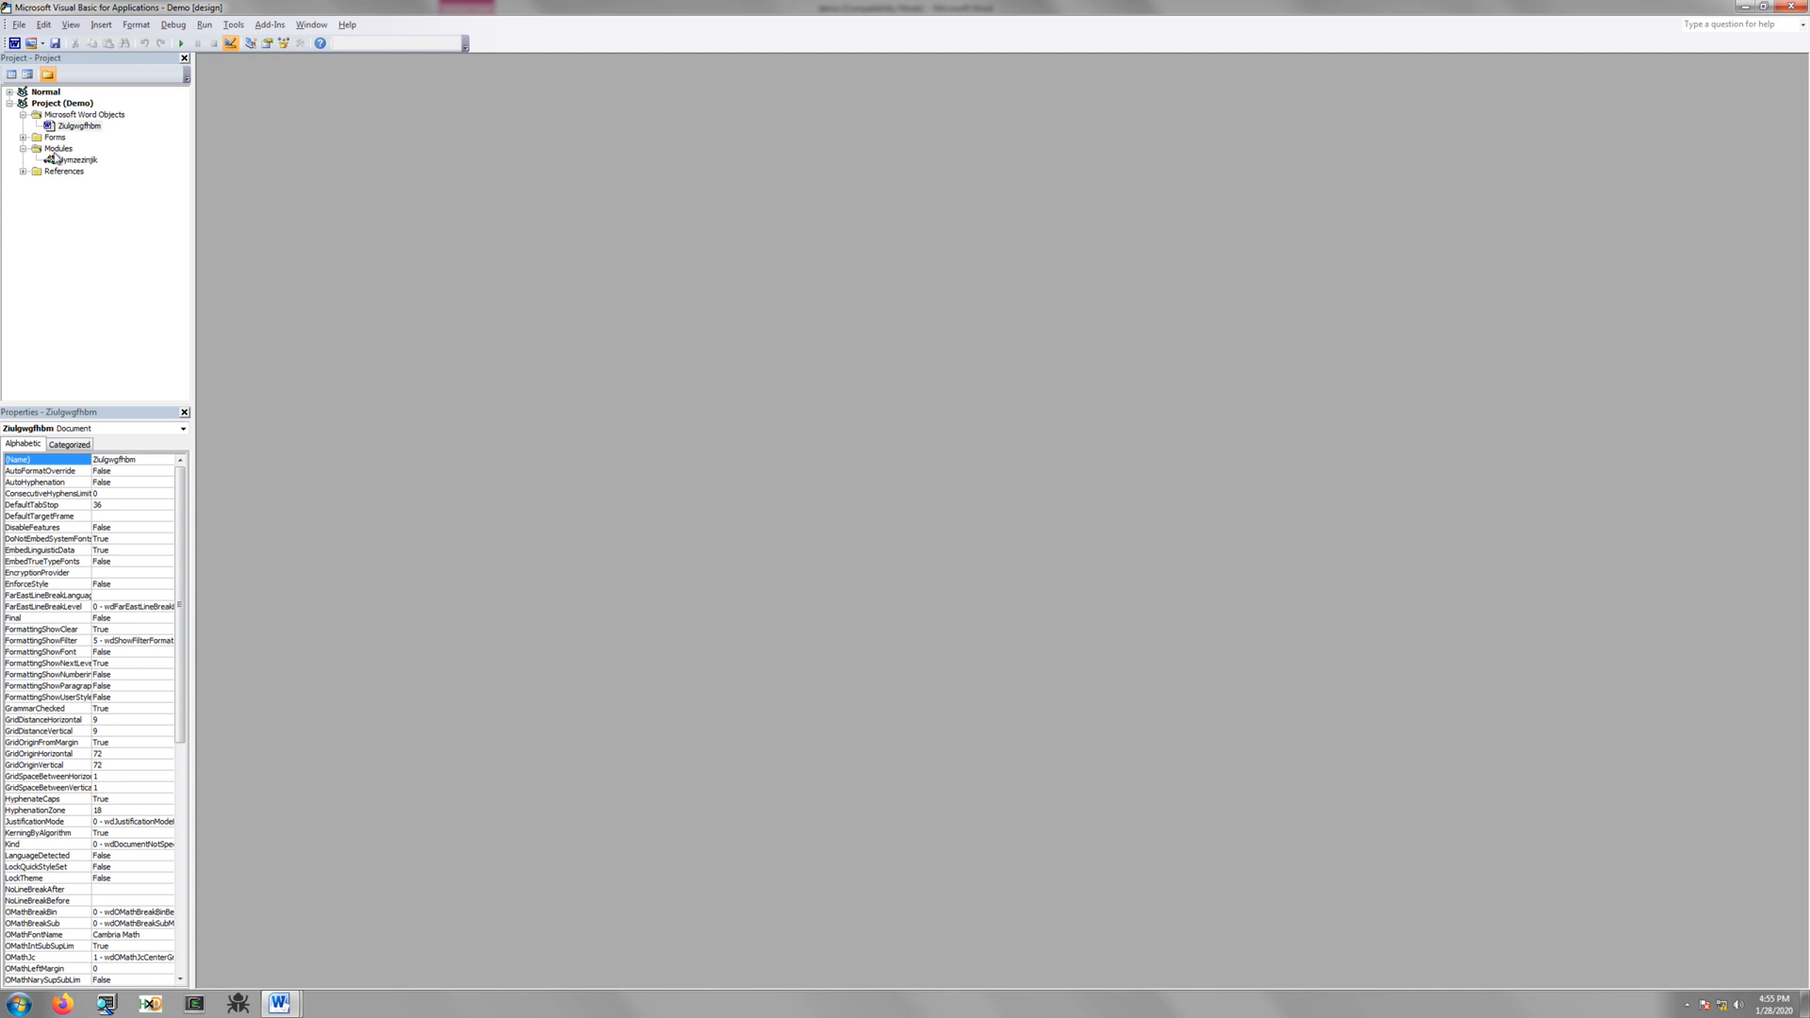
Show the Uymzezinjik module's code maximized and jump to a function via the procedure list
double_click(70, 158)
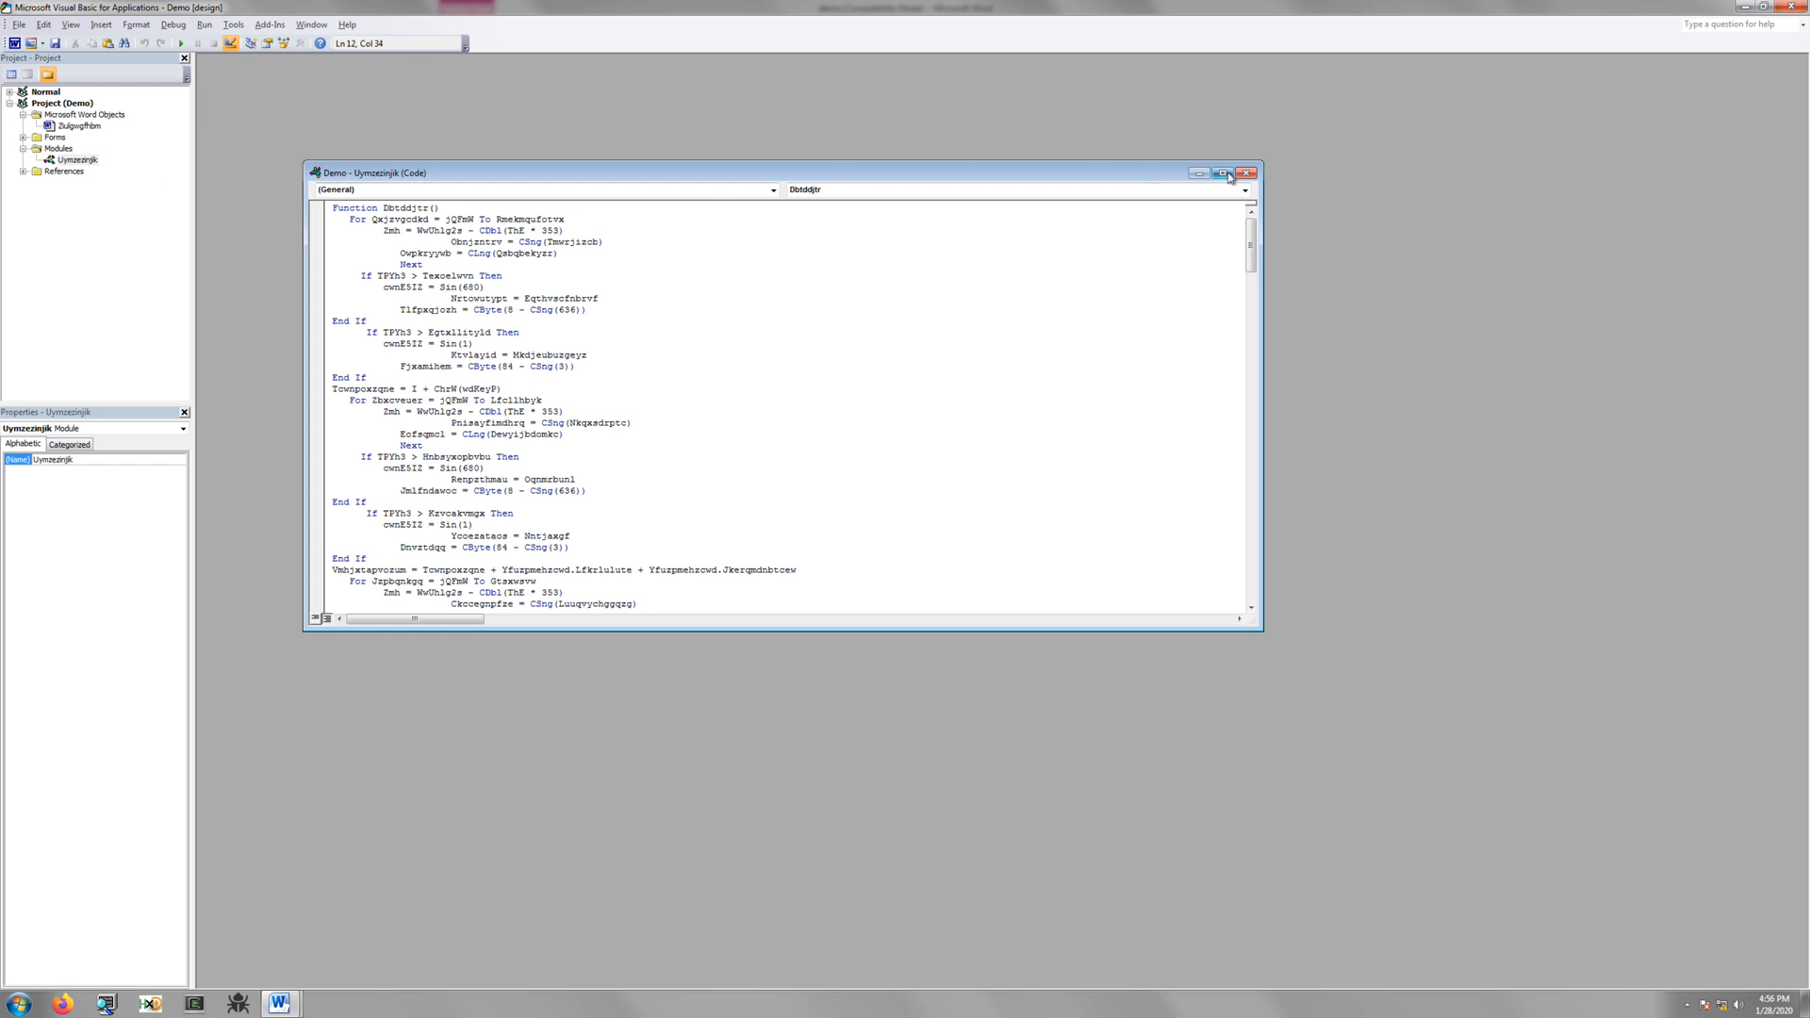
click(1224, 172)
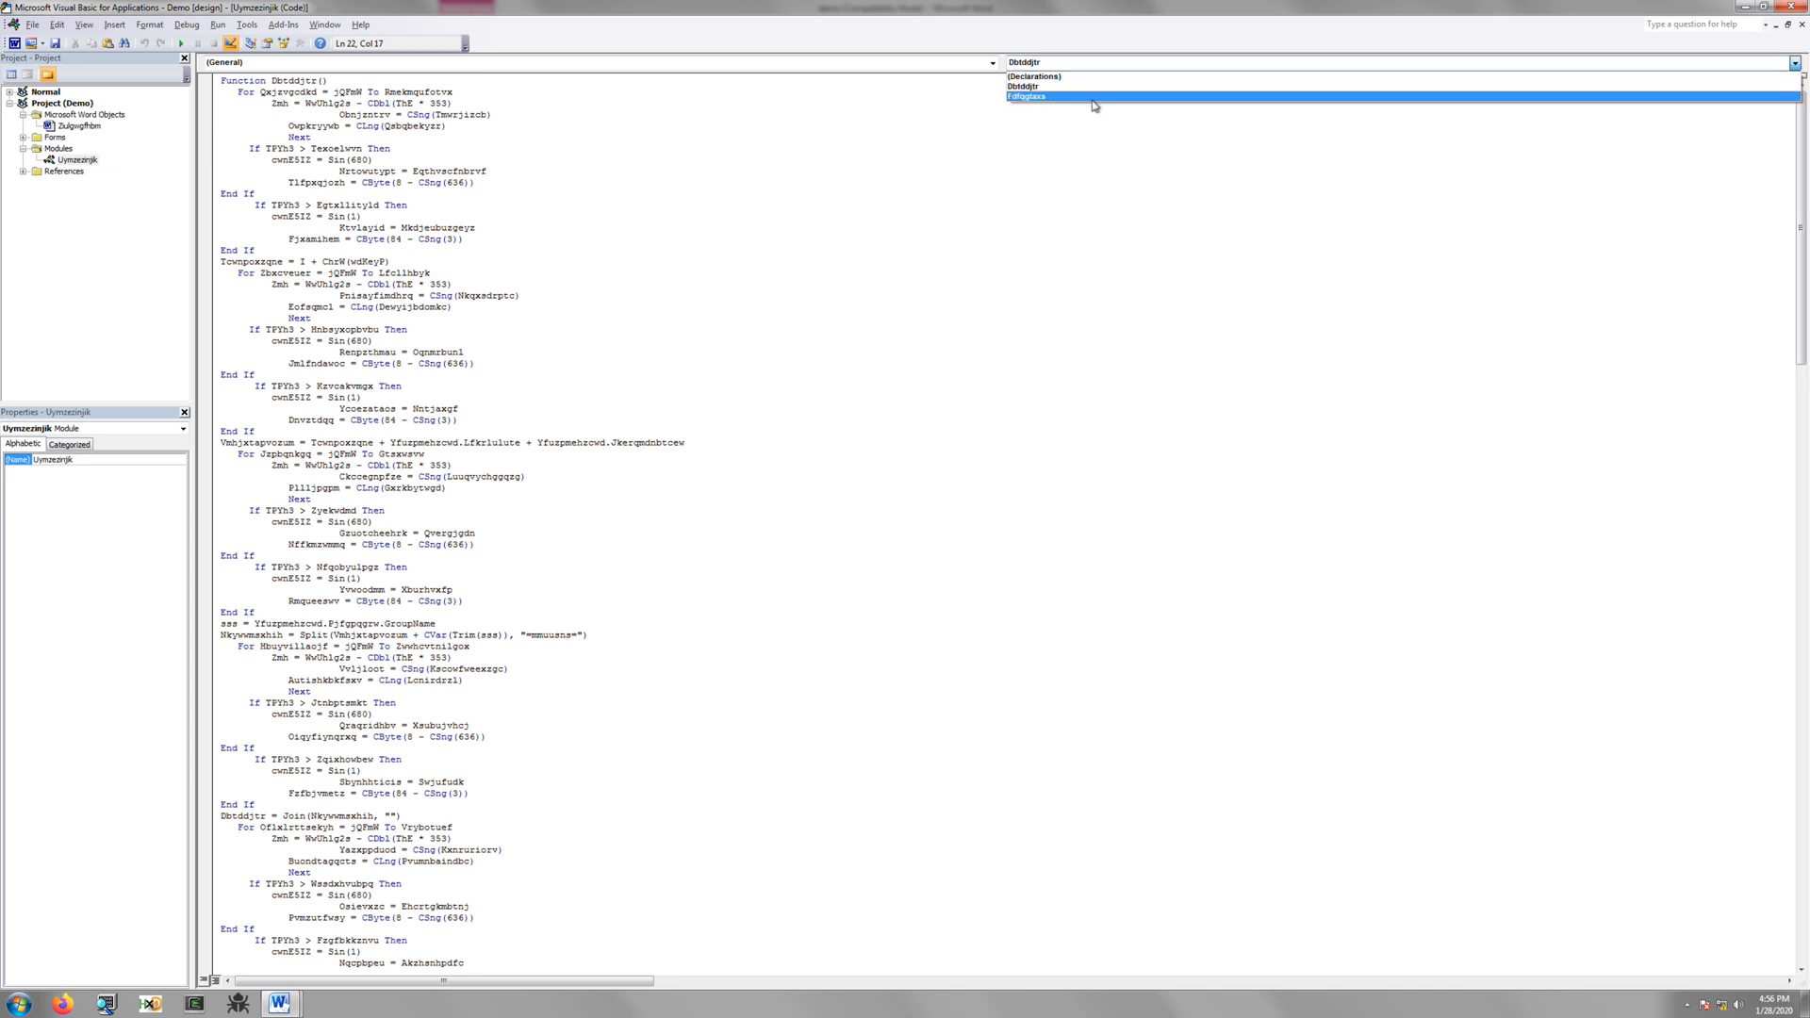
click(1026, 87)
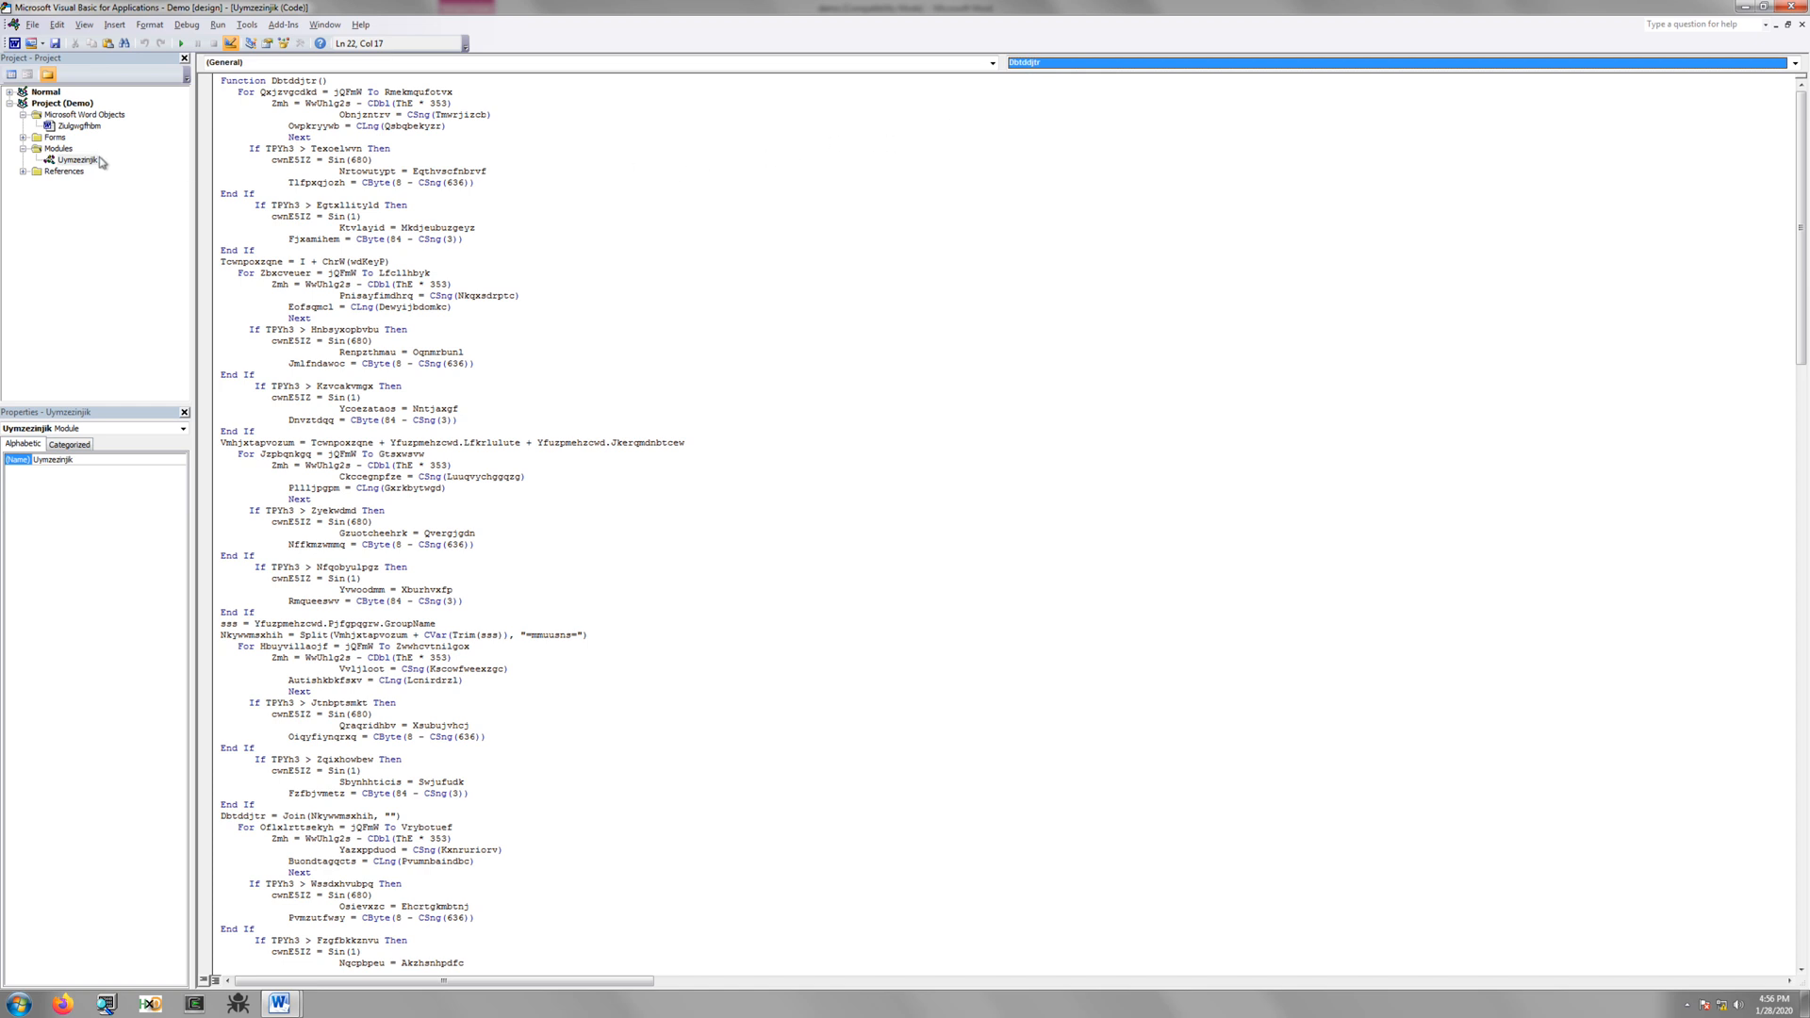
Expand the project's Forms folder, then select the Vnbjatapvorum assignment line in the code
click(47, 135)
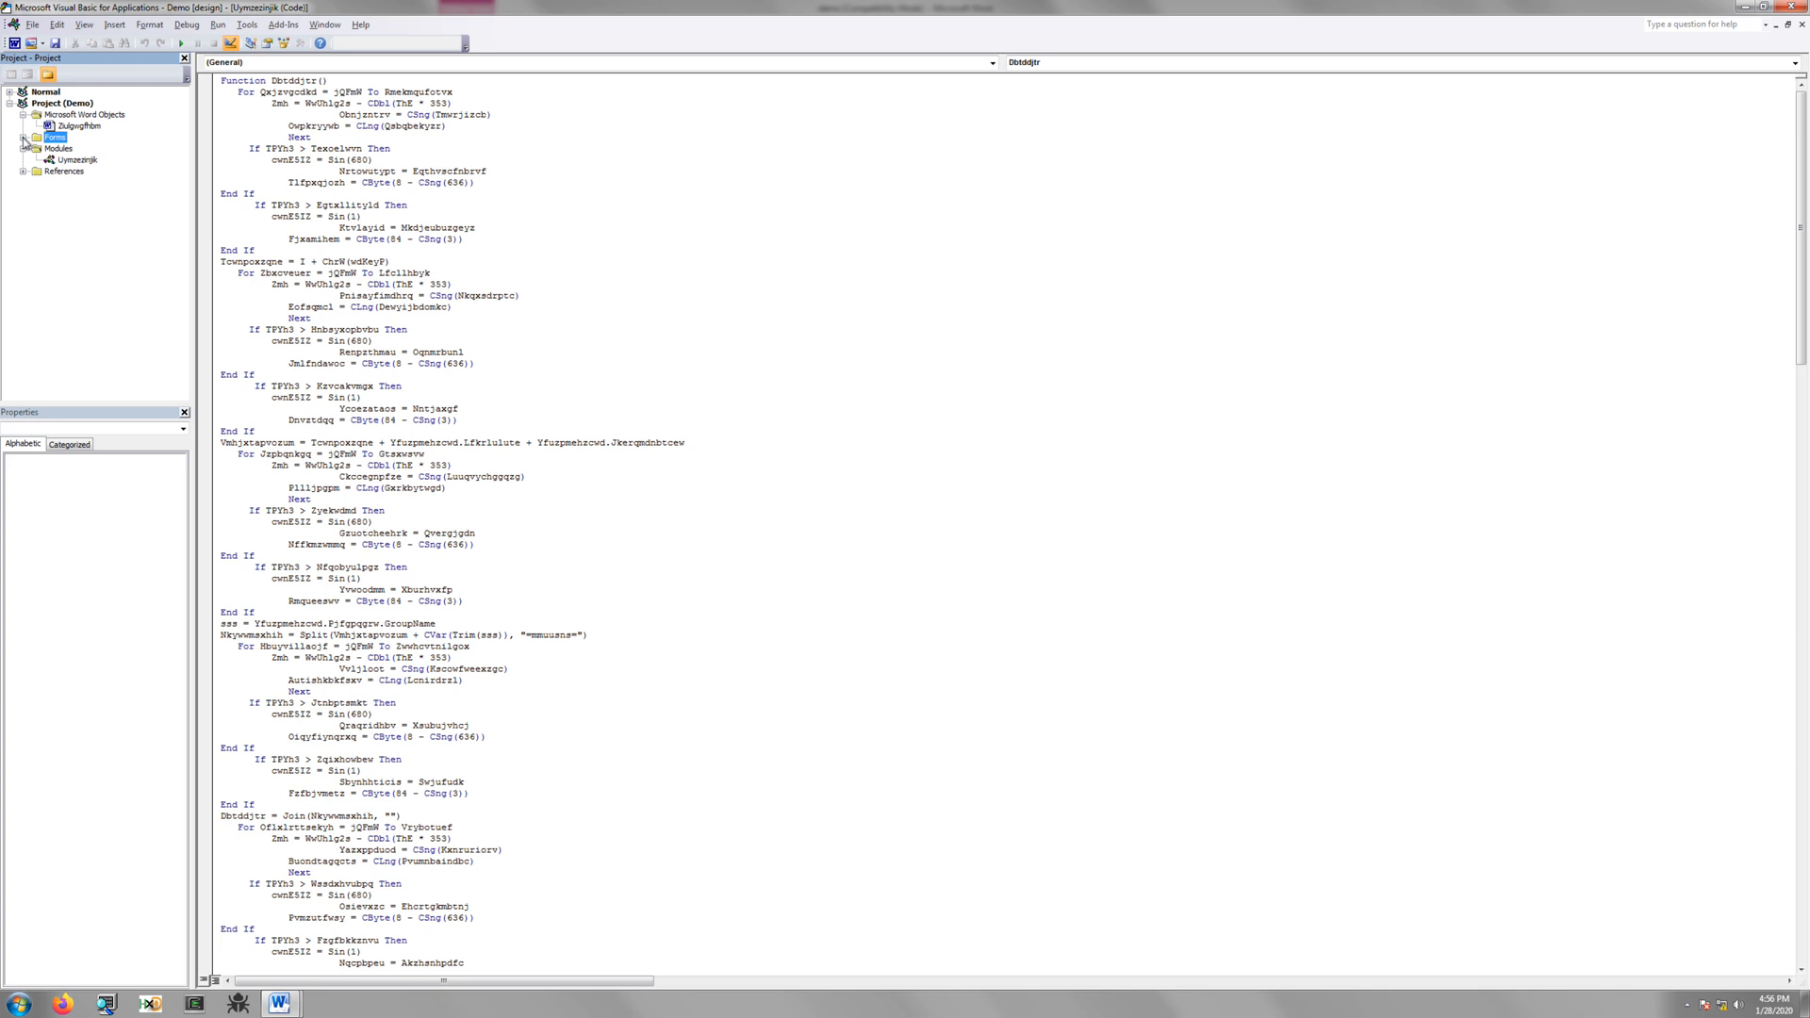
click(38, 109)
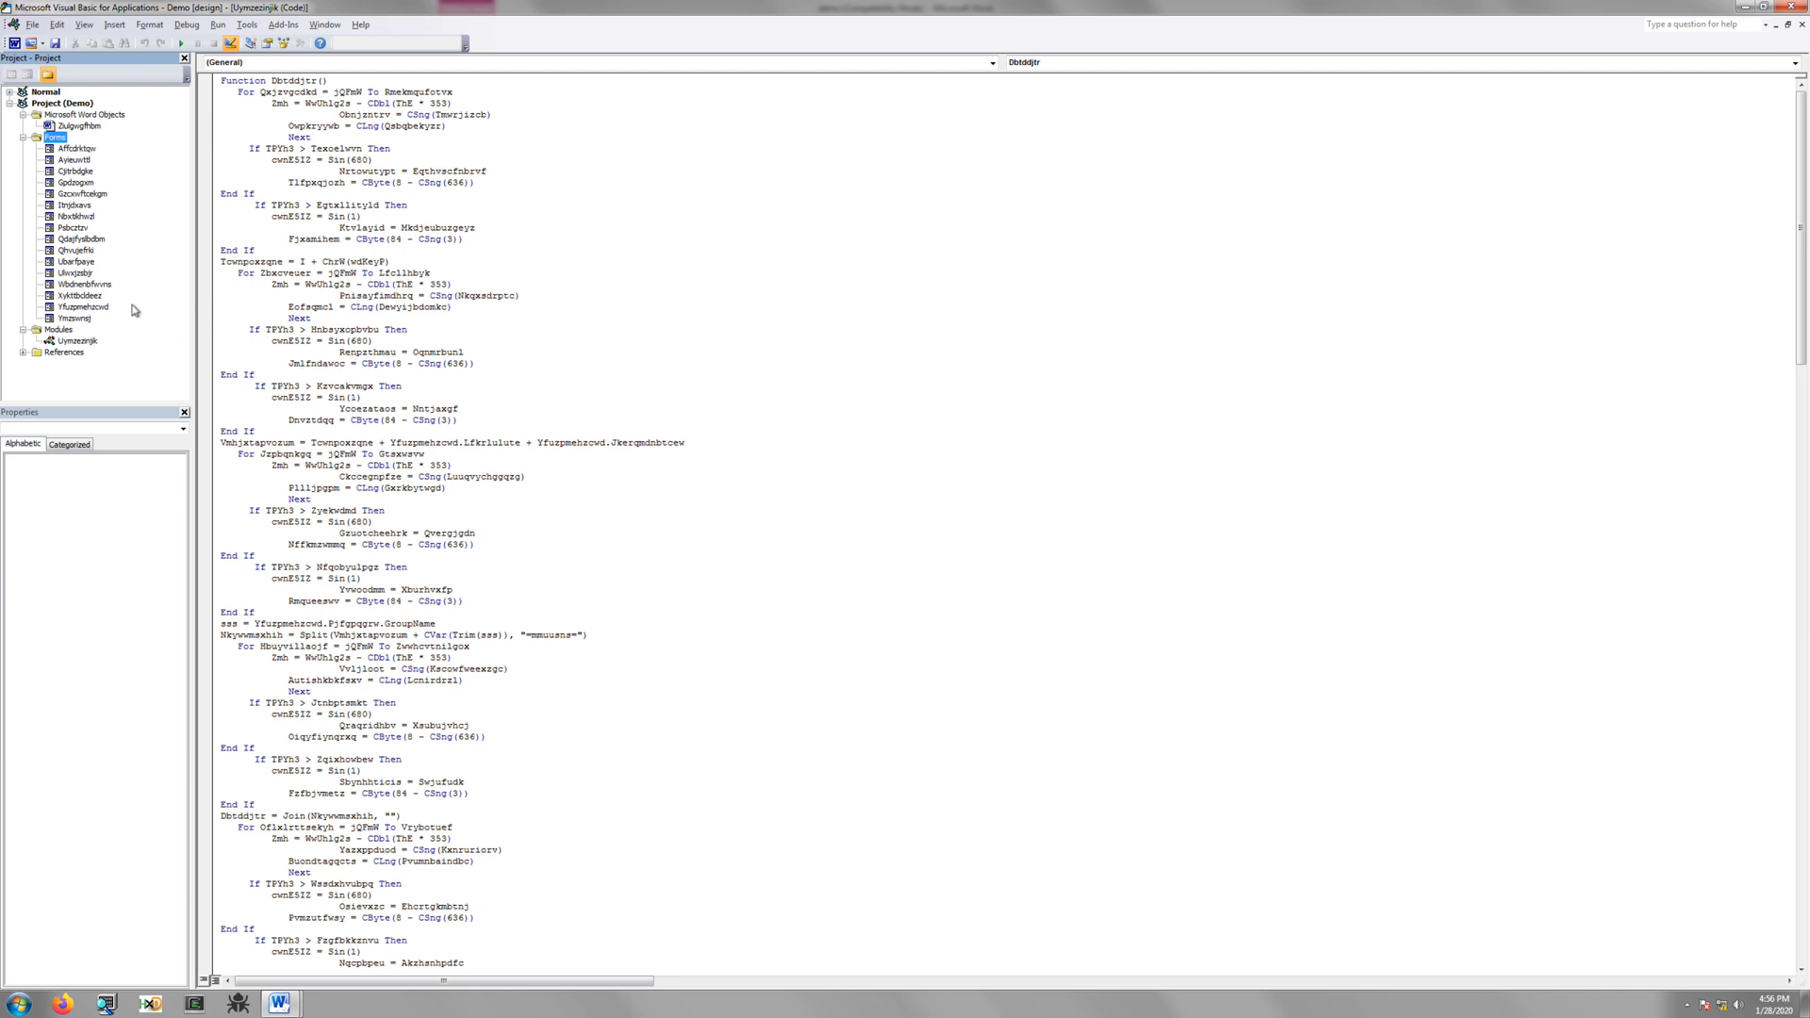
mouse_move(135, 332)
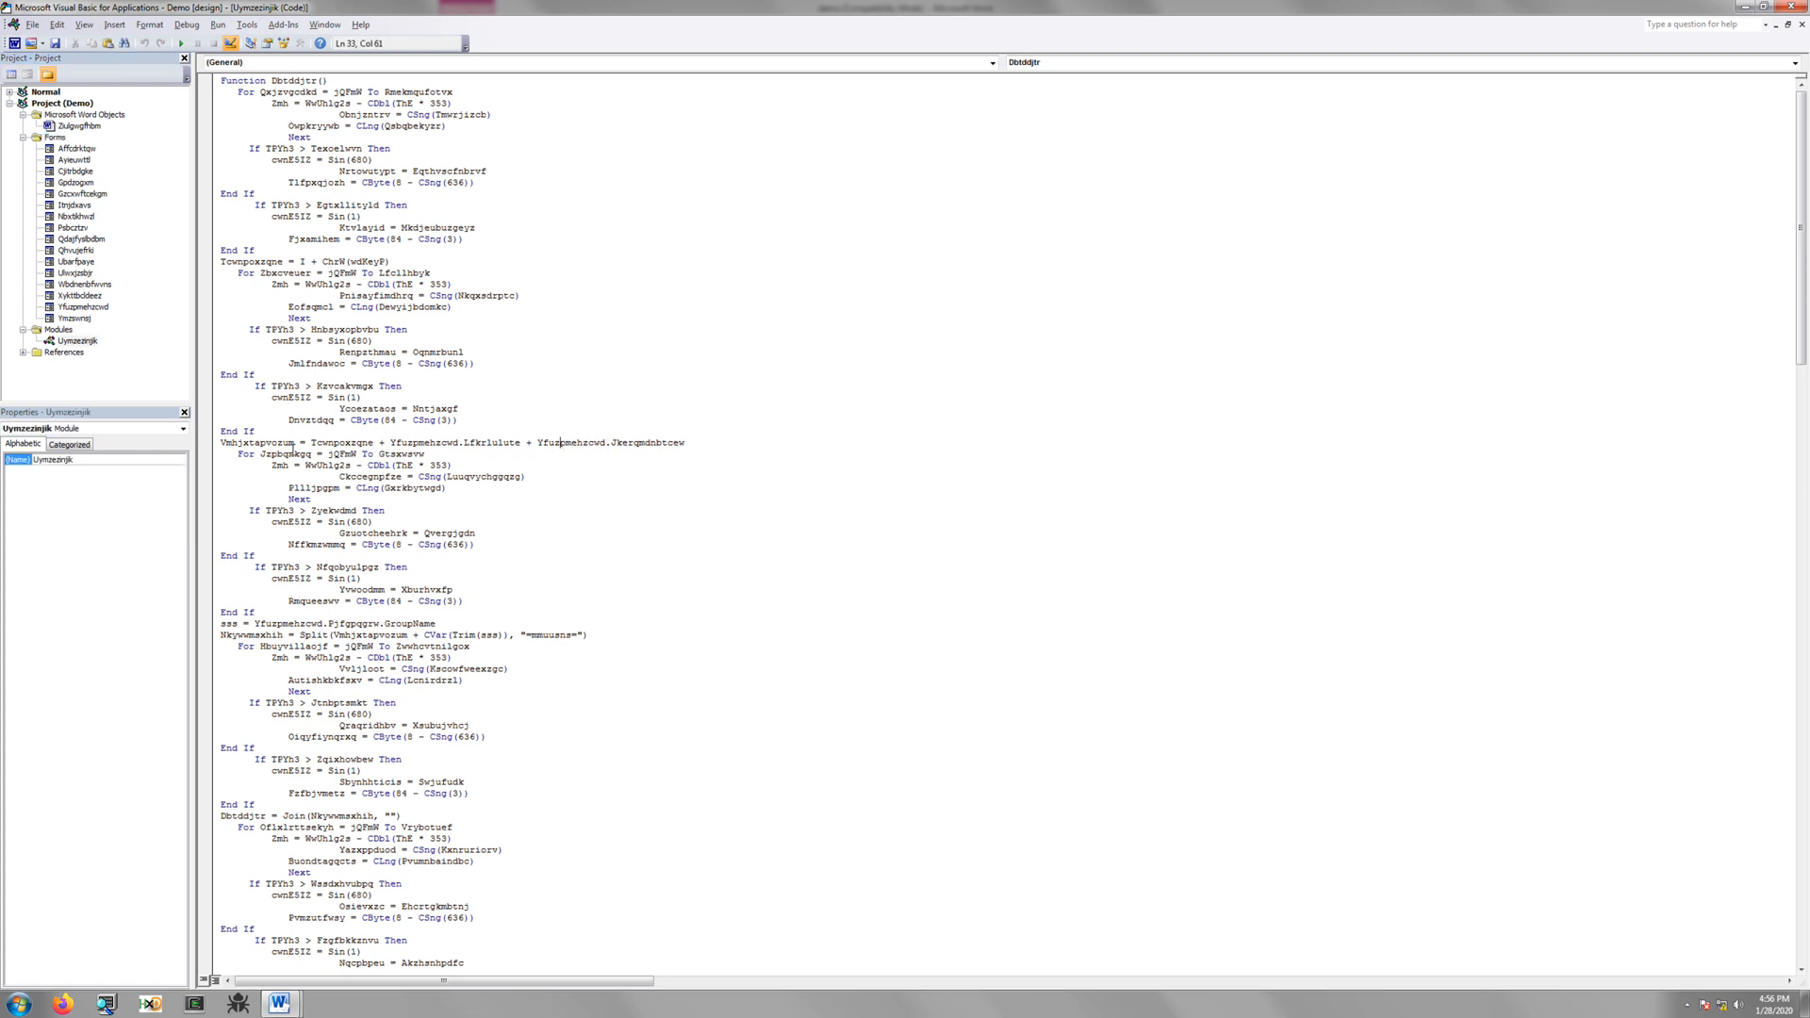
double_click(260, 442)
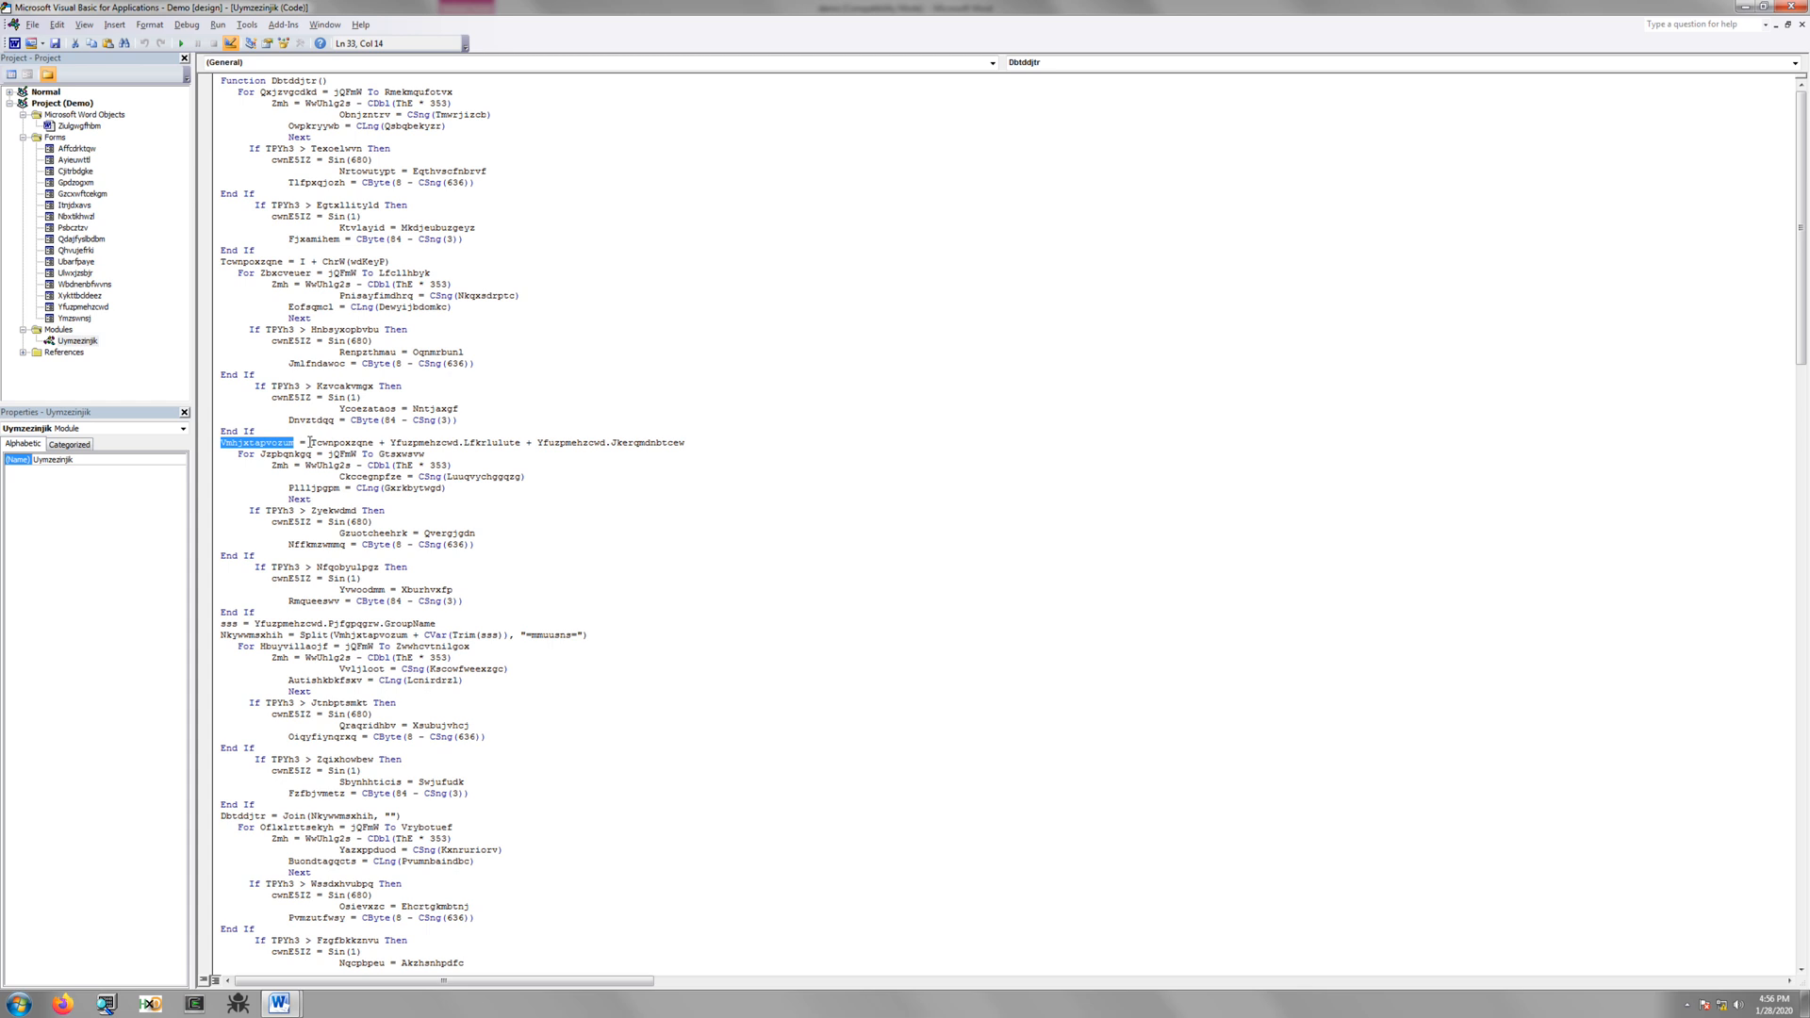
drag(309, 442, 687, 441)
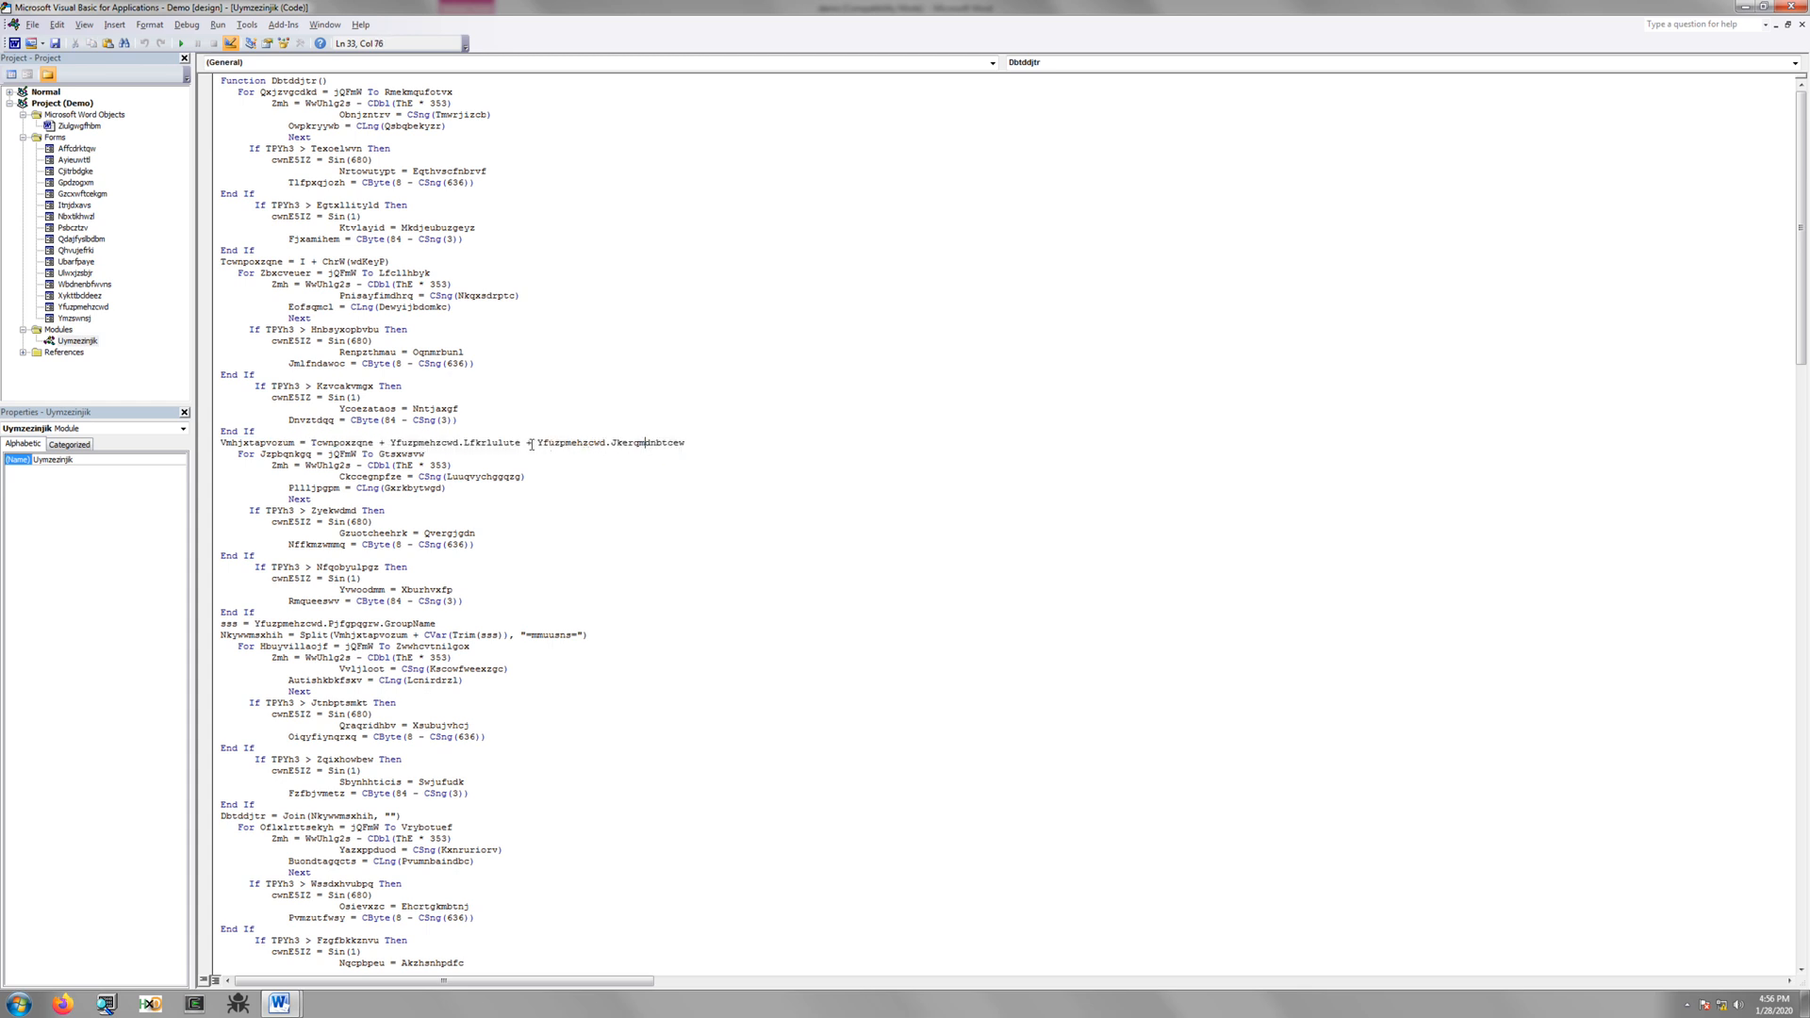
double_click(251, 441)
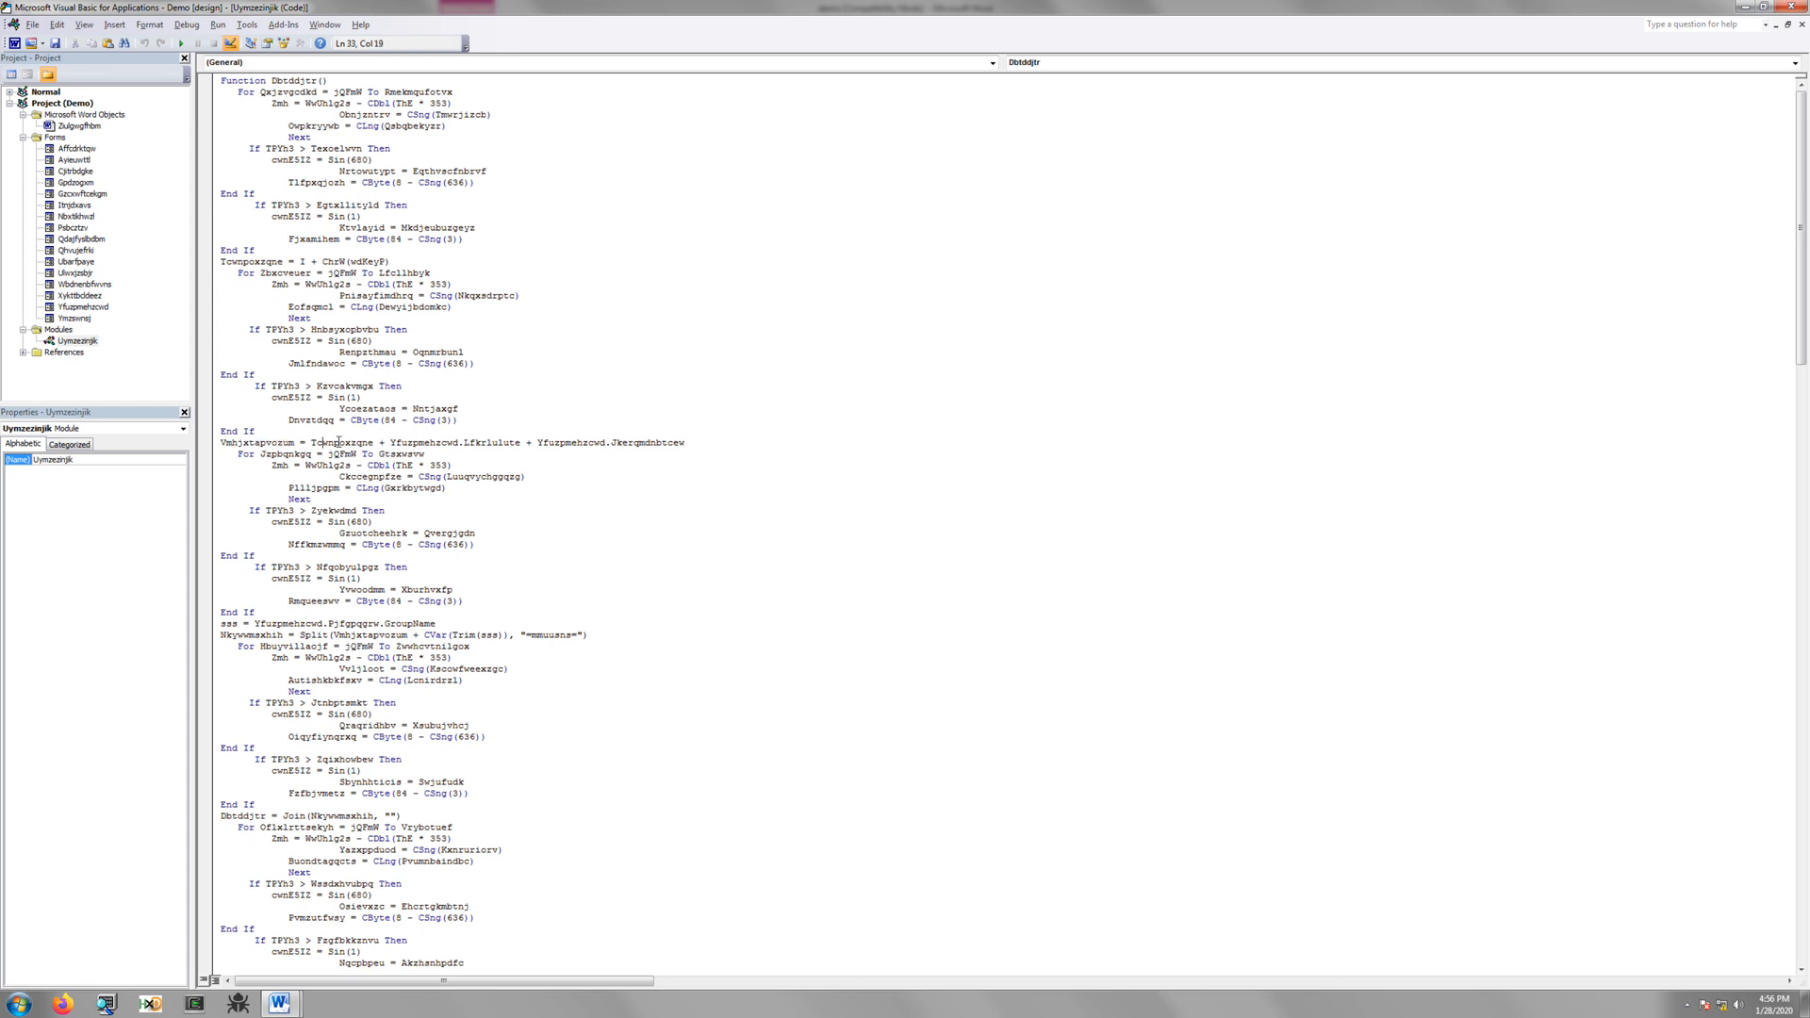
mouse_move(649, 509)
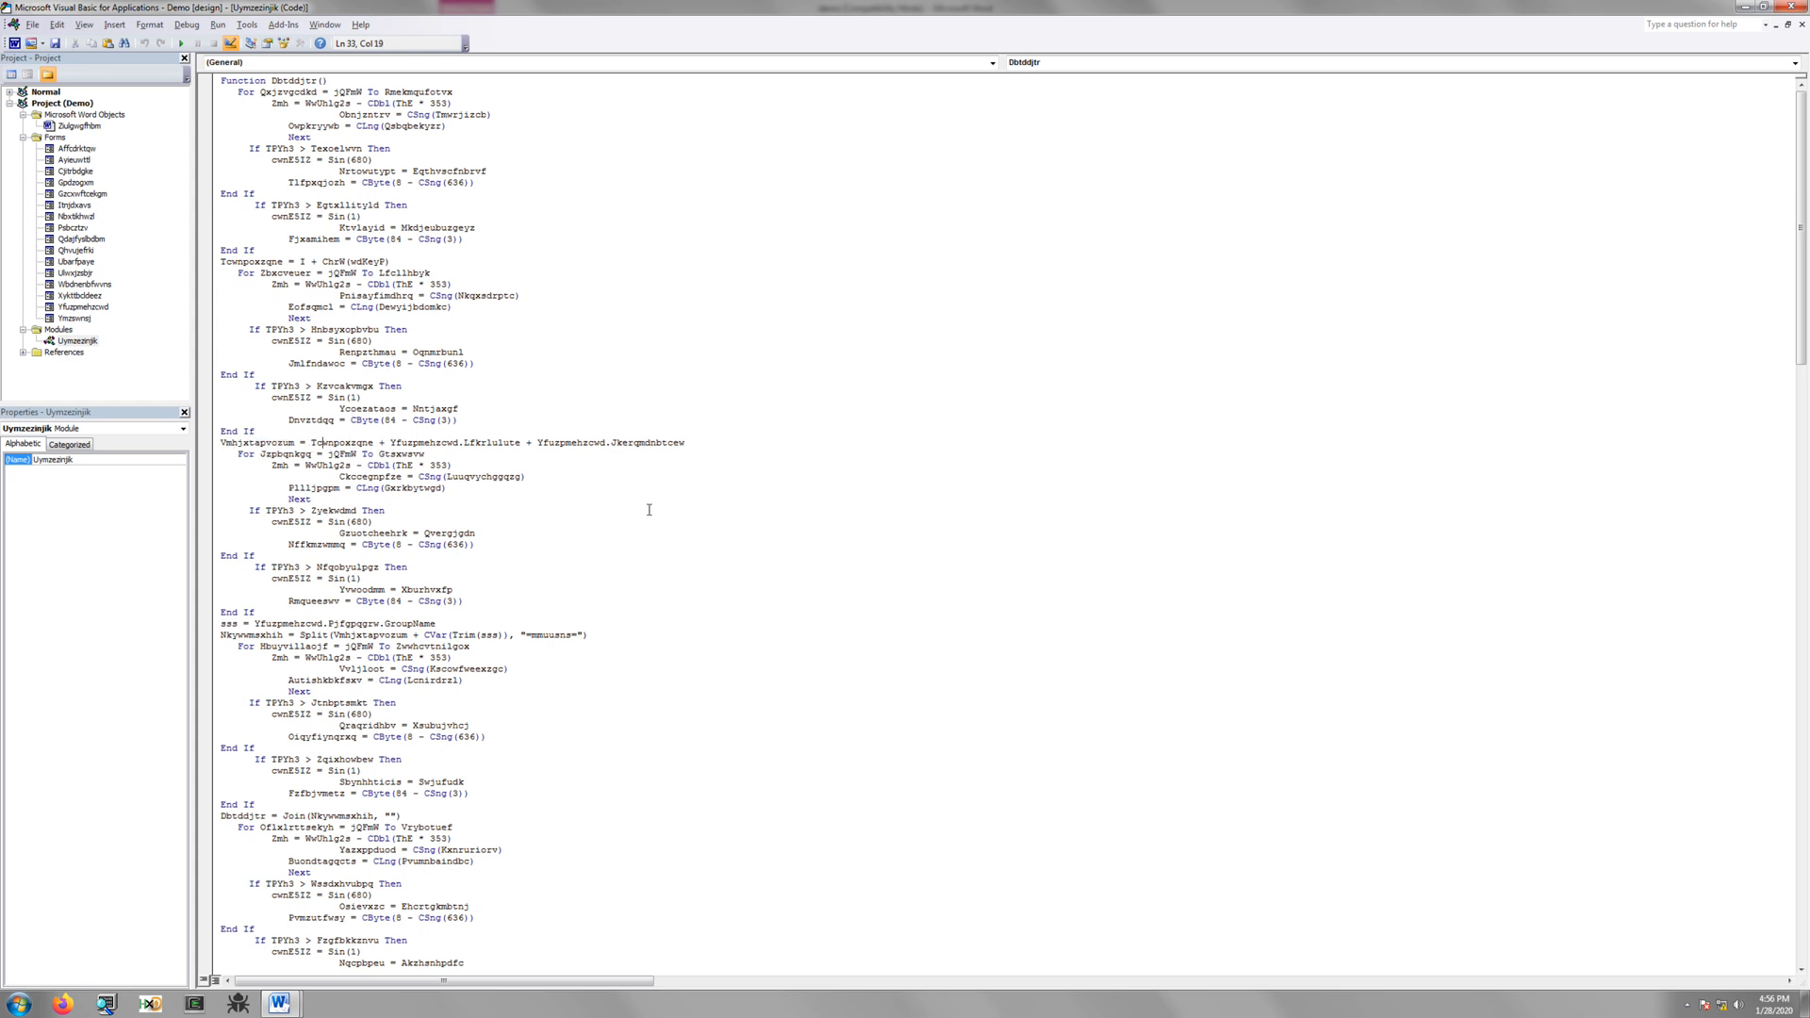
mouse_move(581, 563)
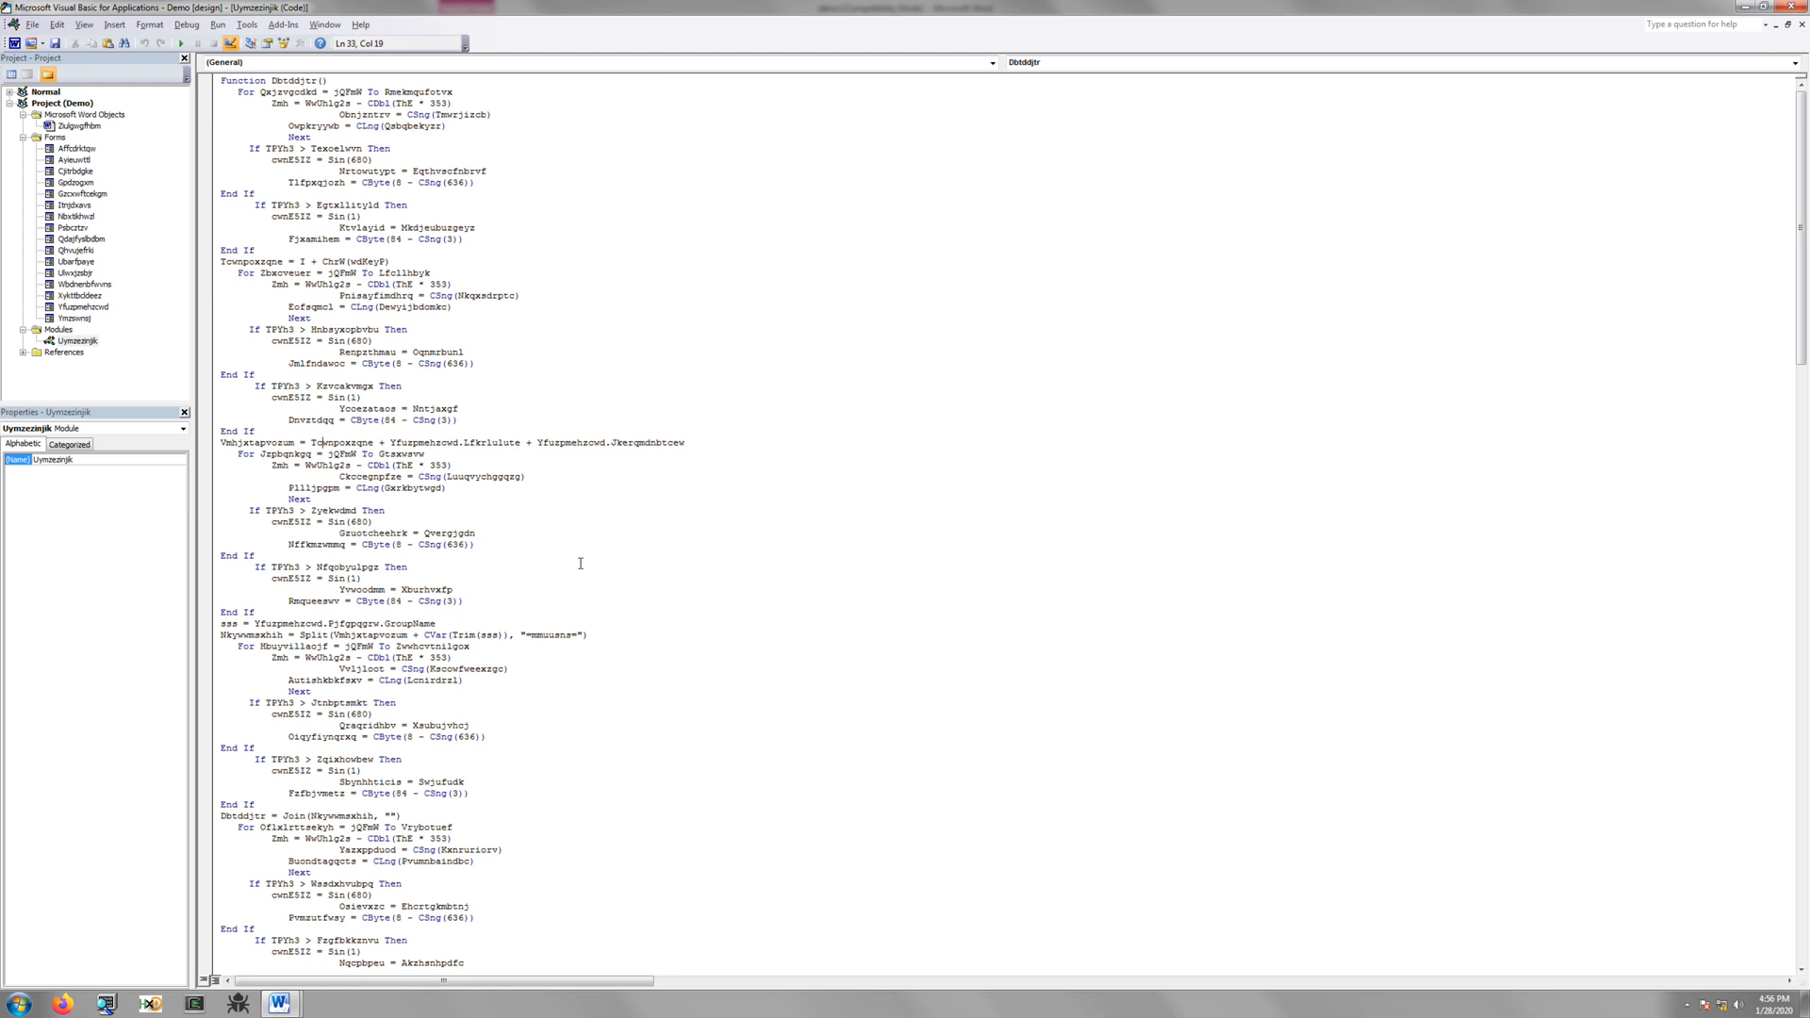
Trace the Yfuzpmehzowd.Jkergmdnbtcew reference in the code to the Yfuzpmehzowd form in the project
double_click(571, 441)
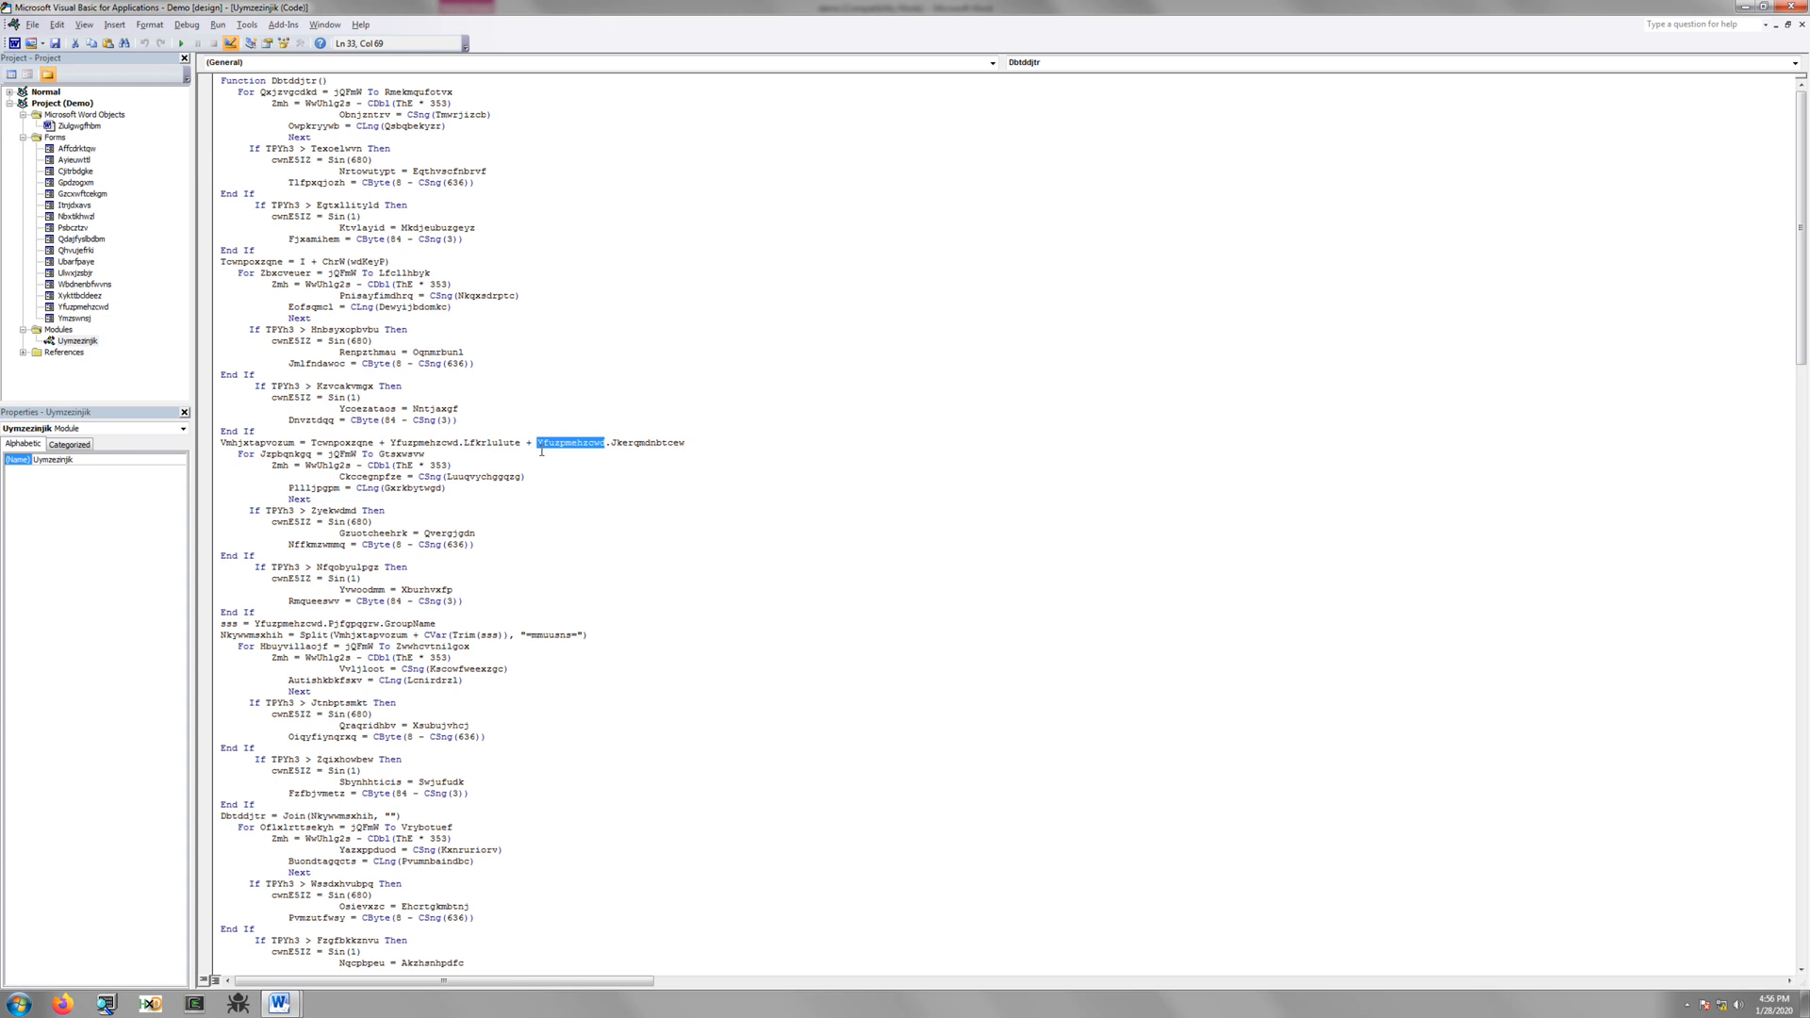
mouse_move(85, 319)
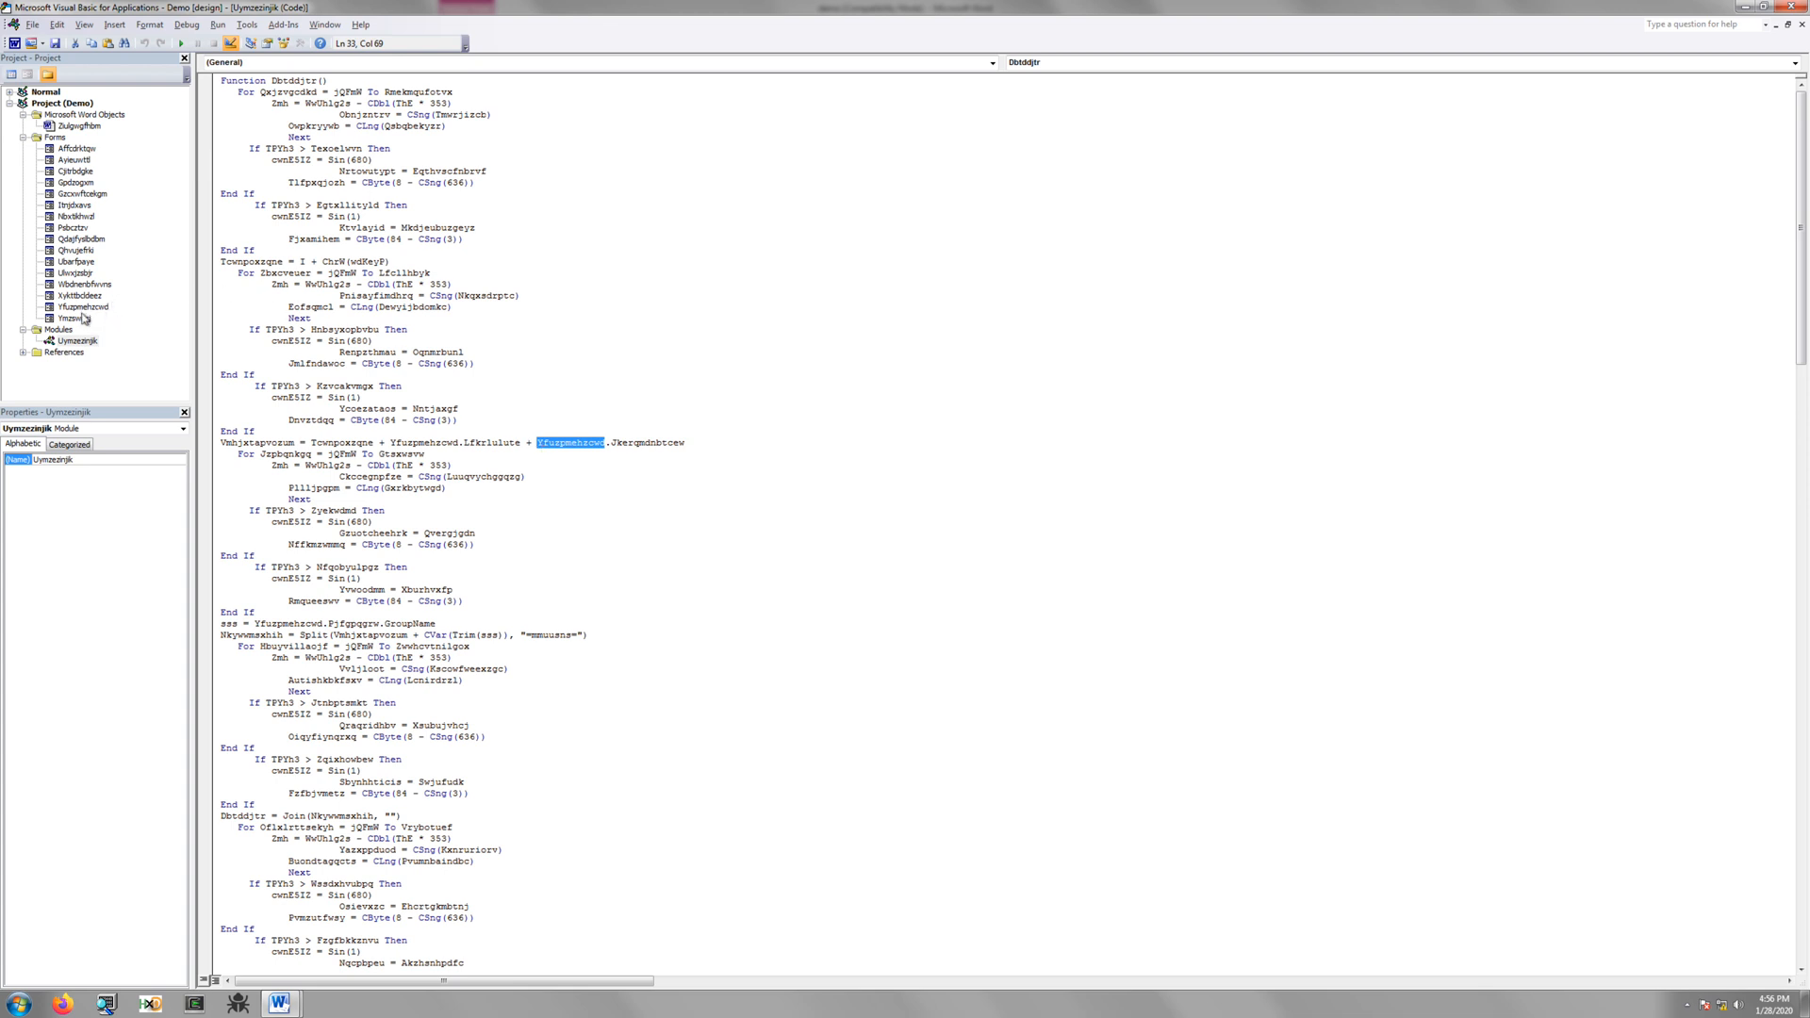
mouse_move(95, 275)
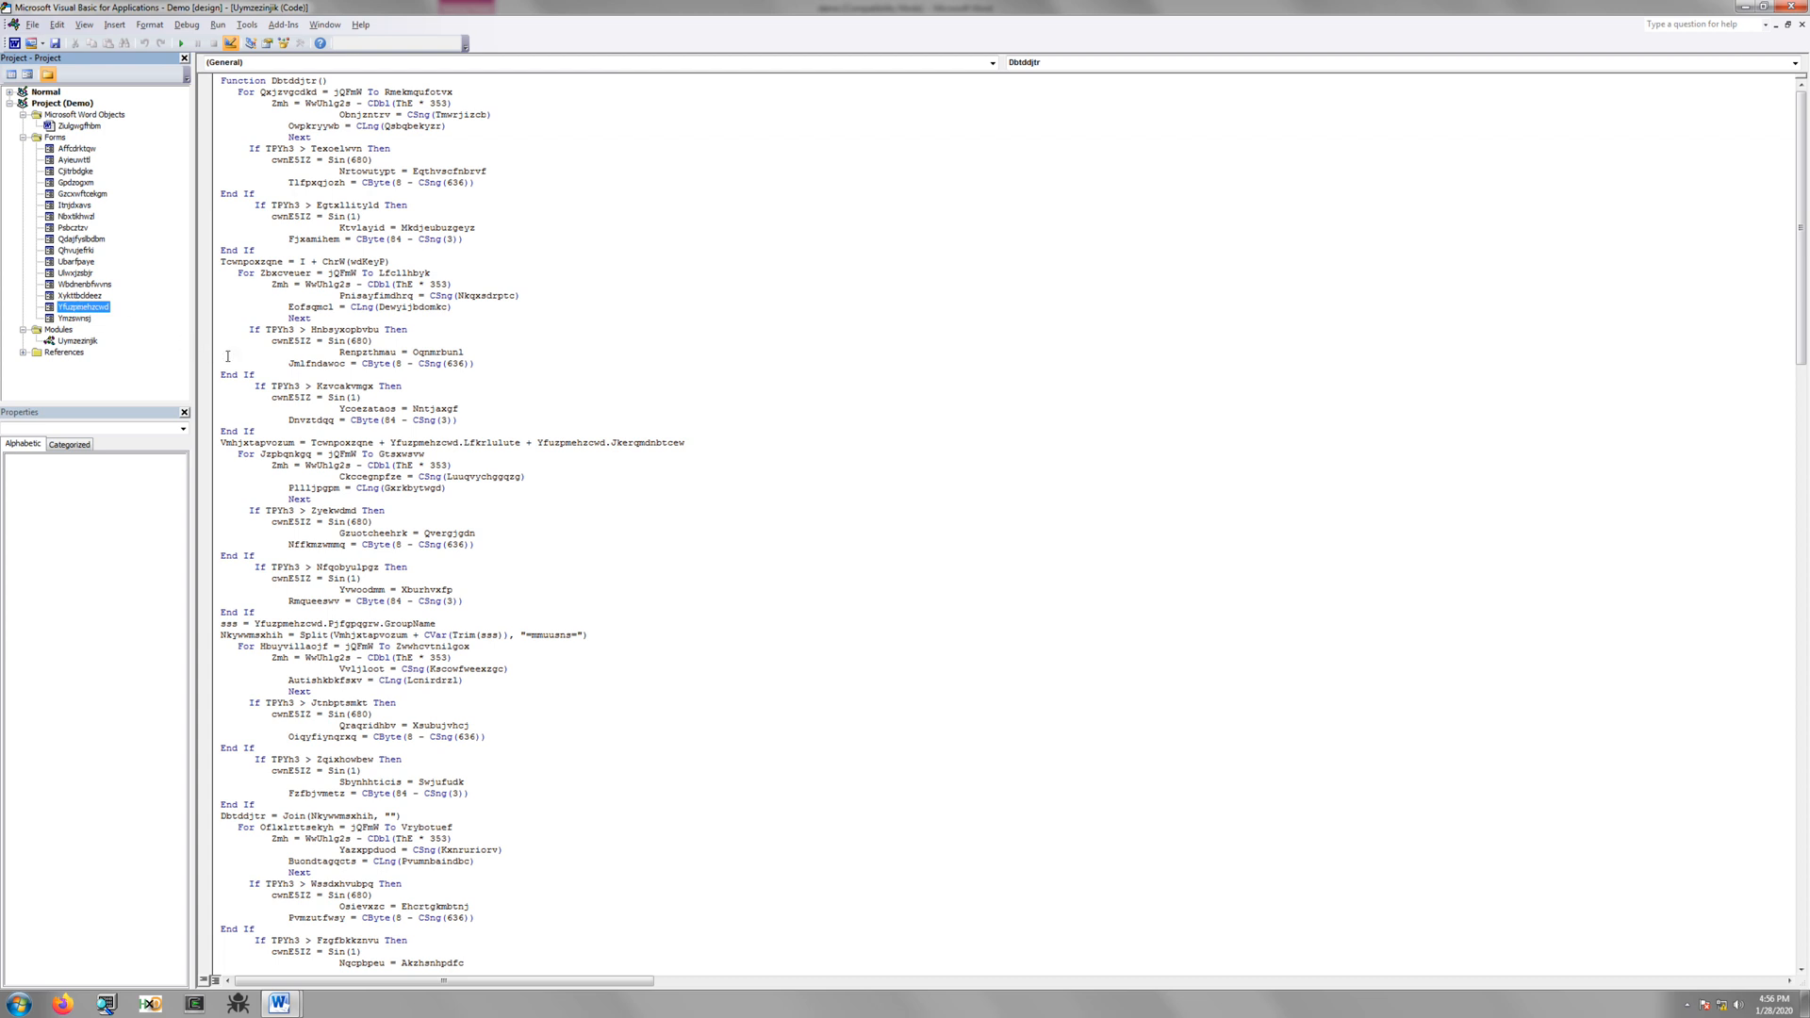
double_click(648, 441)
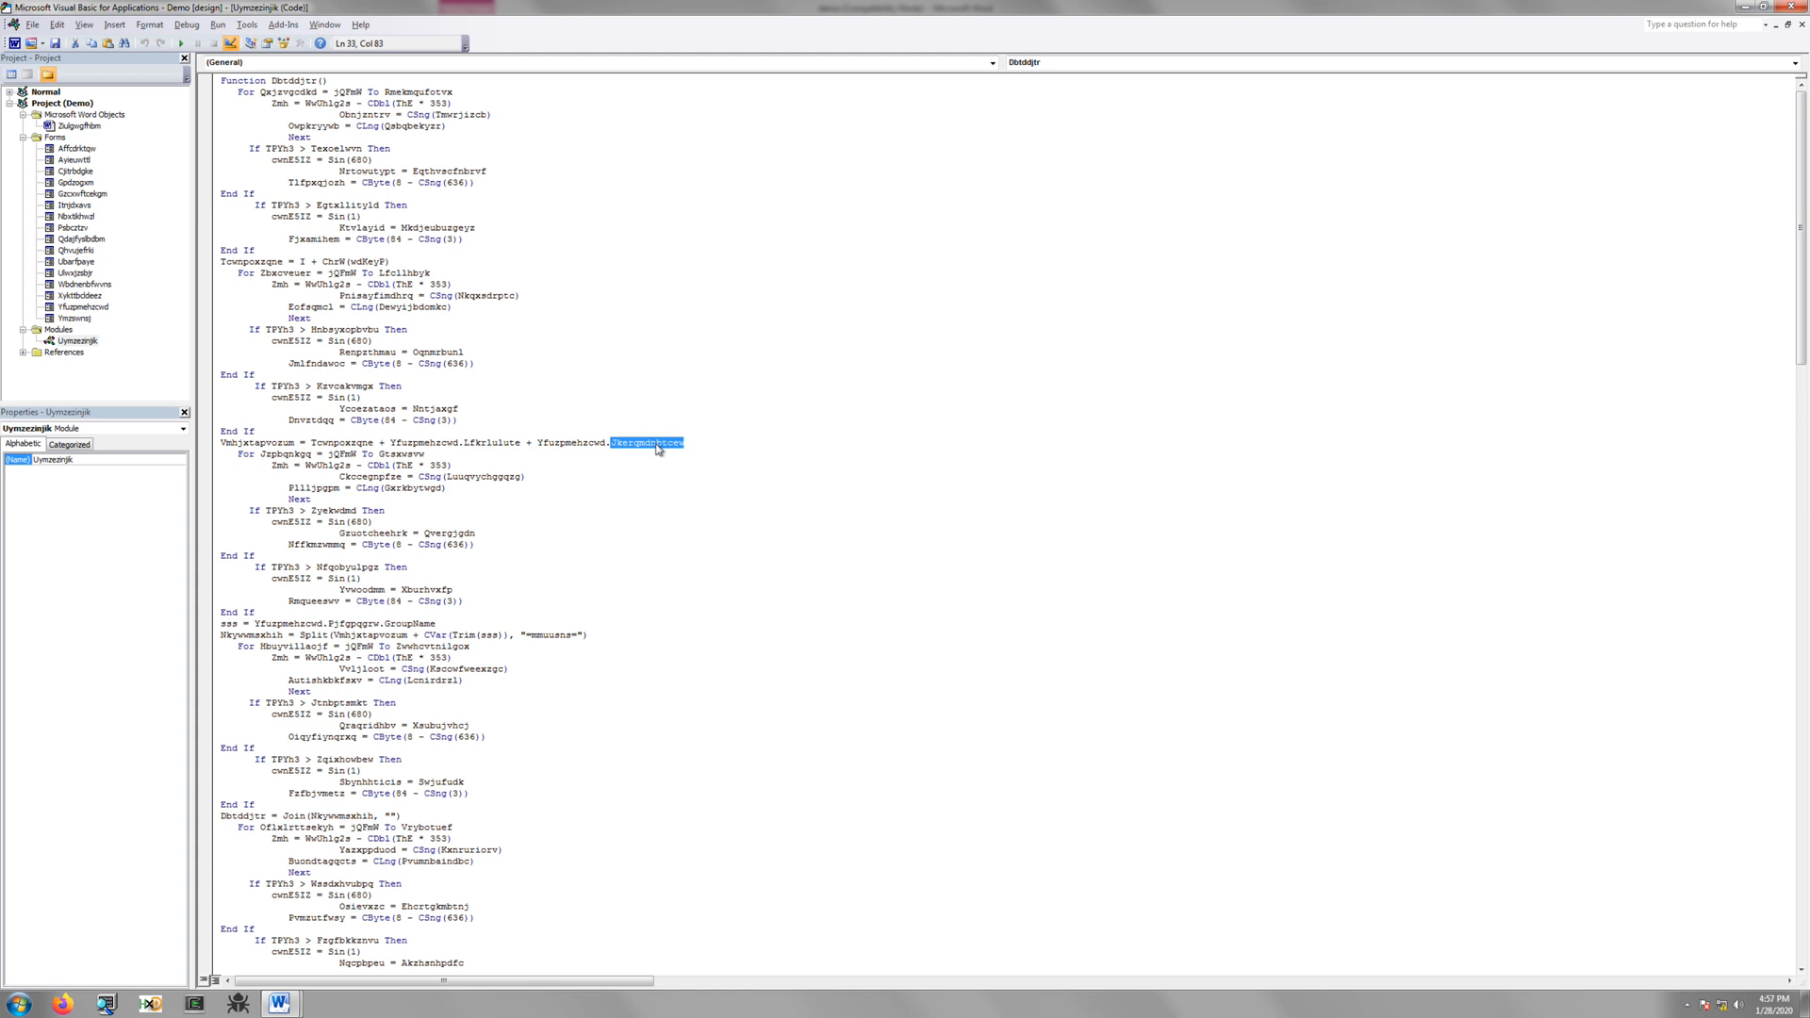
mouse_move(637, 453)
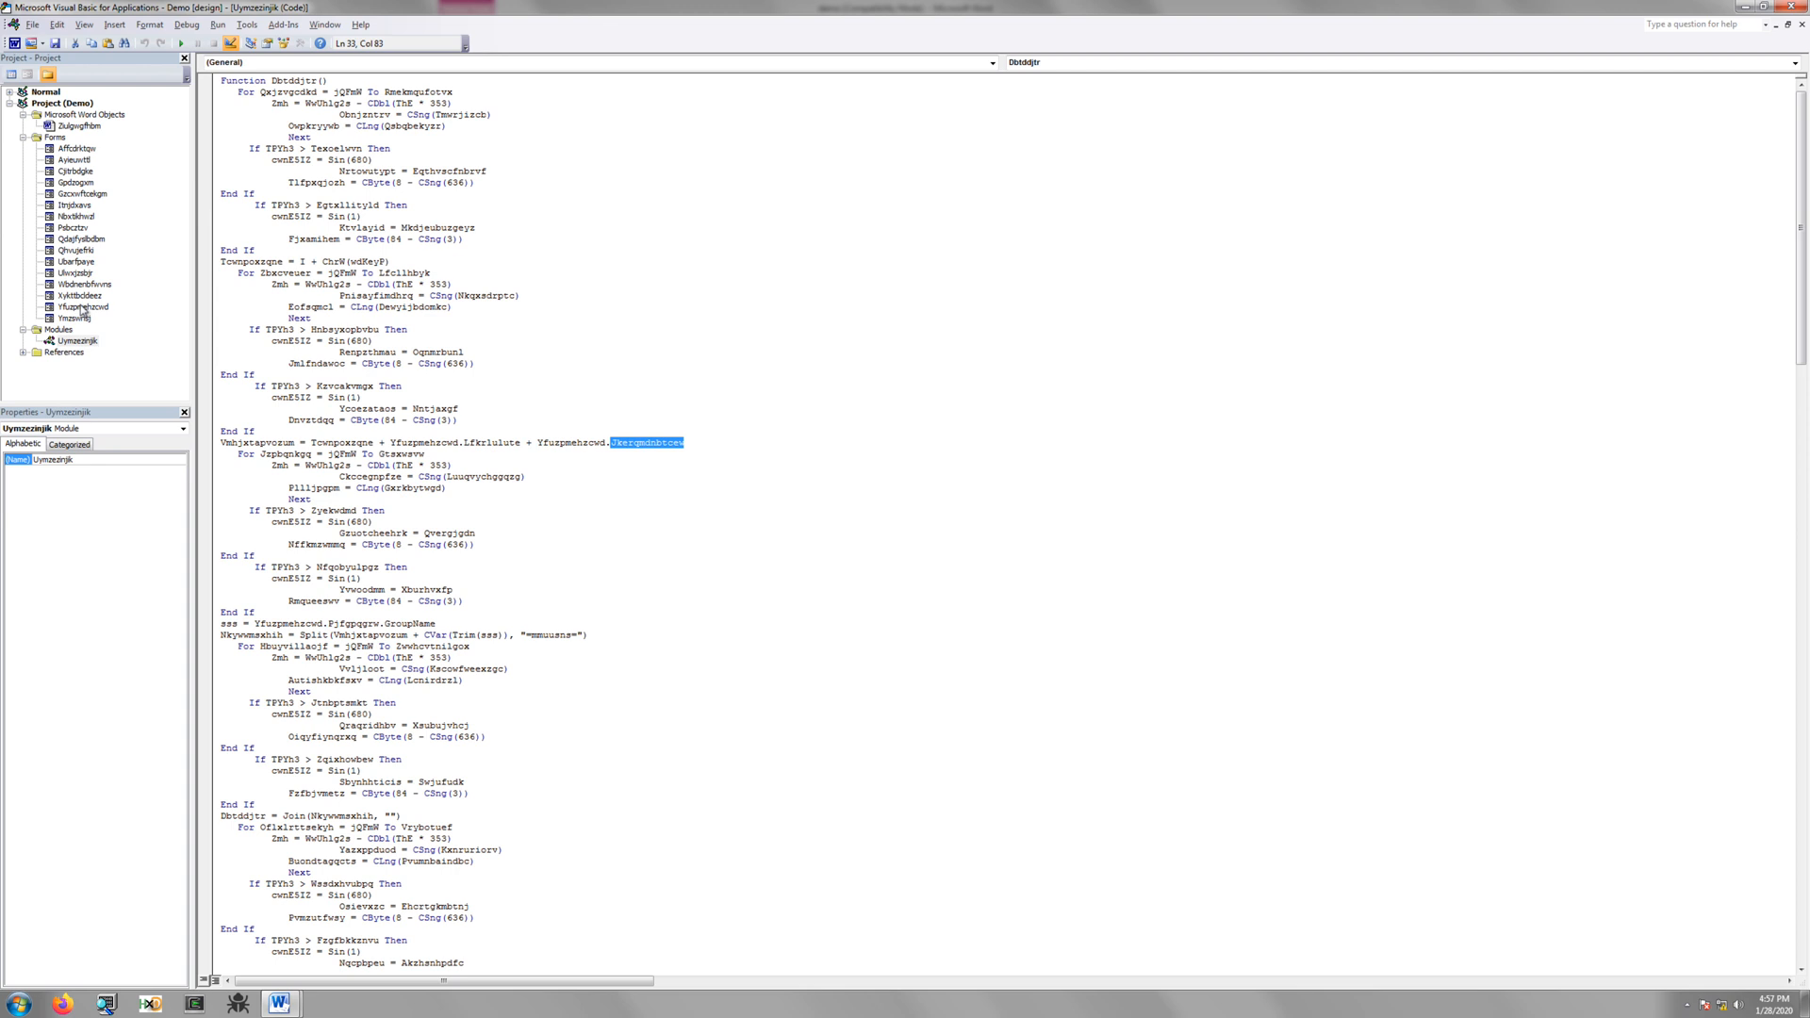
click(66, 309)
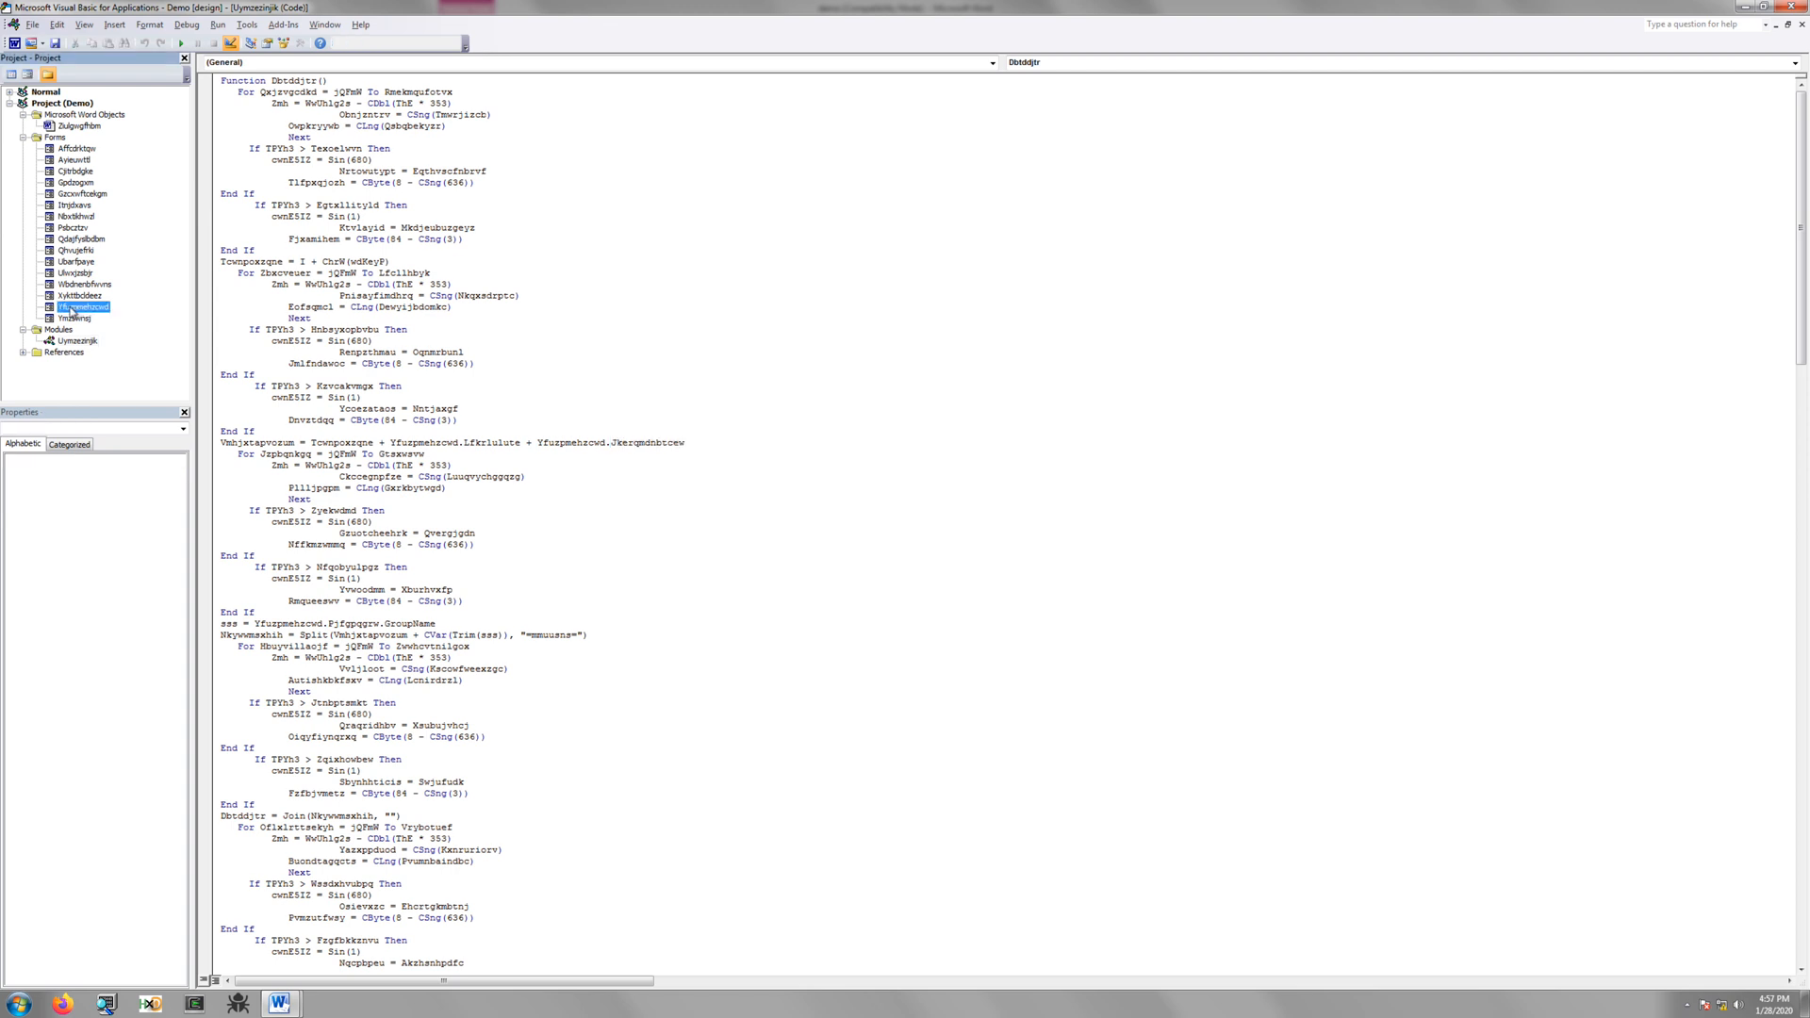
Open the Yfuzpmehzowd form designer and enlarge it to reveal hidden controls
double_click(83, 306)
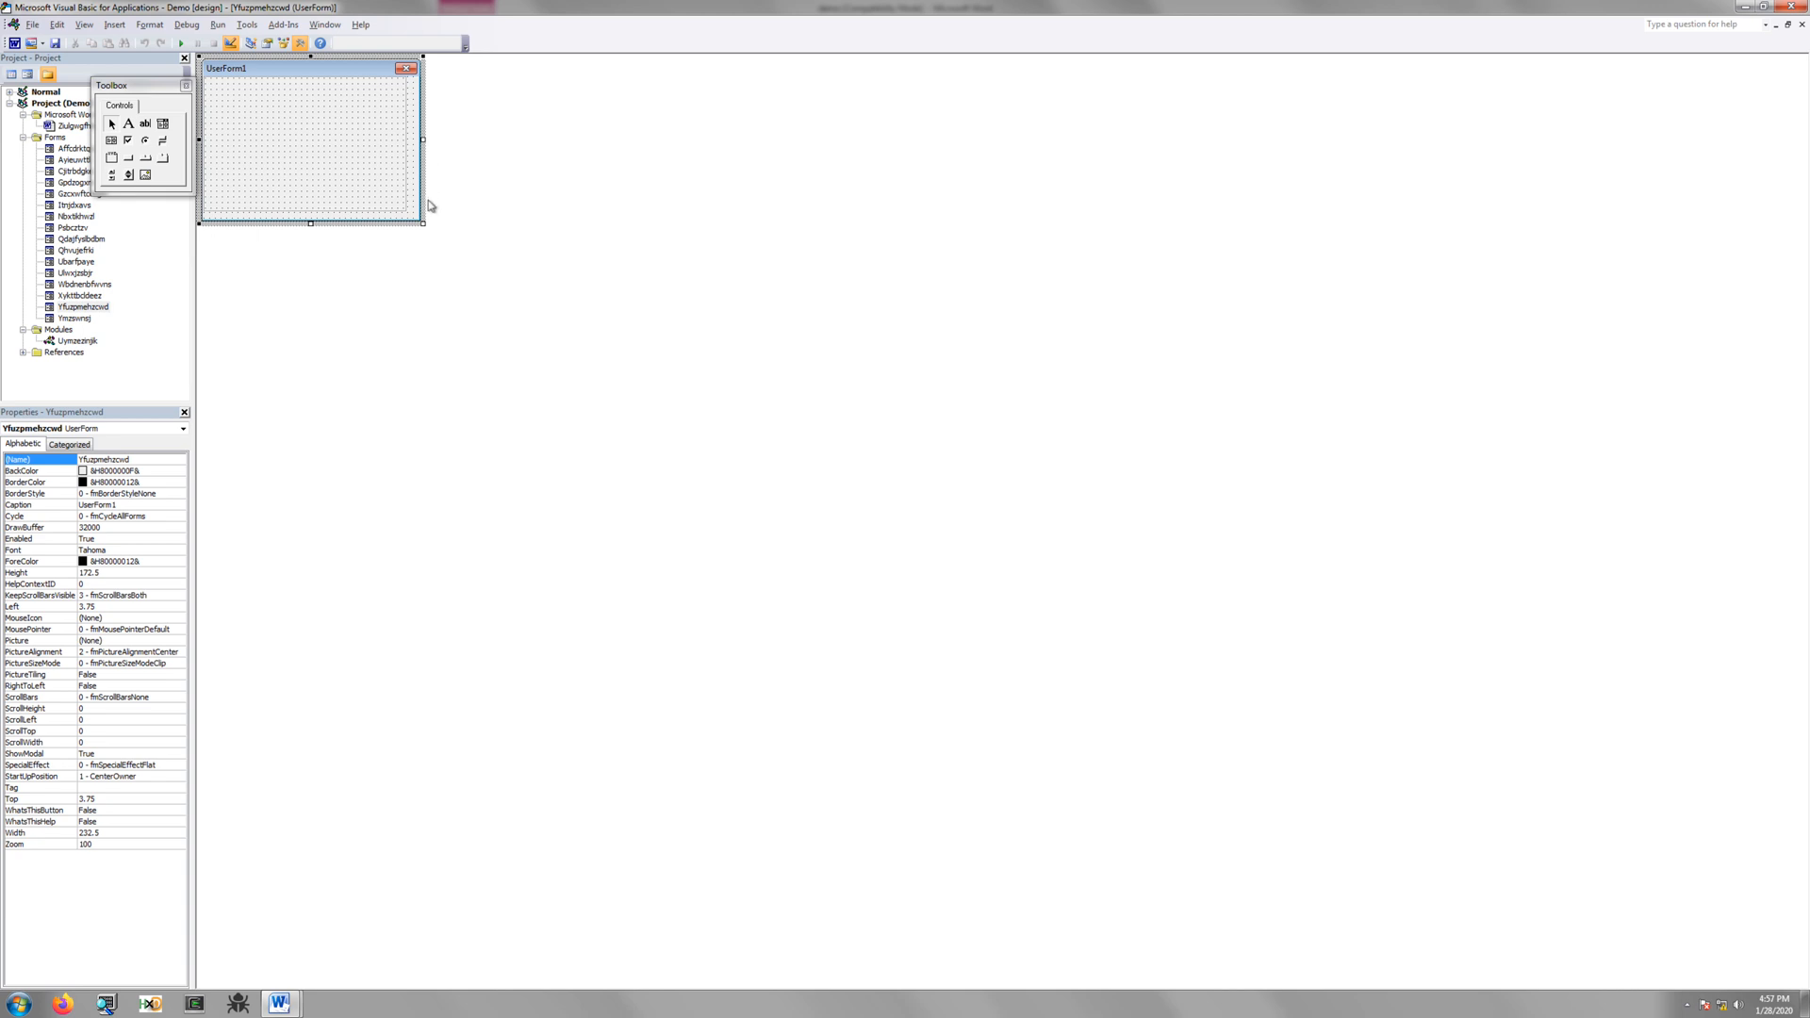
drag(423, 225, 1535, 877)
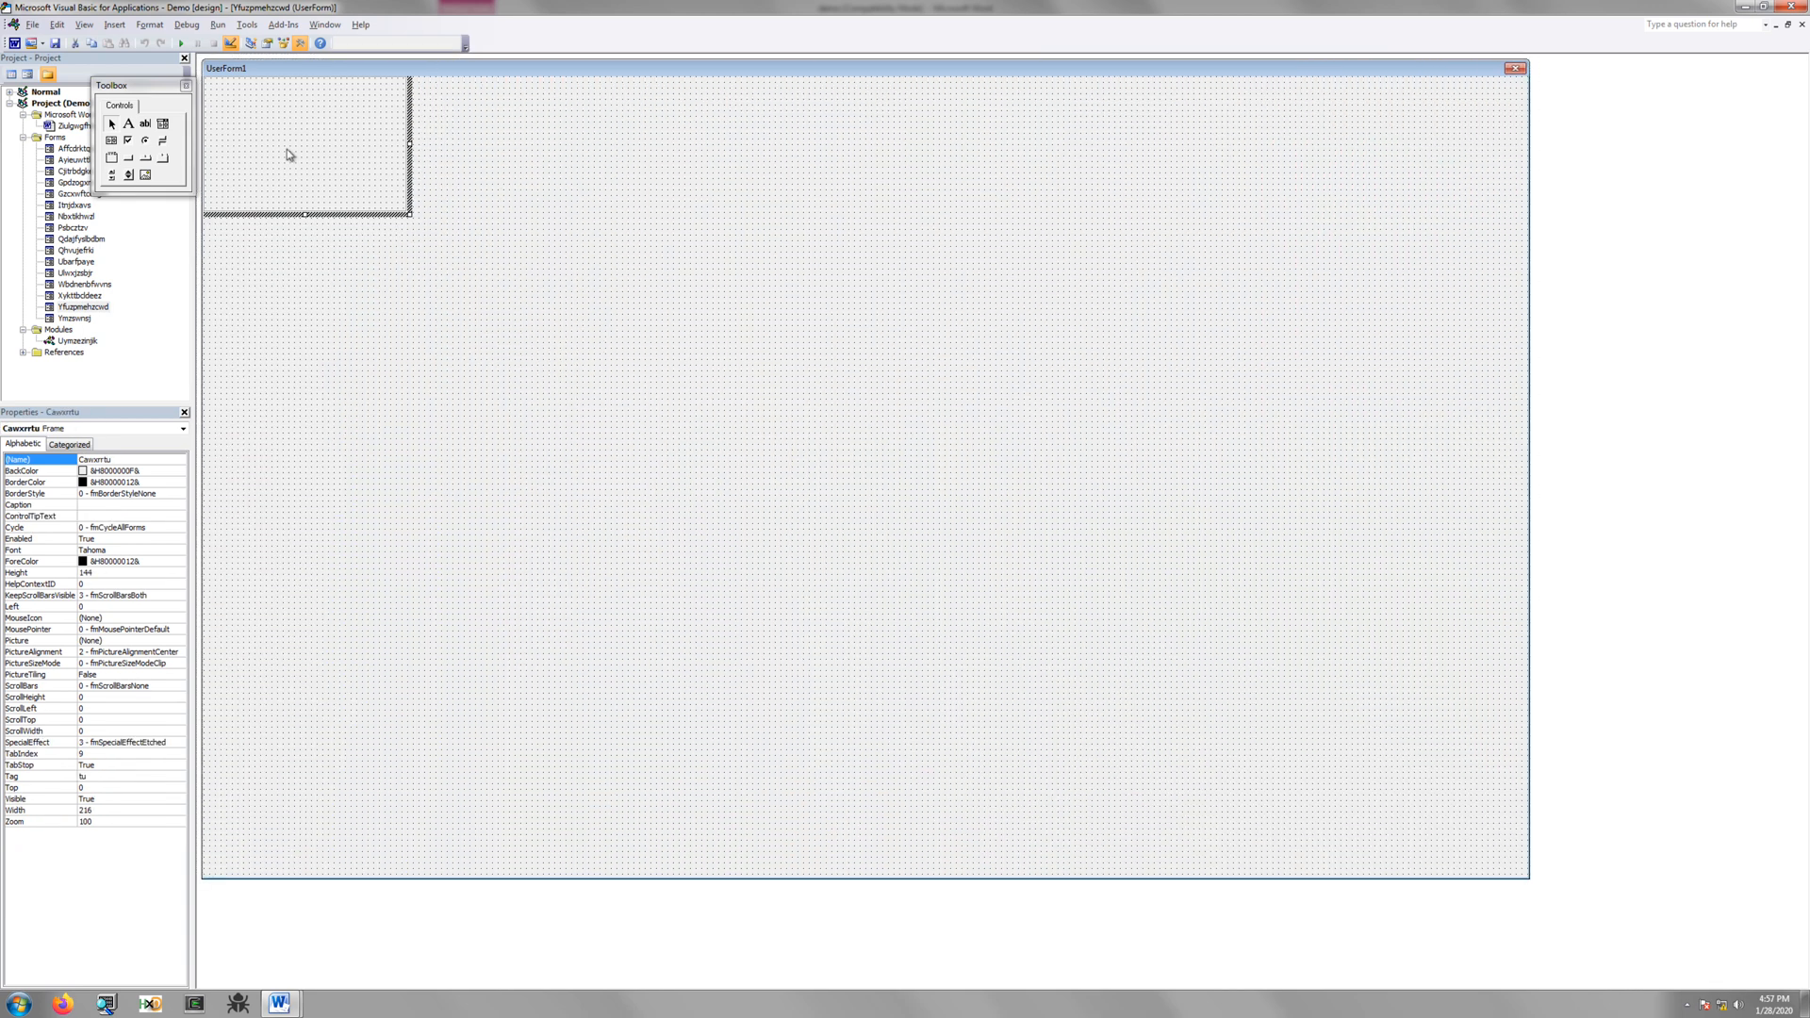
mouse_move(279, 166)
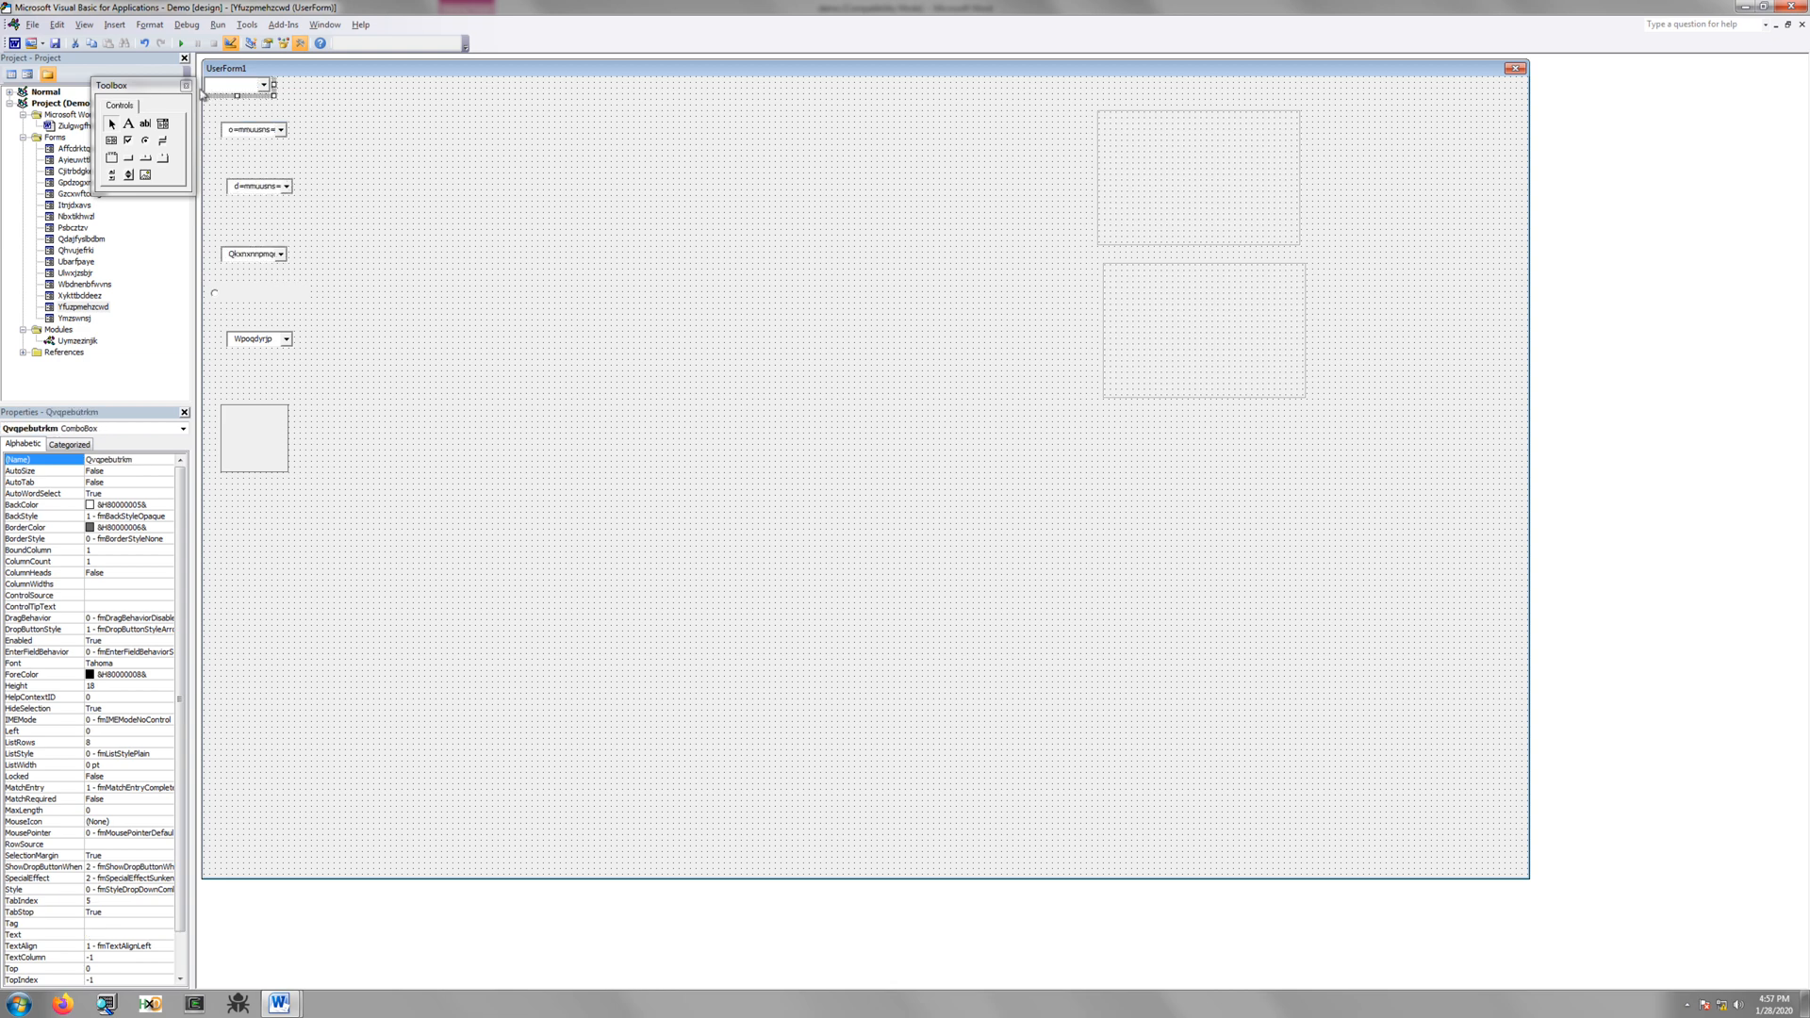
Inspect the form's combo boxes and image control, including Jkergmdnbtcew's mmuusns-padded text
click(177, 84)
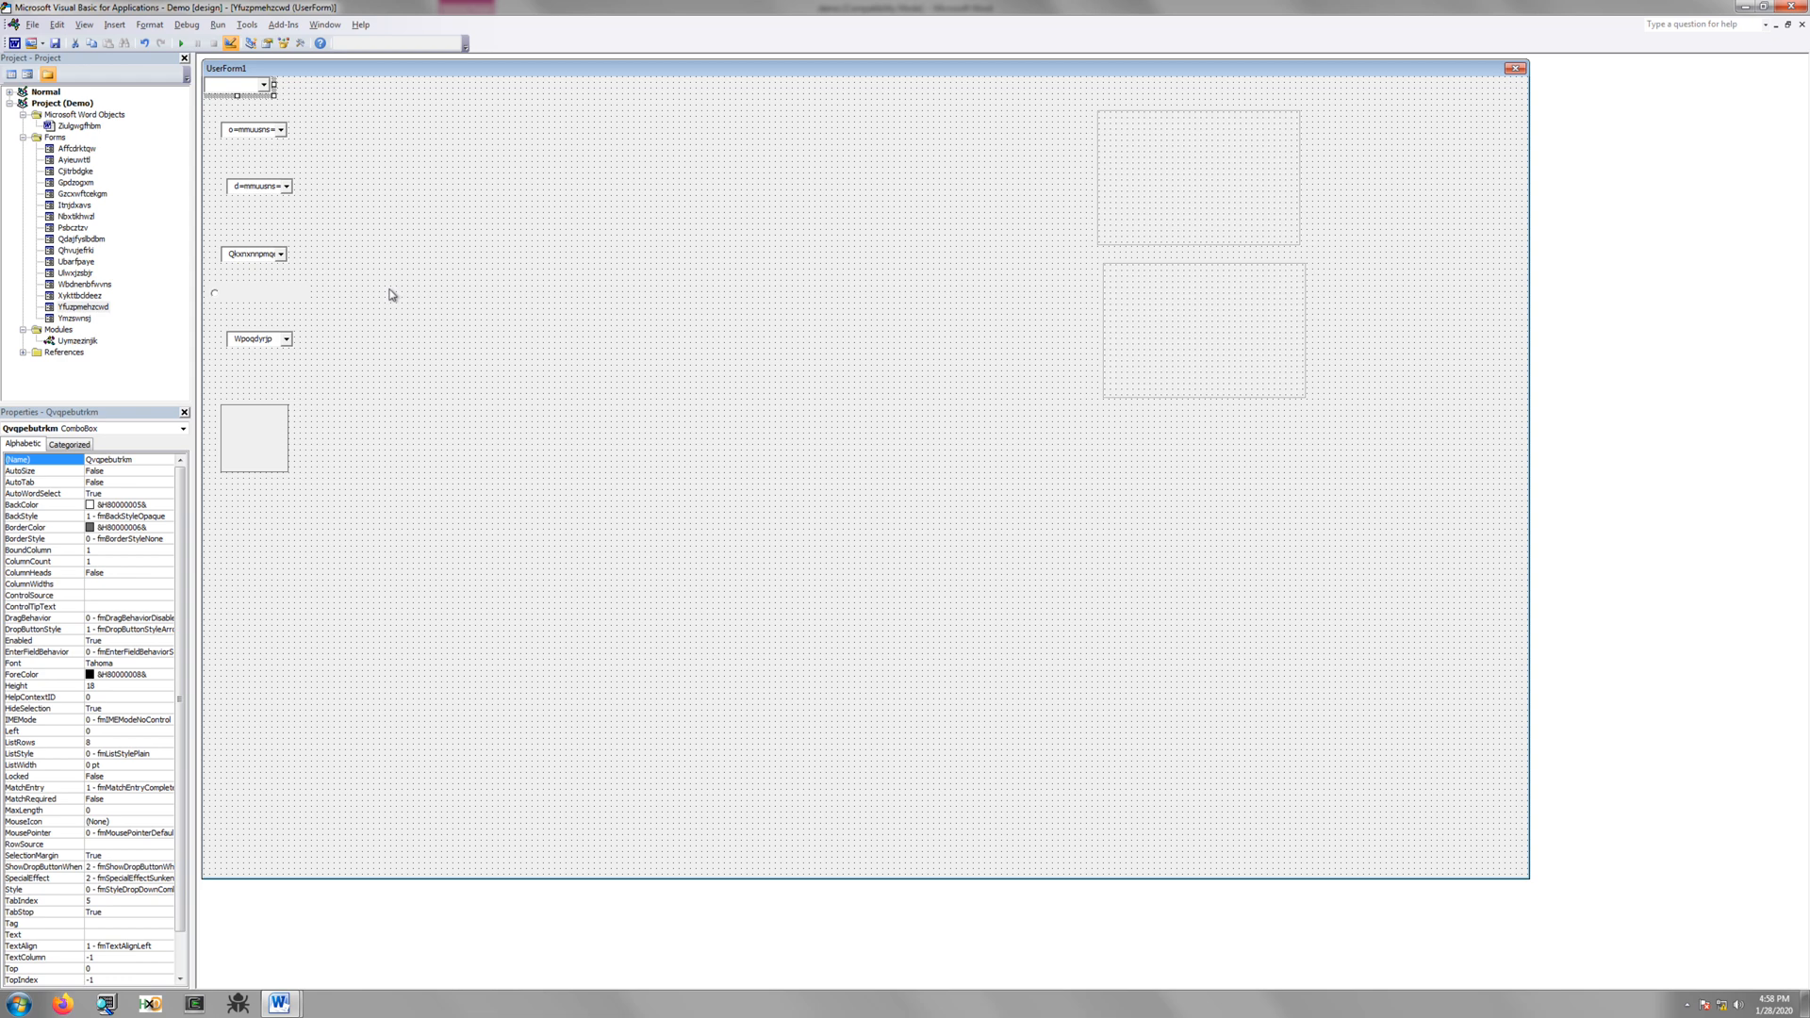
mouse_move(343, 381)
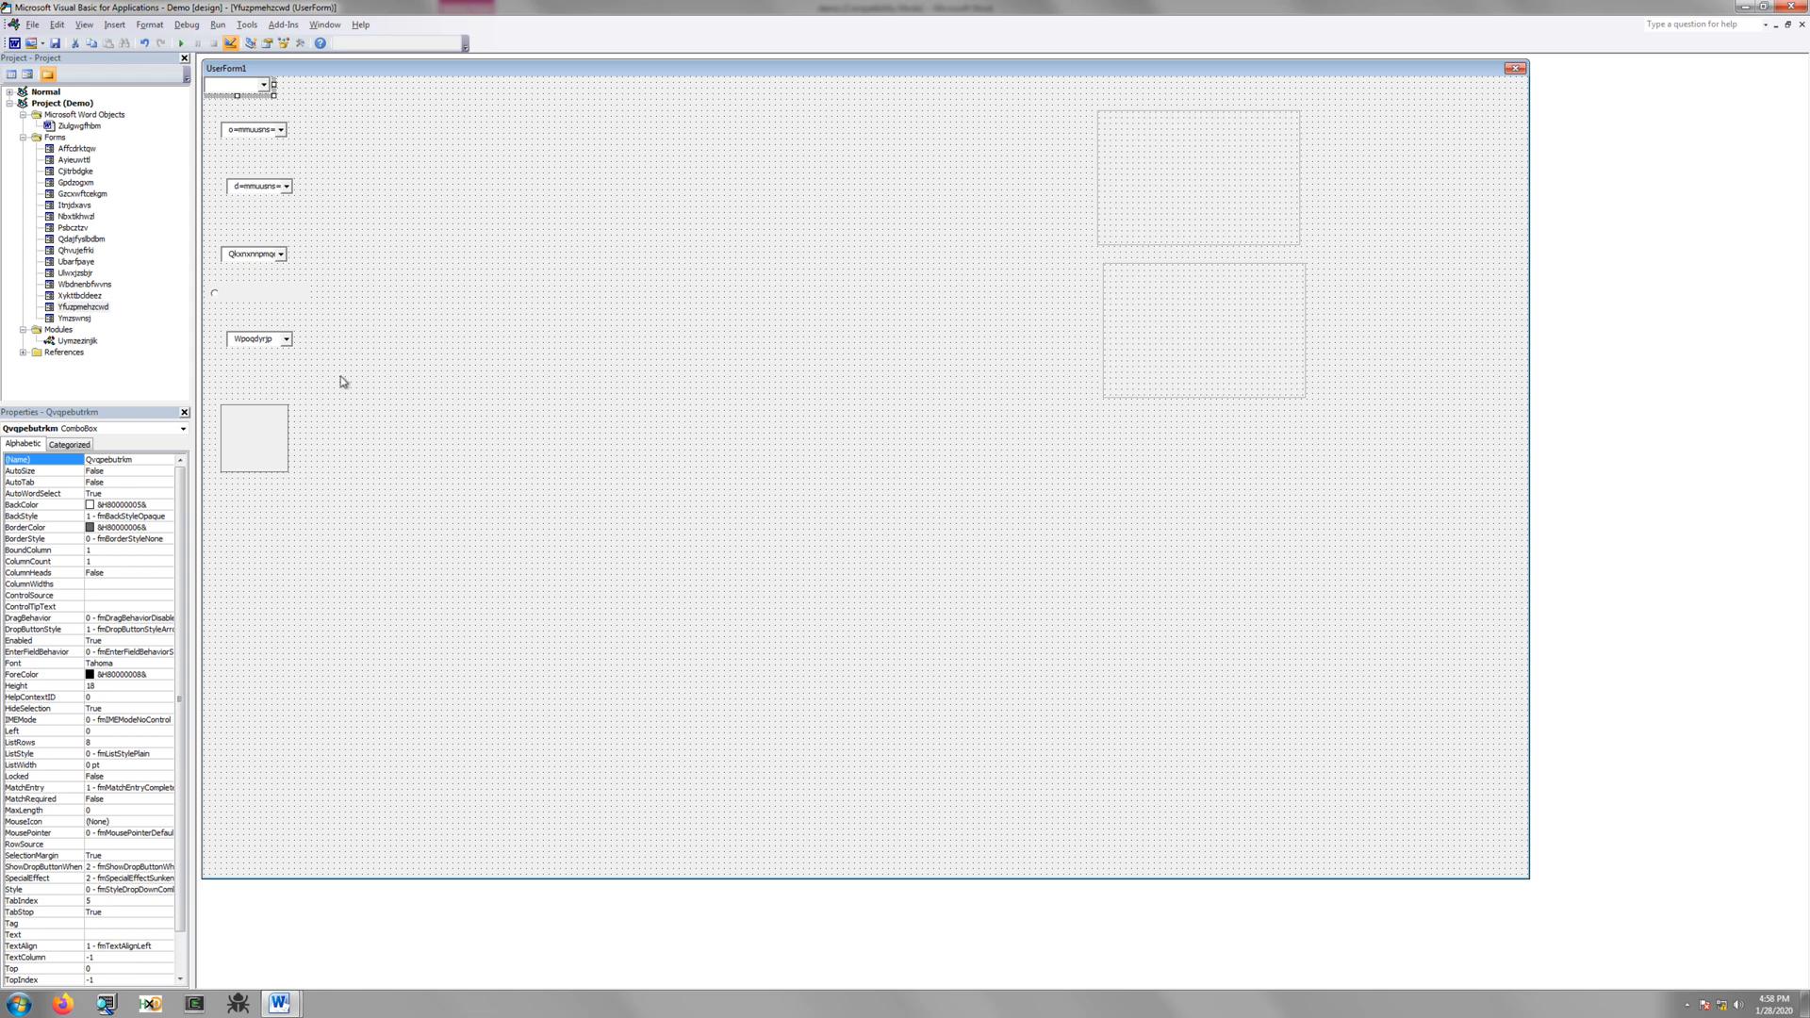
click(253, 438)
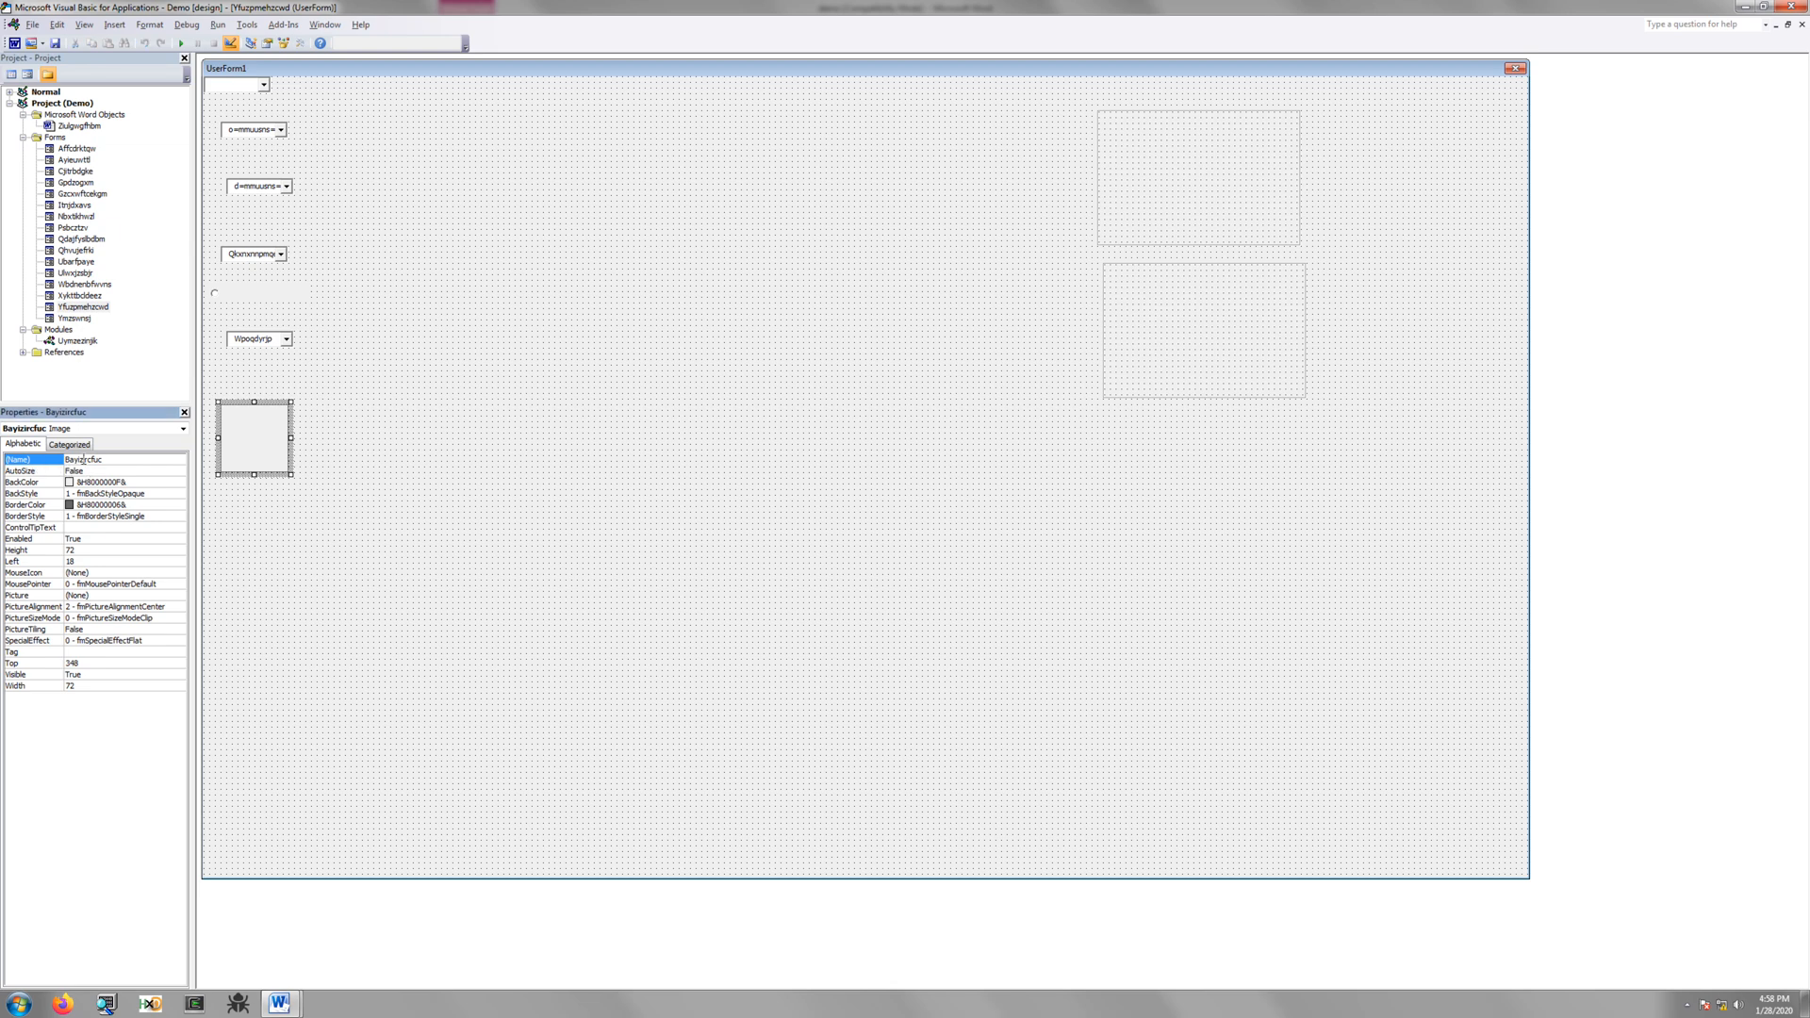
click(253, 339)
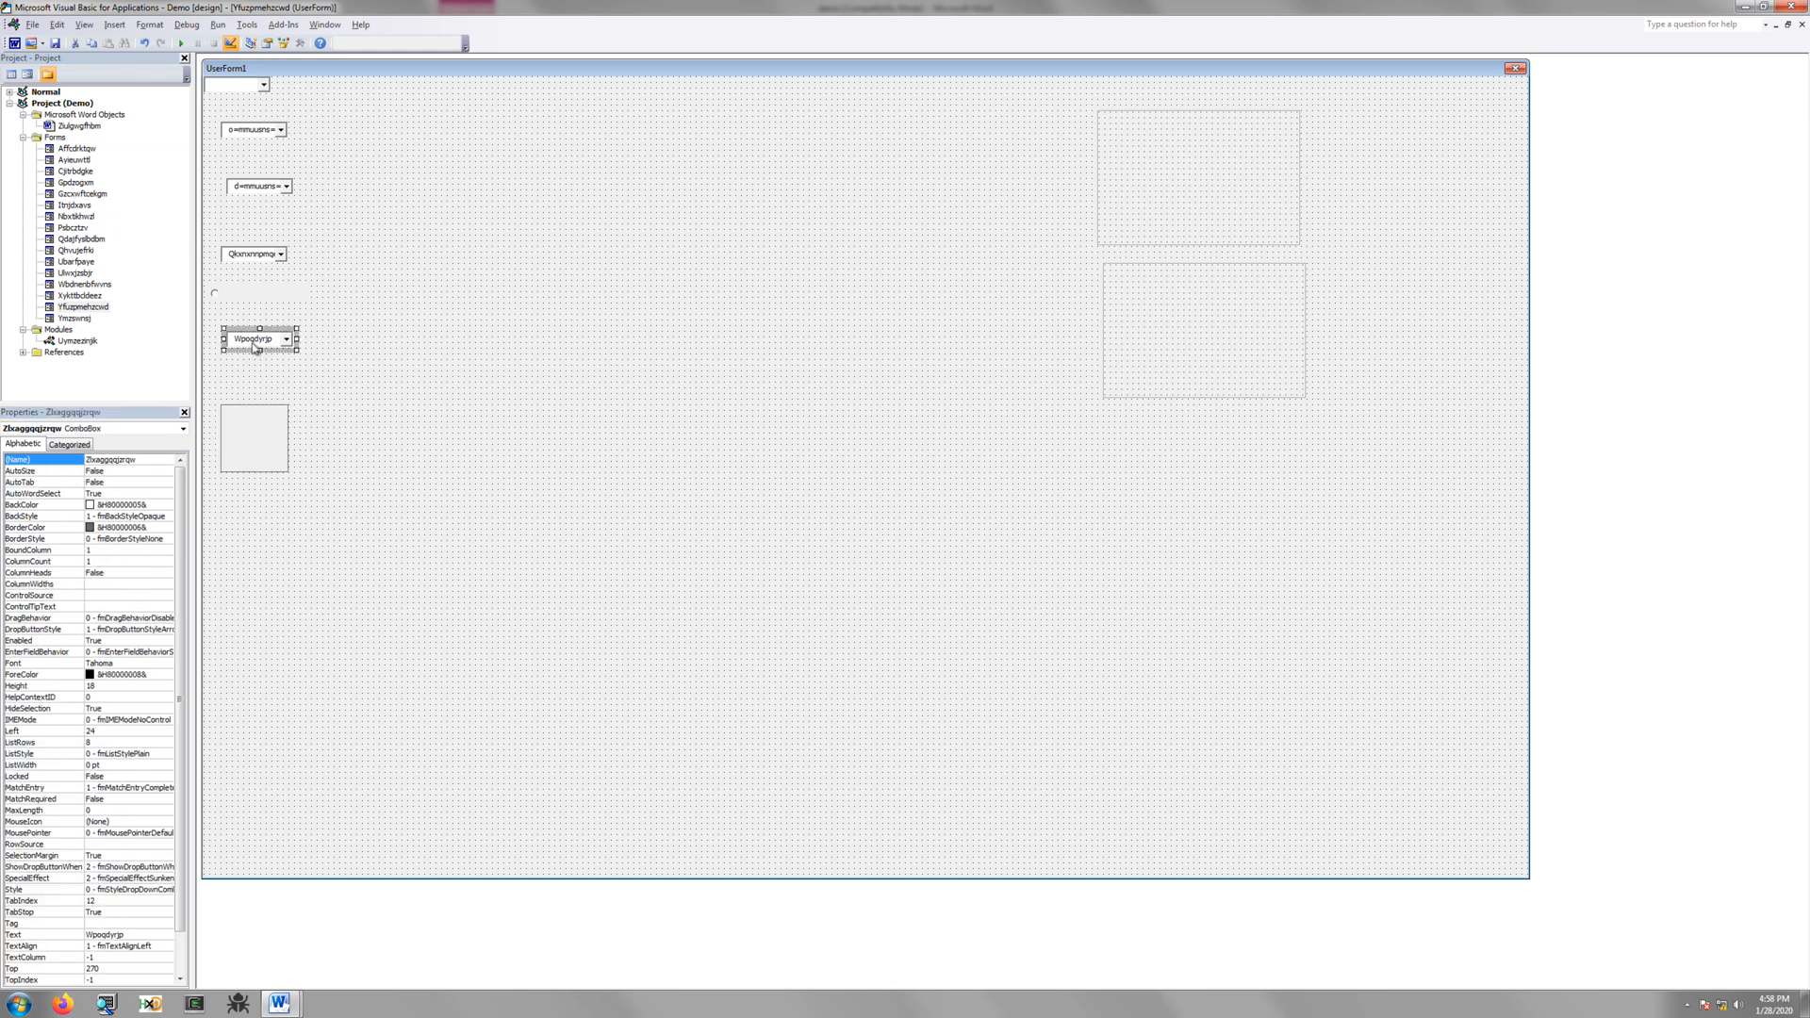
click(255, 187)
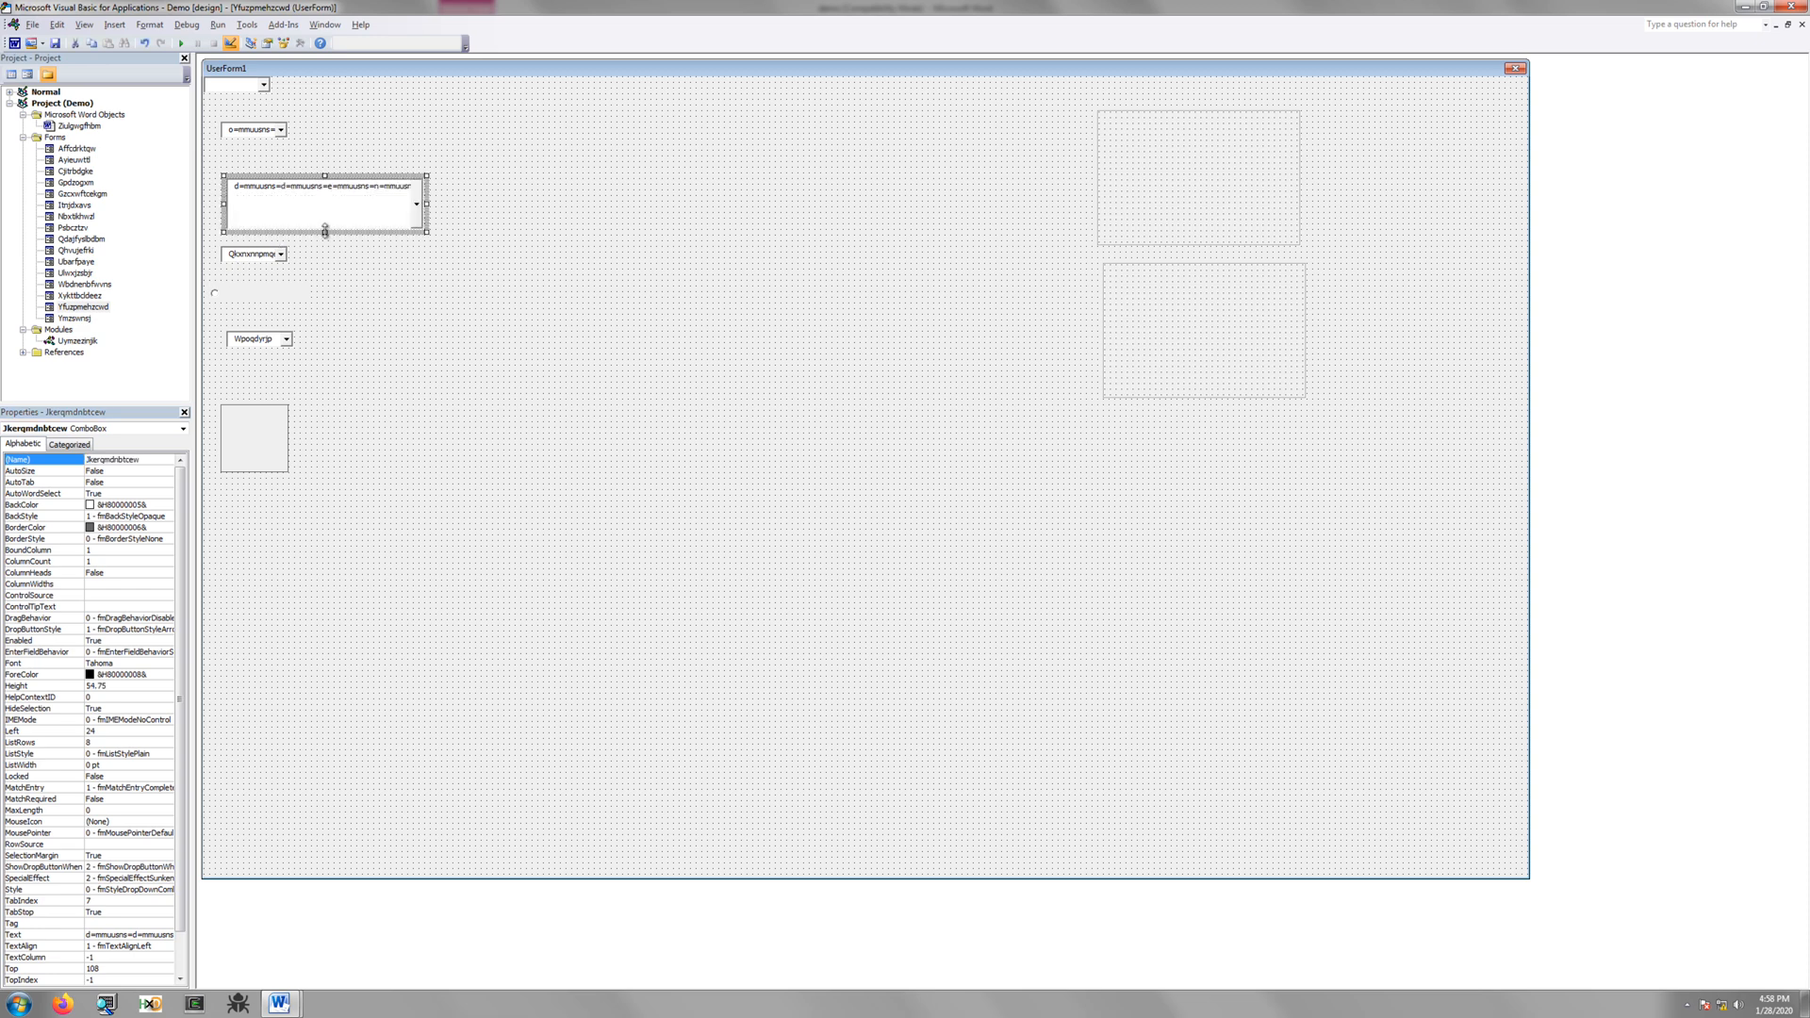
click(360, 199)
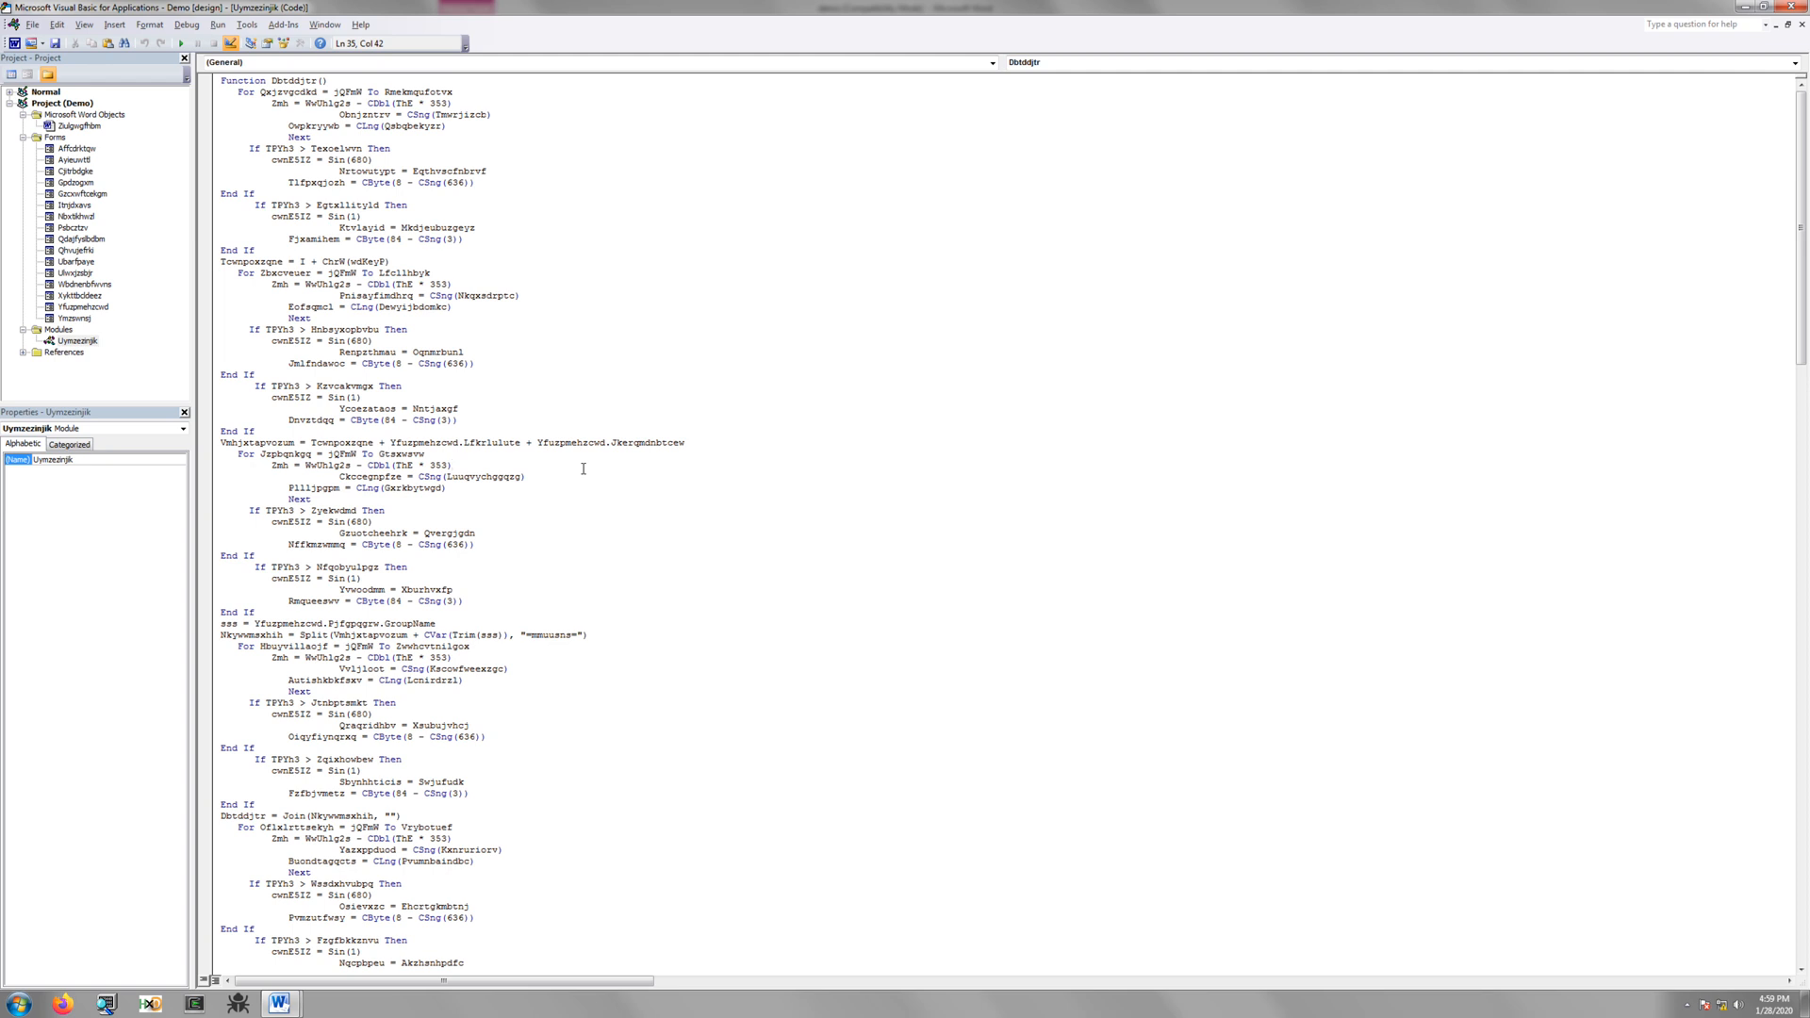
mouse_move(573, 468)
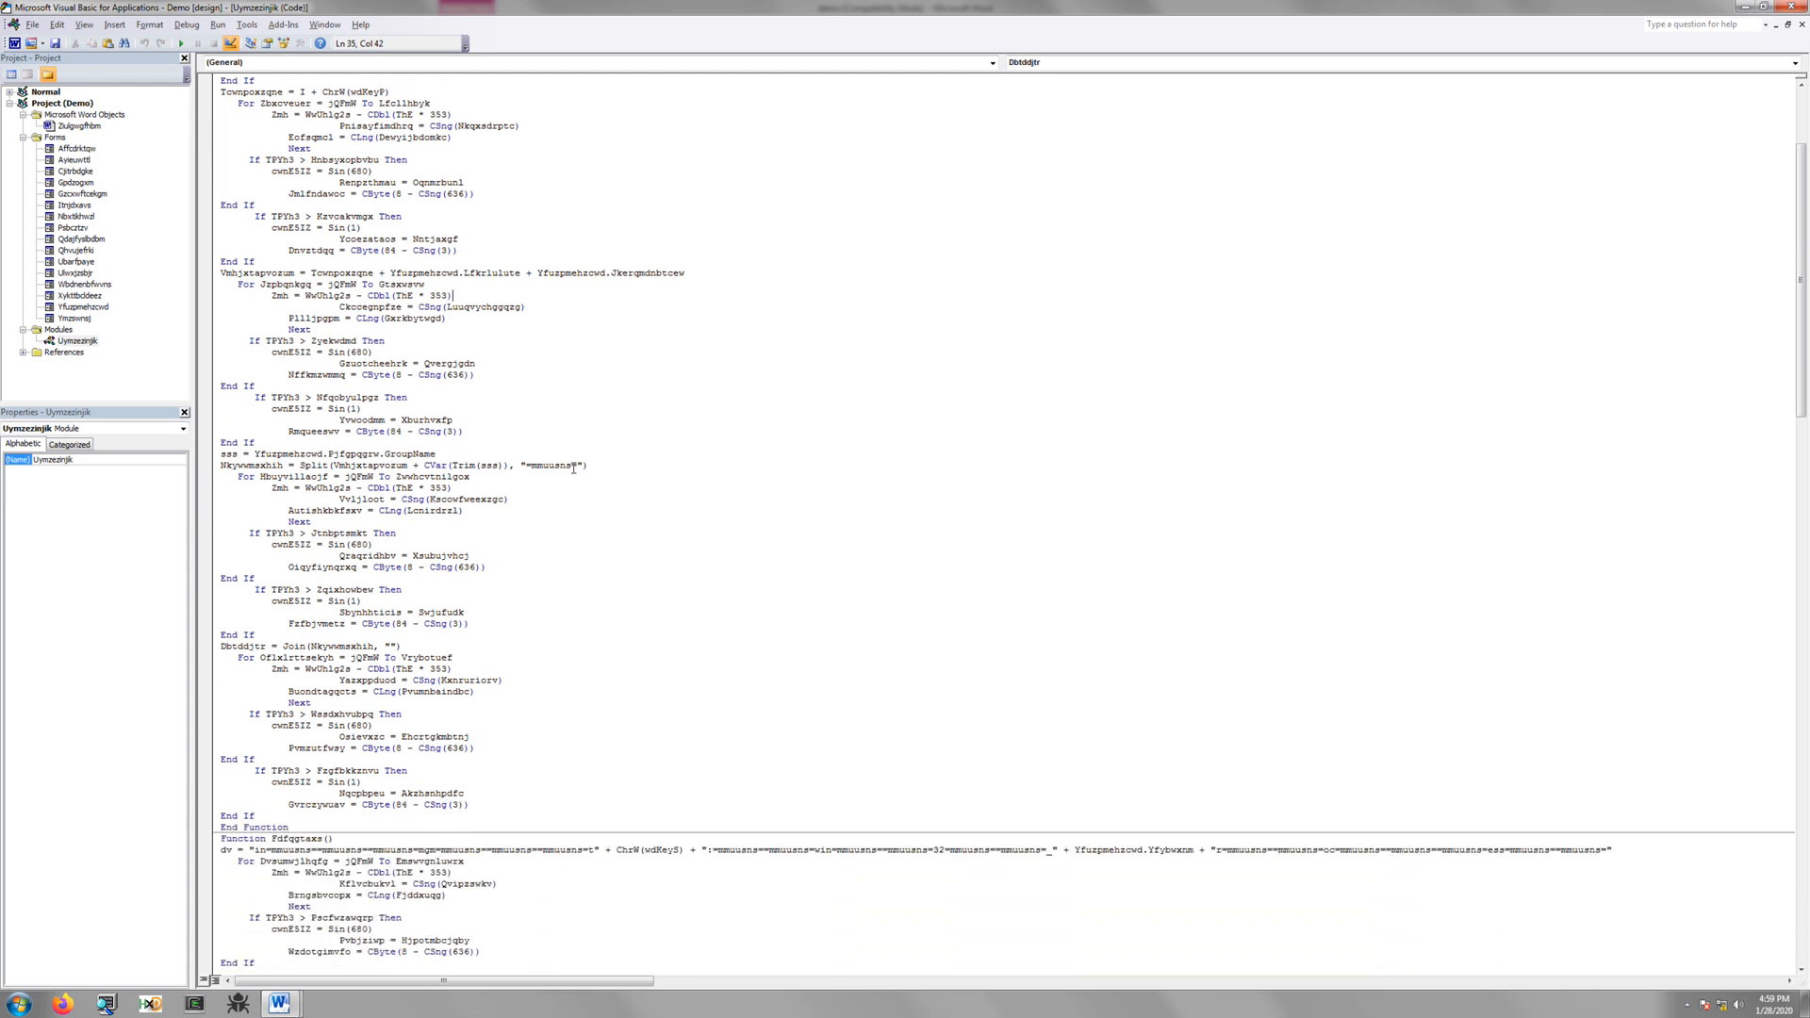
scroll(down, 3)
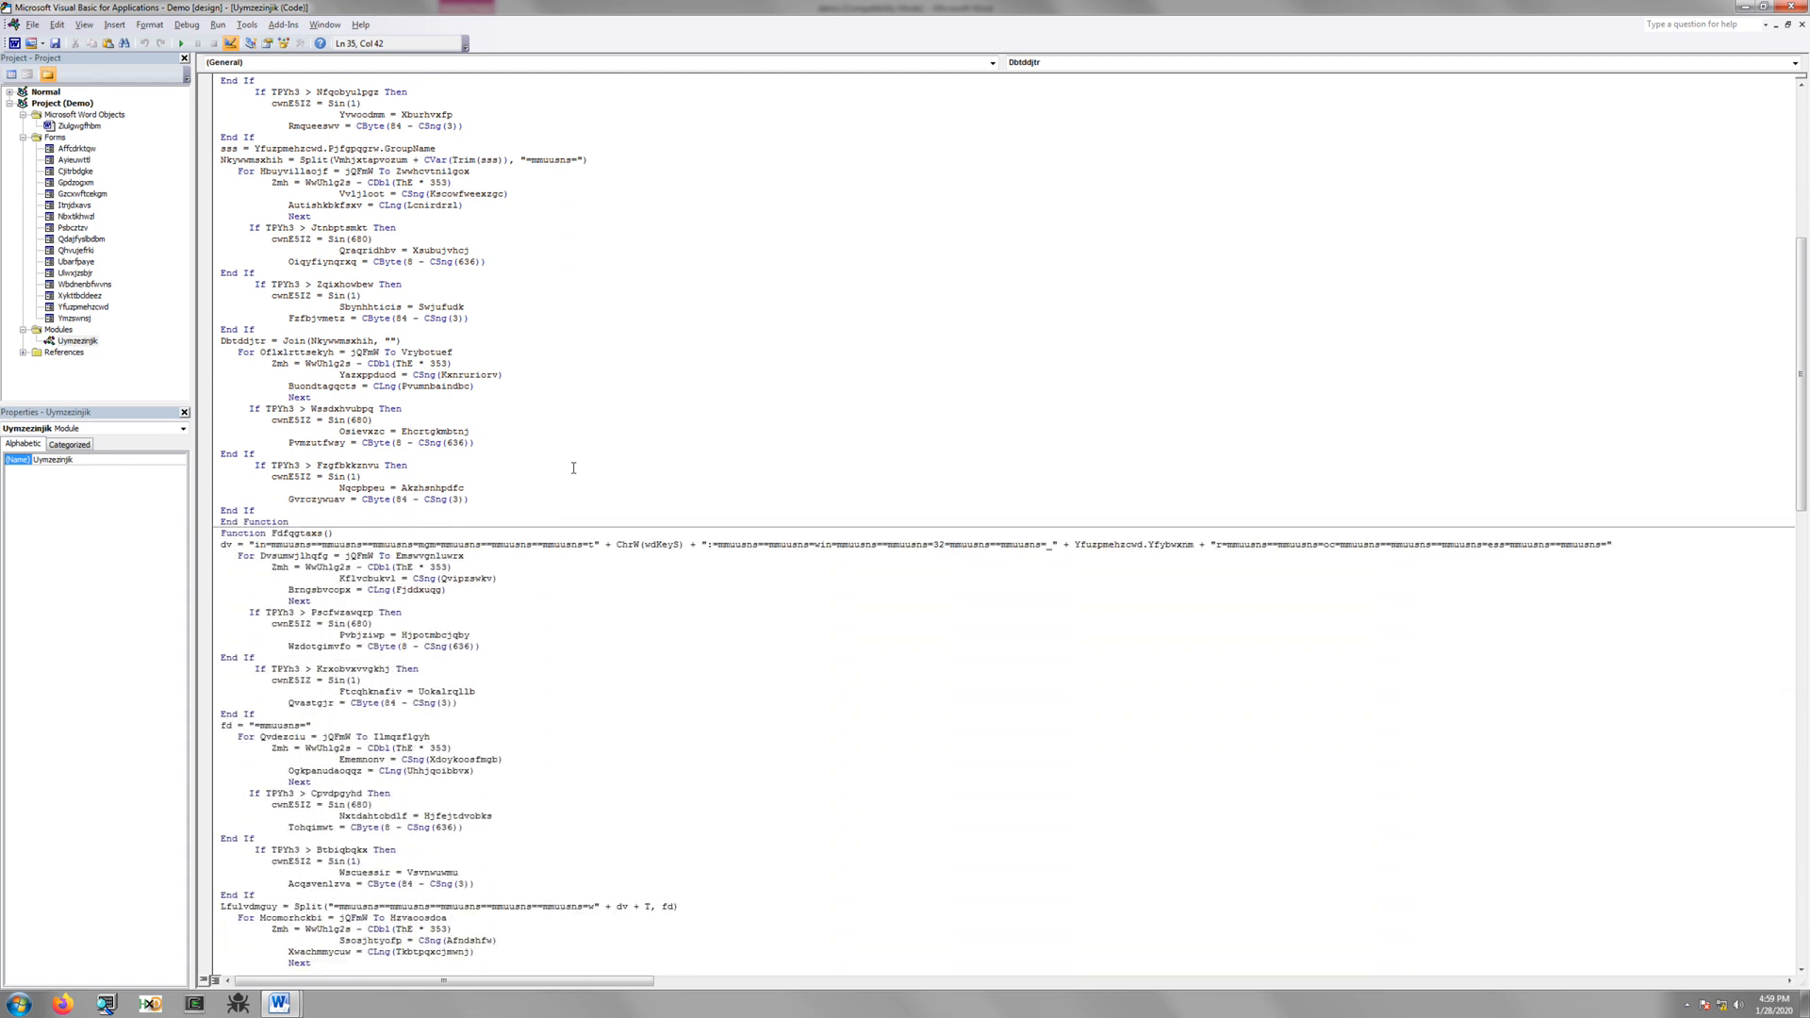
scroll(down, 3)
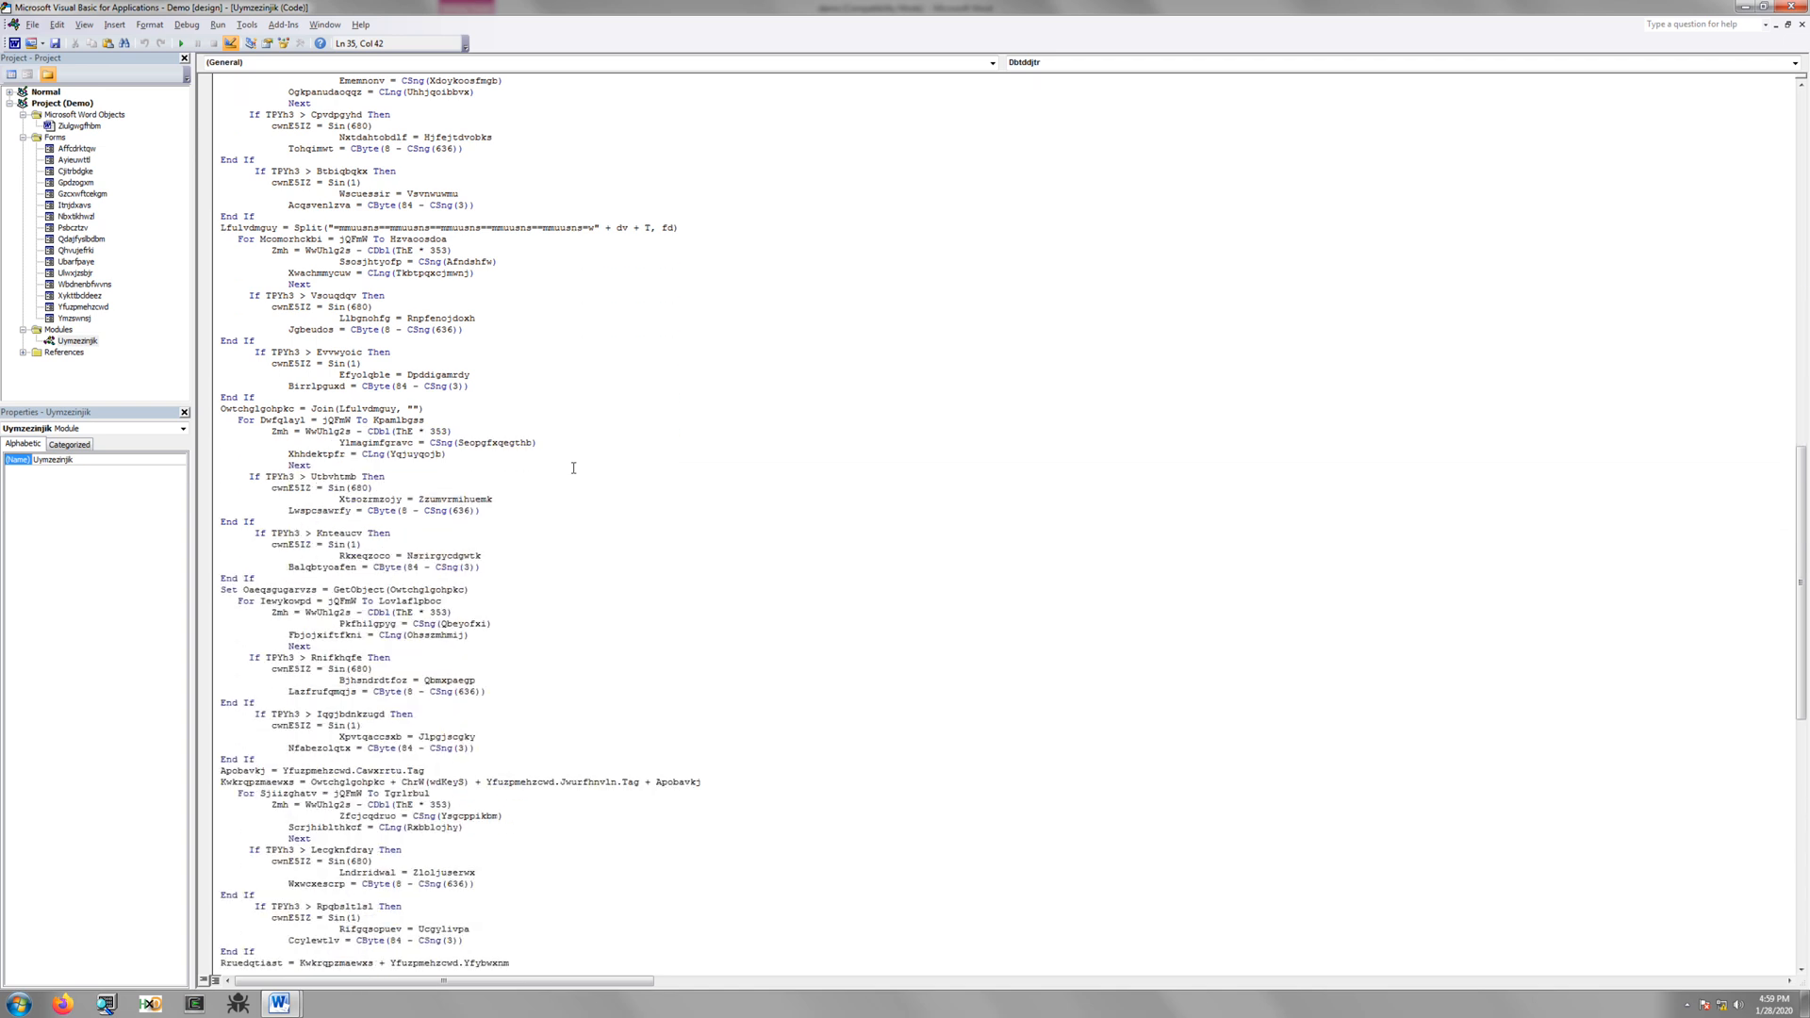
scroll(down, 3)
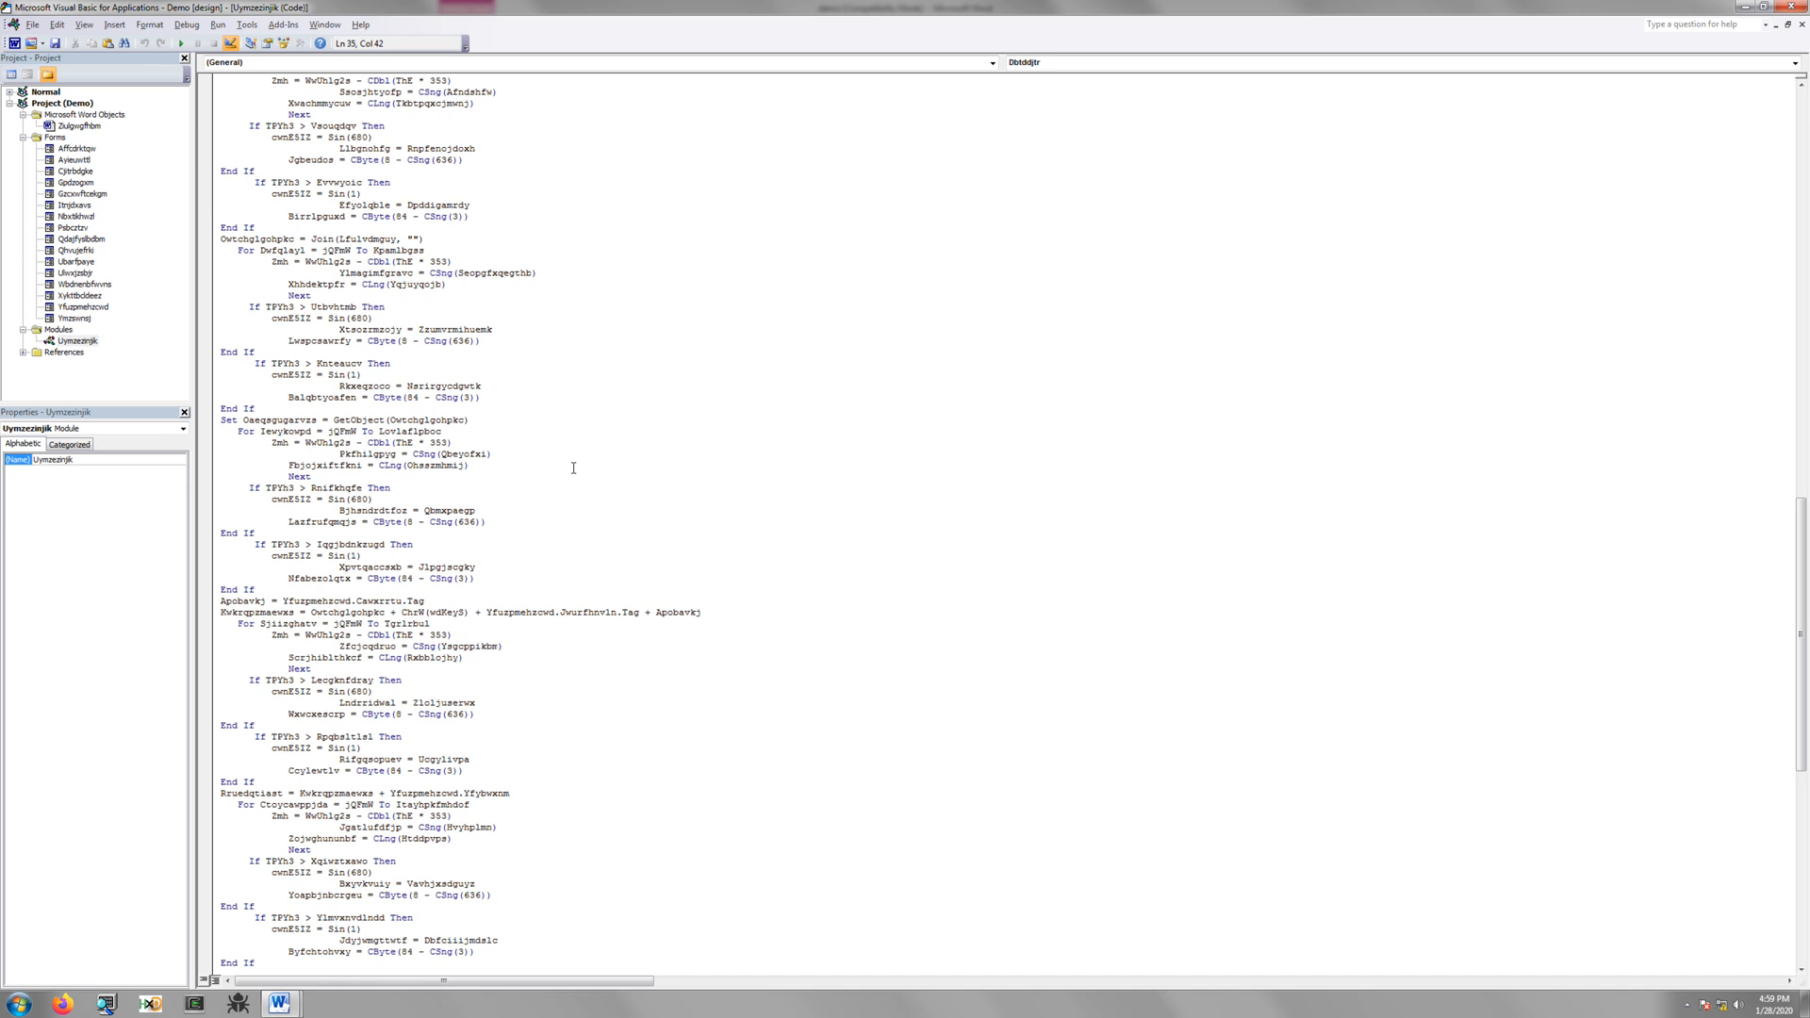
scroll(down, 3)
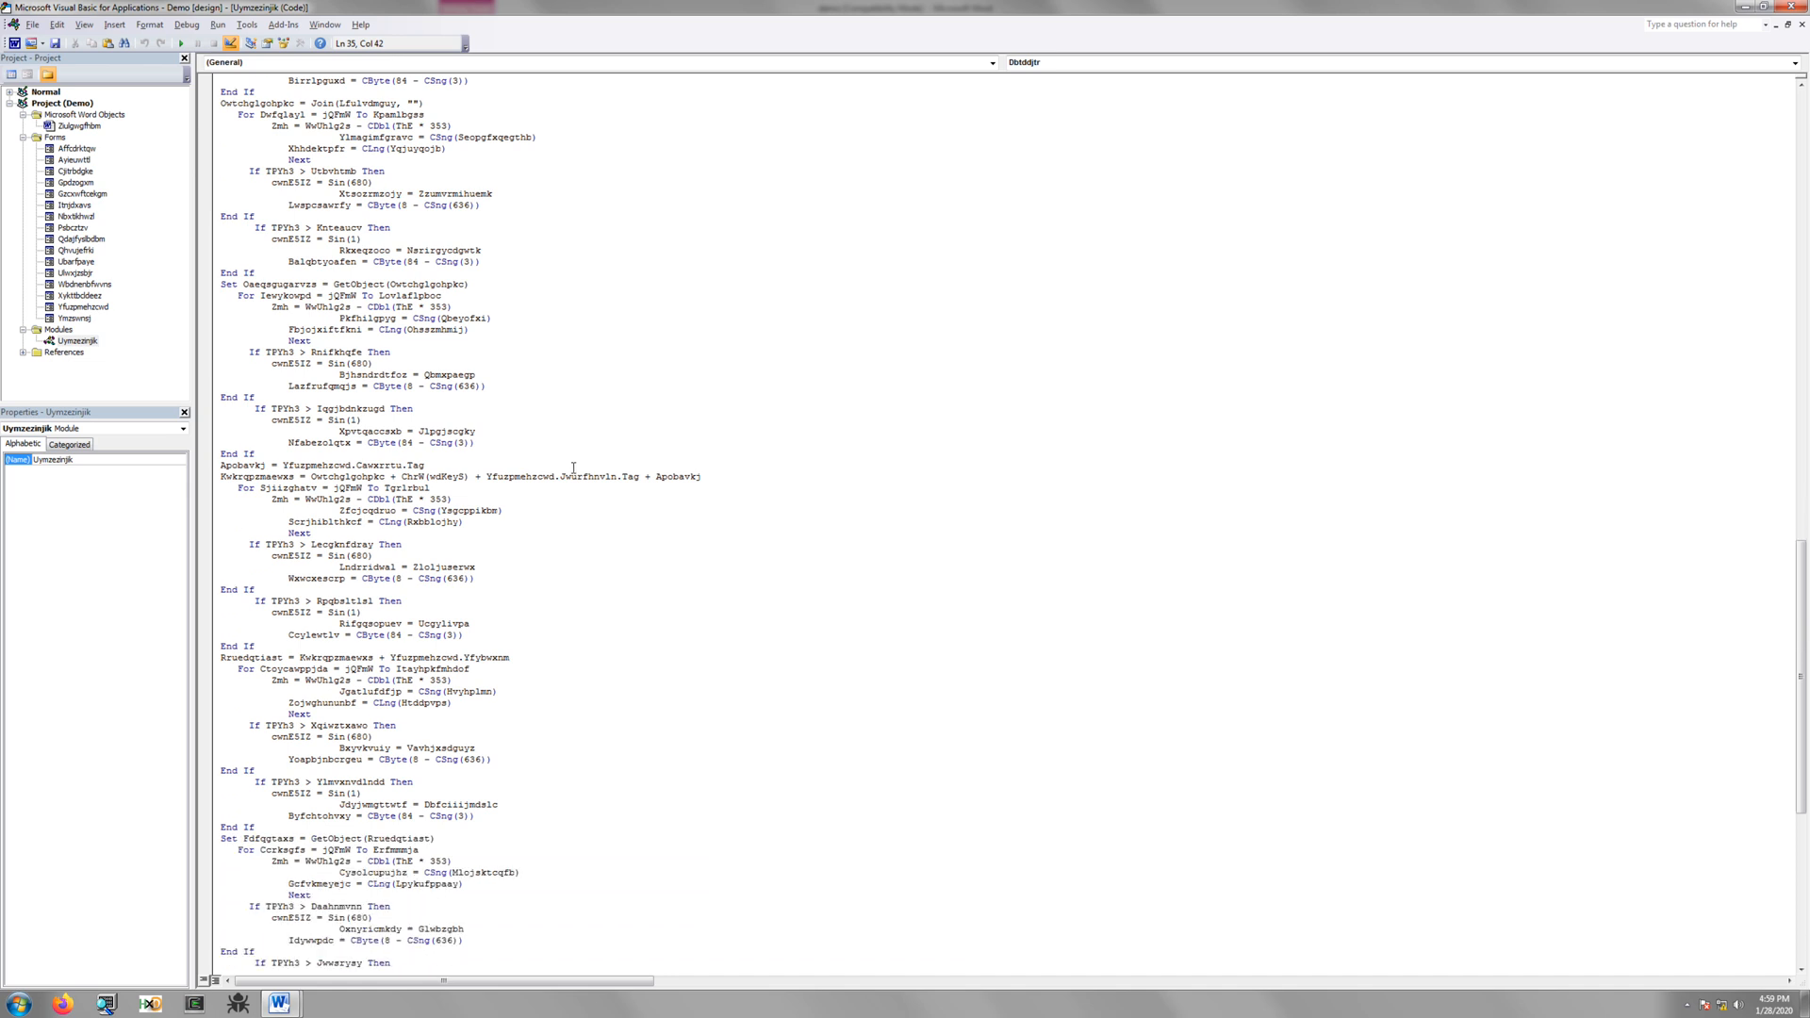
scroll(down, 3)
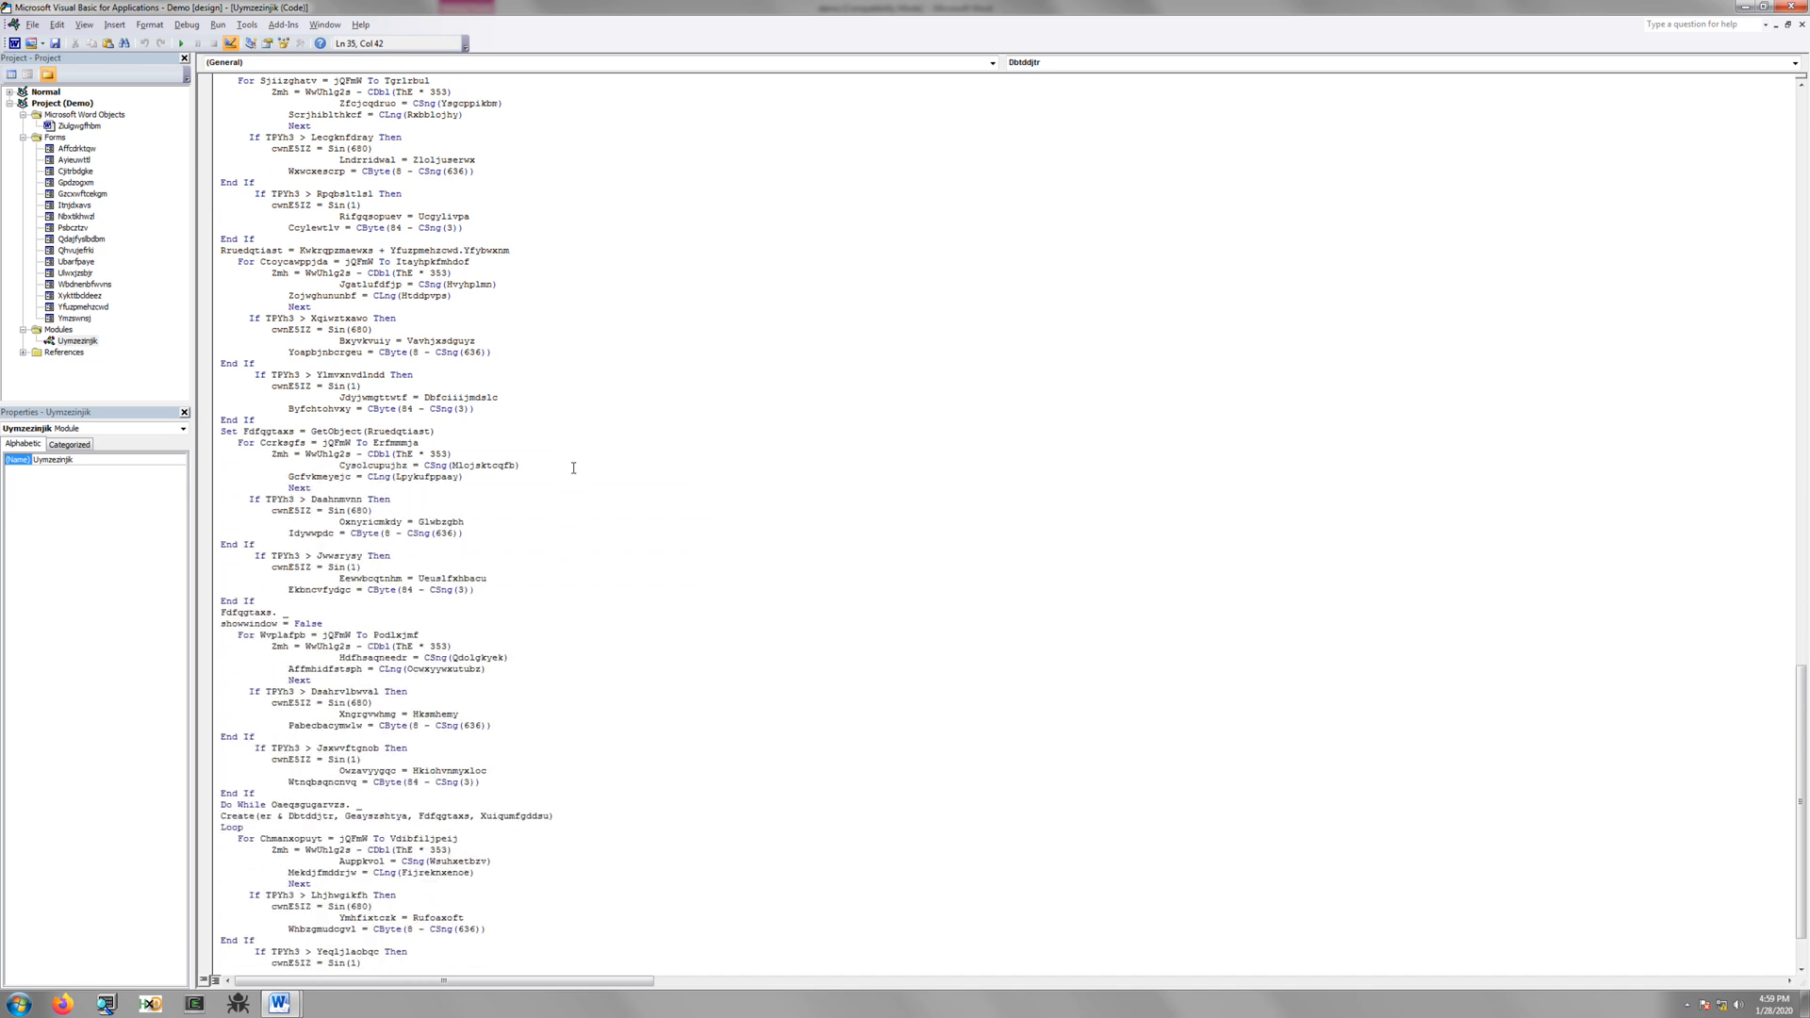
scroll(down, 3)
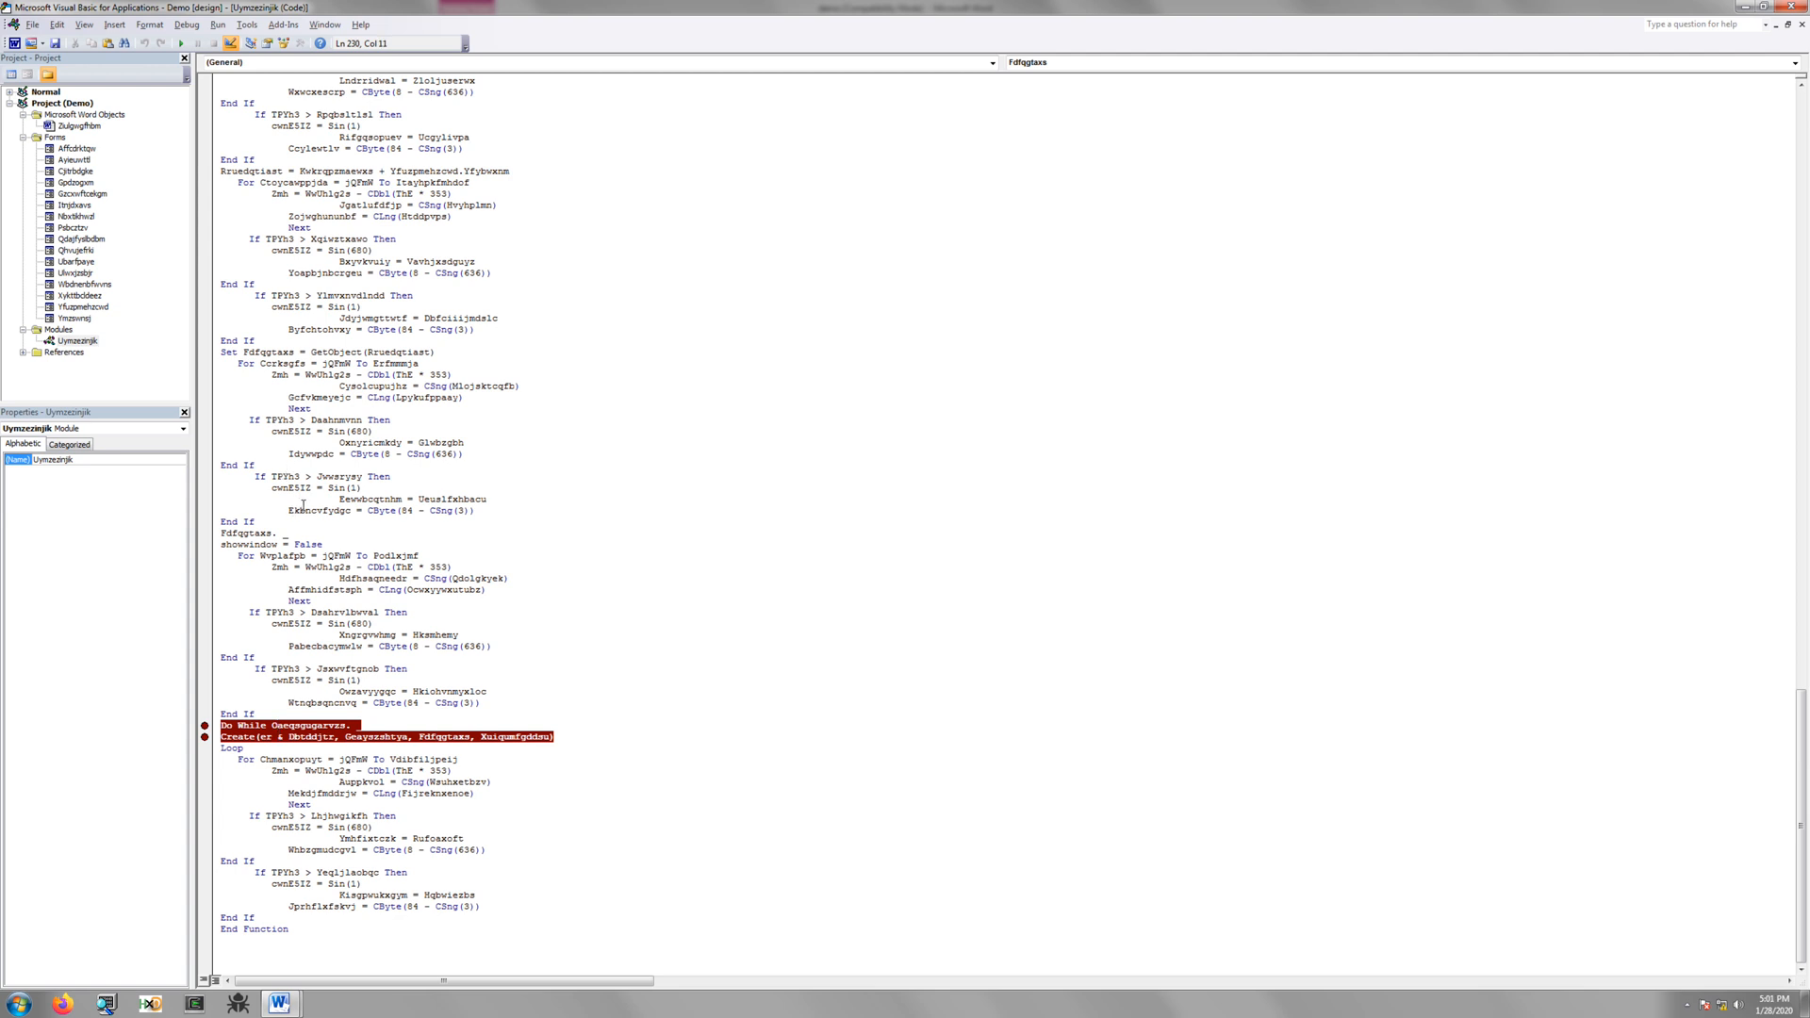
mouse_move(315, 694)
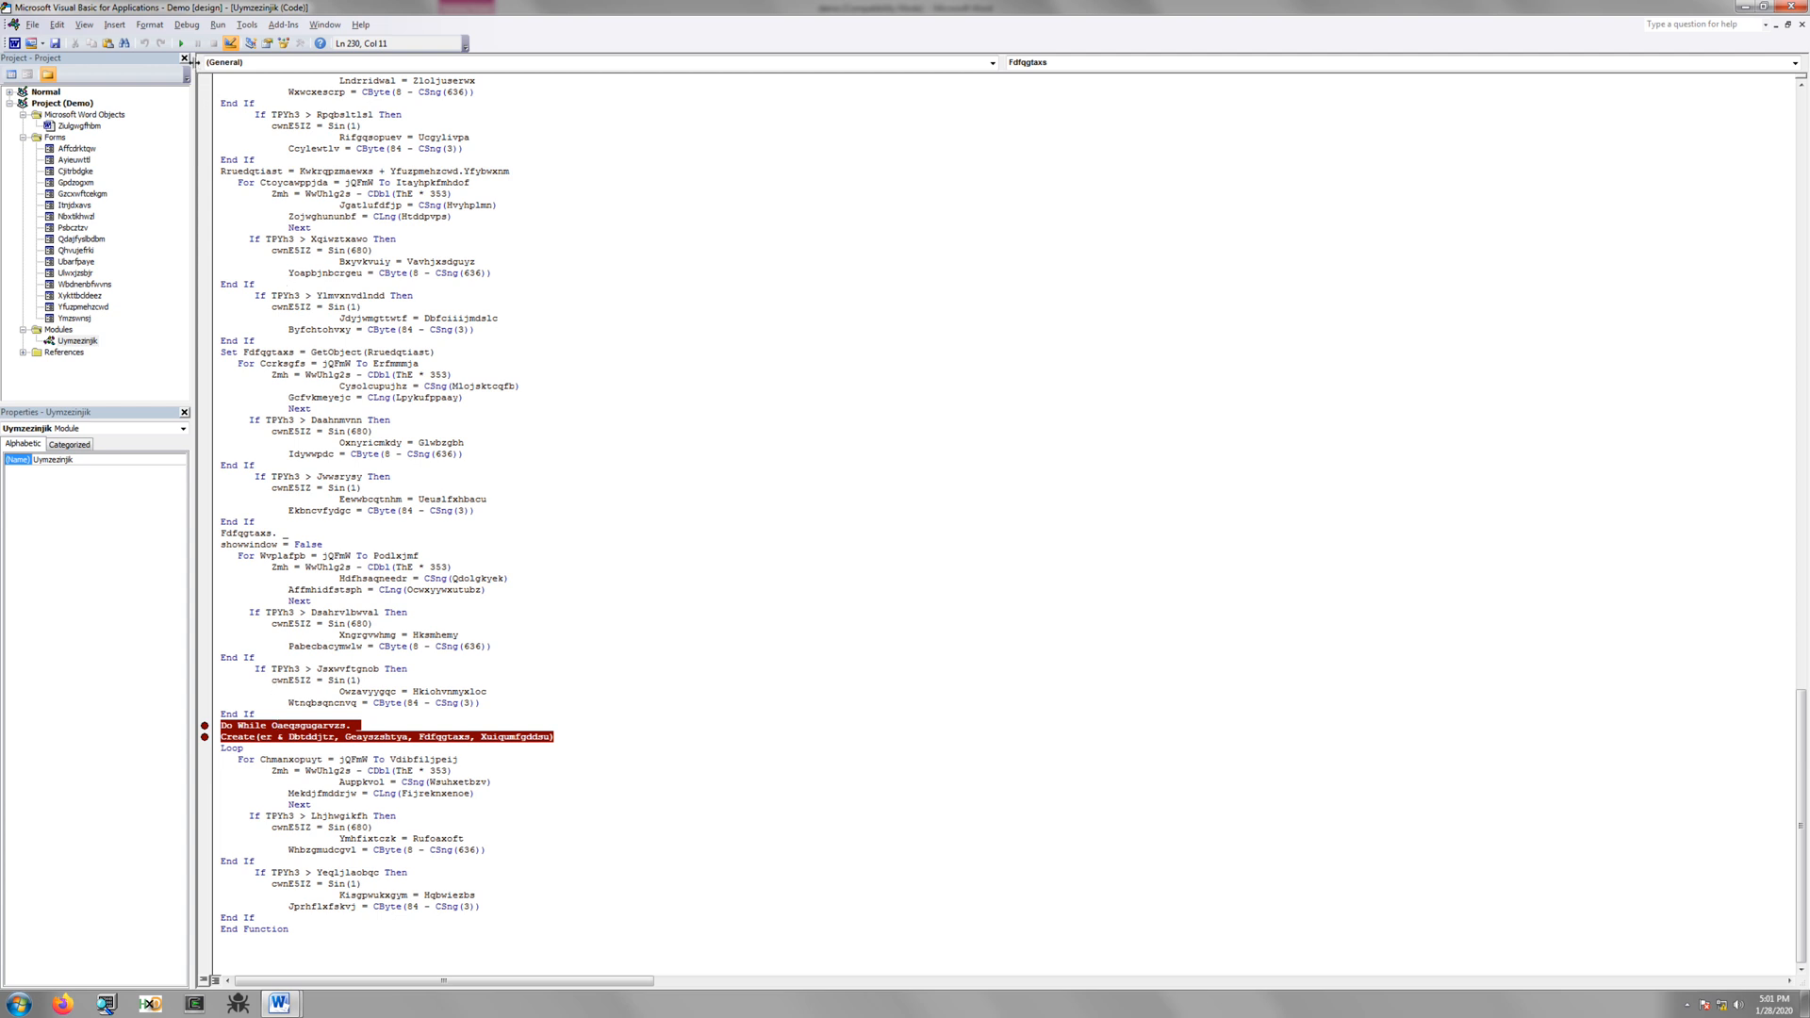
mouse_move(159, 45)
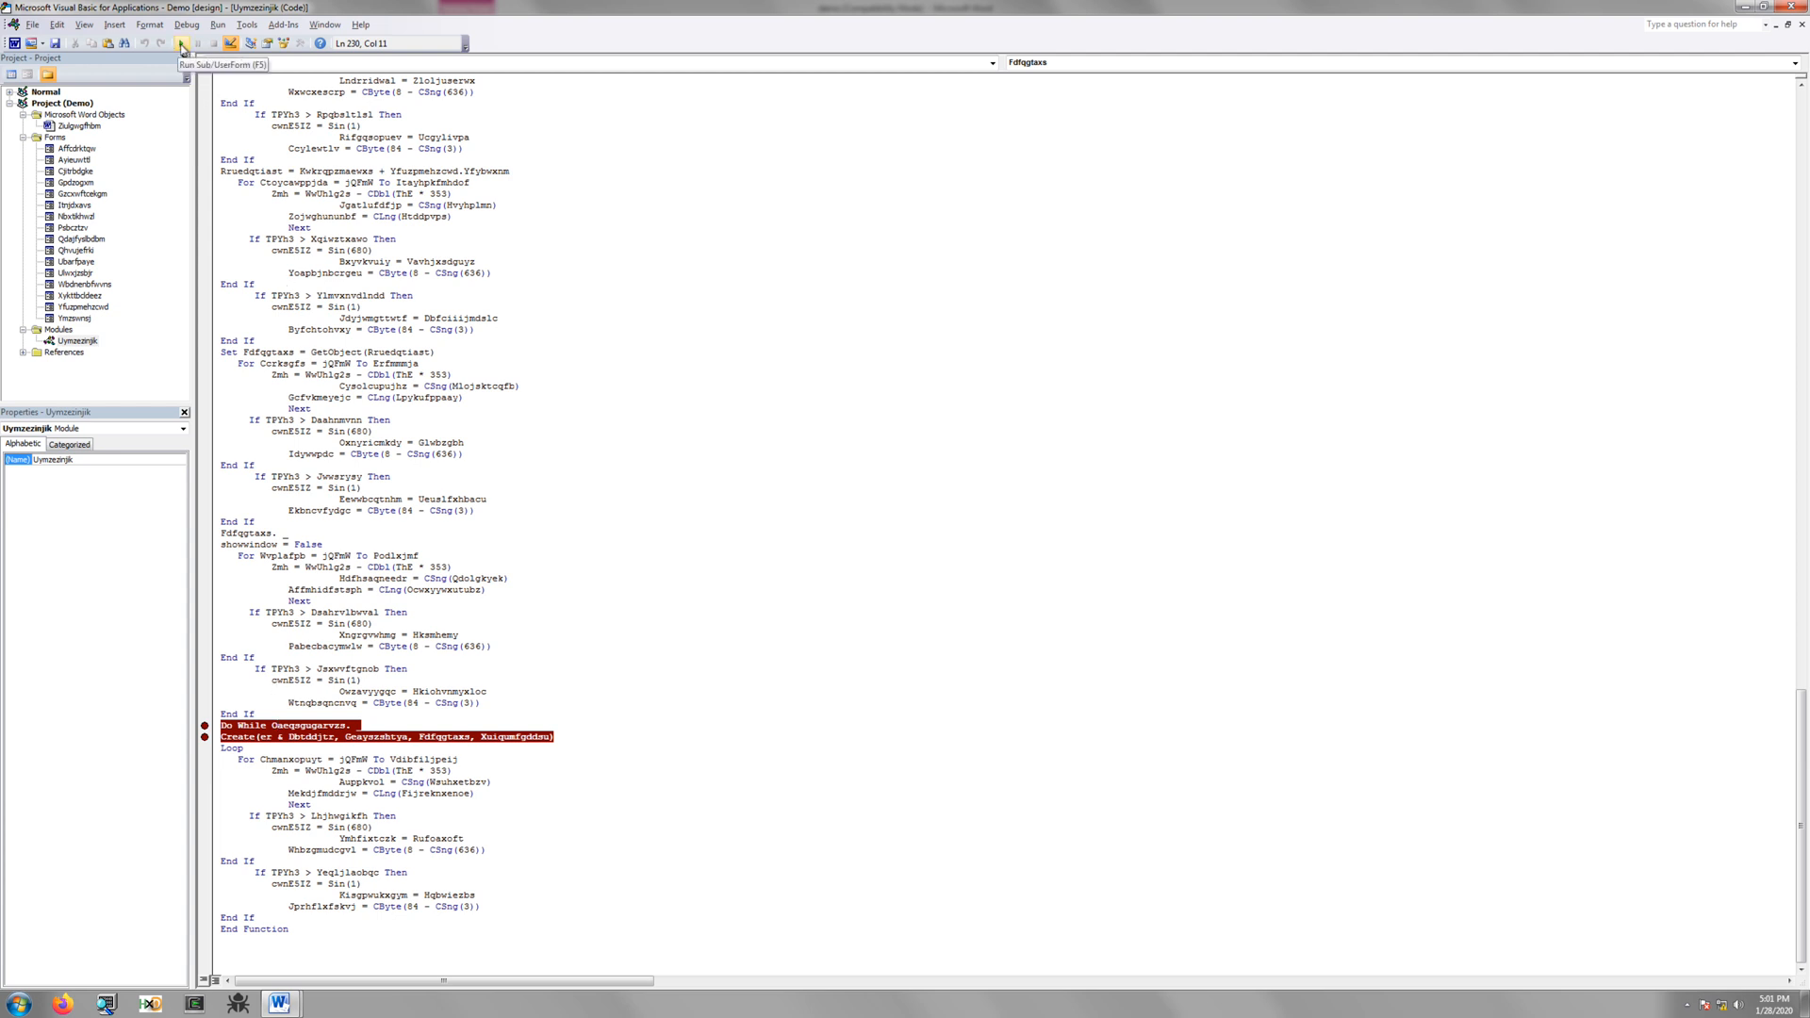
click(181, 45)
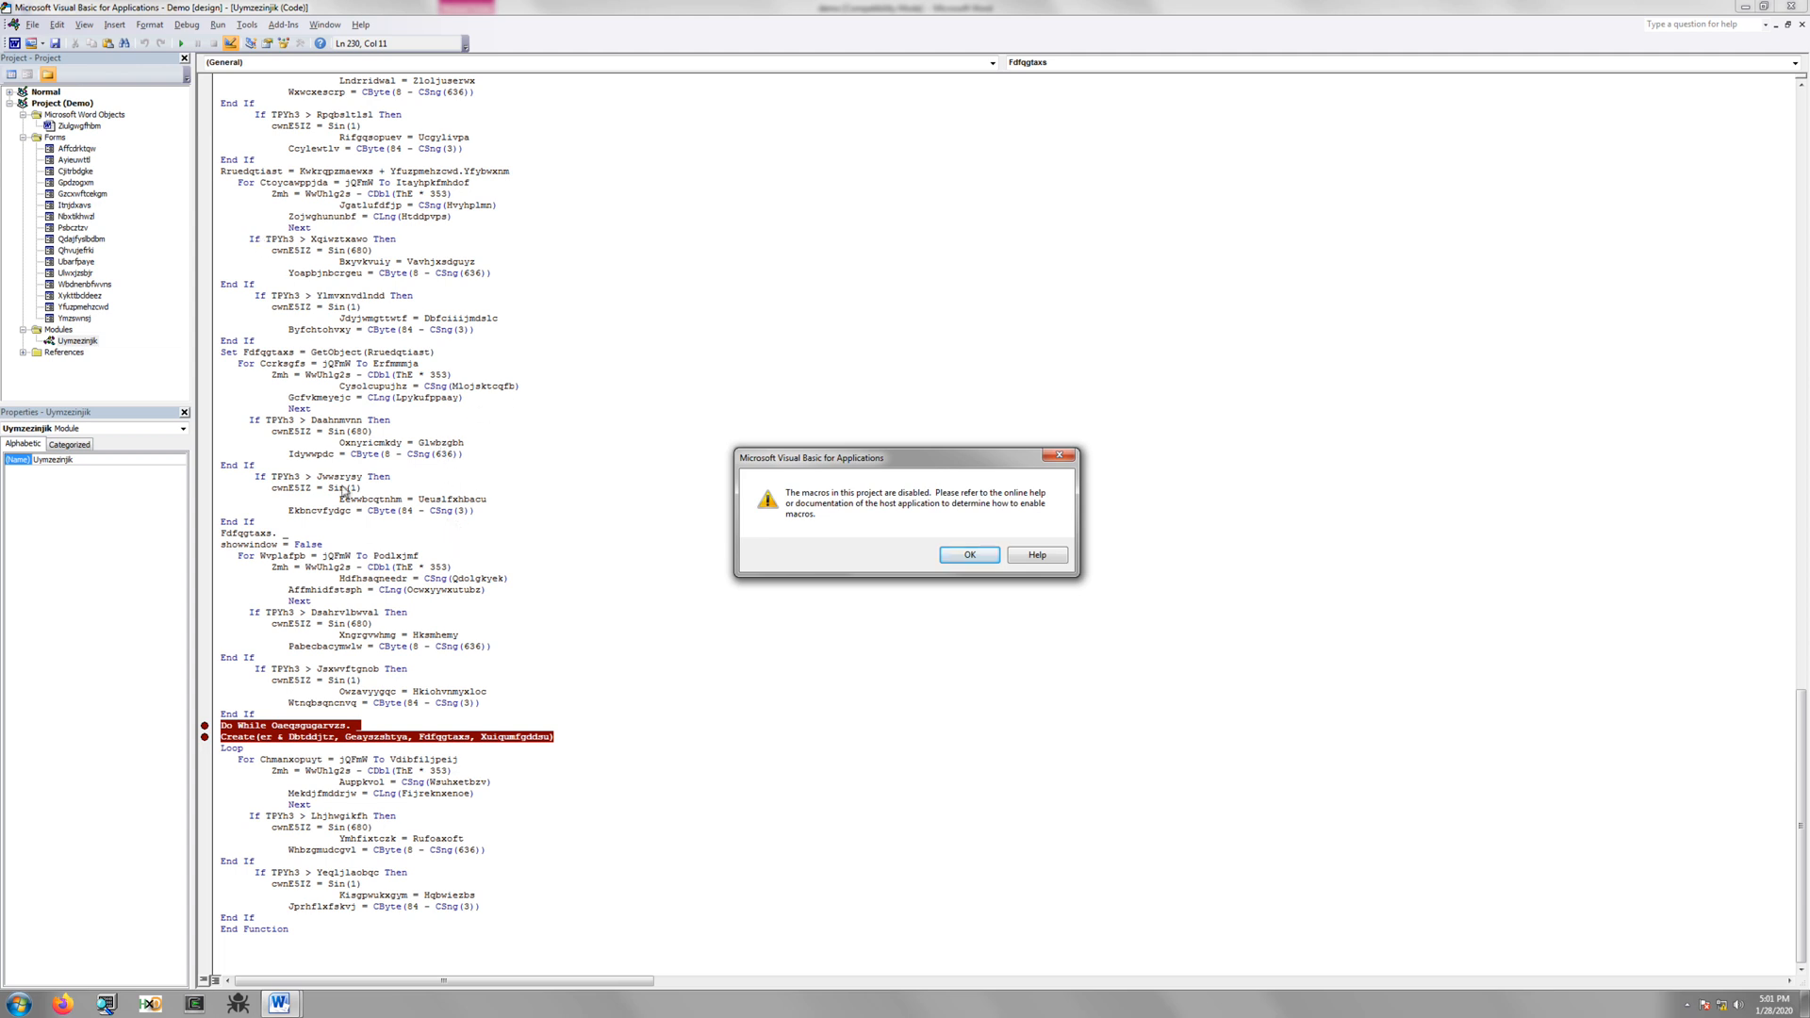
mouse_move(919, 509)
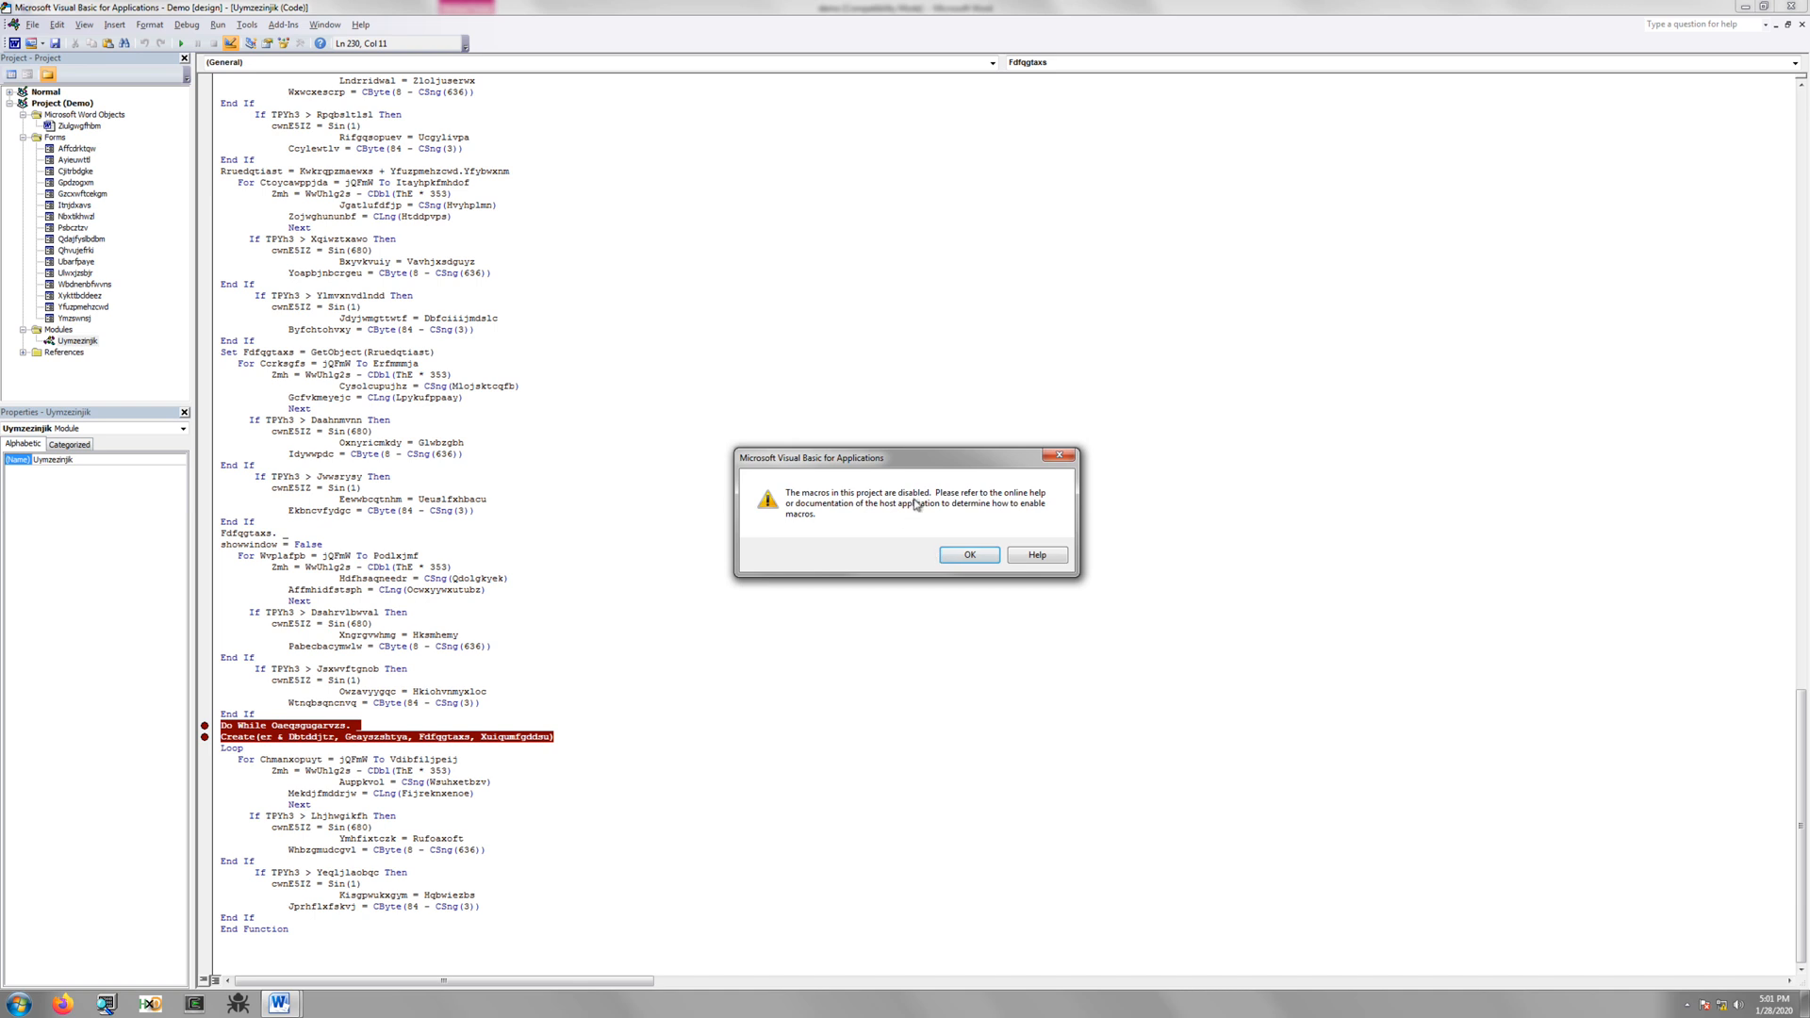
mouse_move(845, 546)
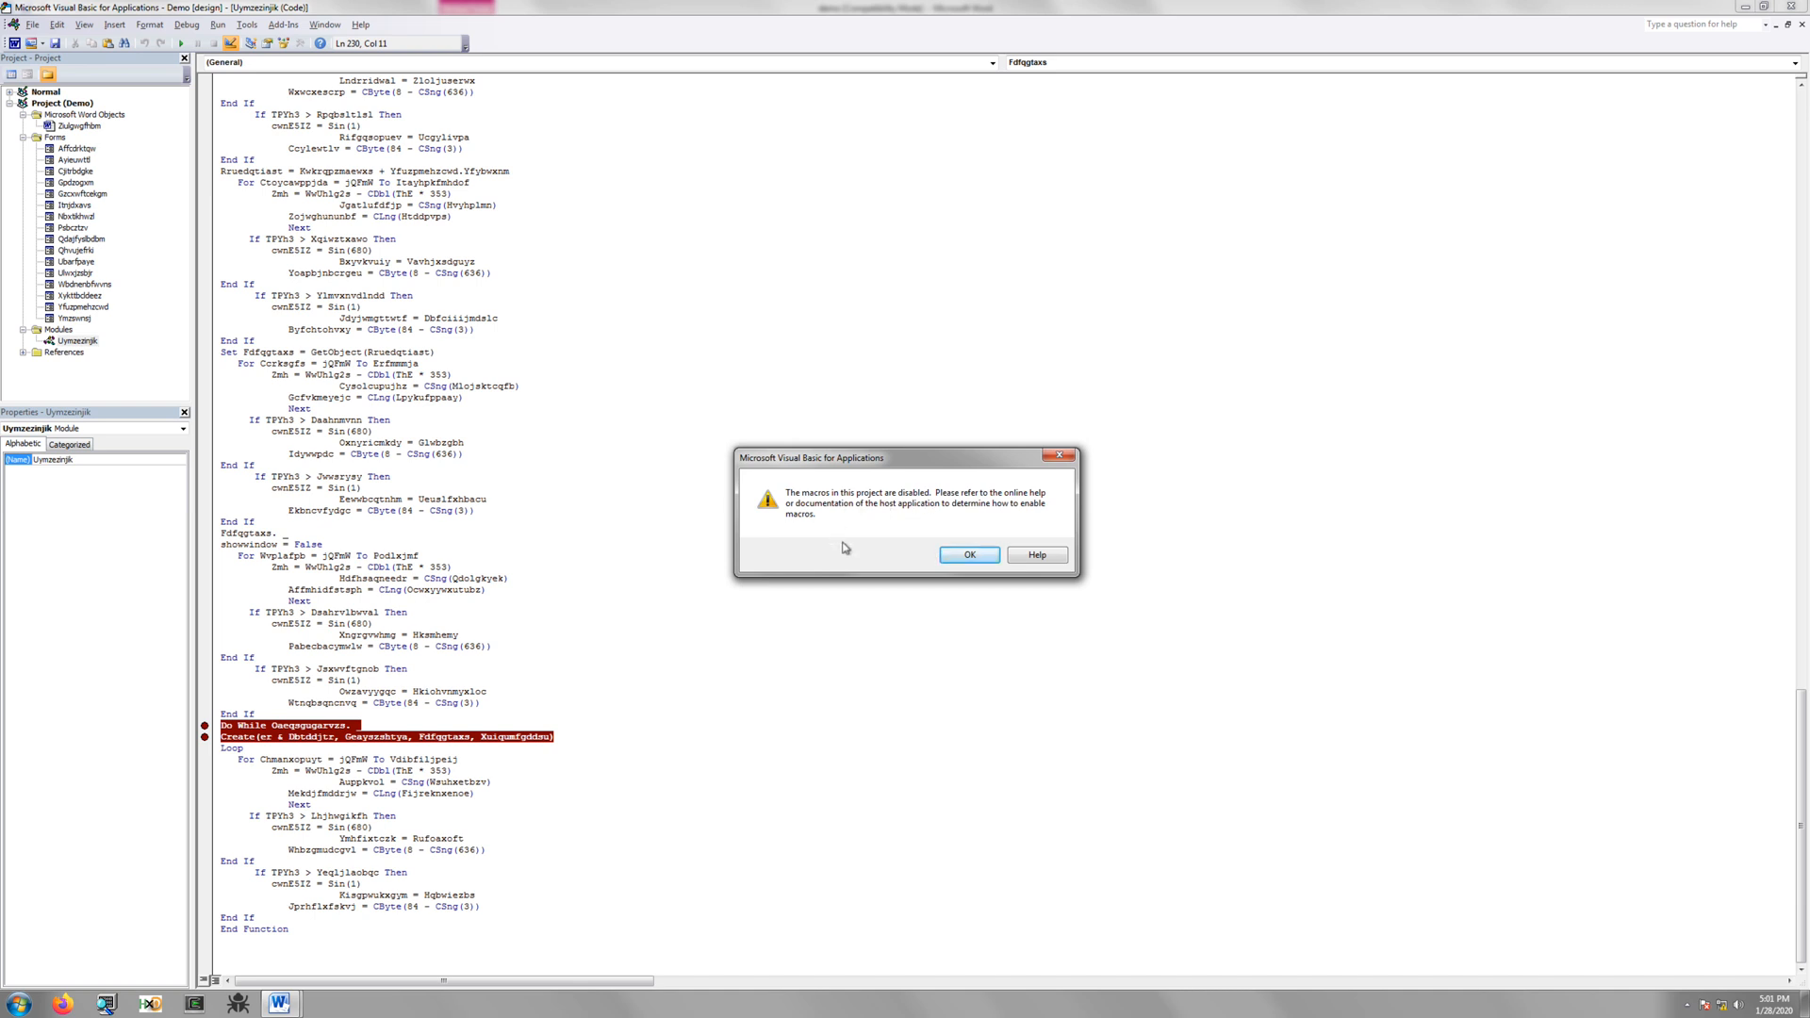
click(971, 554)
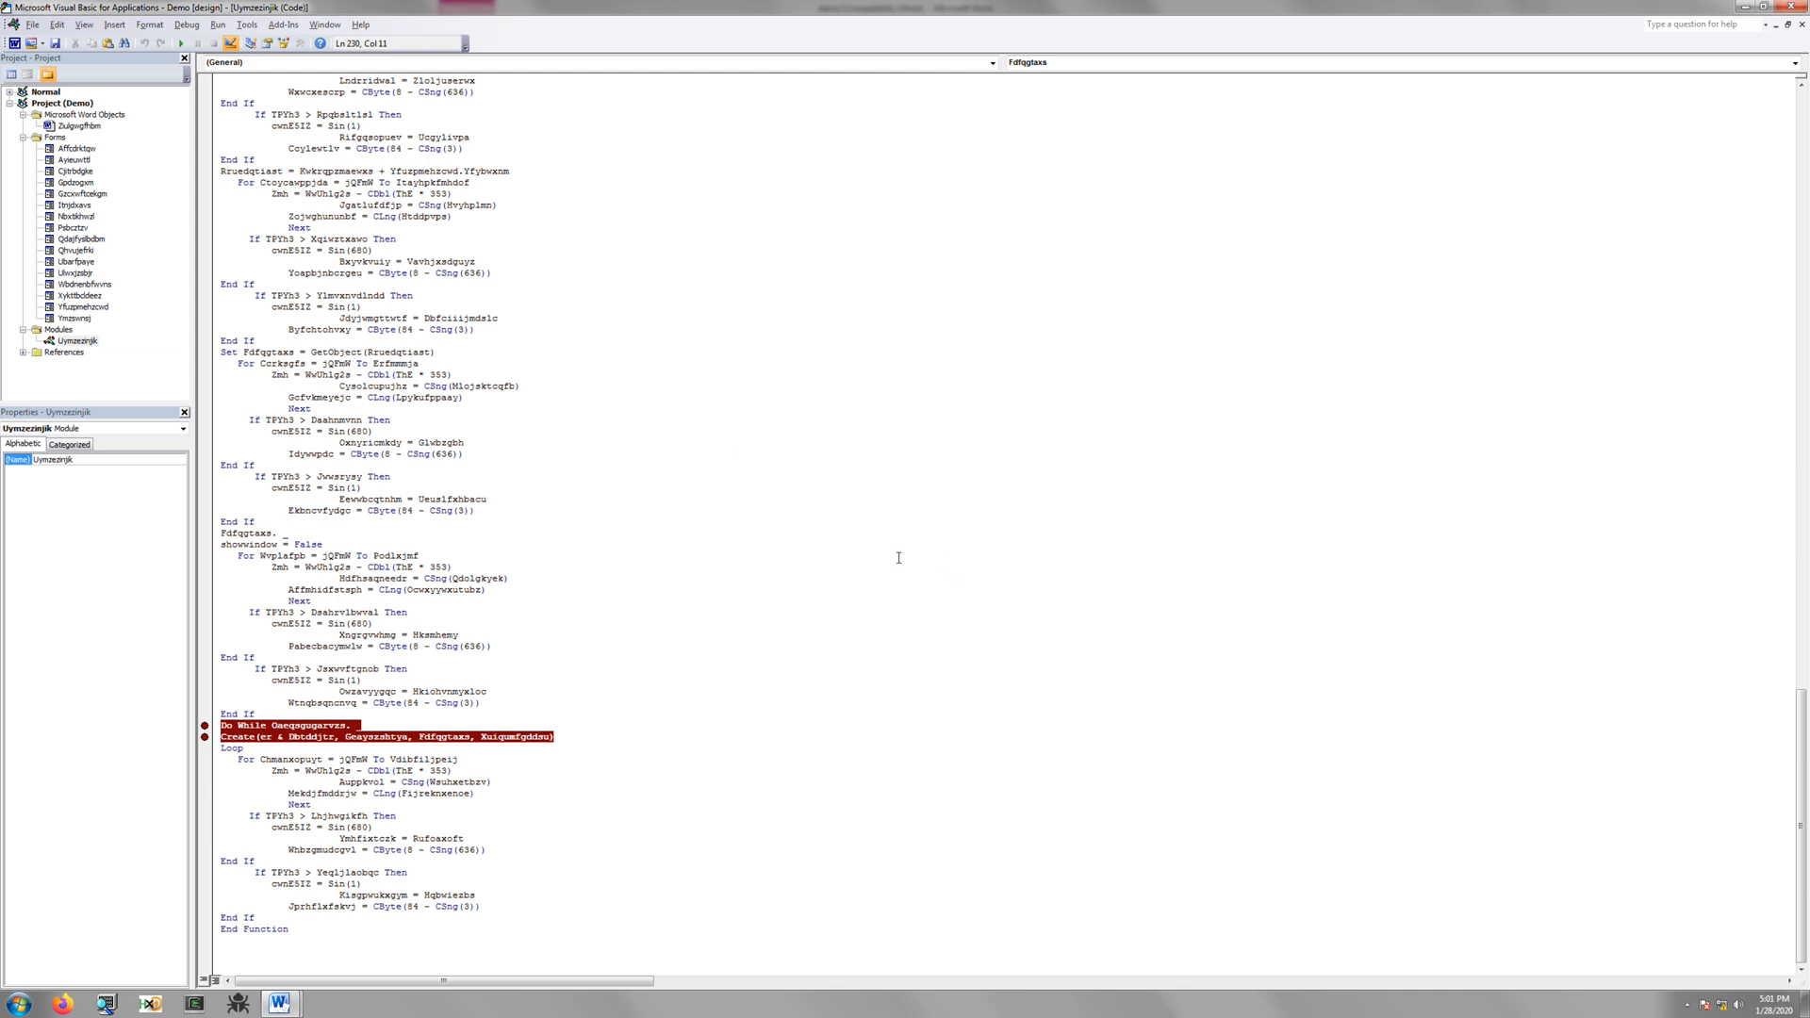
mouse_move(871, 564)
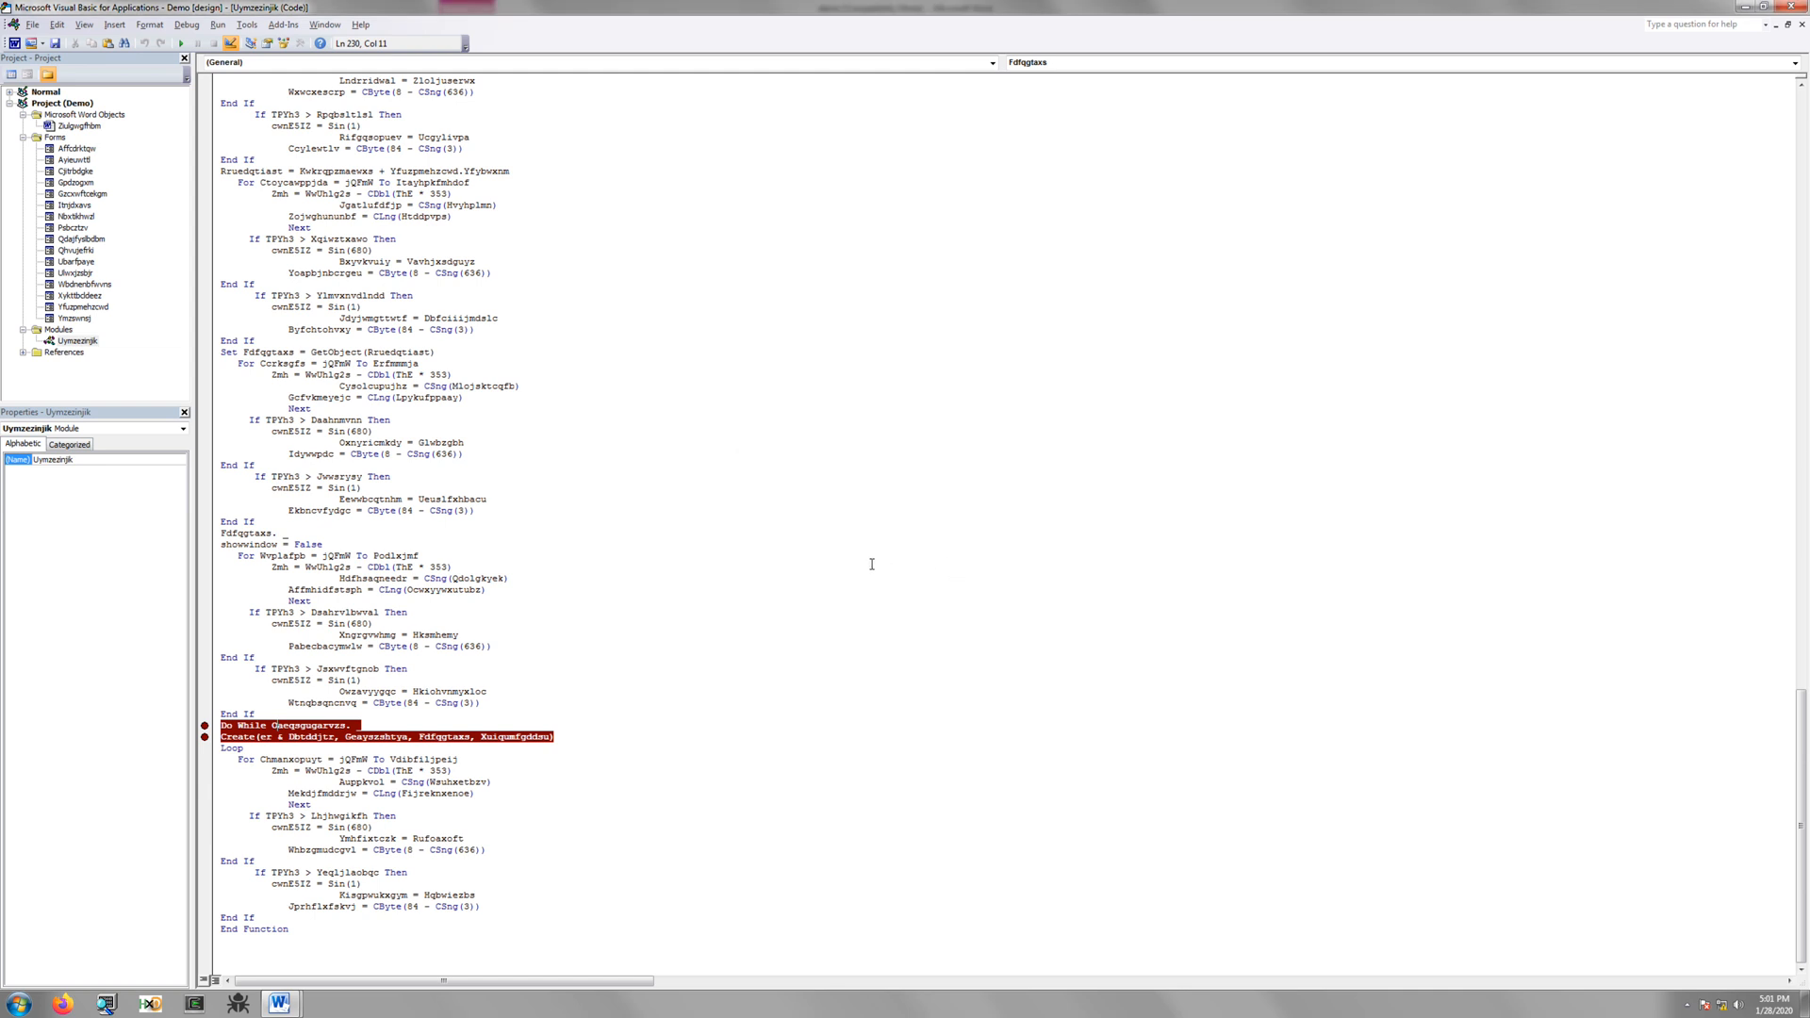
mouse_move(458, 373)
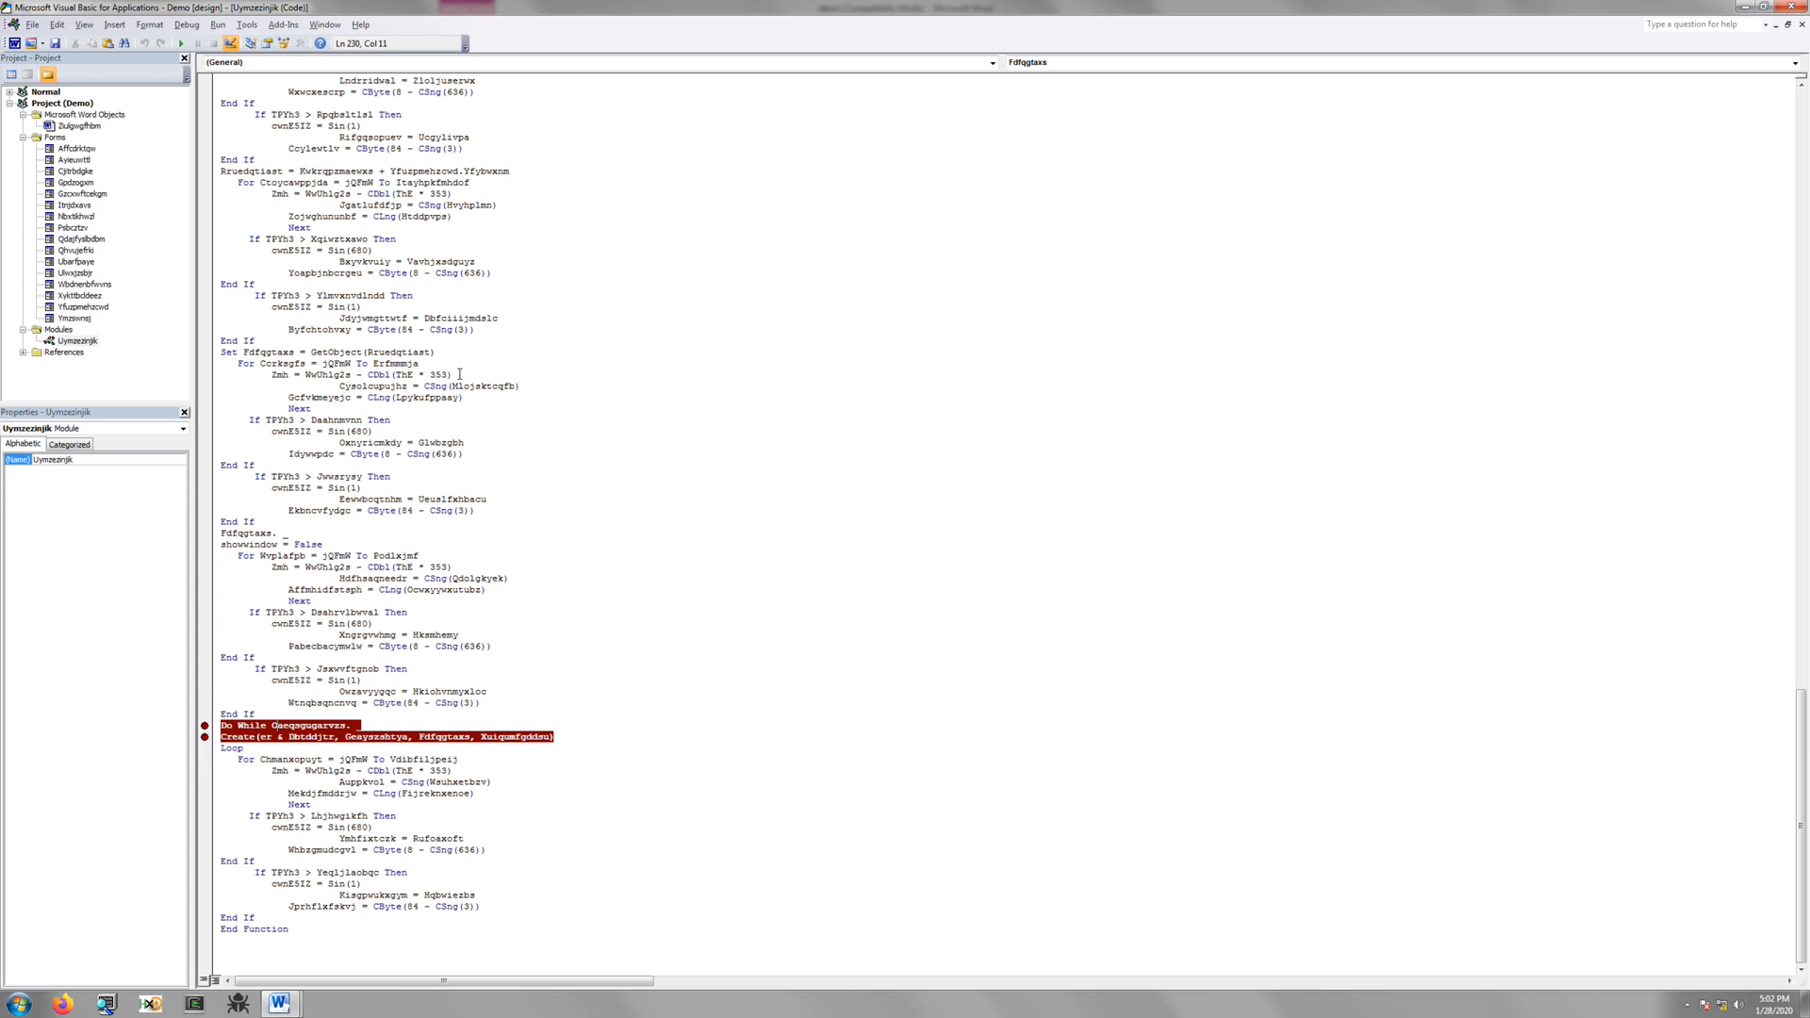
mouse_move(1035, 432)
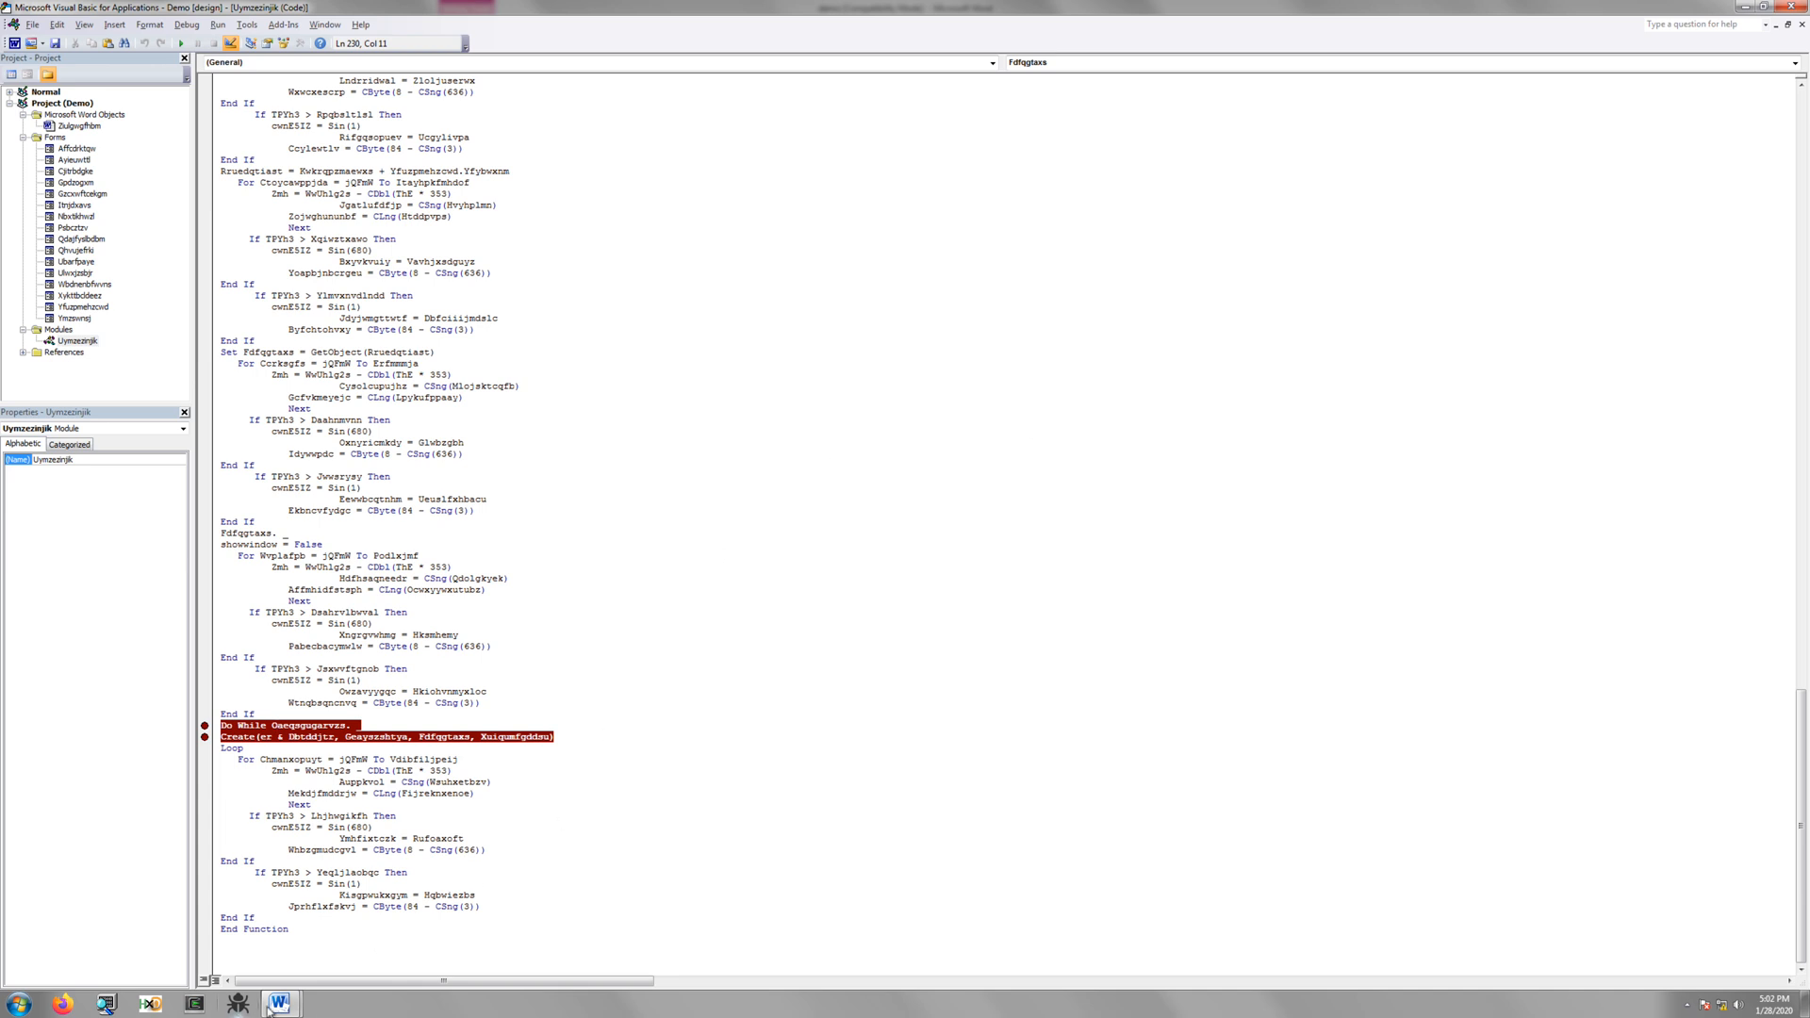
Enable the Word document's content so the macro runs and halts at the Do While breakpoint
click(278, 1003)
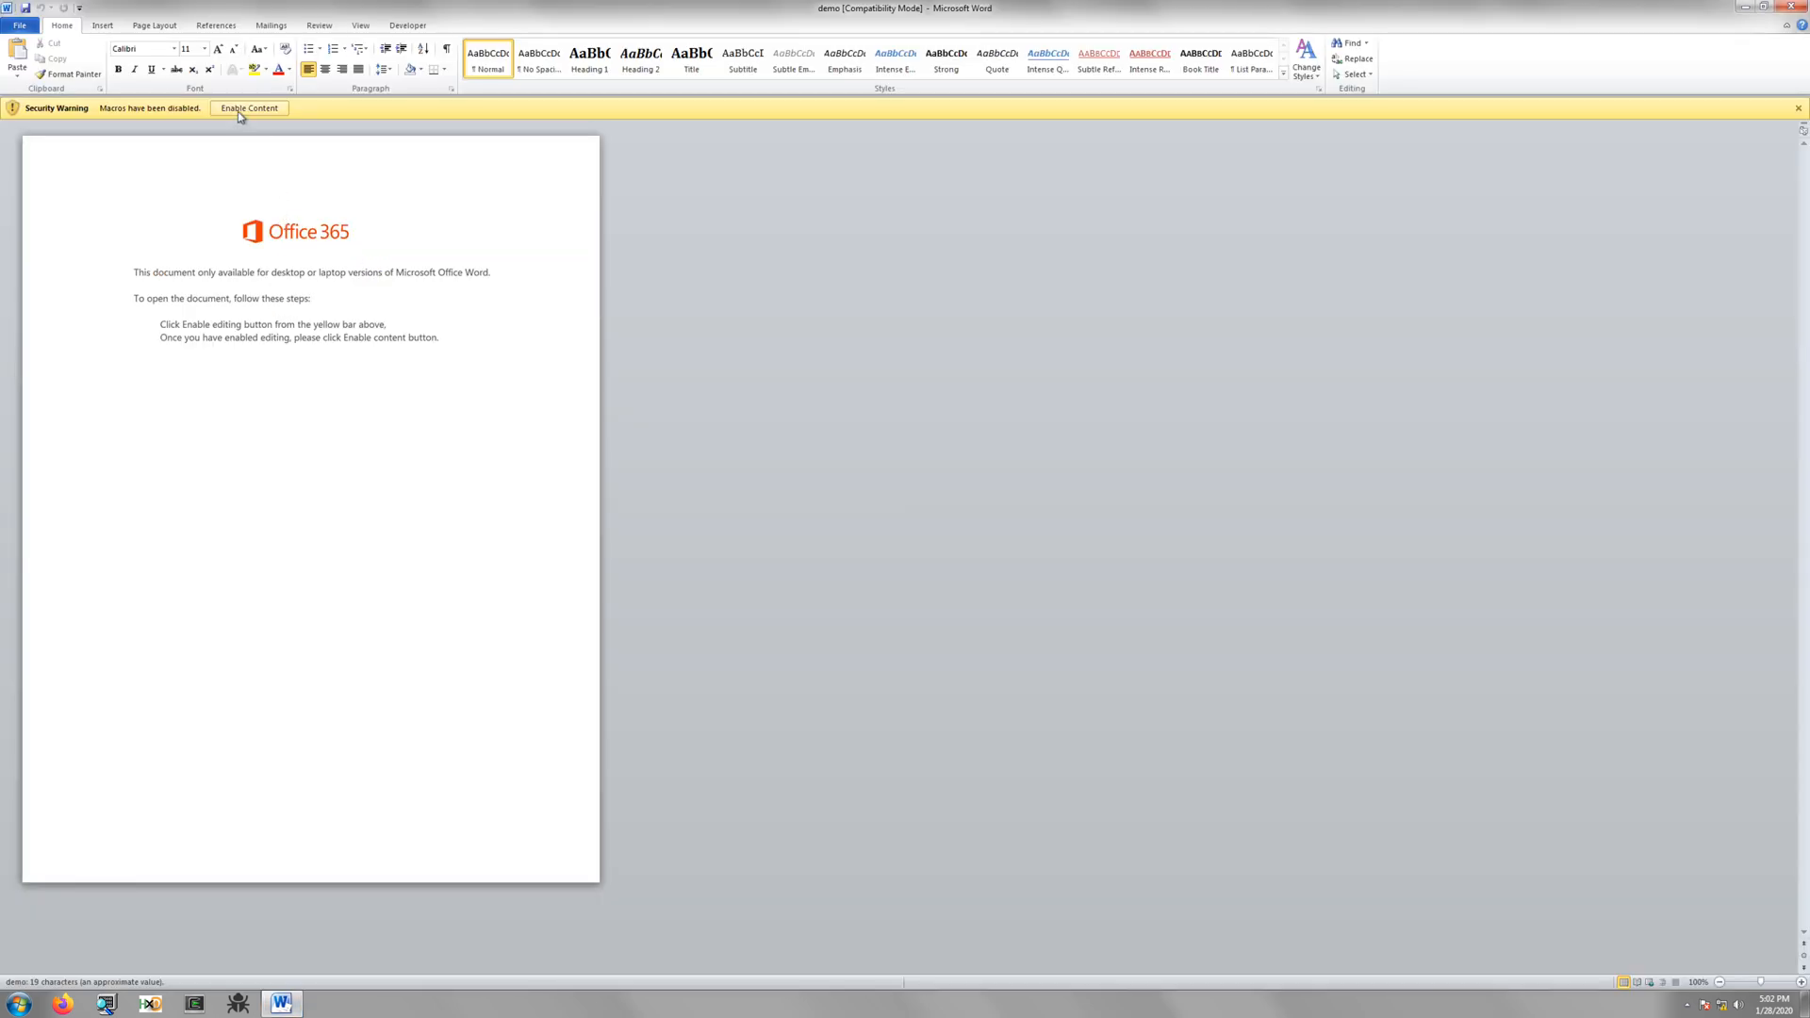
click(249, 108)
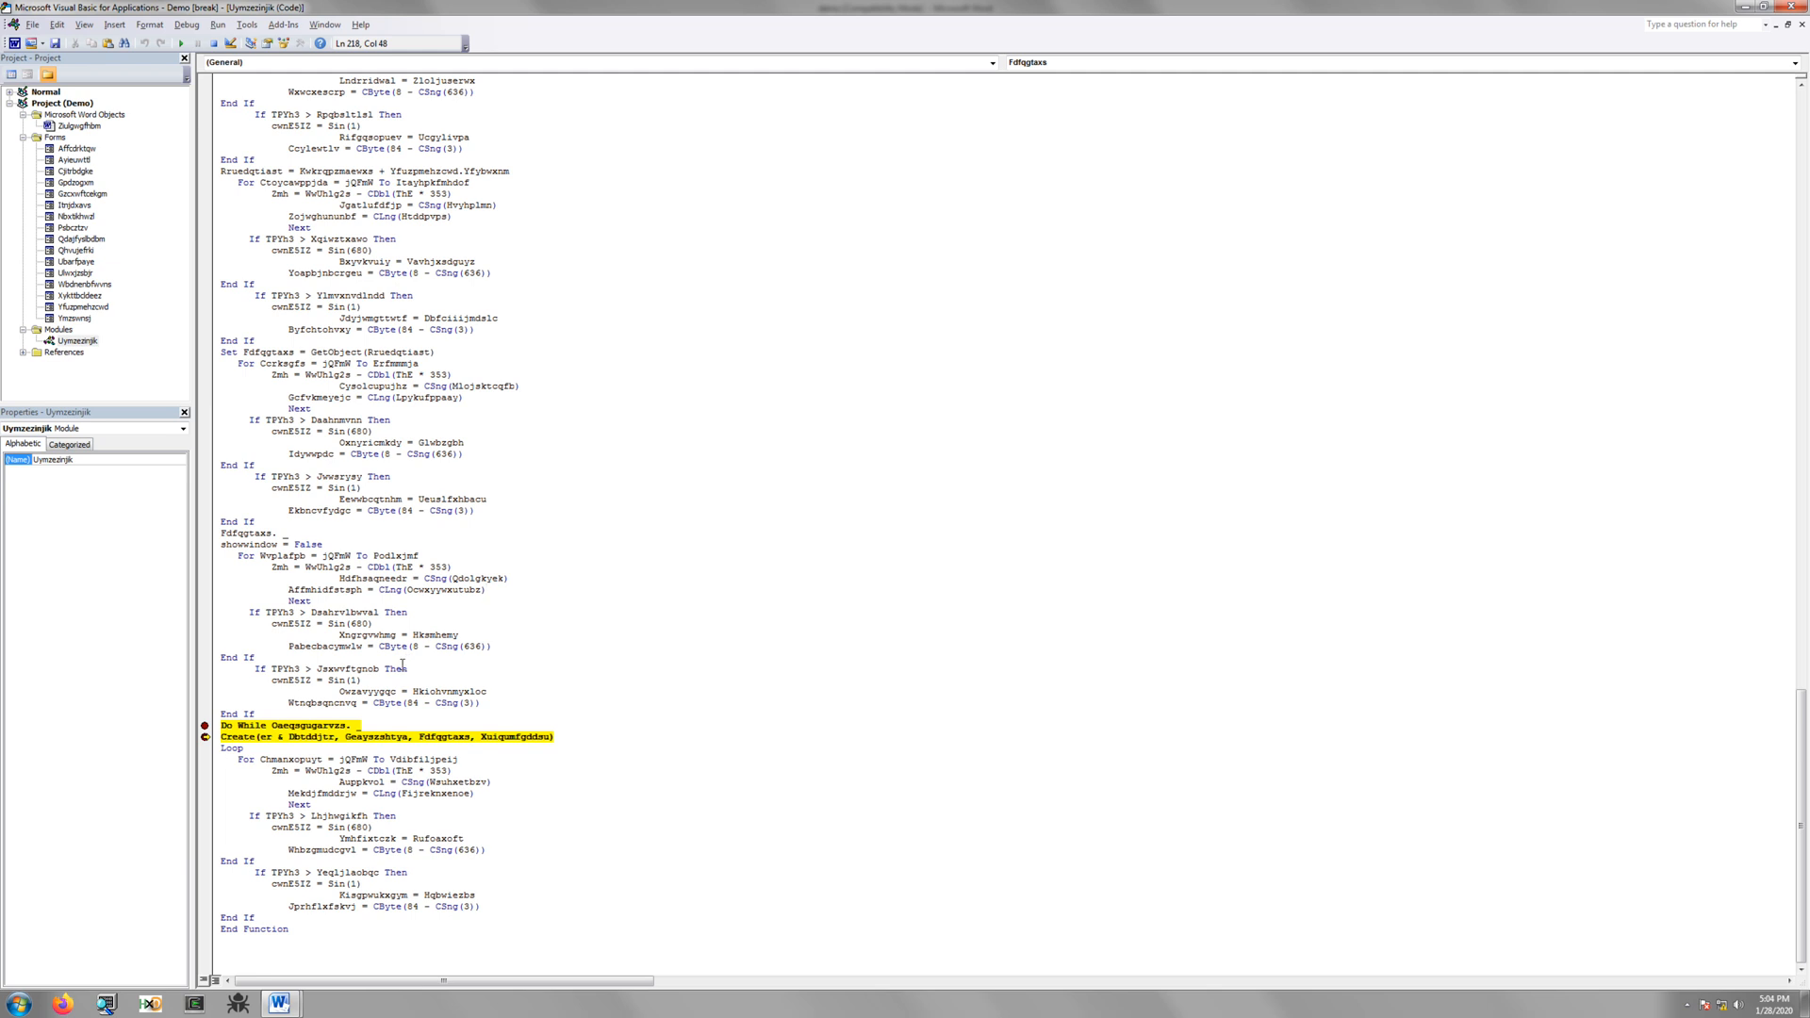
mouse_move(341, 662)
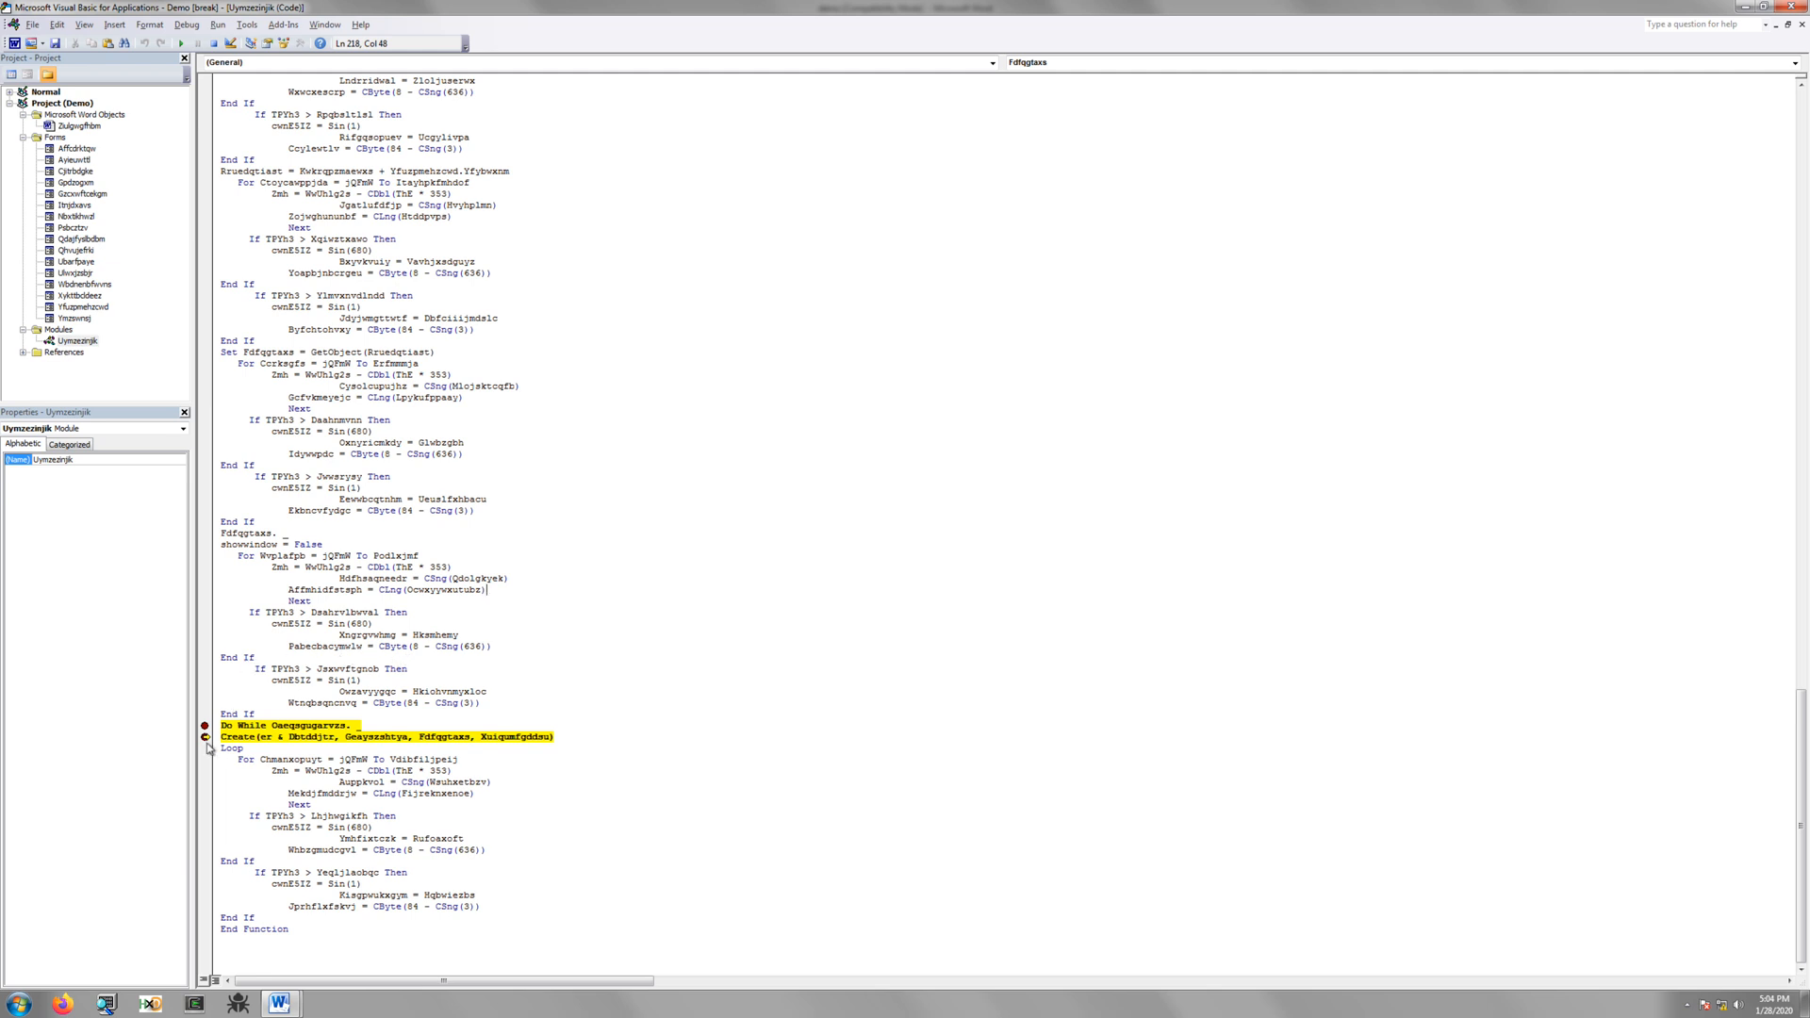
mouse_move(211, 694)
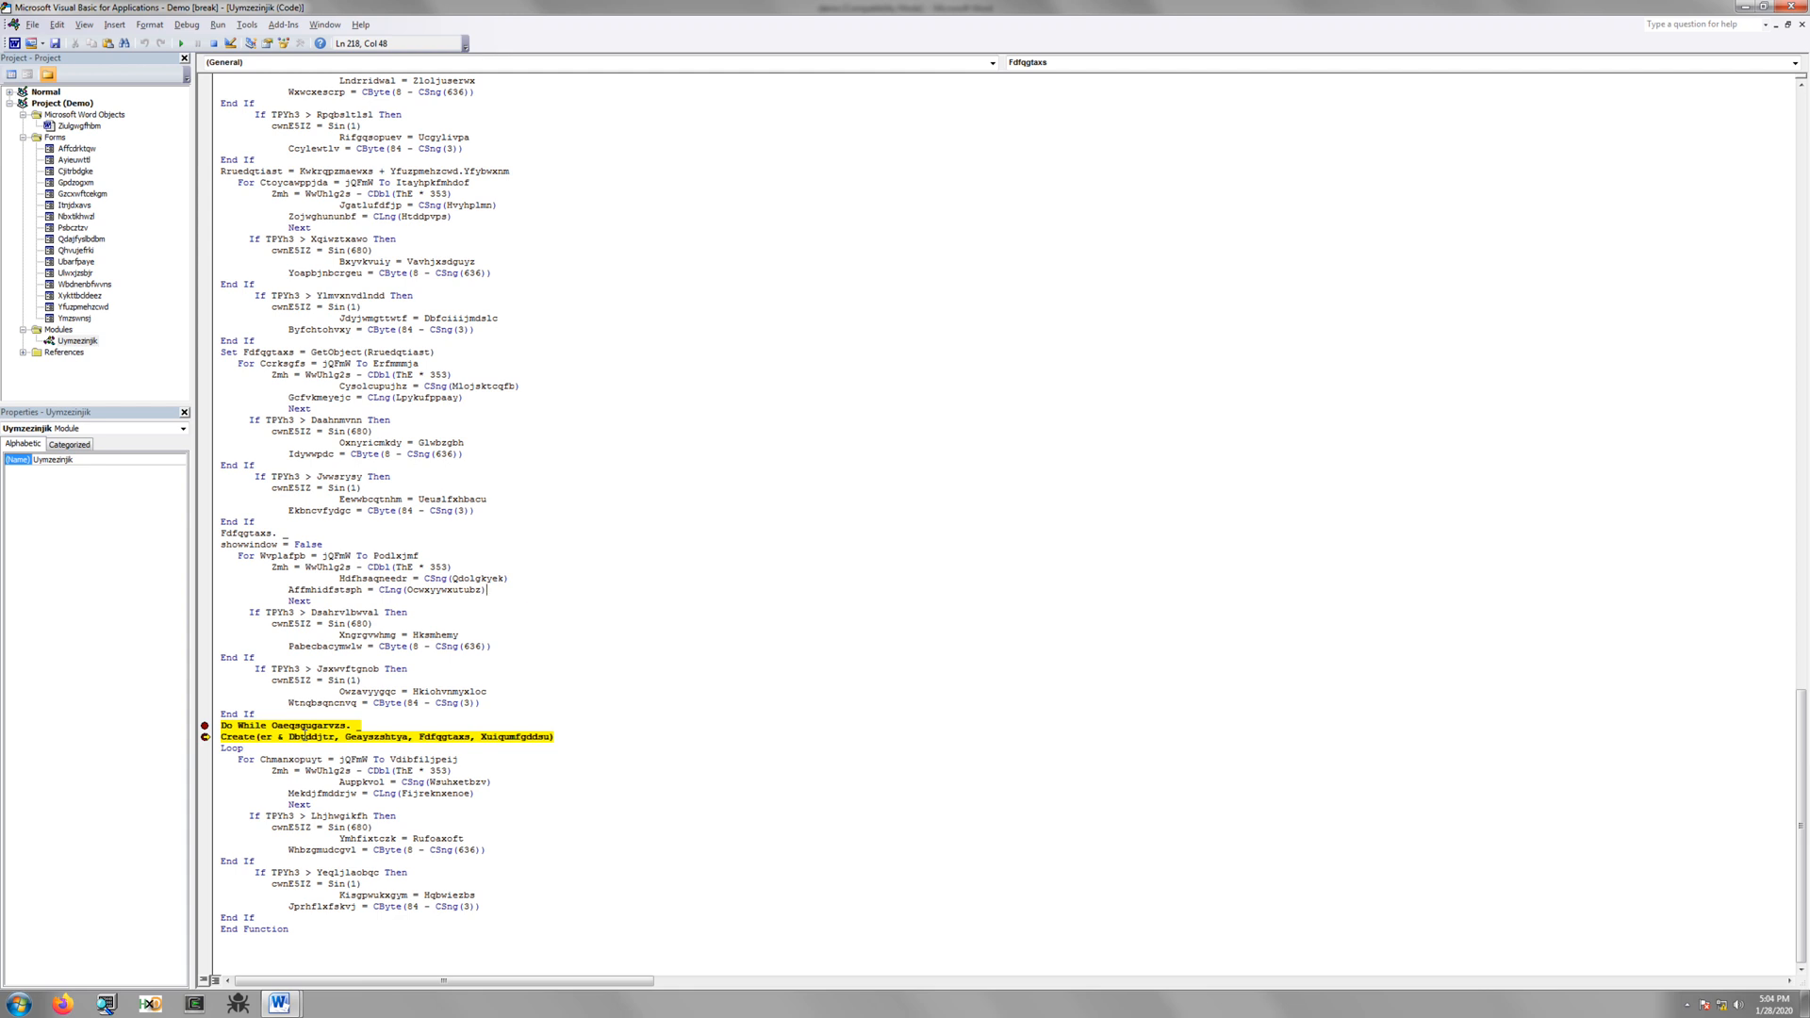
Add a watch on Dbtddjtr, exposing its hidden encoded PowerShell command string
right_click(309, 735)
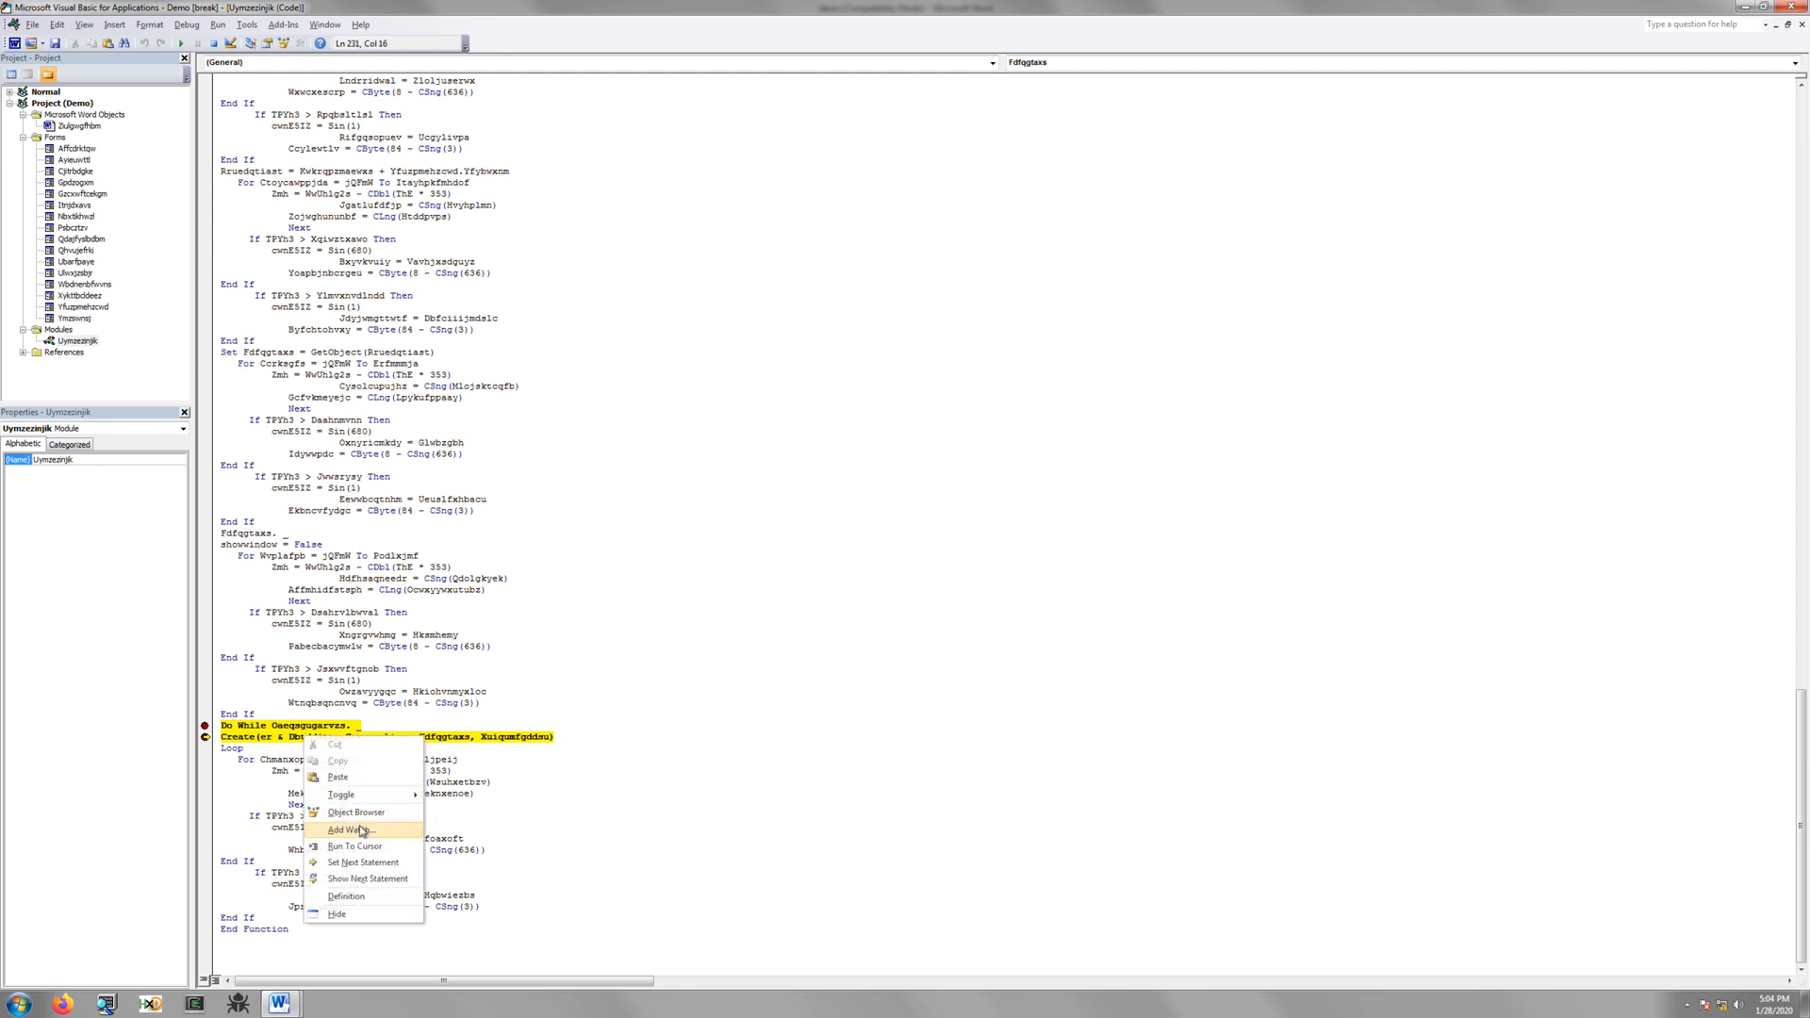
click(347, 830)
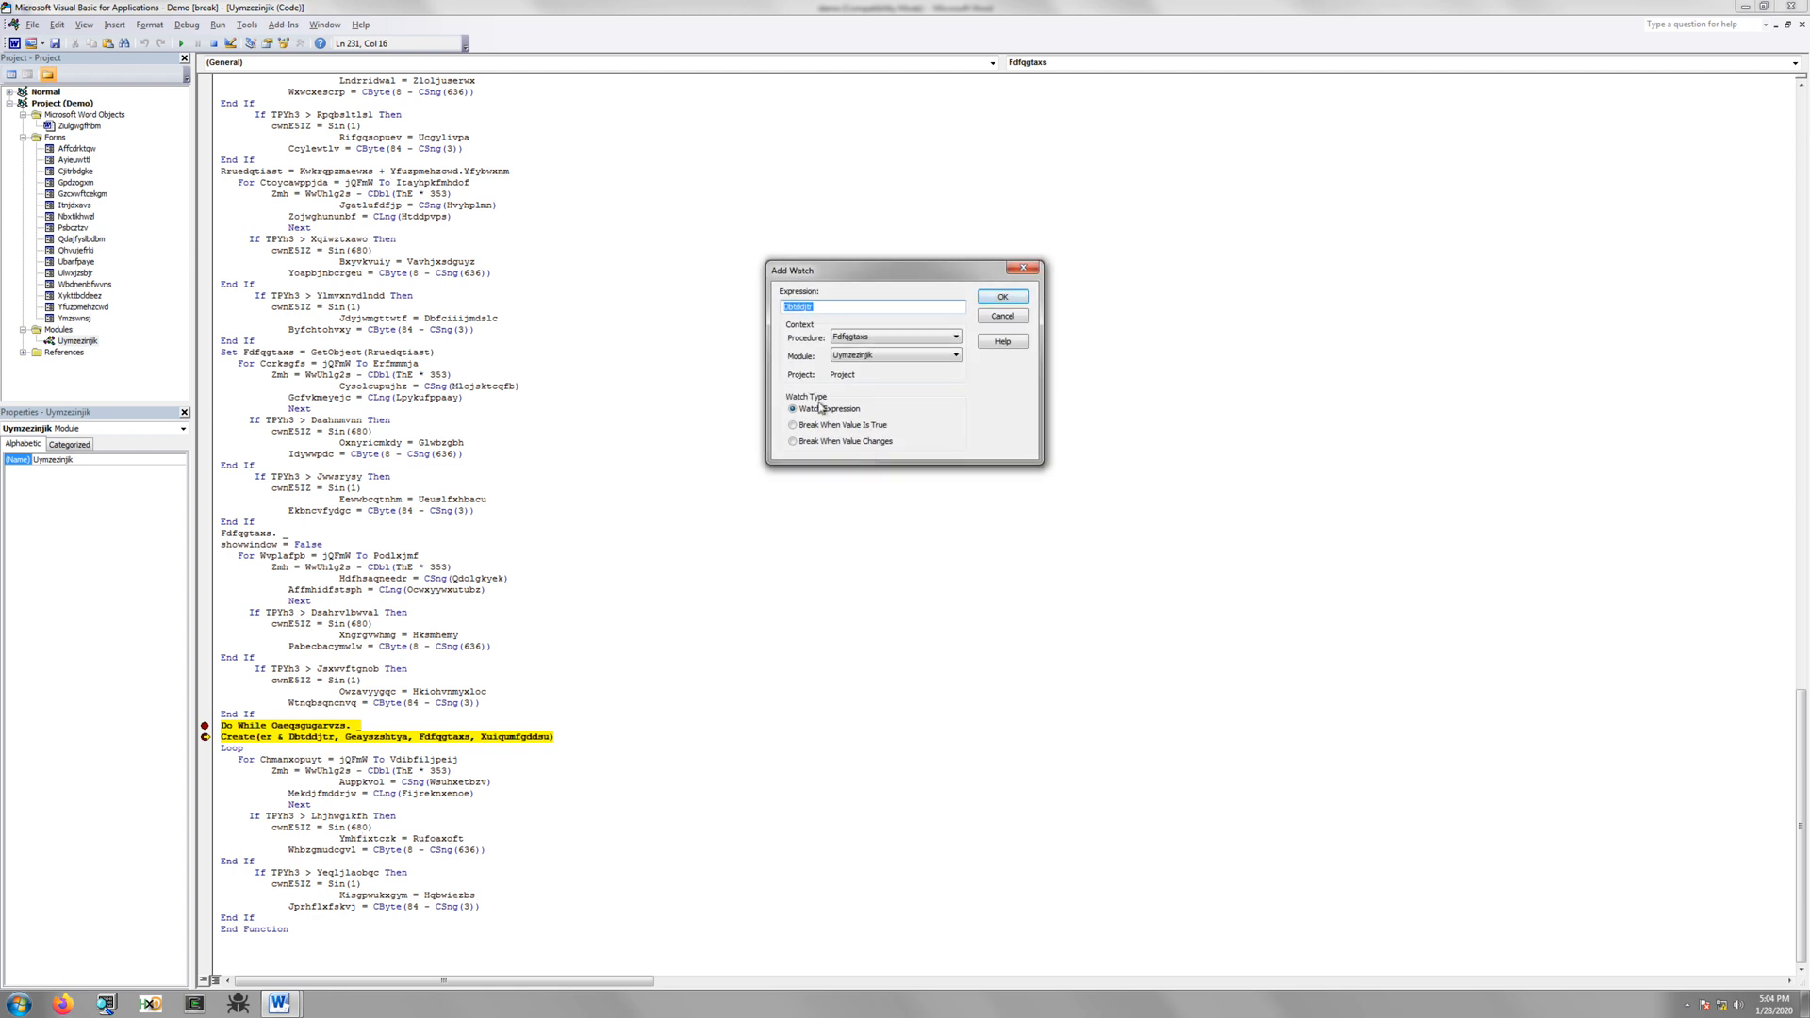
mouse_move(823, 408)
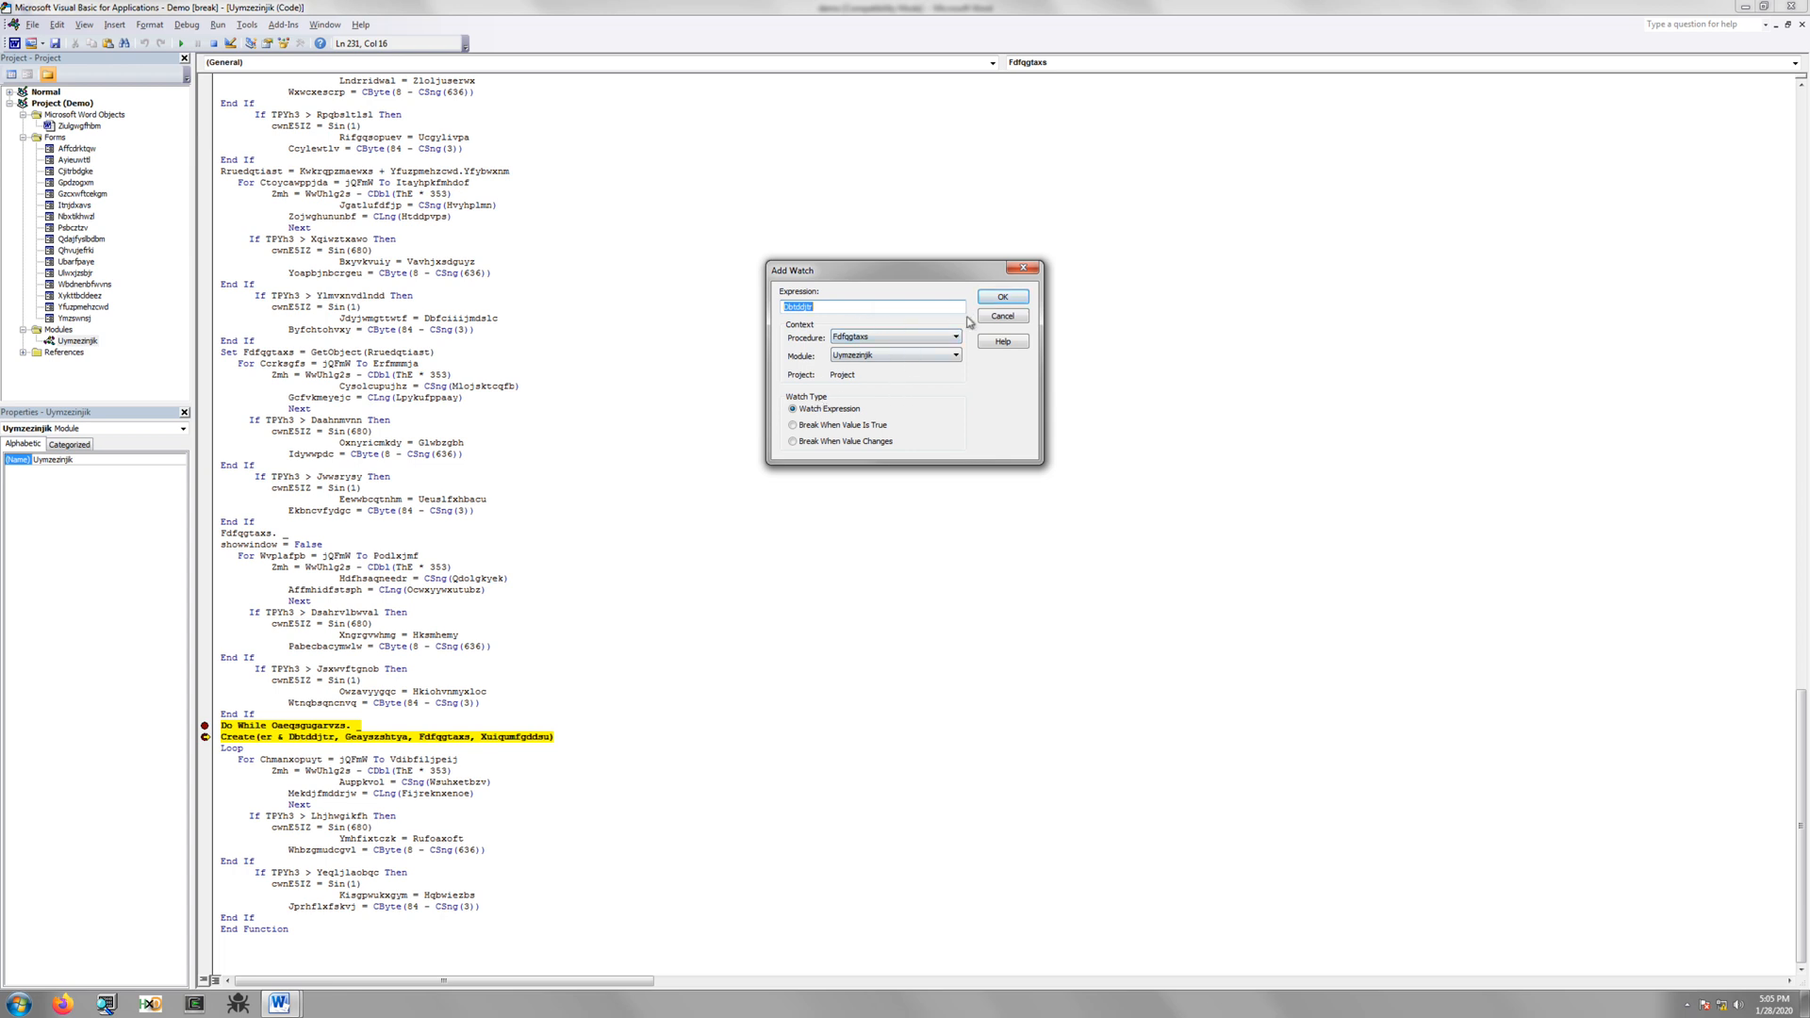
click(1003, 296)
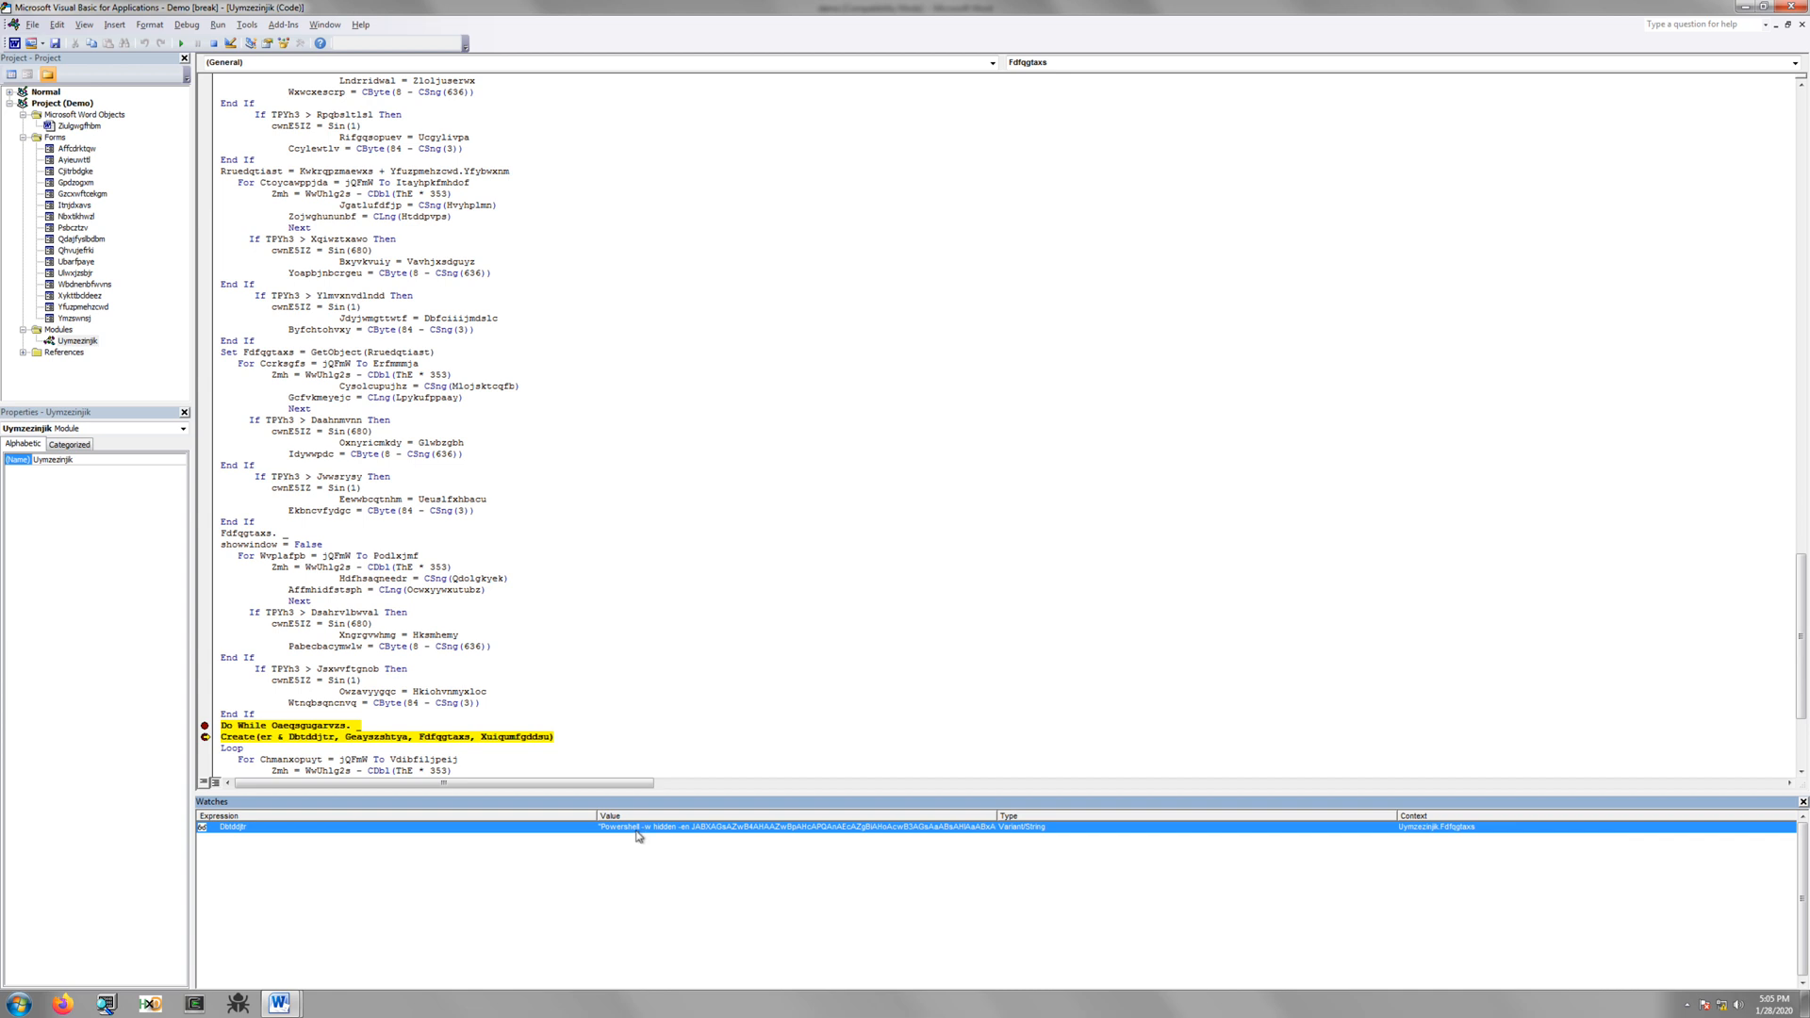
mouse_move(528, 832)
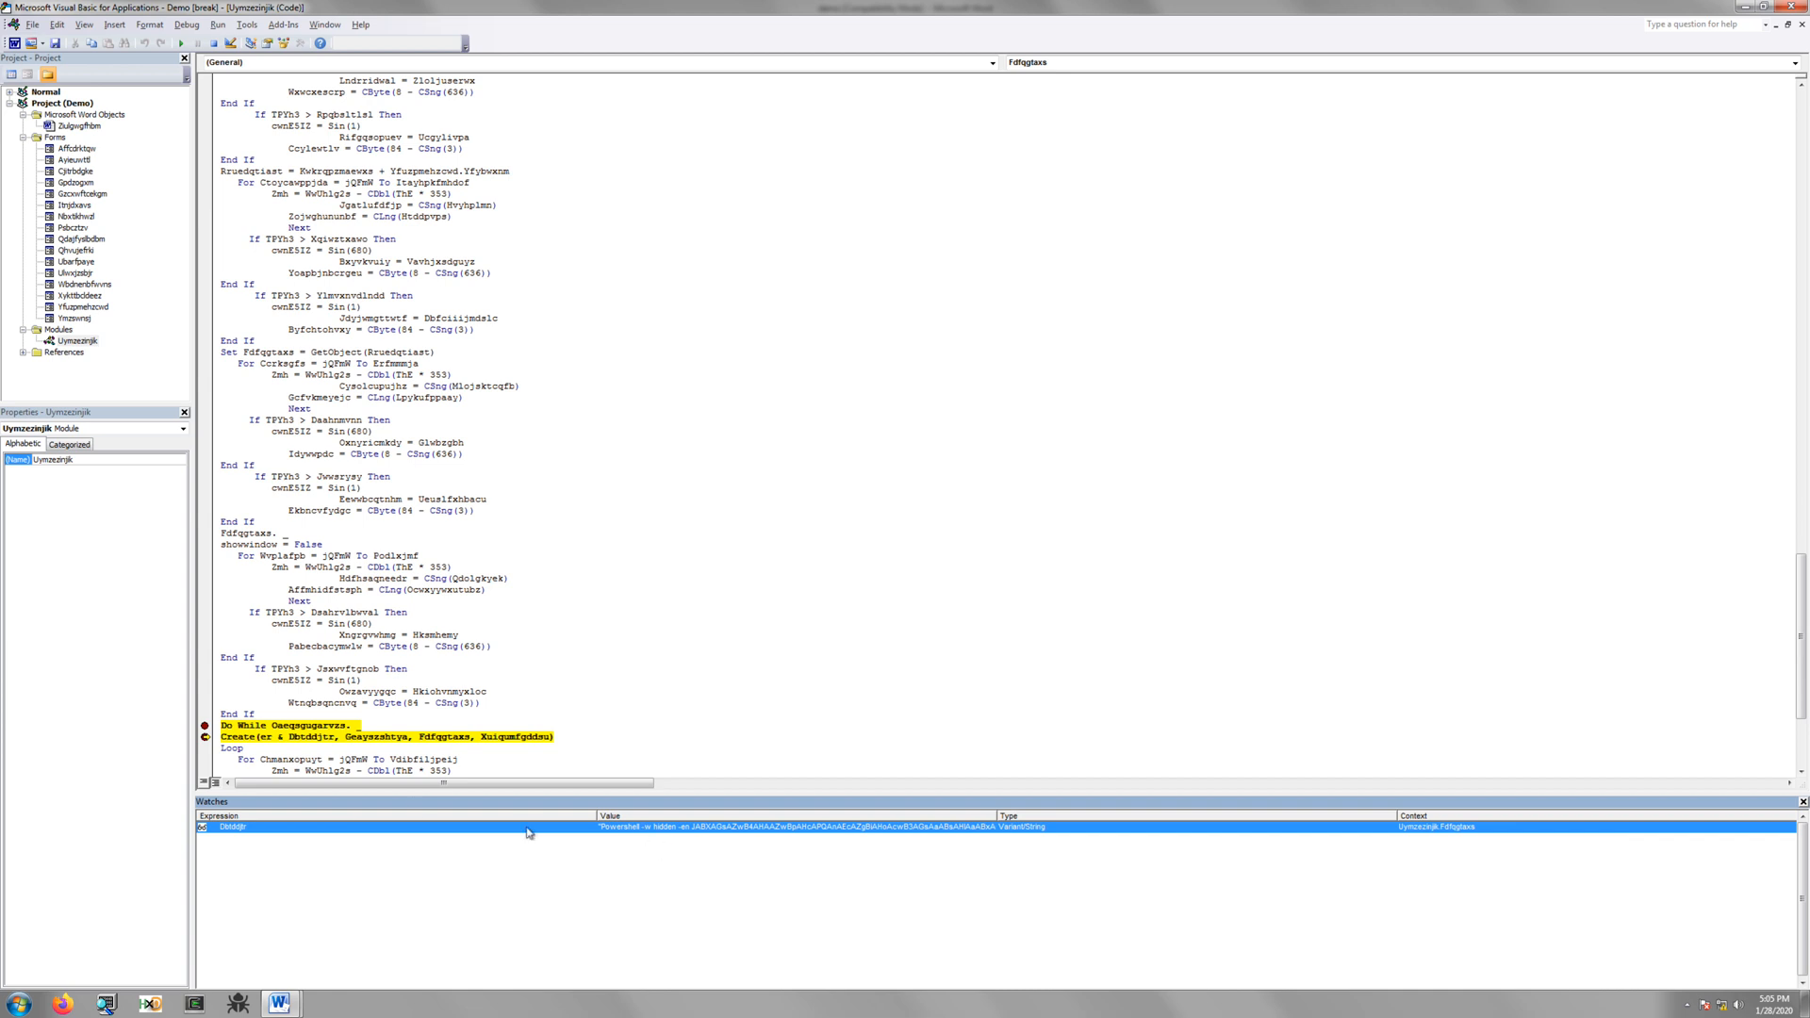
mouse_move(238, 837)
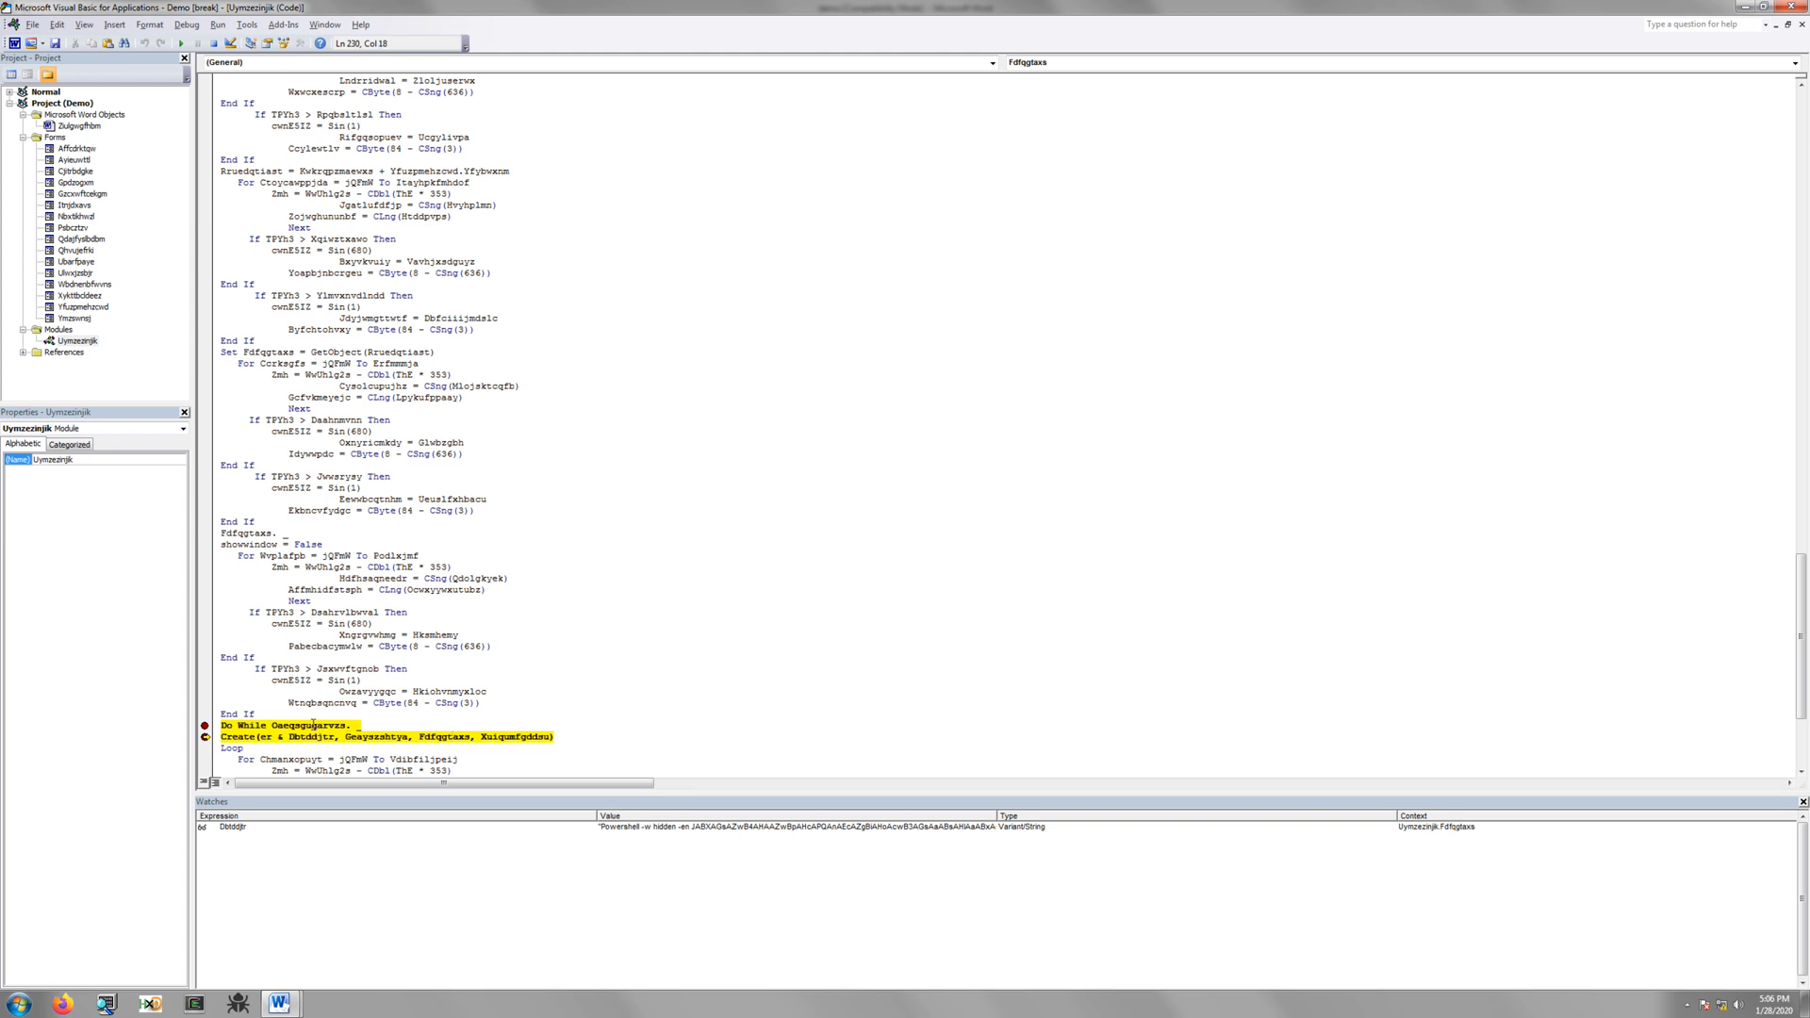
Add a watch on the Do While loop's object and expand it to its Win32_Process path
right_click(328, 733)
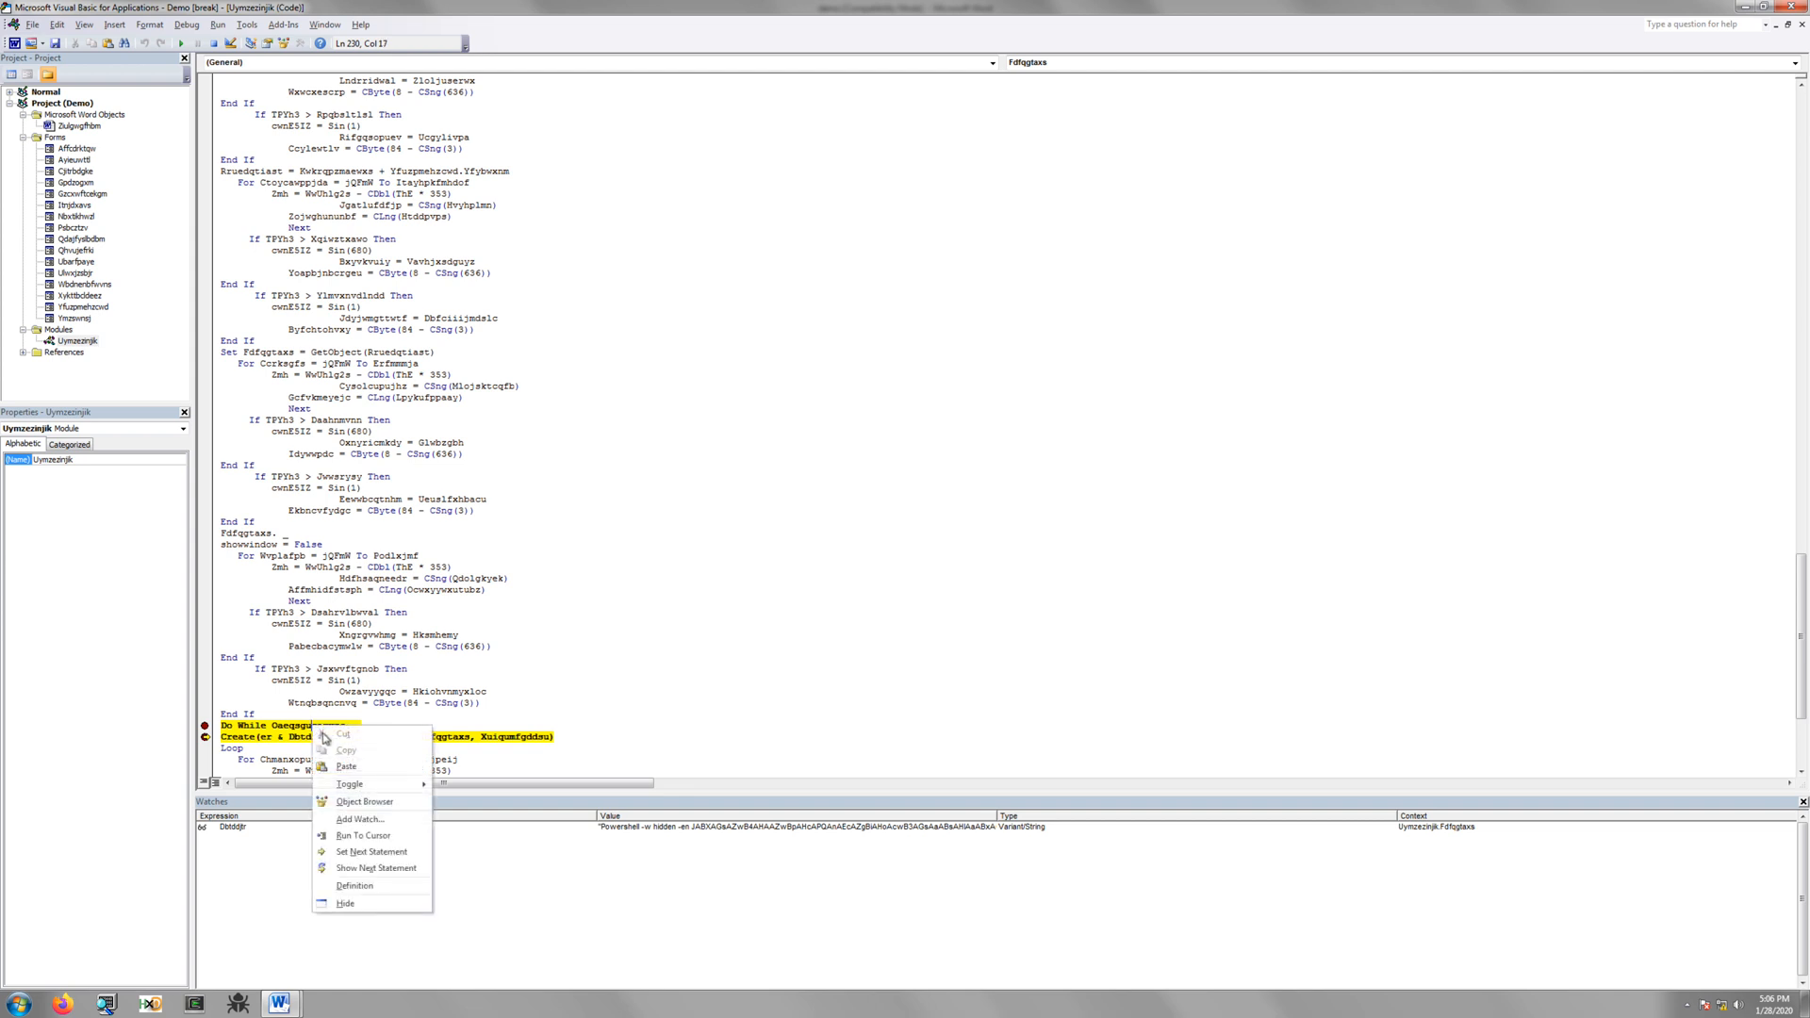
click(360, 818)
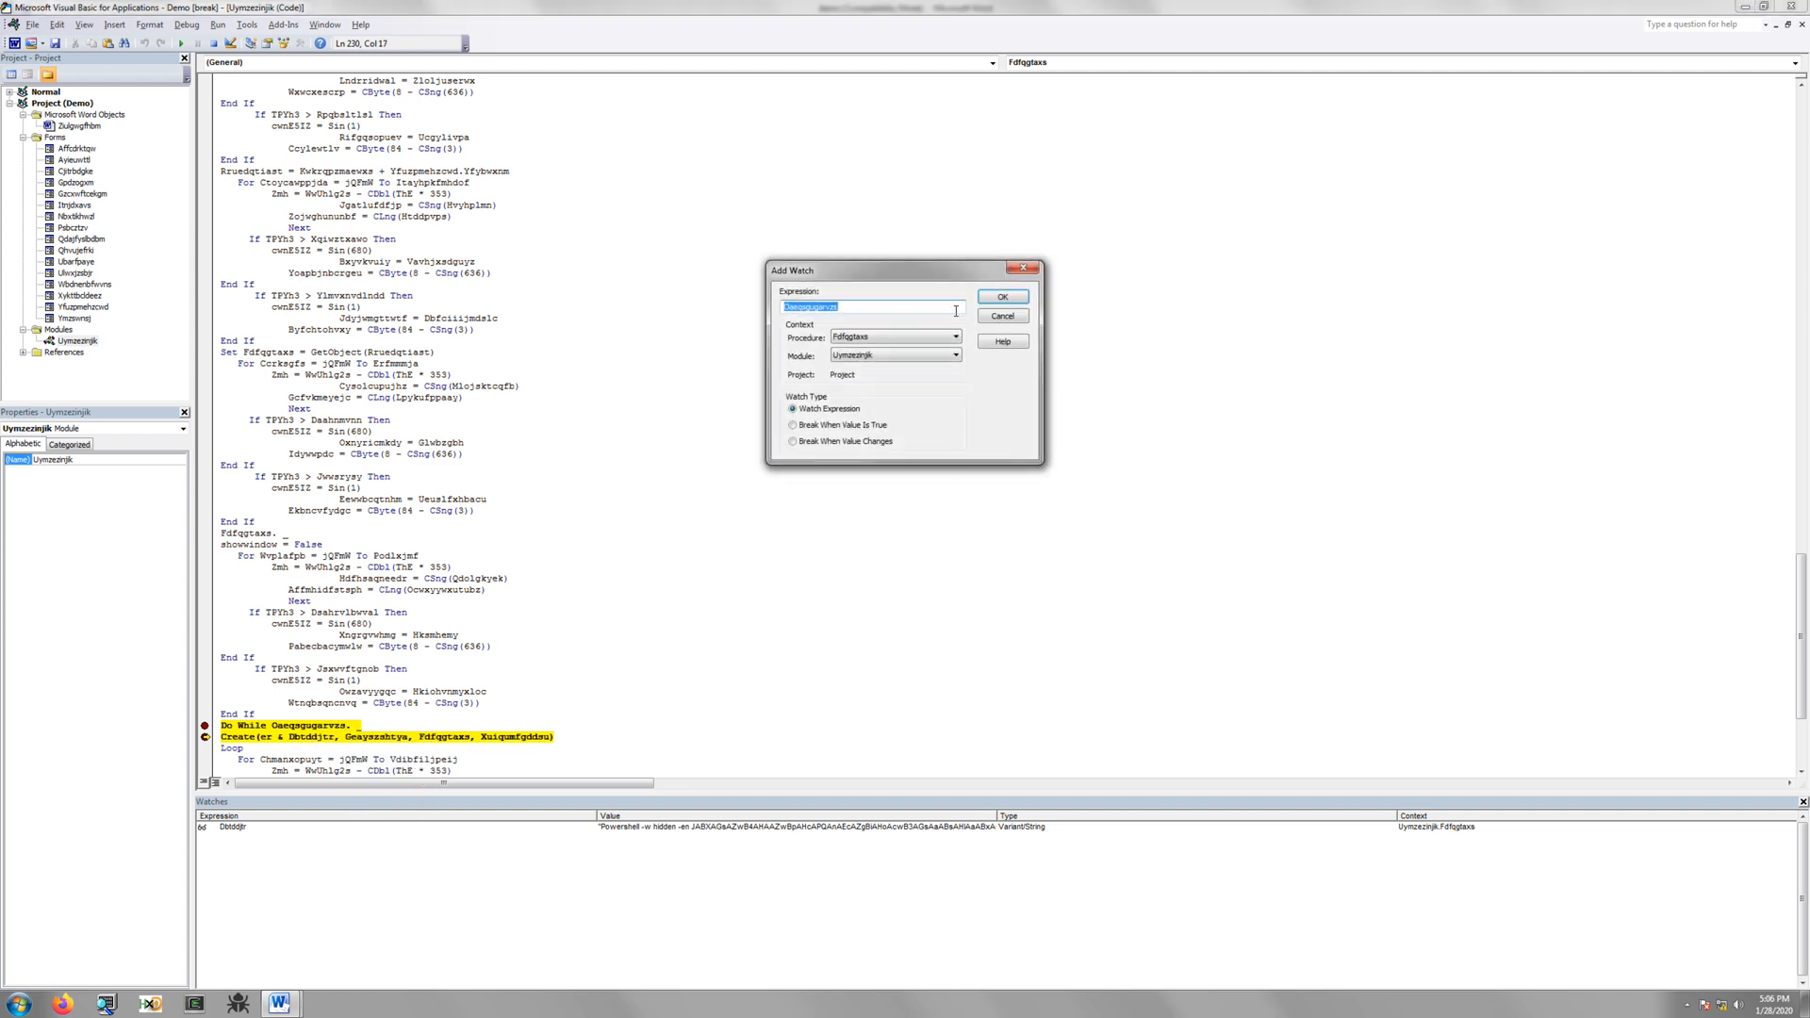
click(1003, 296)
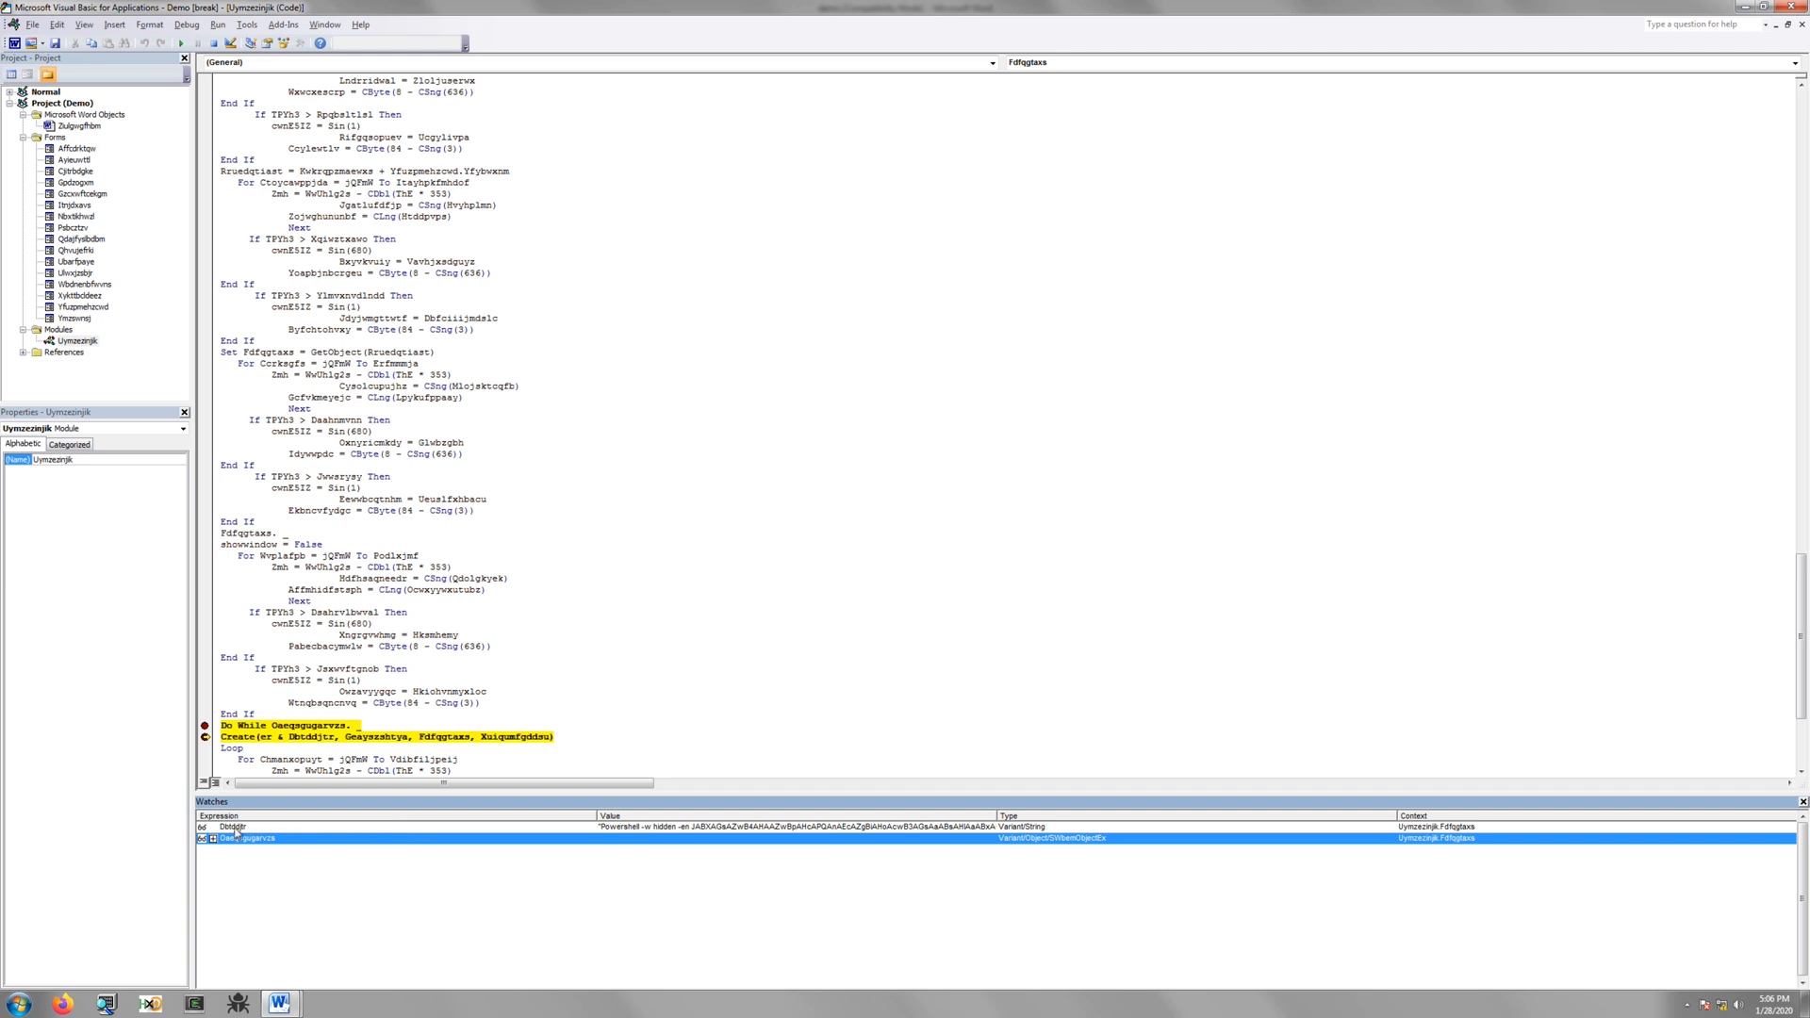
click(219, 837)
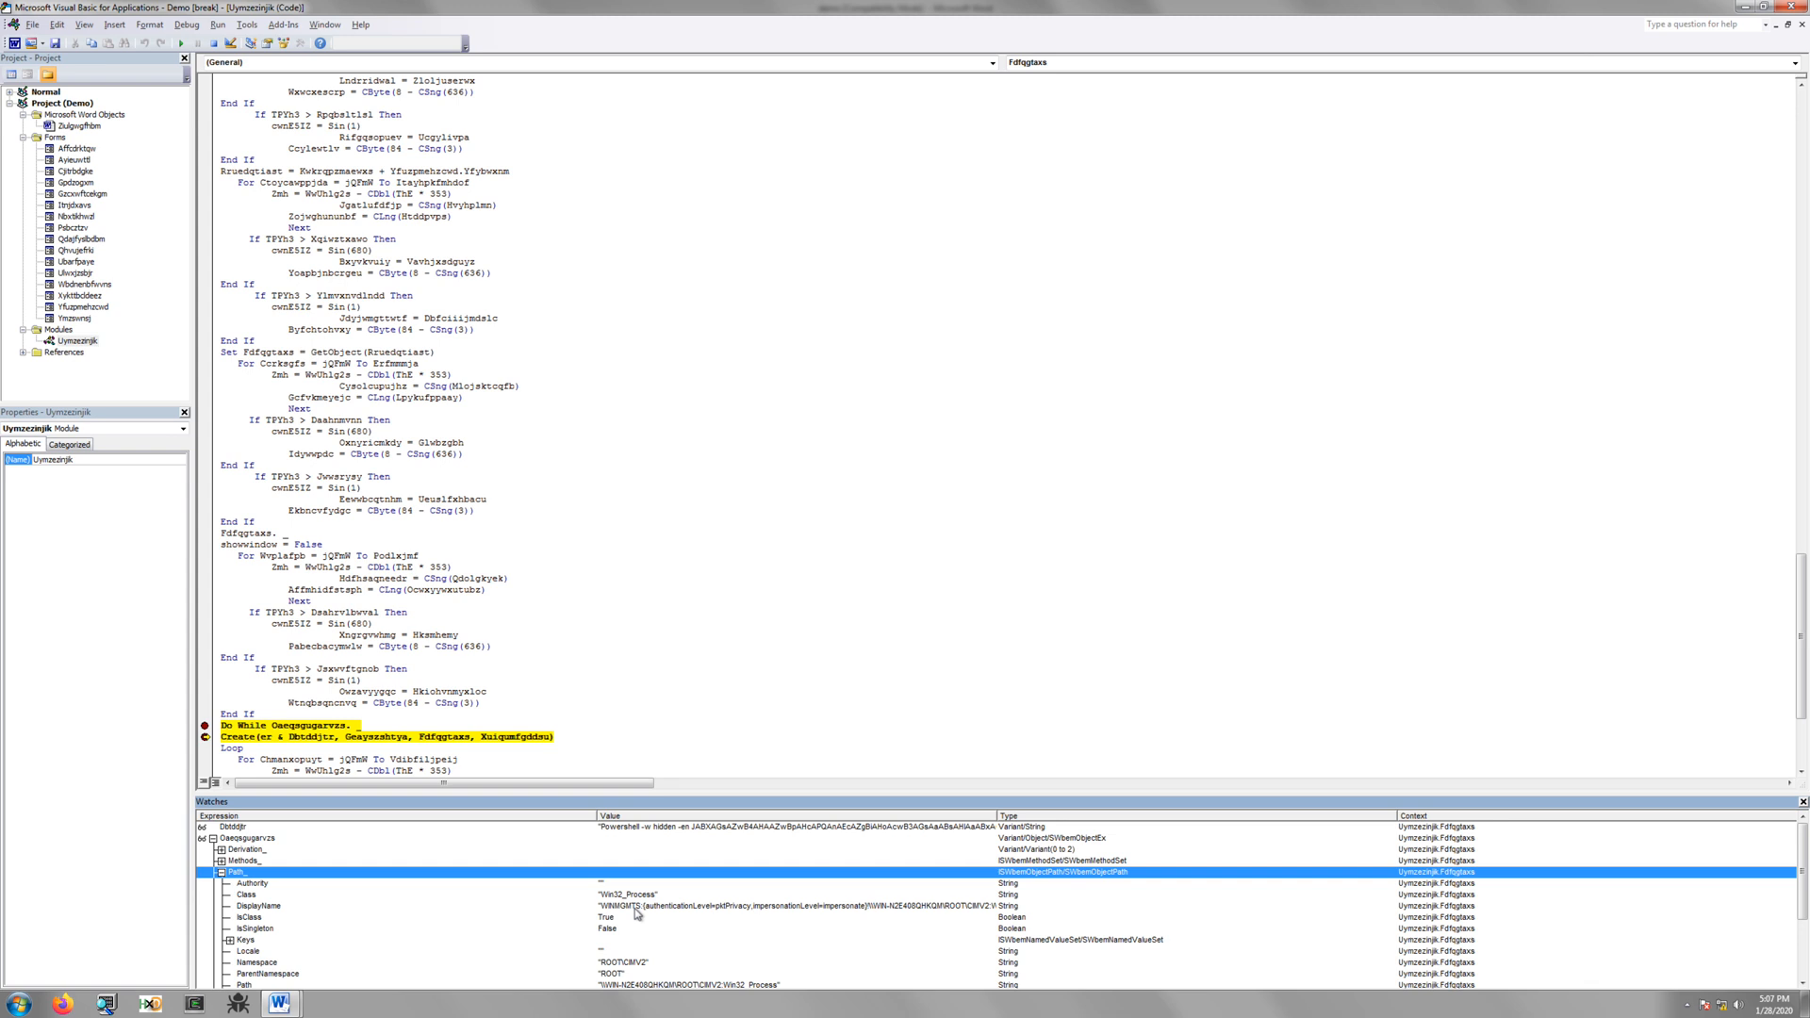
mouse_move(336, 898)
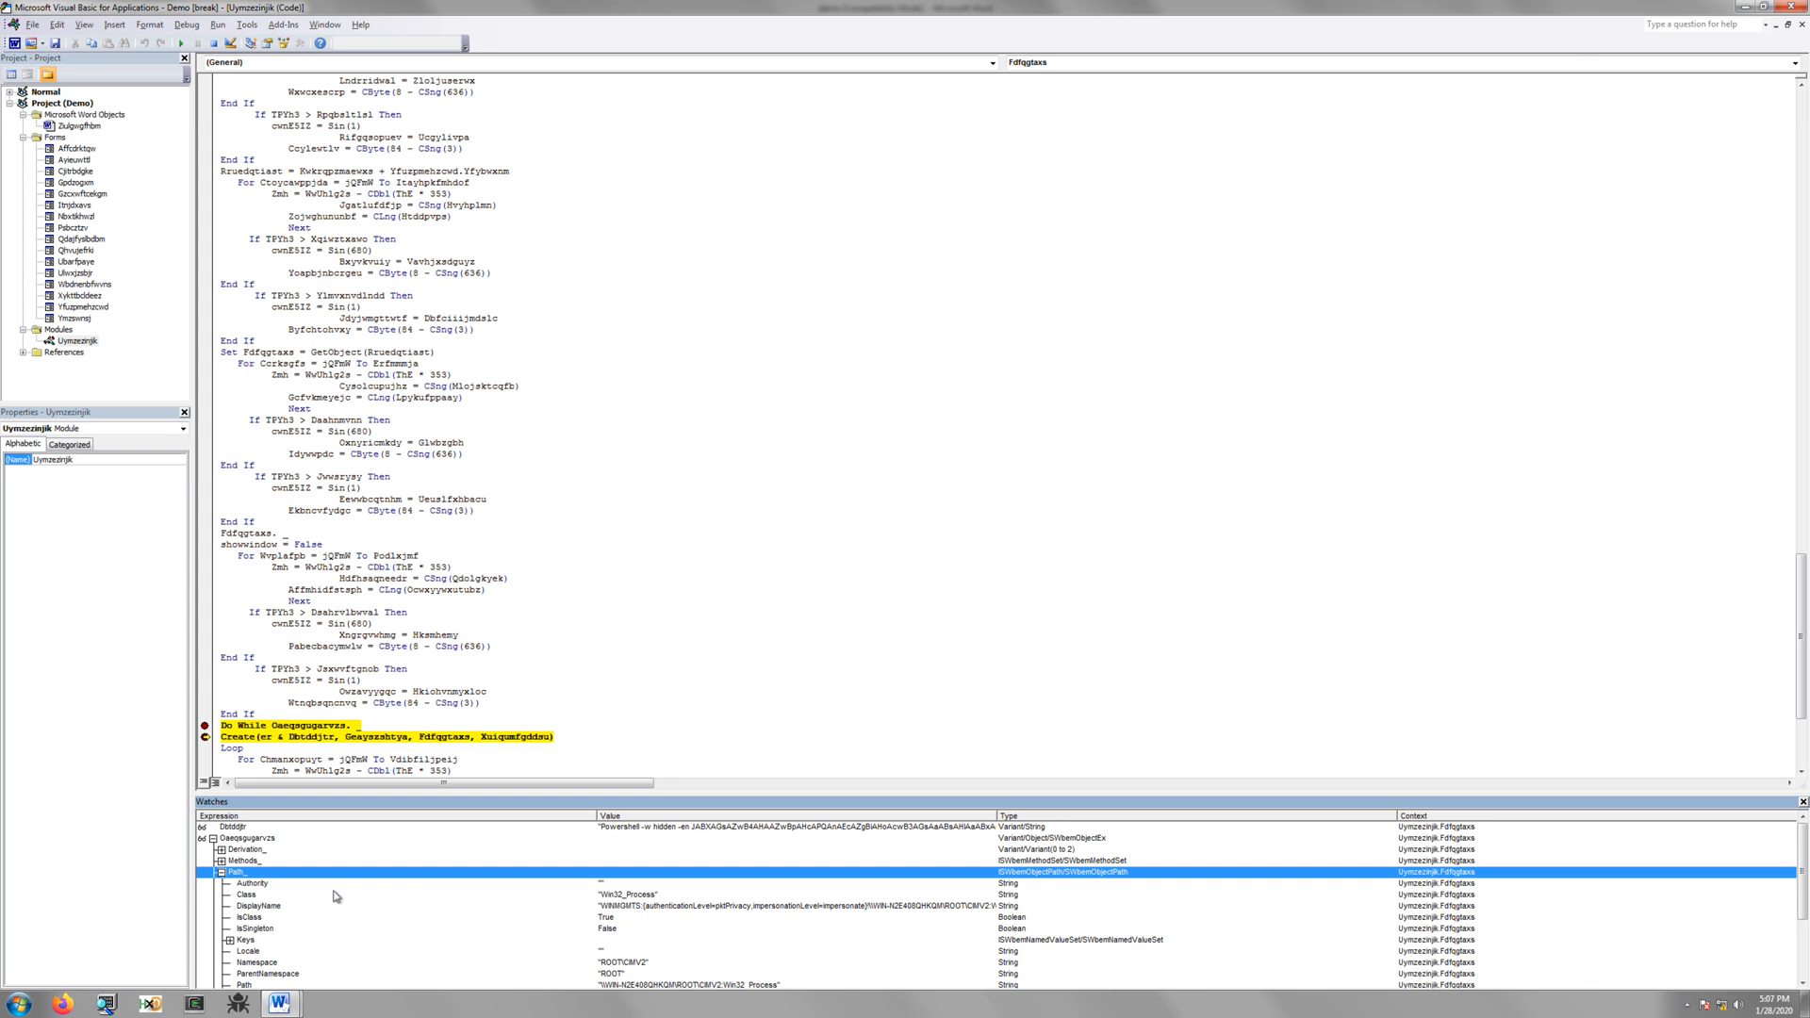
mouse_move(490, 898)
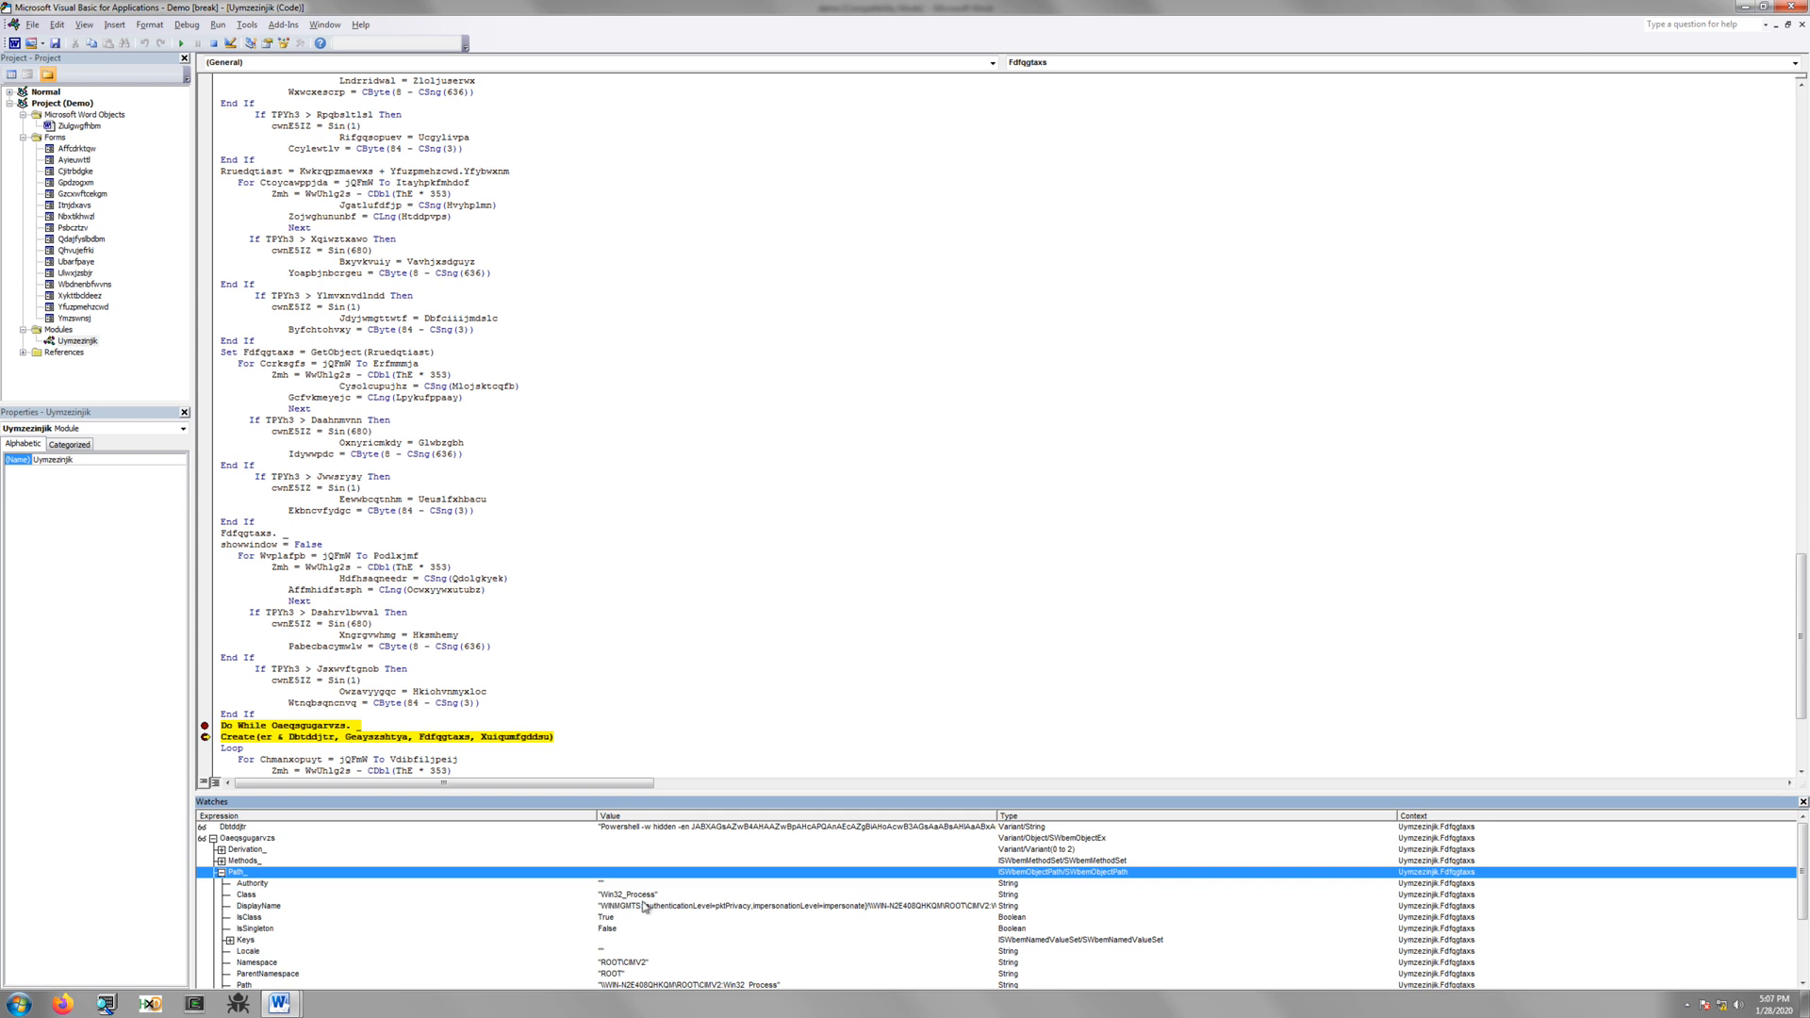
mouse_move(649, 966)
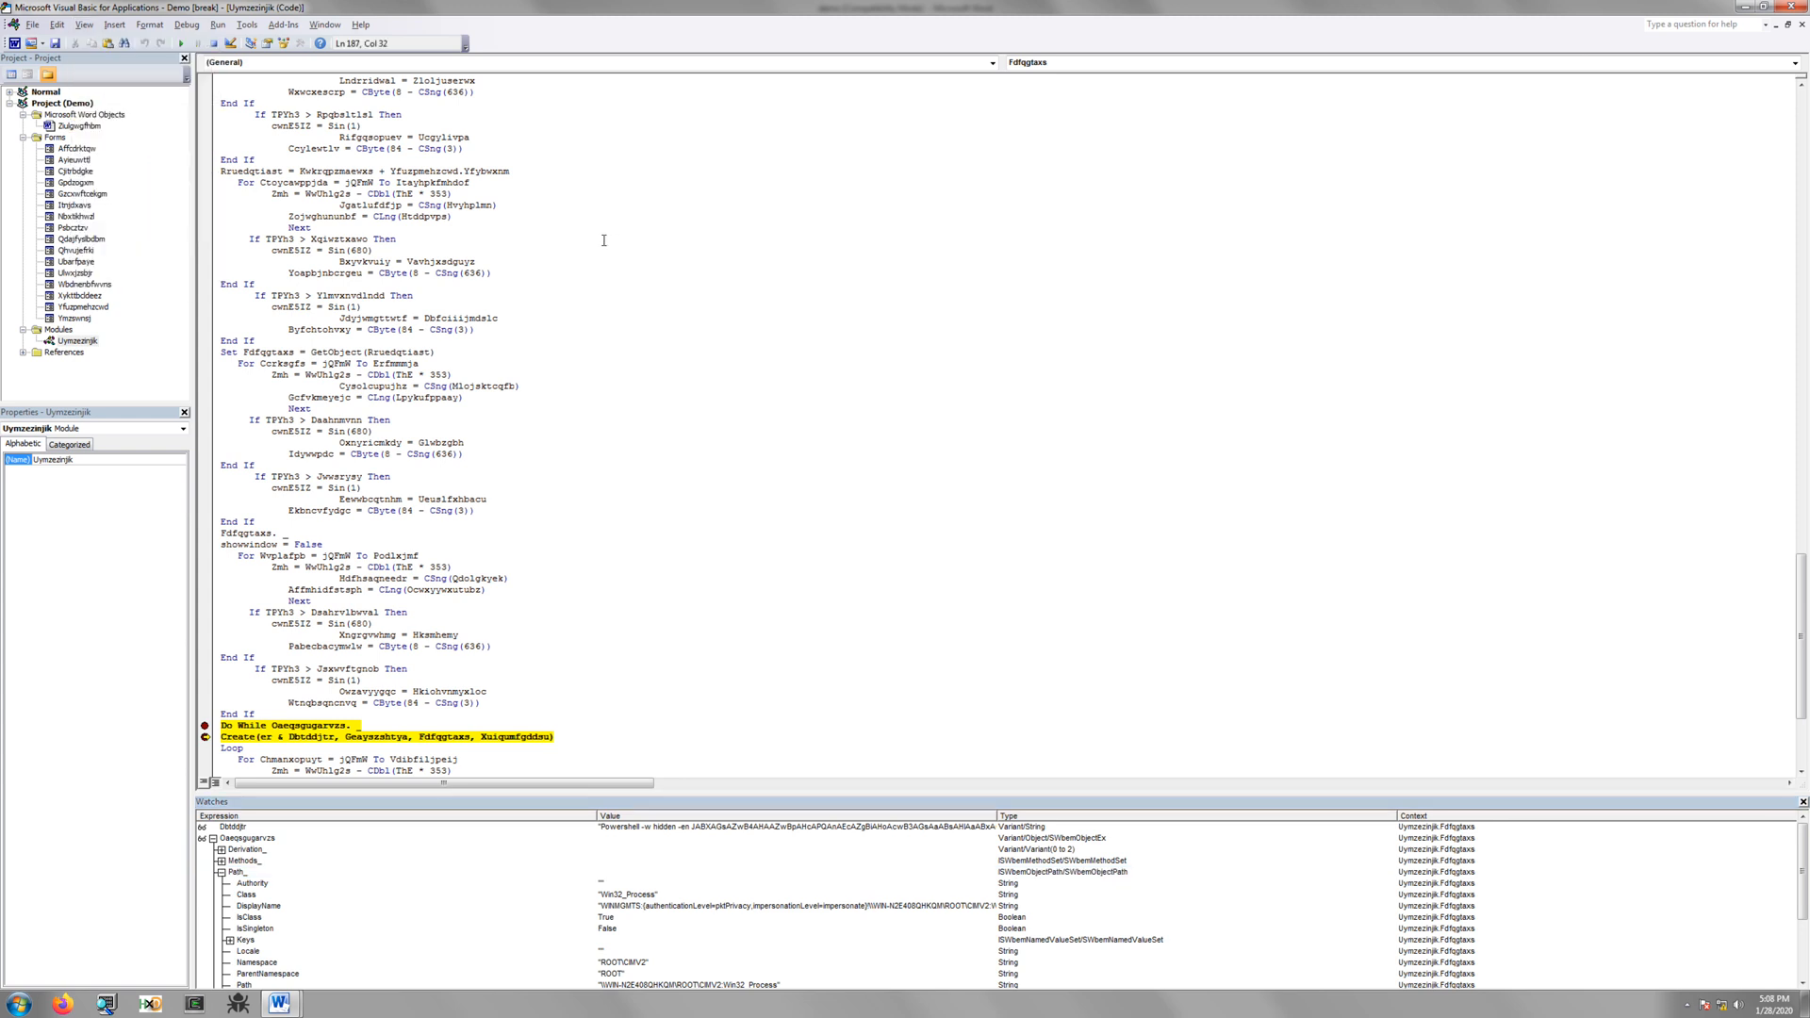
mouse_move(619, 241)
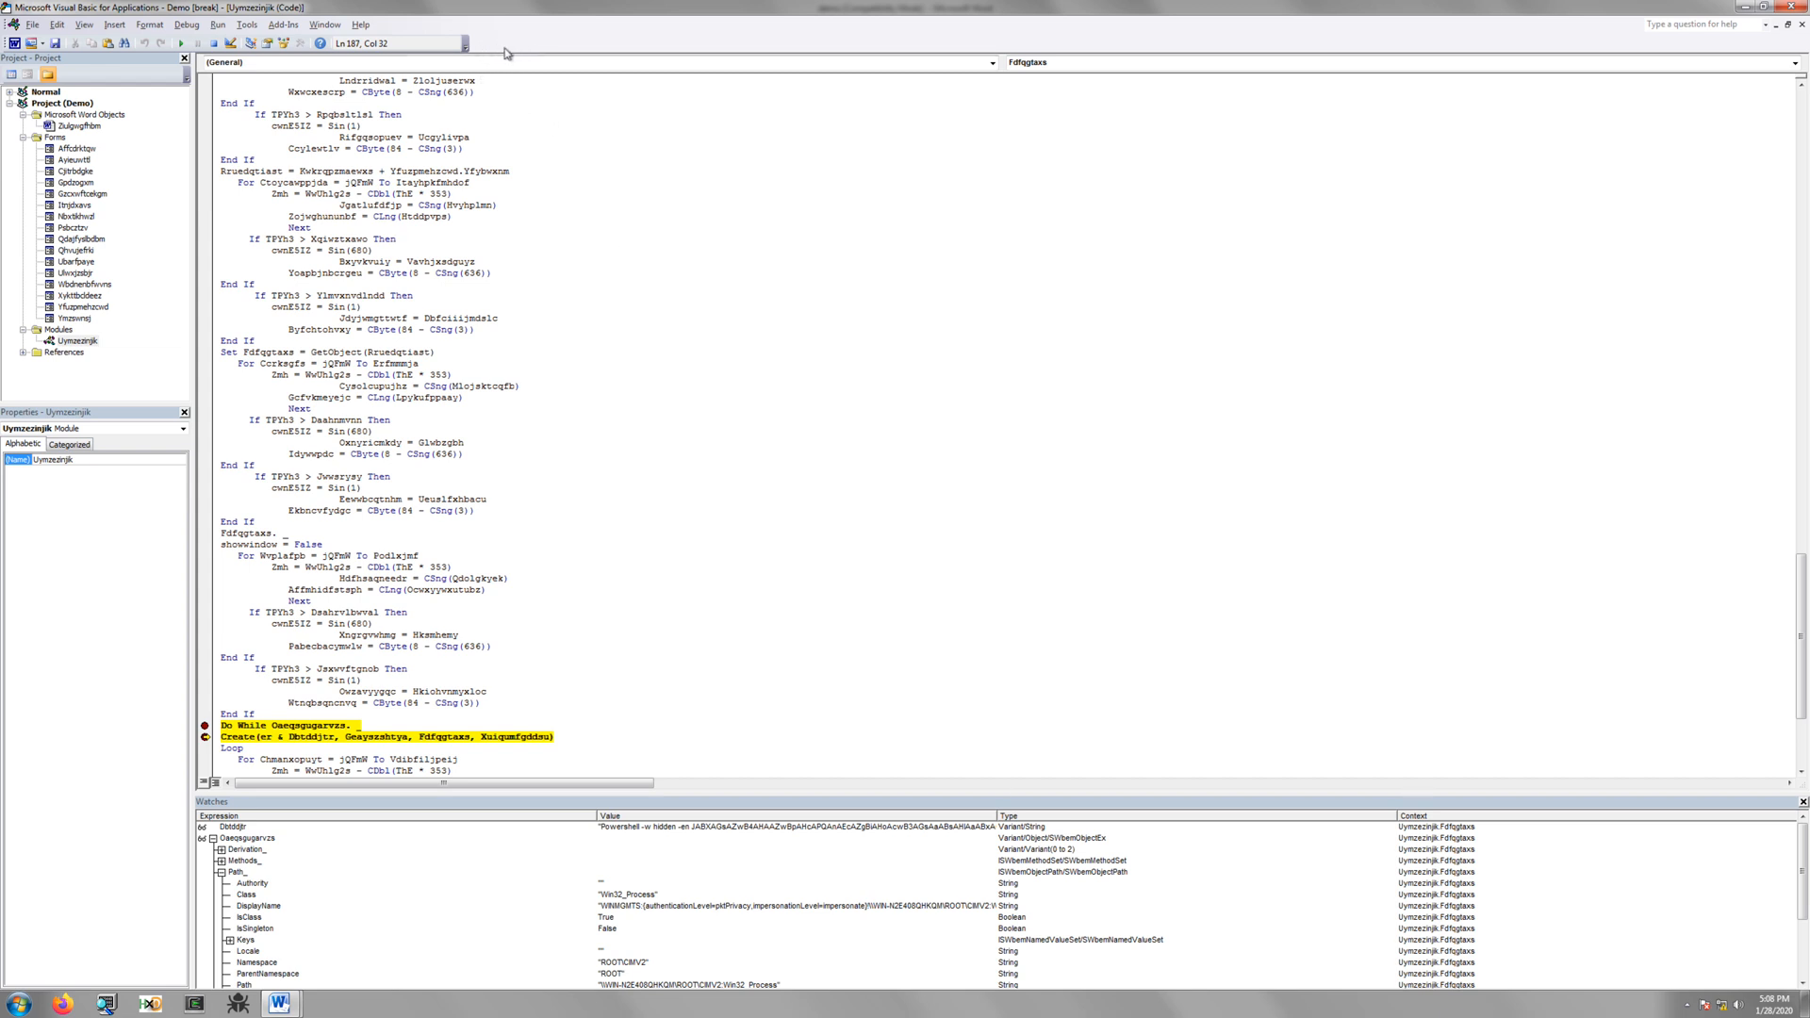
Reset the paused macro run and show ThisDocument's Document_open code
click(91, 28)
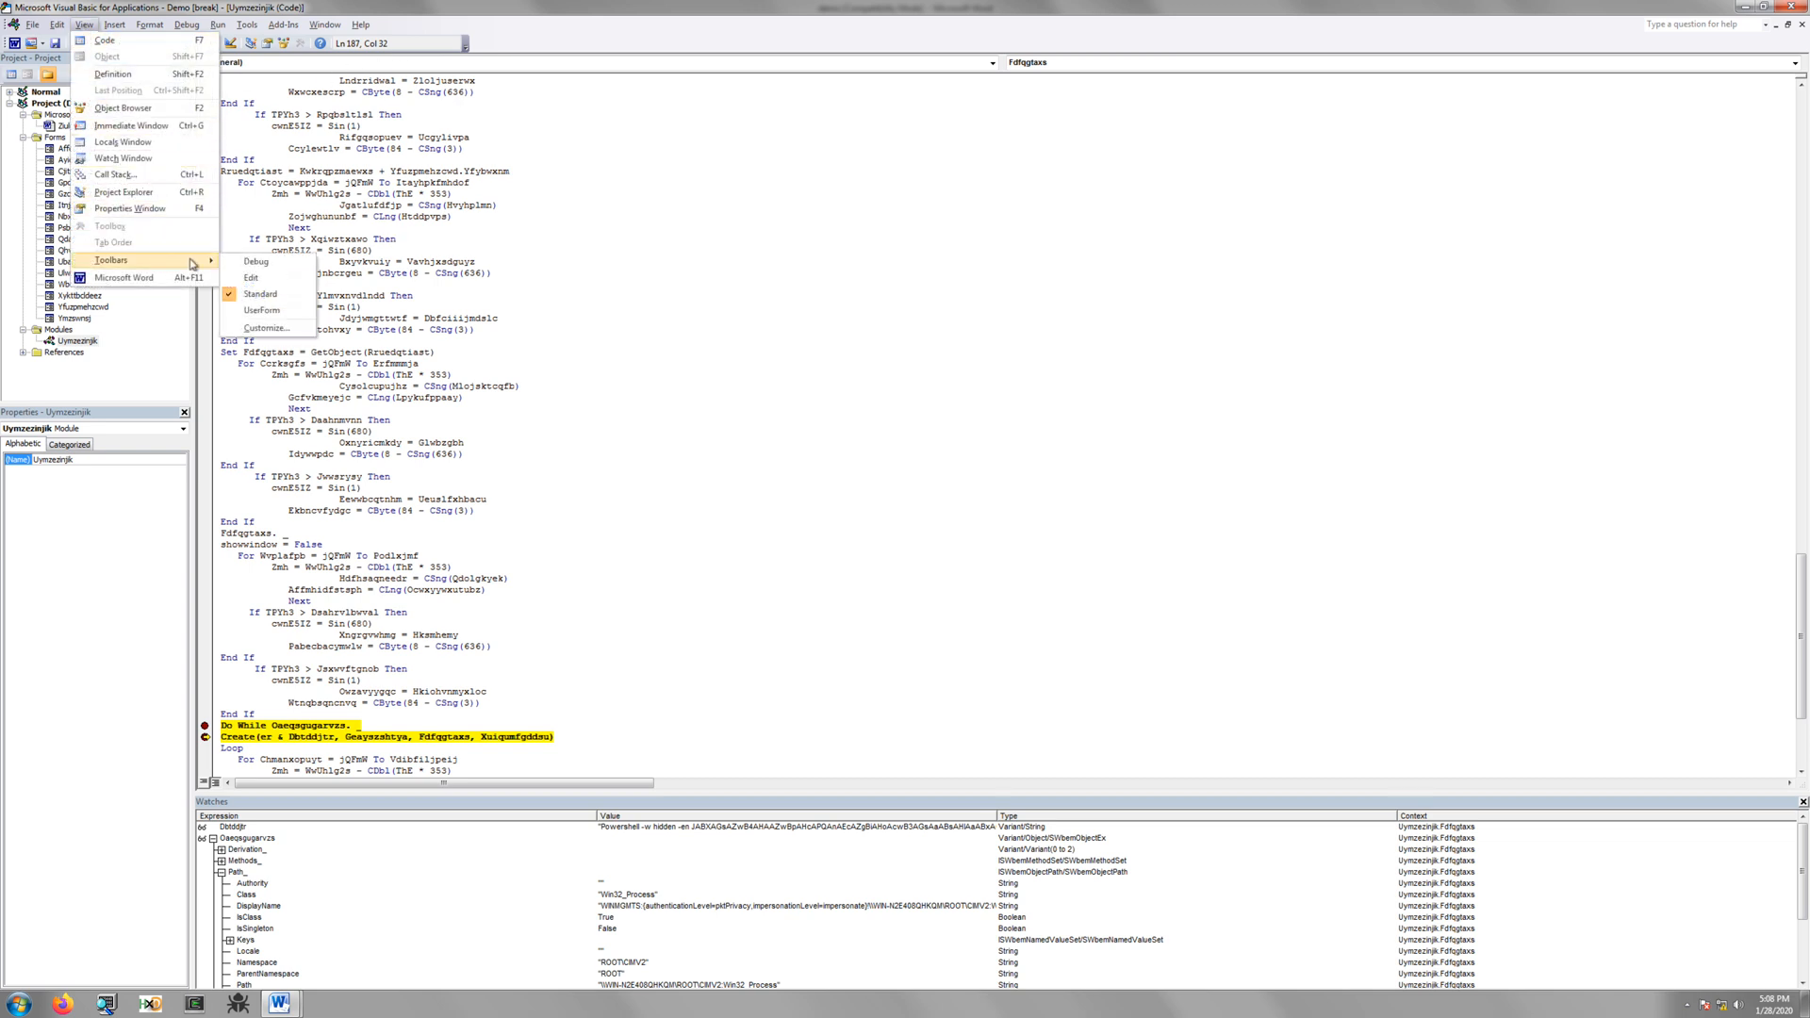
click(210, 272)
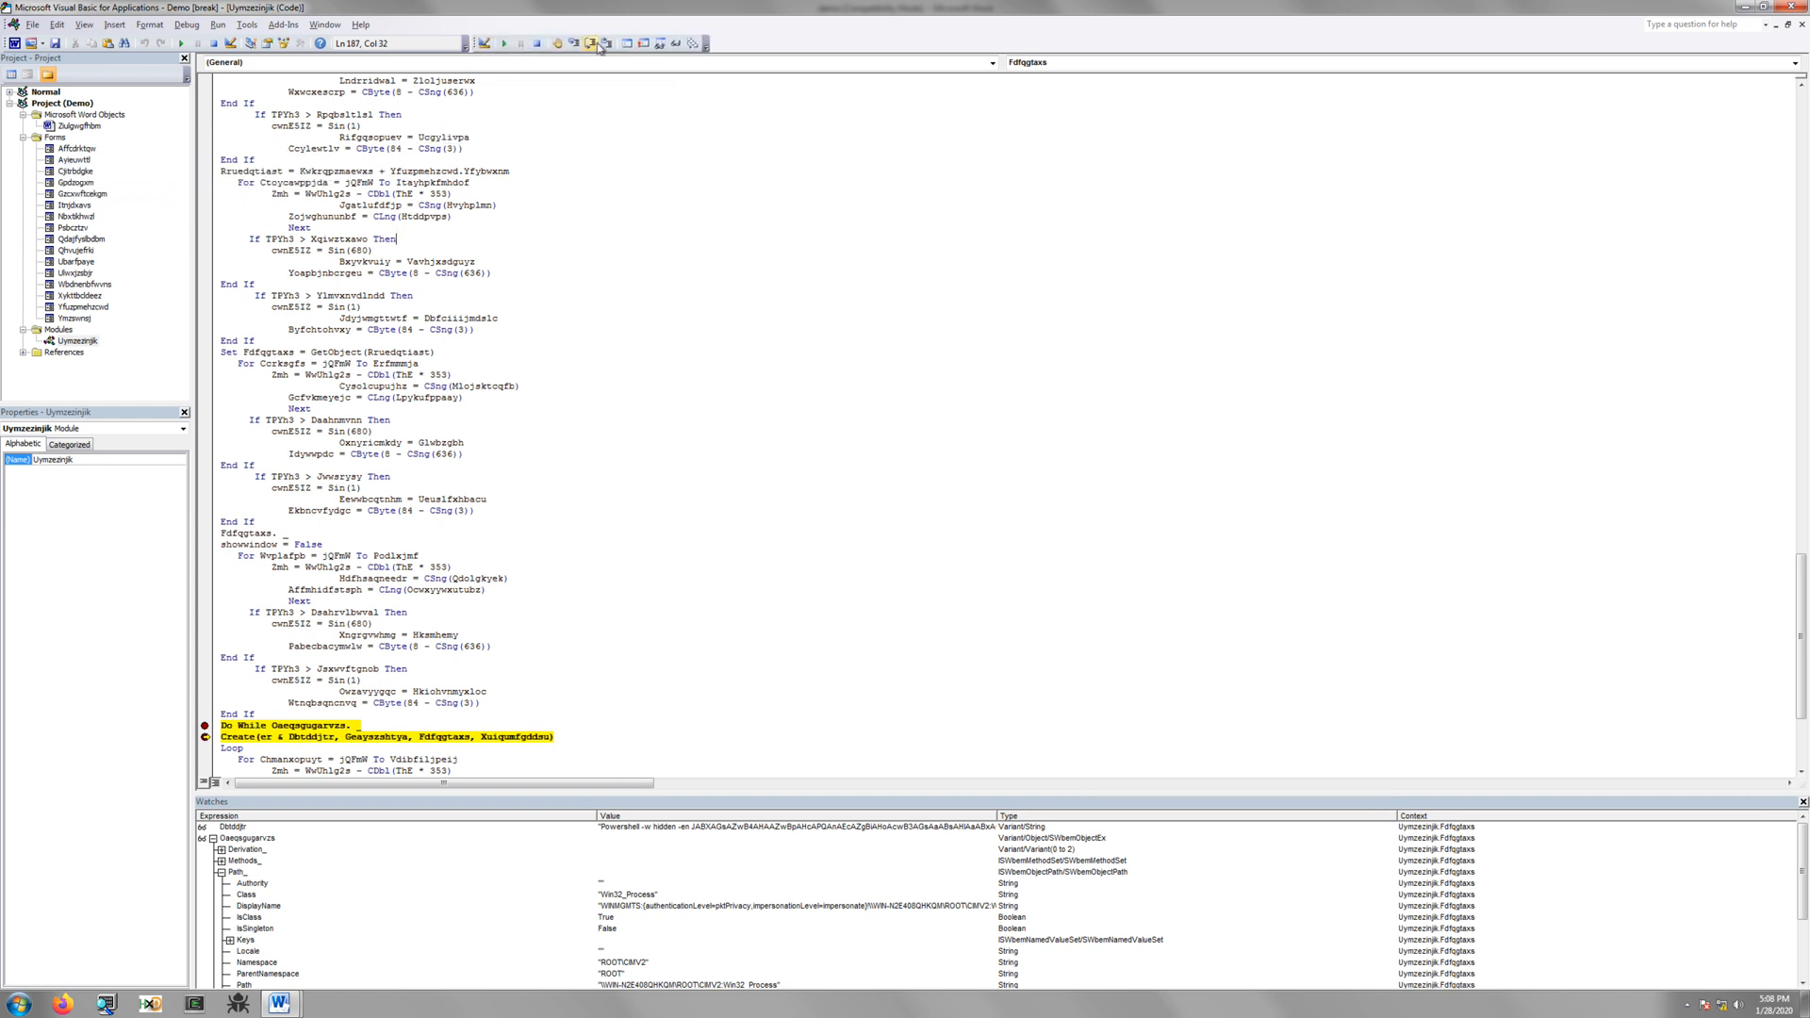
mouse_move(609, 111)
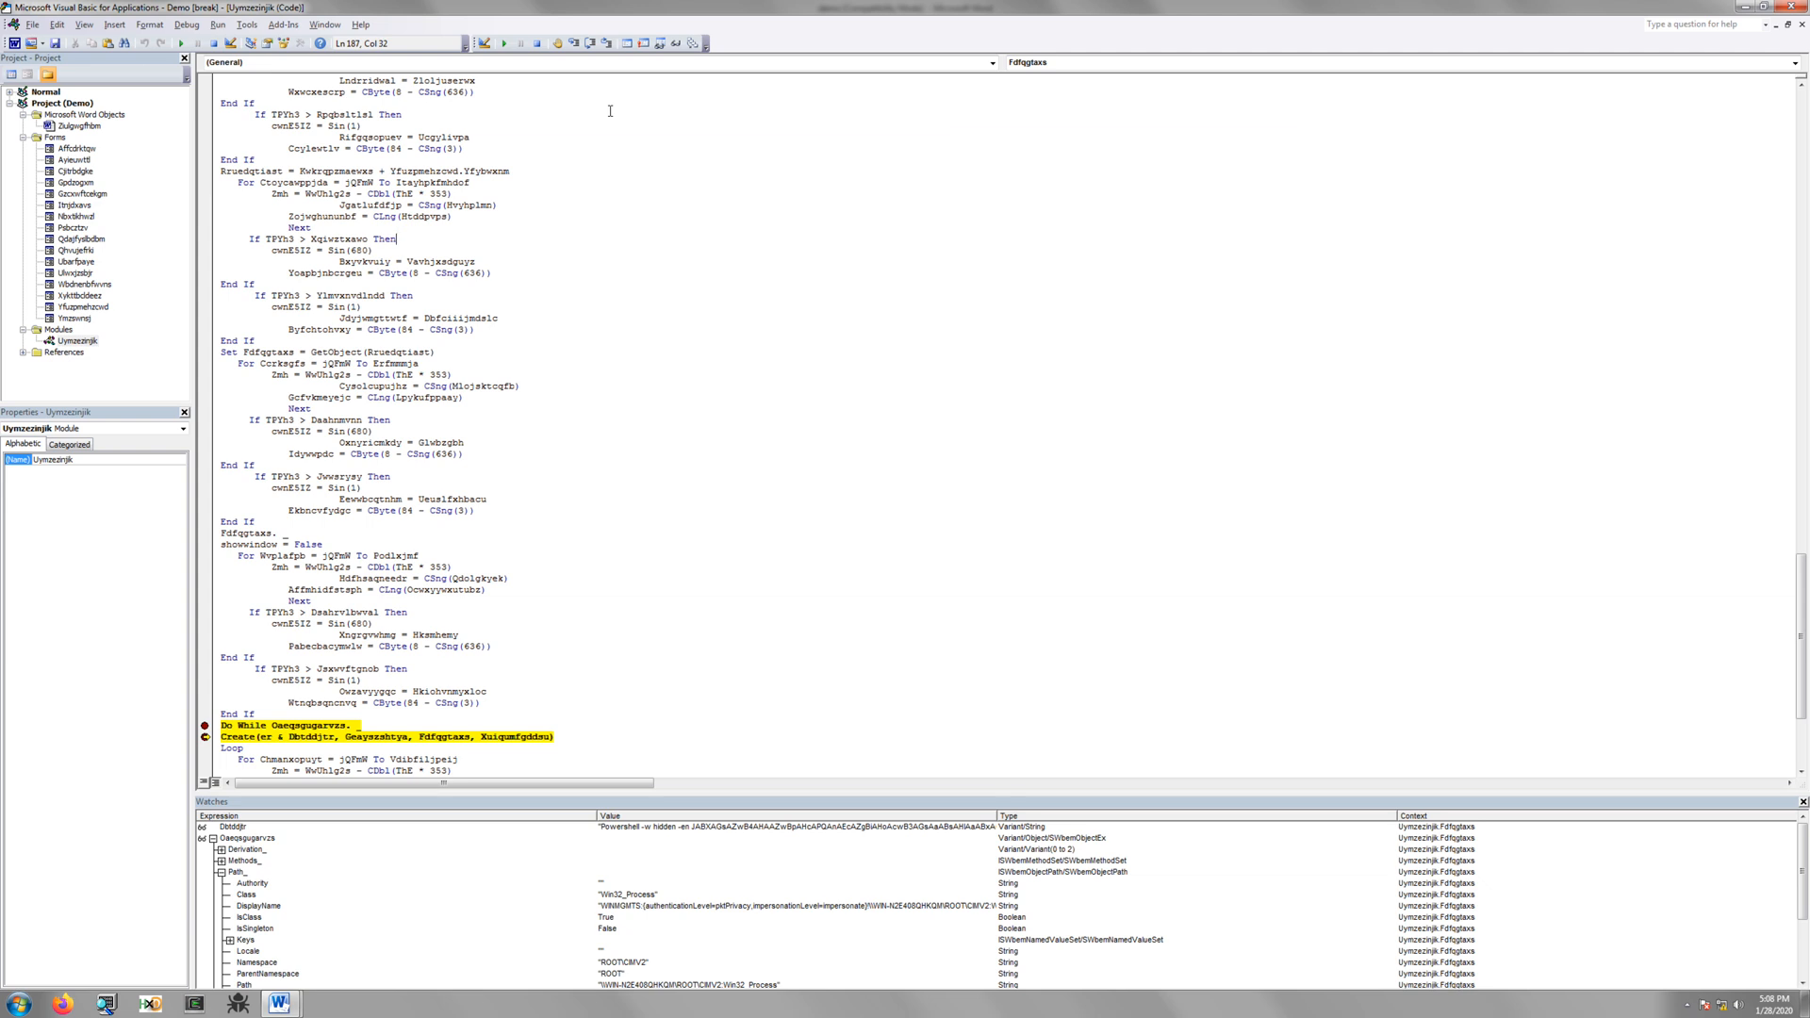
mouse_move(527, 45)
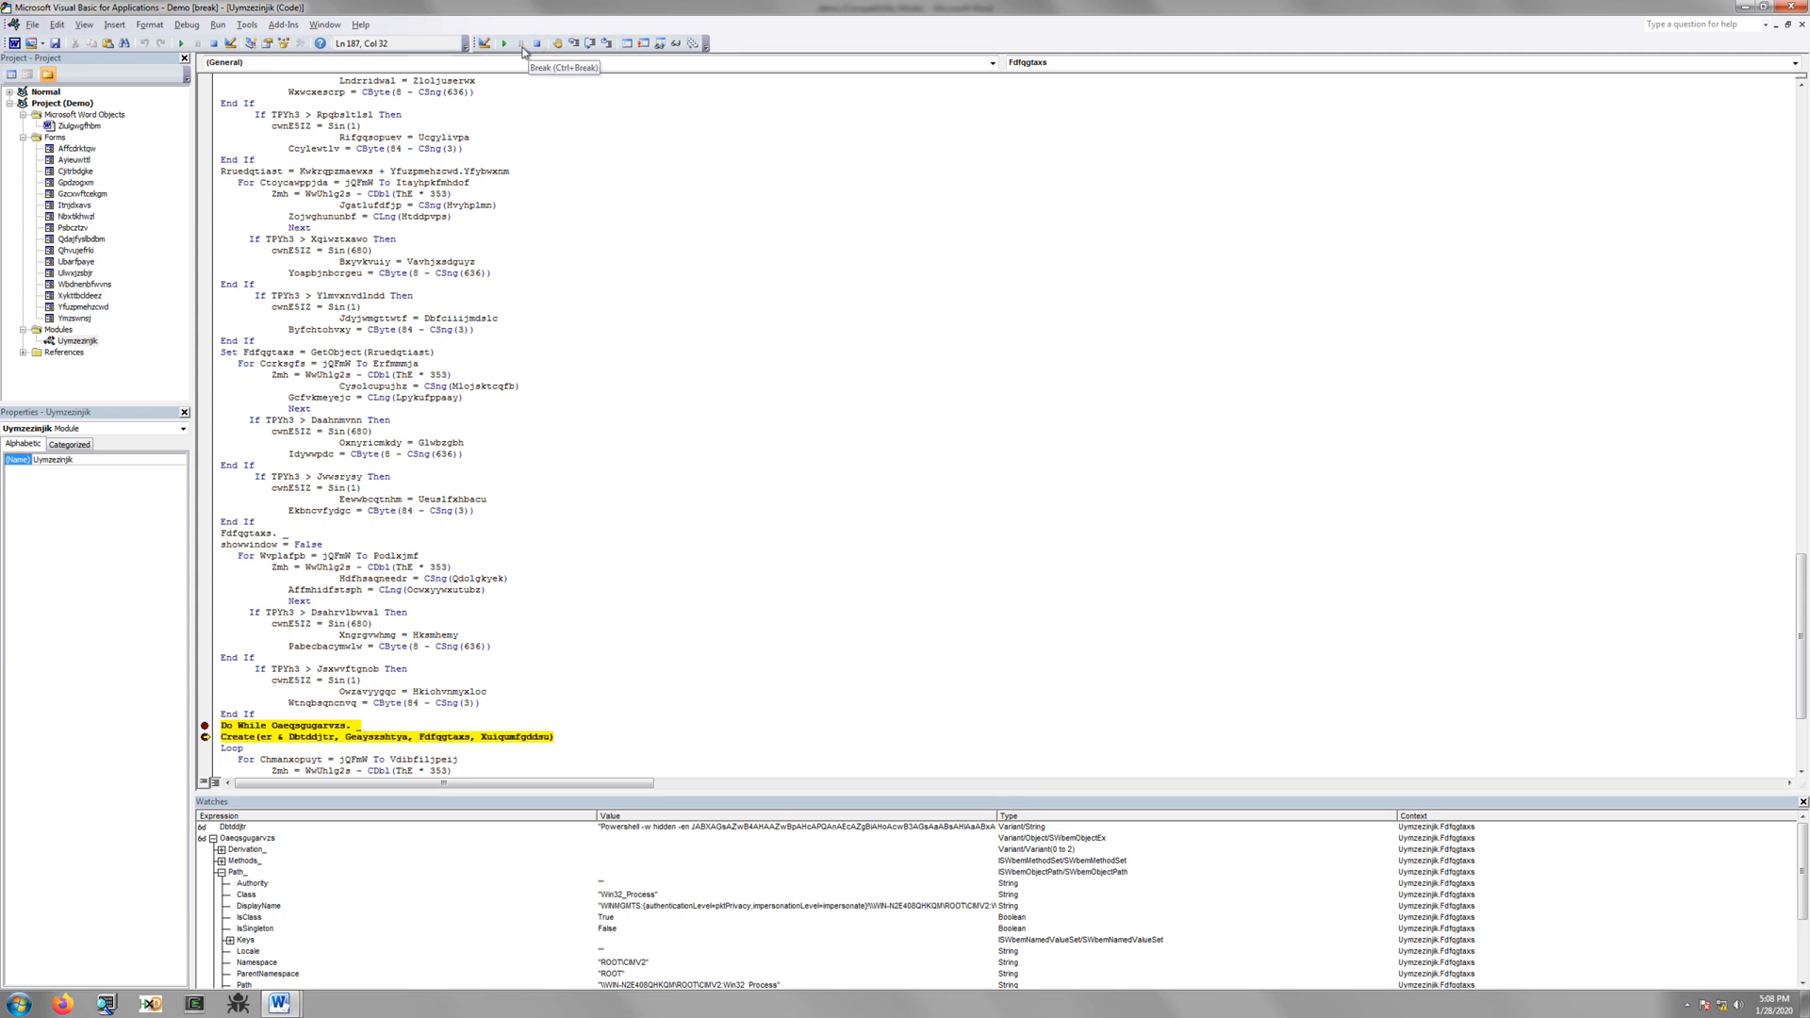
mouse_move(502, 45)
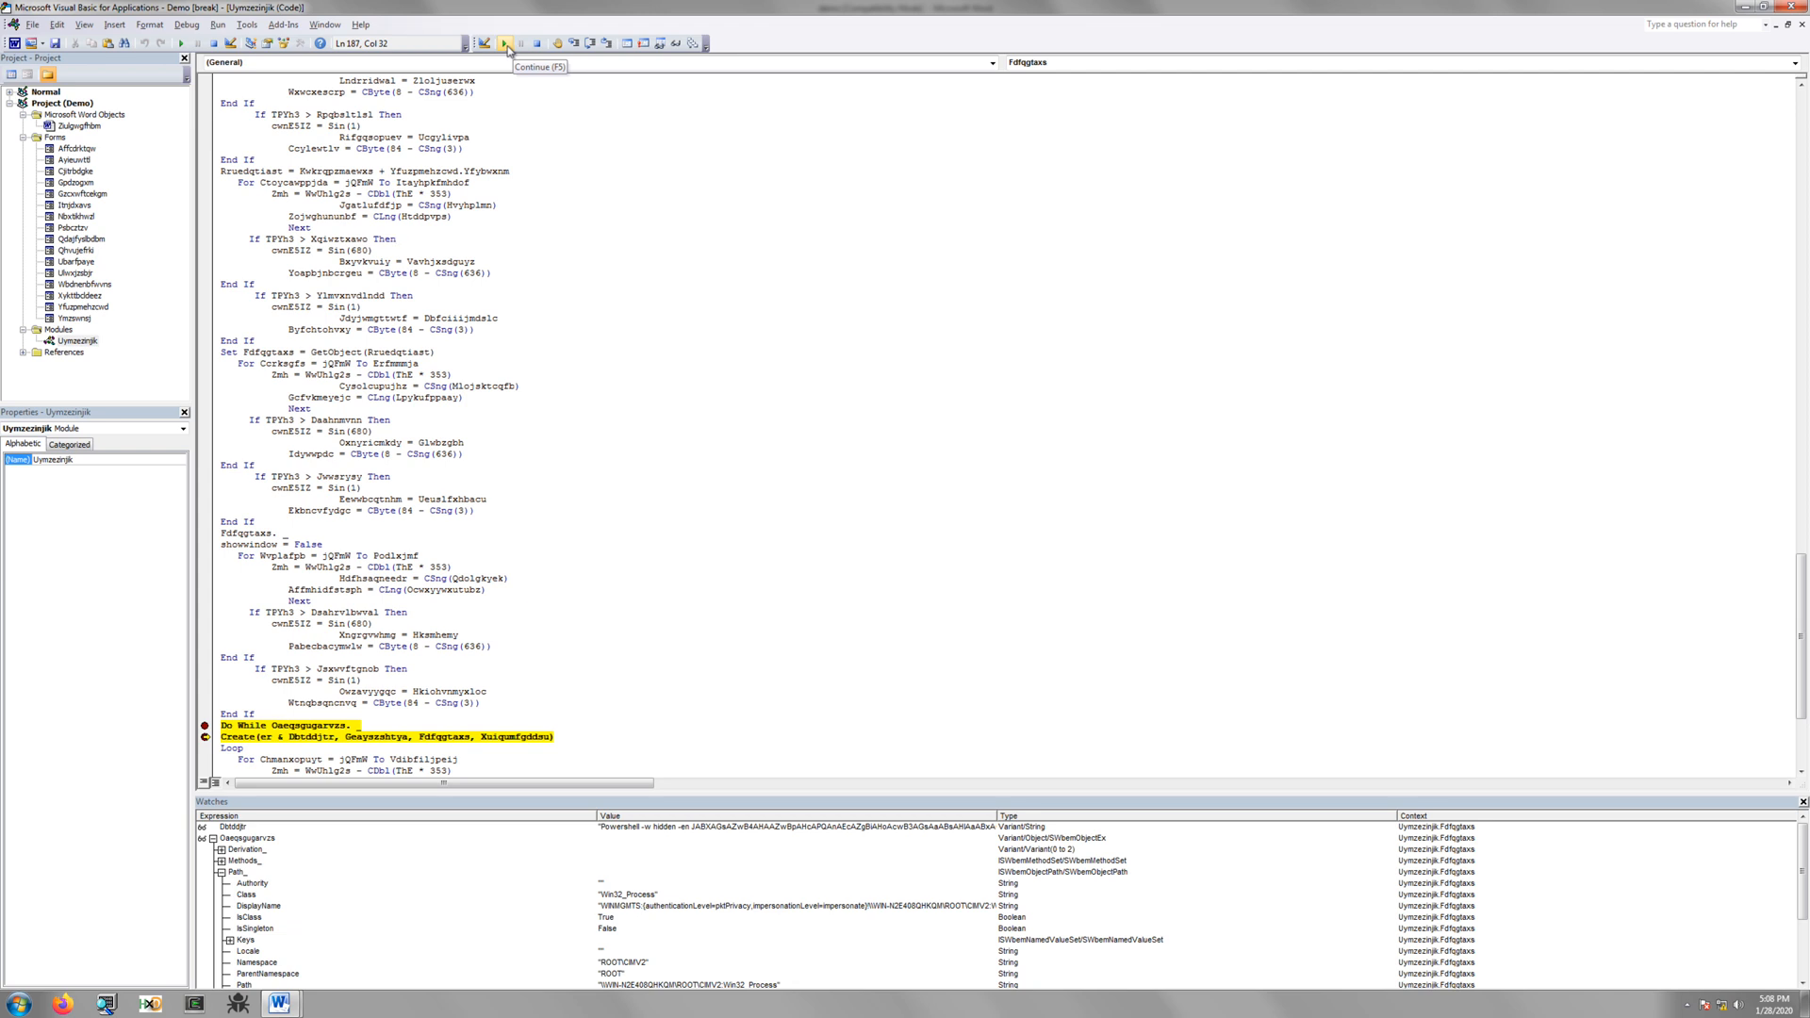
mouse_move(570, 41)
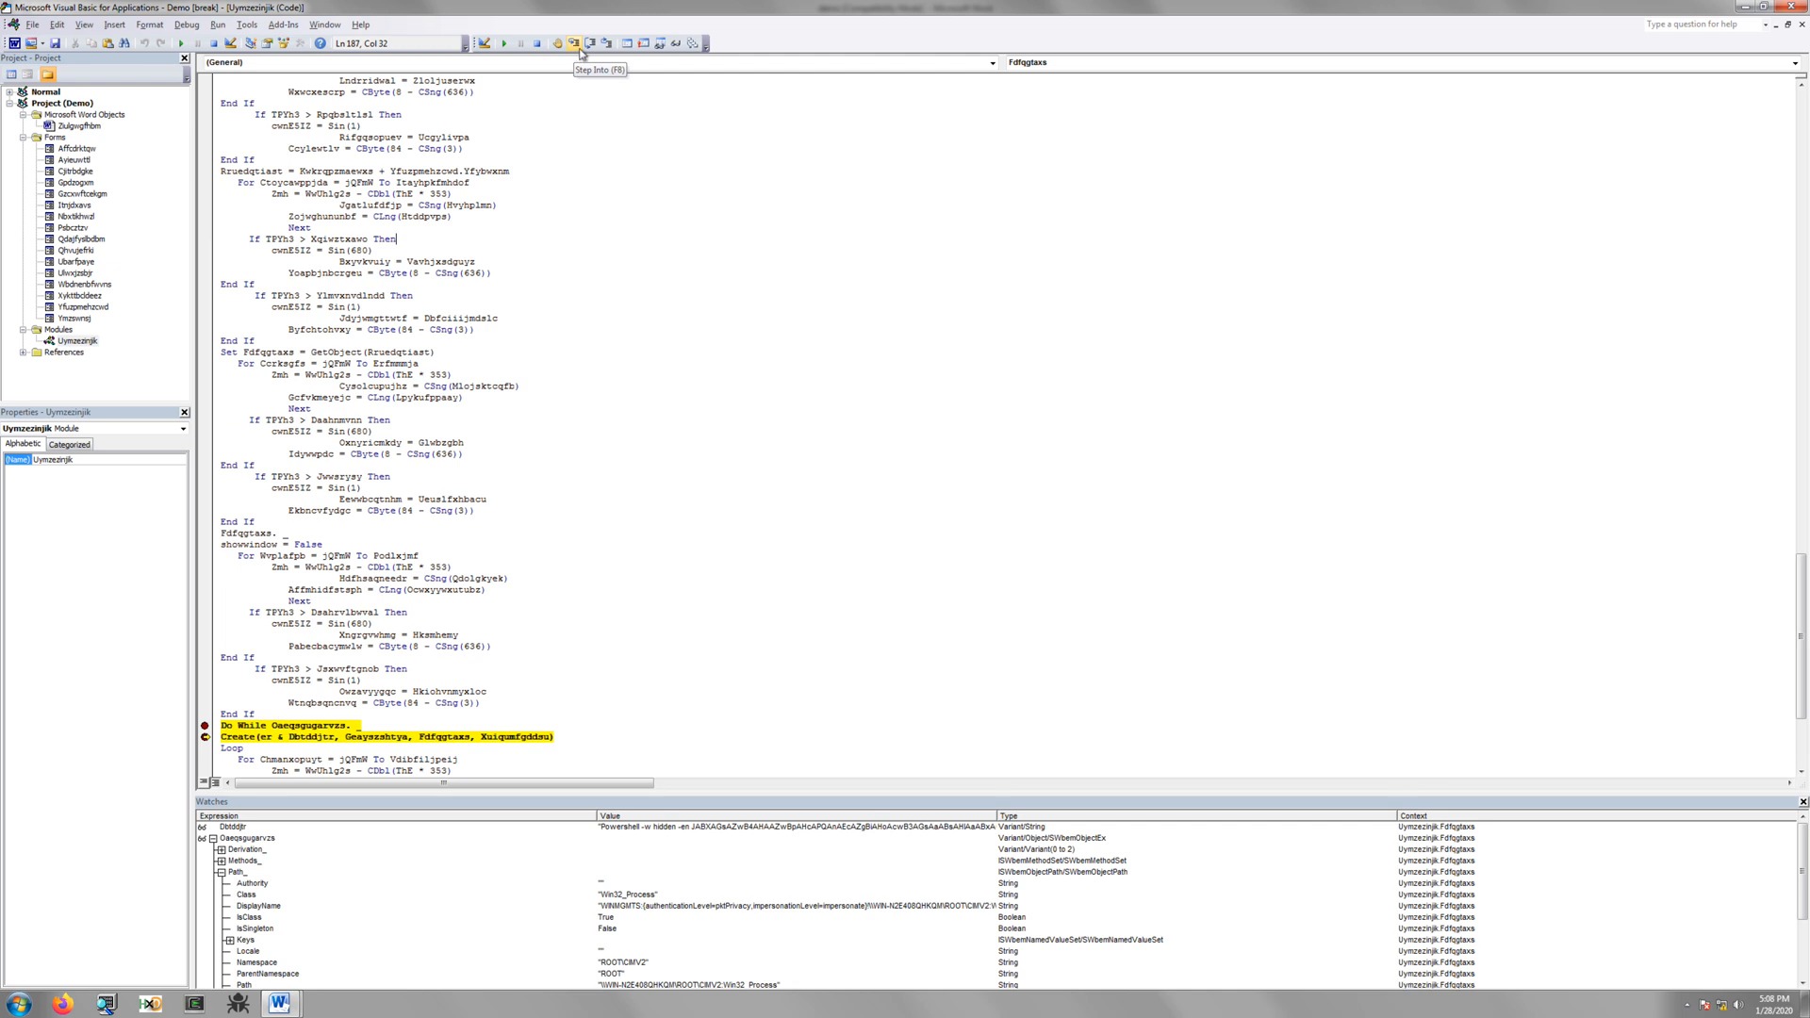
mouse_move(604, 43)
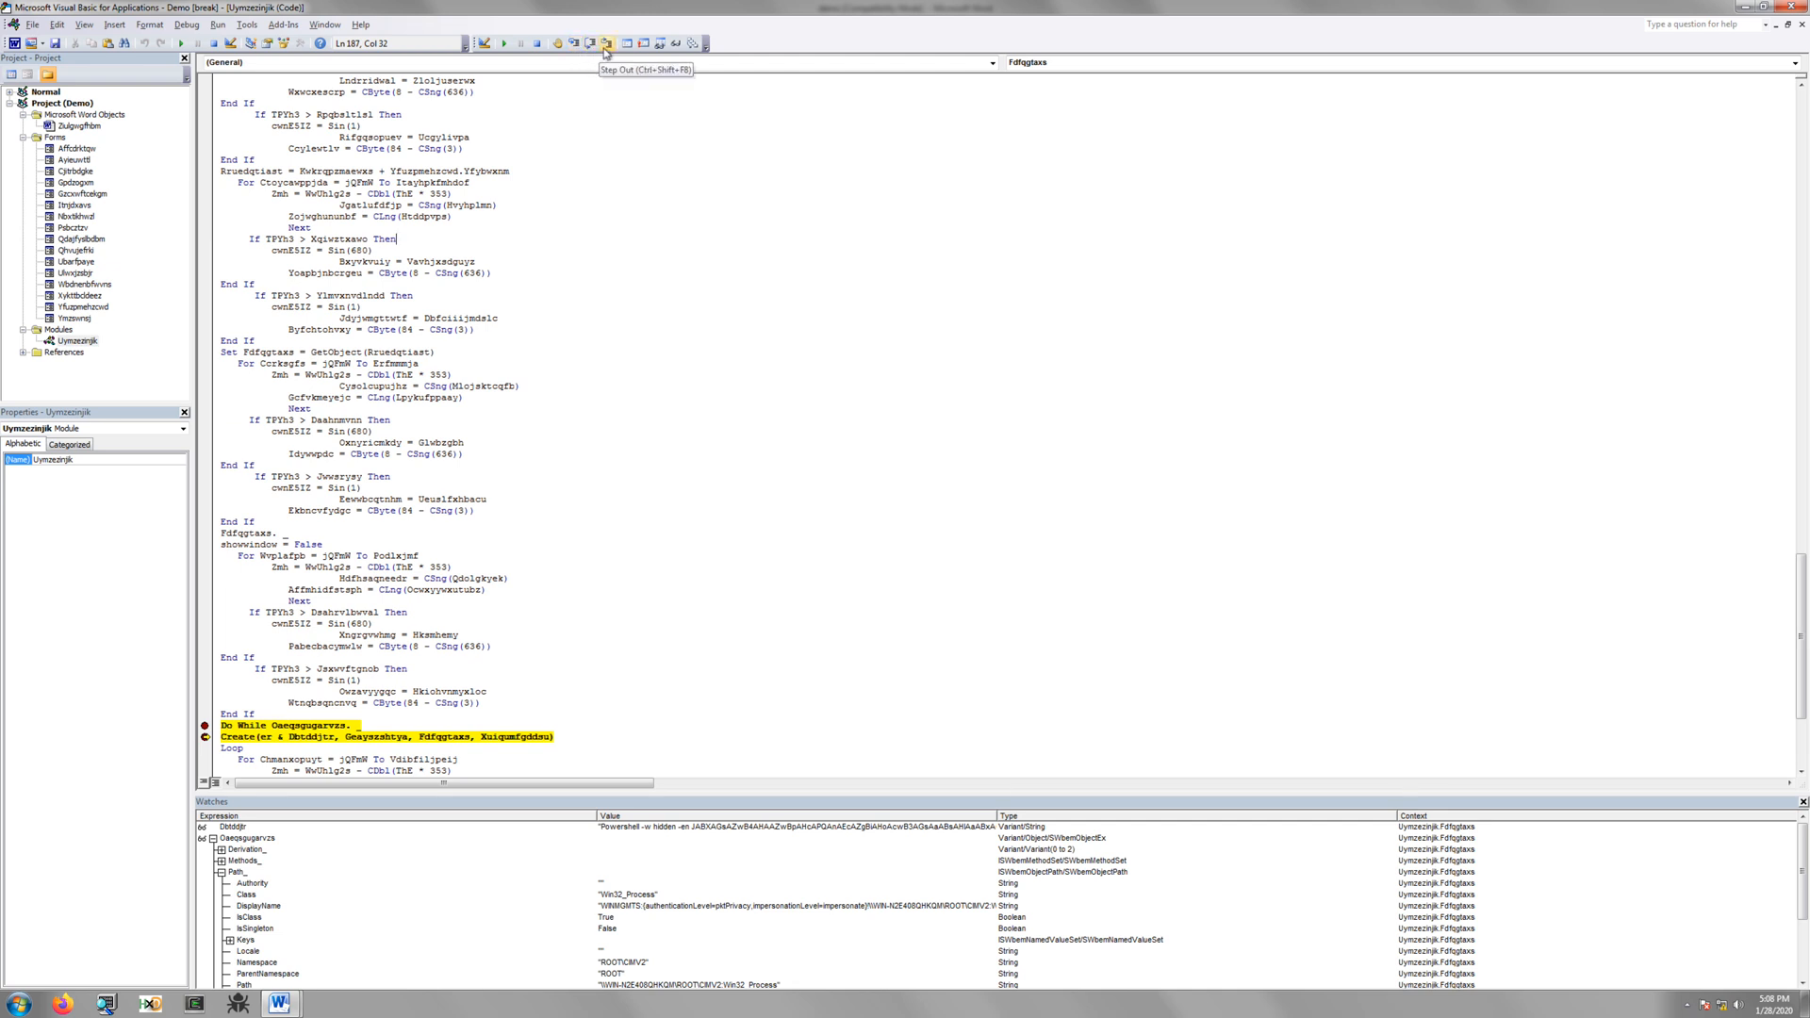
click(605, 42)
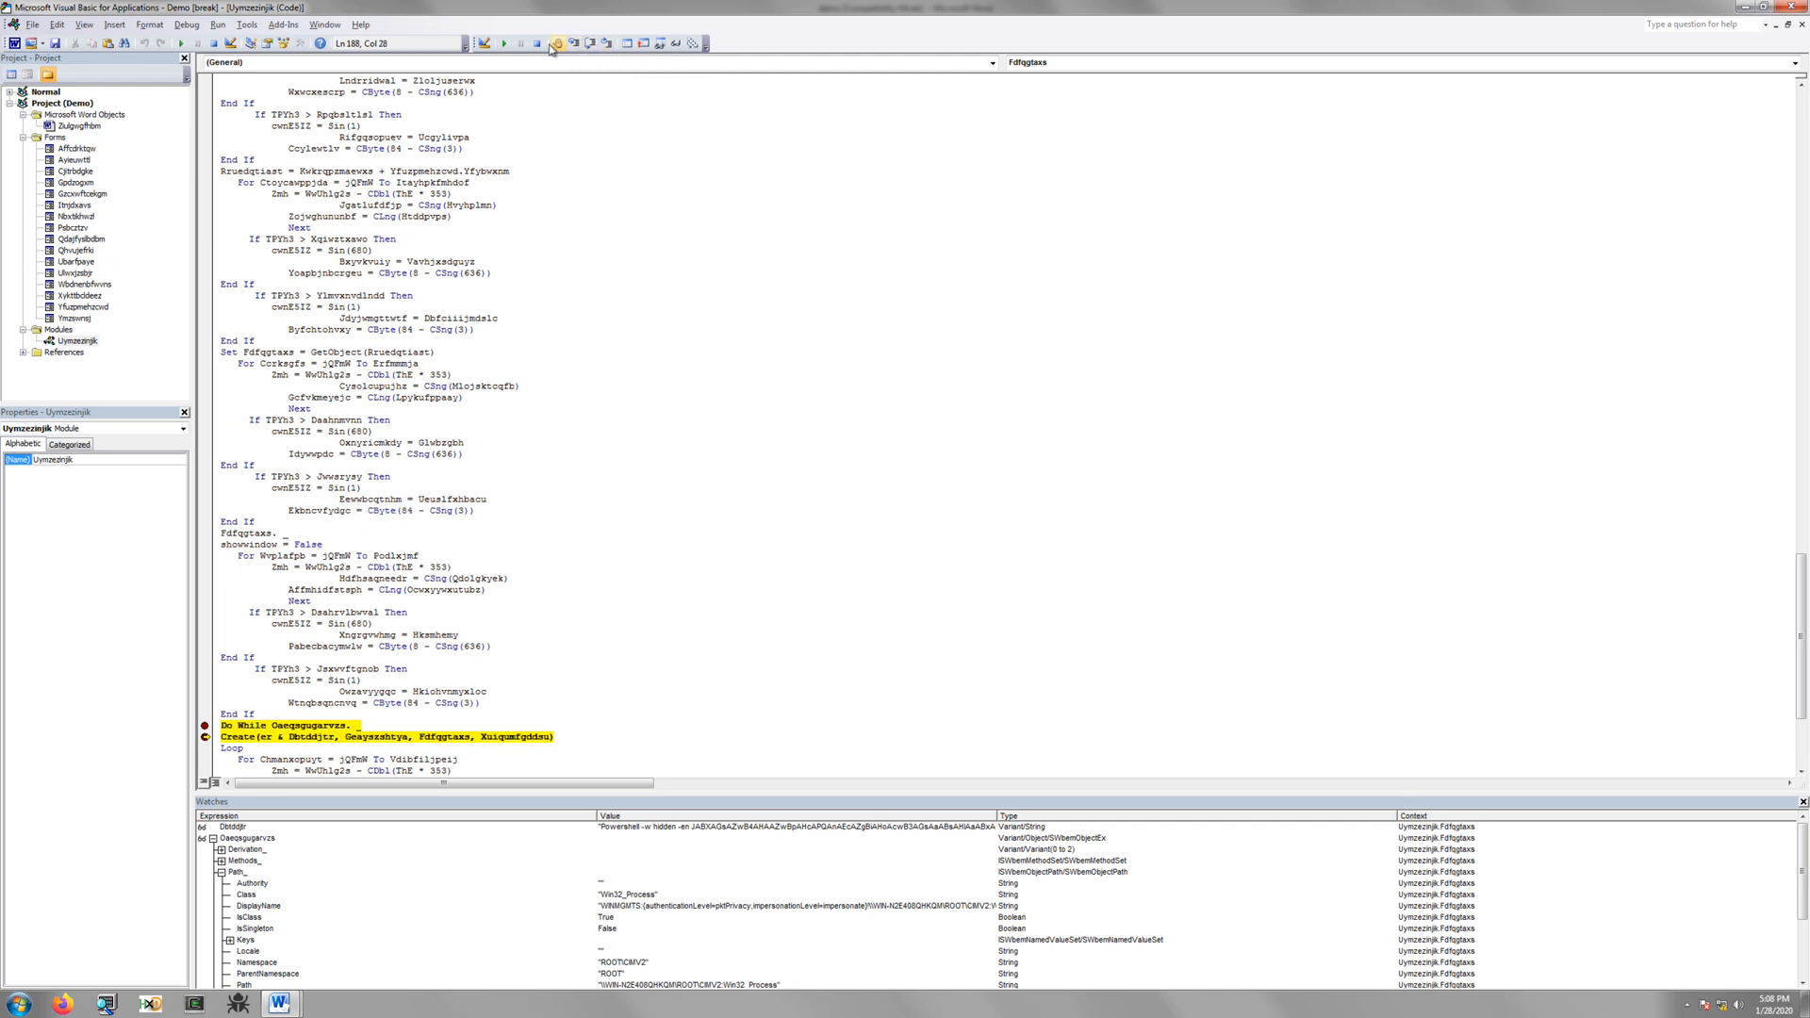
click(560, 45)
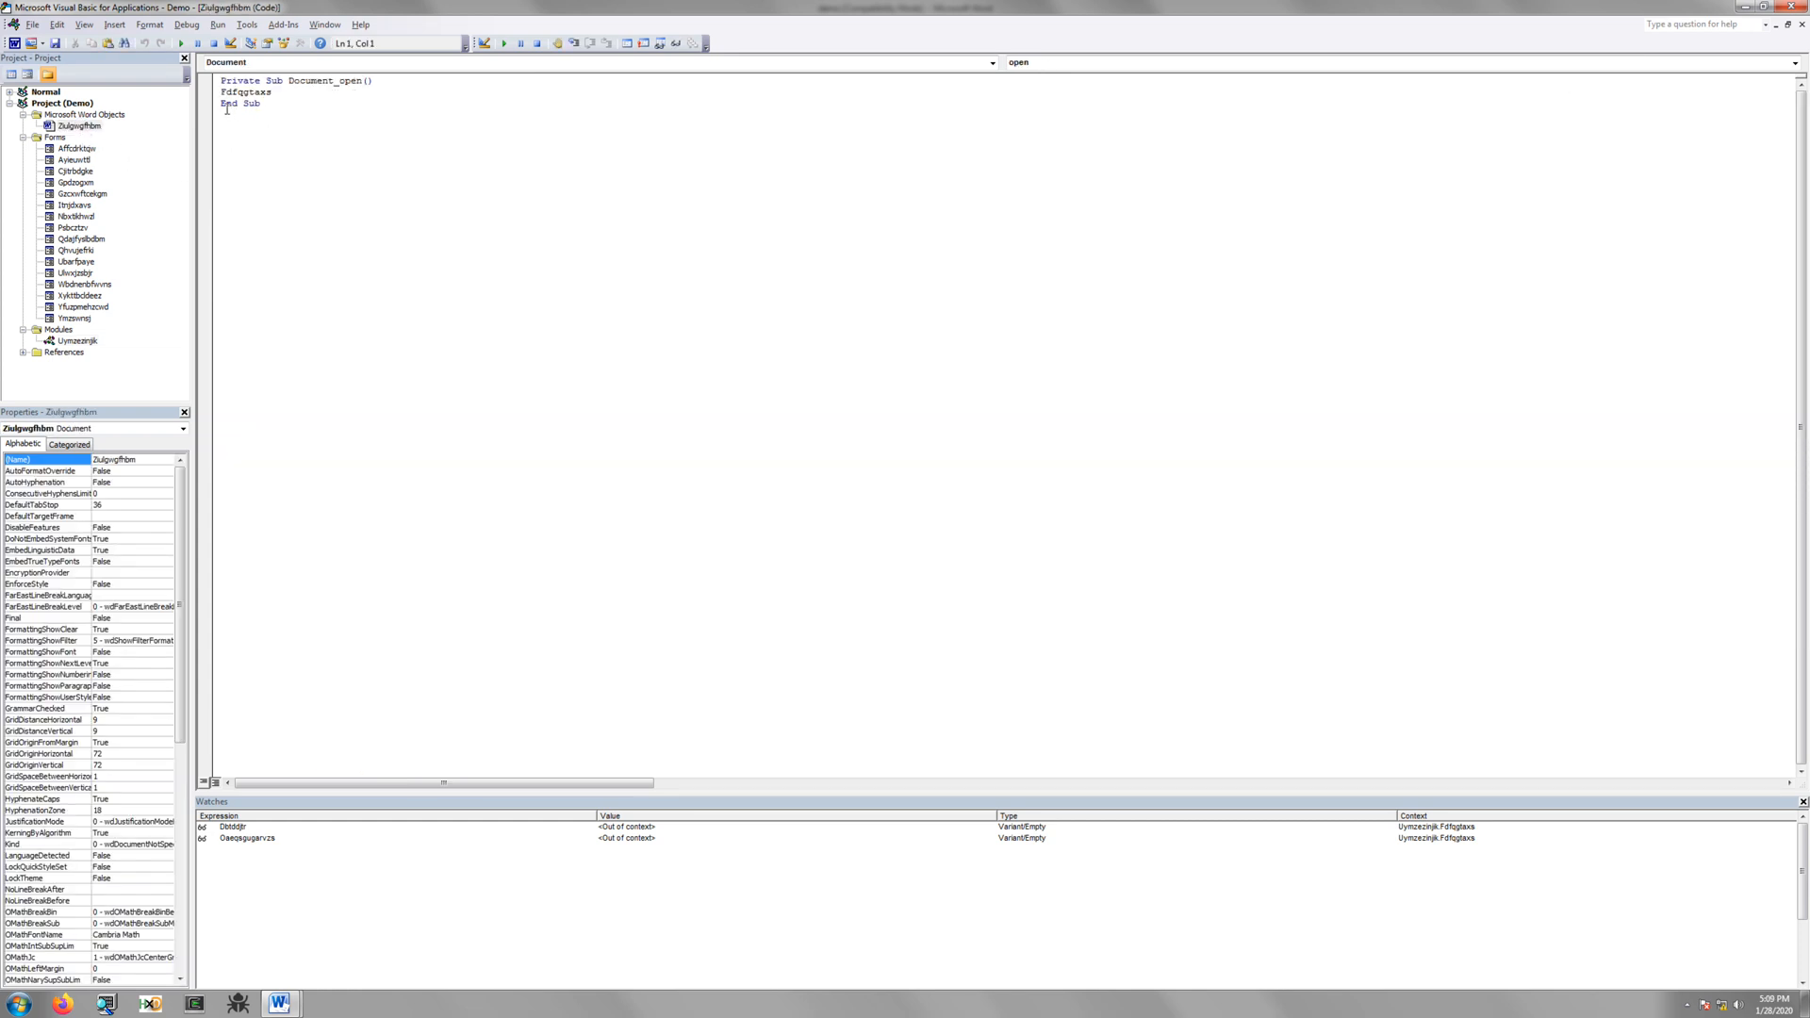
Breakpoint the Fdfgqtaxs call, run Document_open, and step into Function Fdfgqtaxs
click(207, 92)
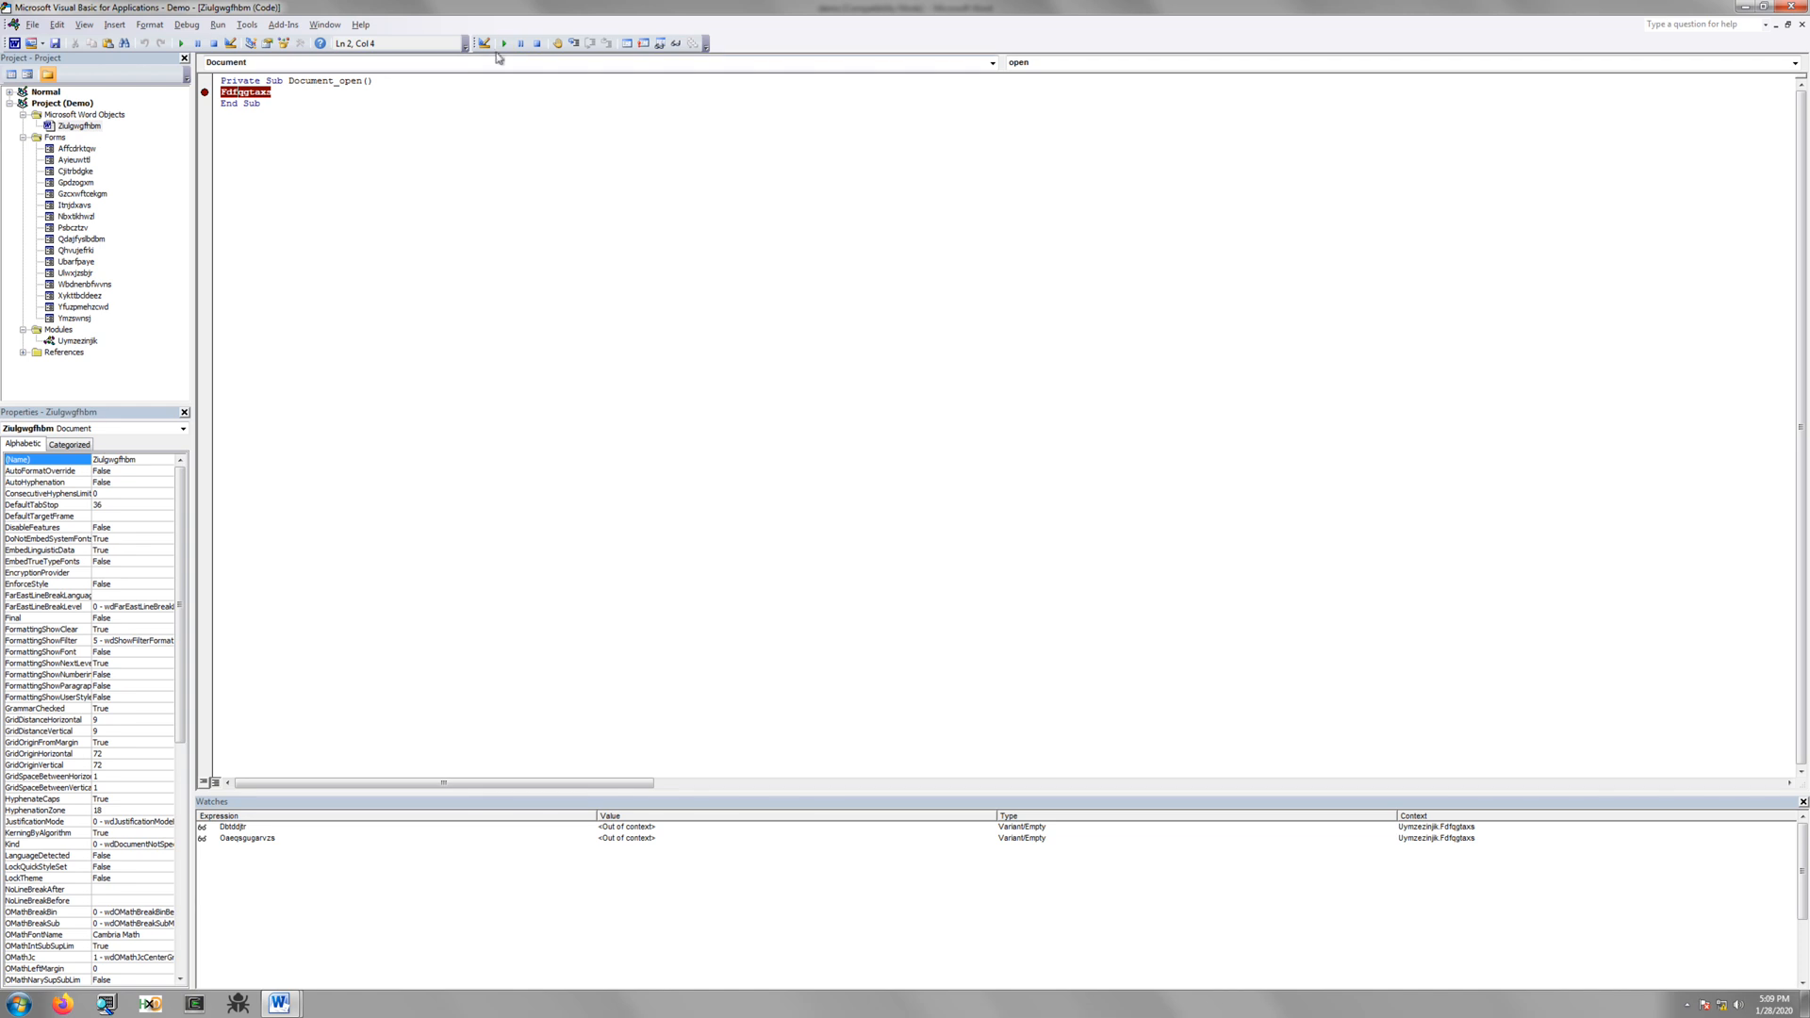
click(505, 43)
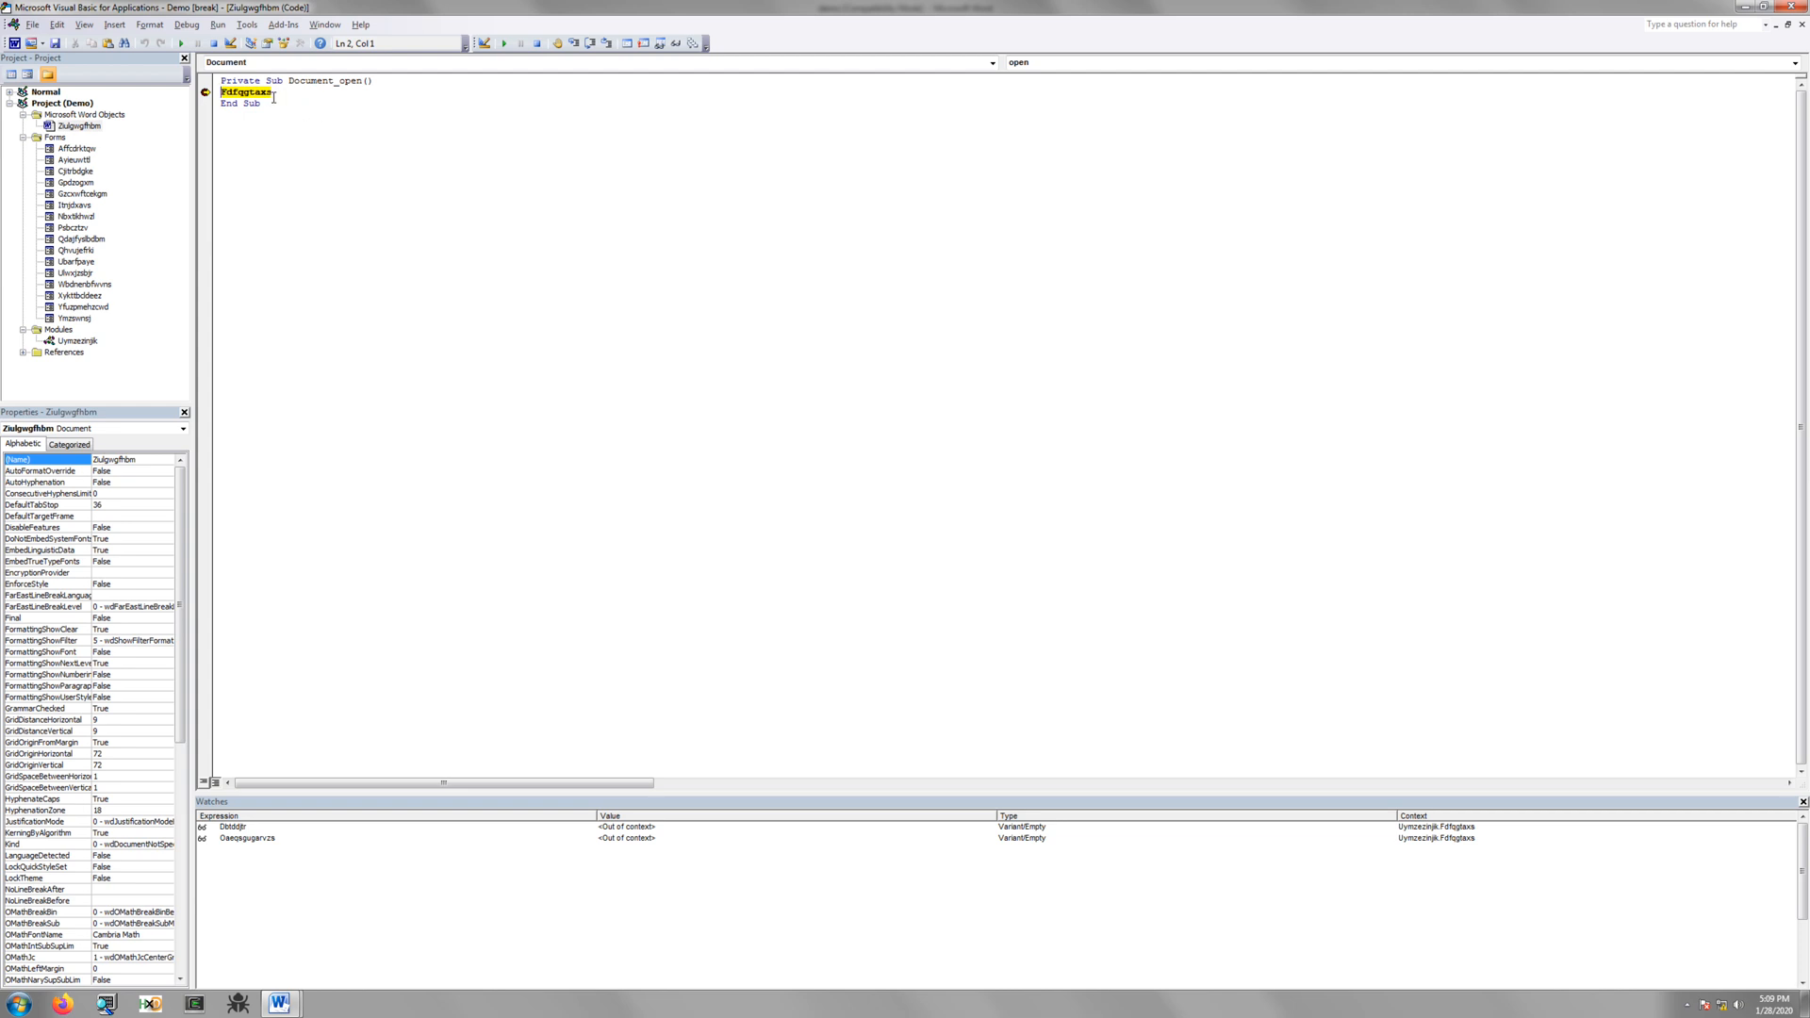
mouse_move(573, 43)
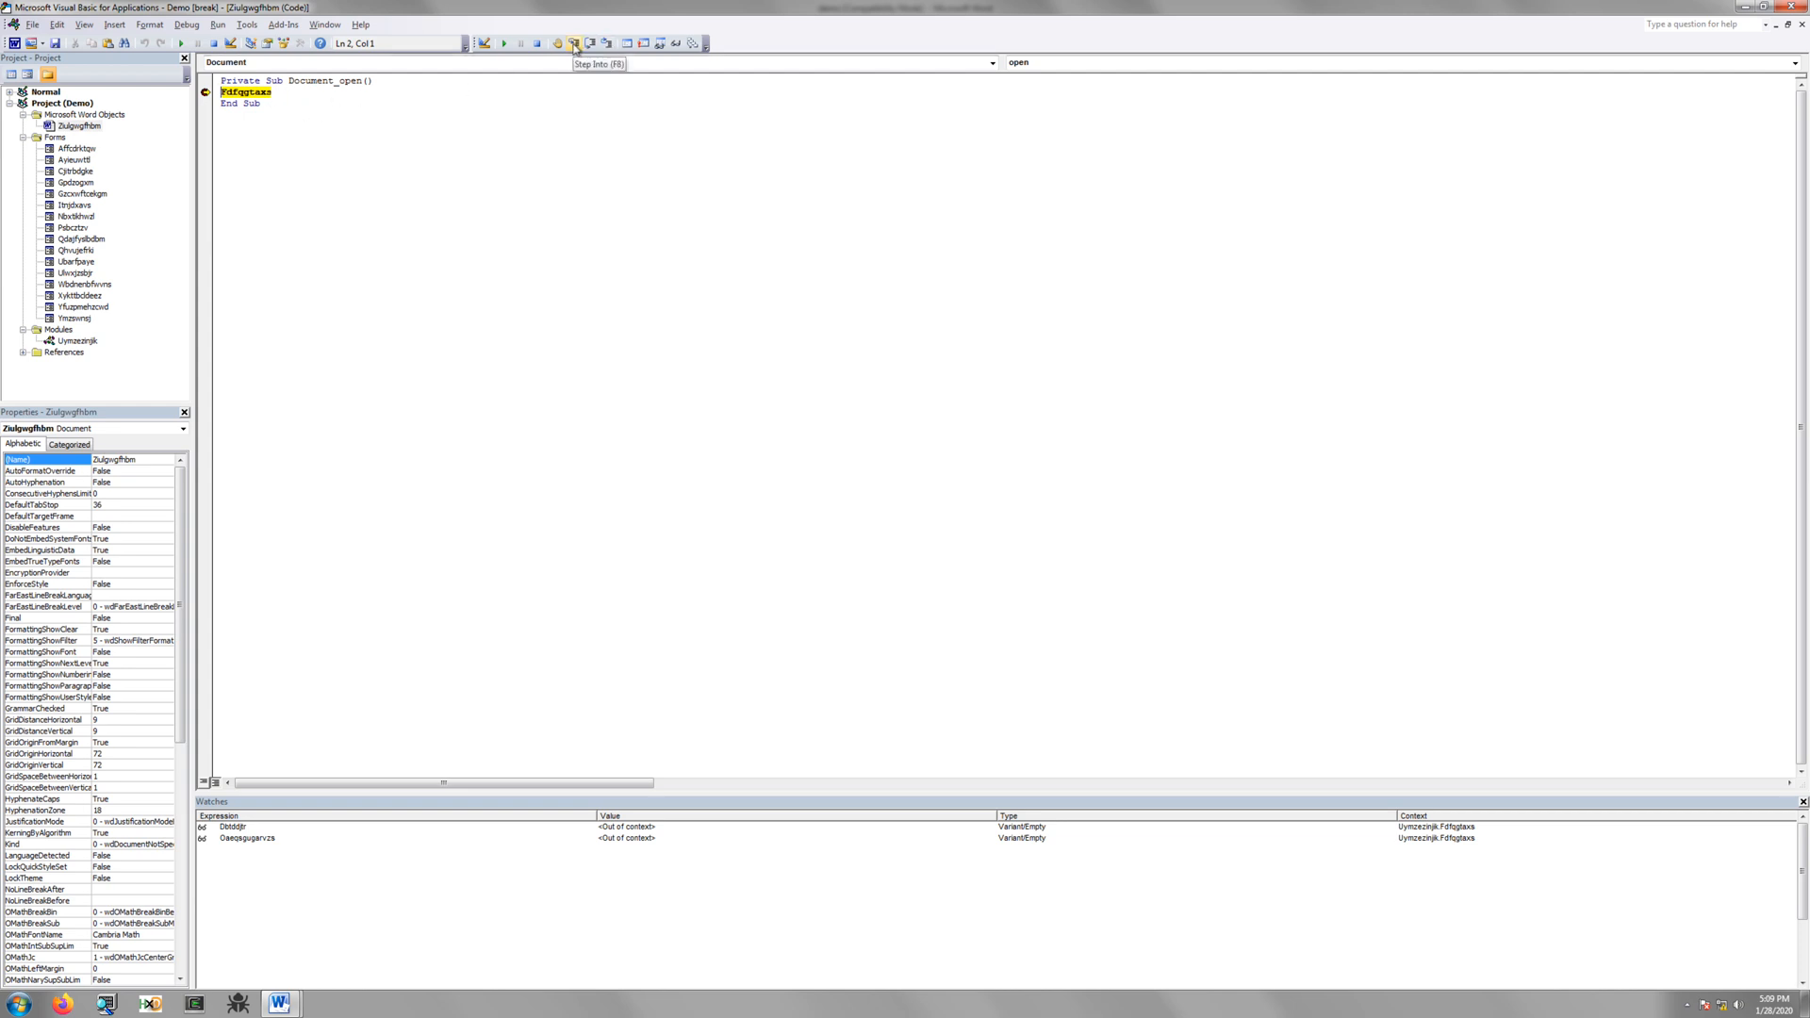
click(575, 43)
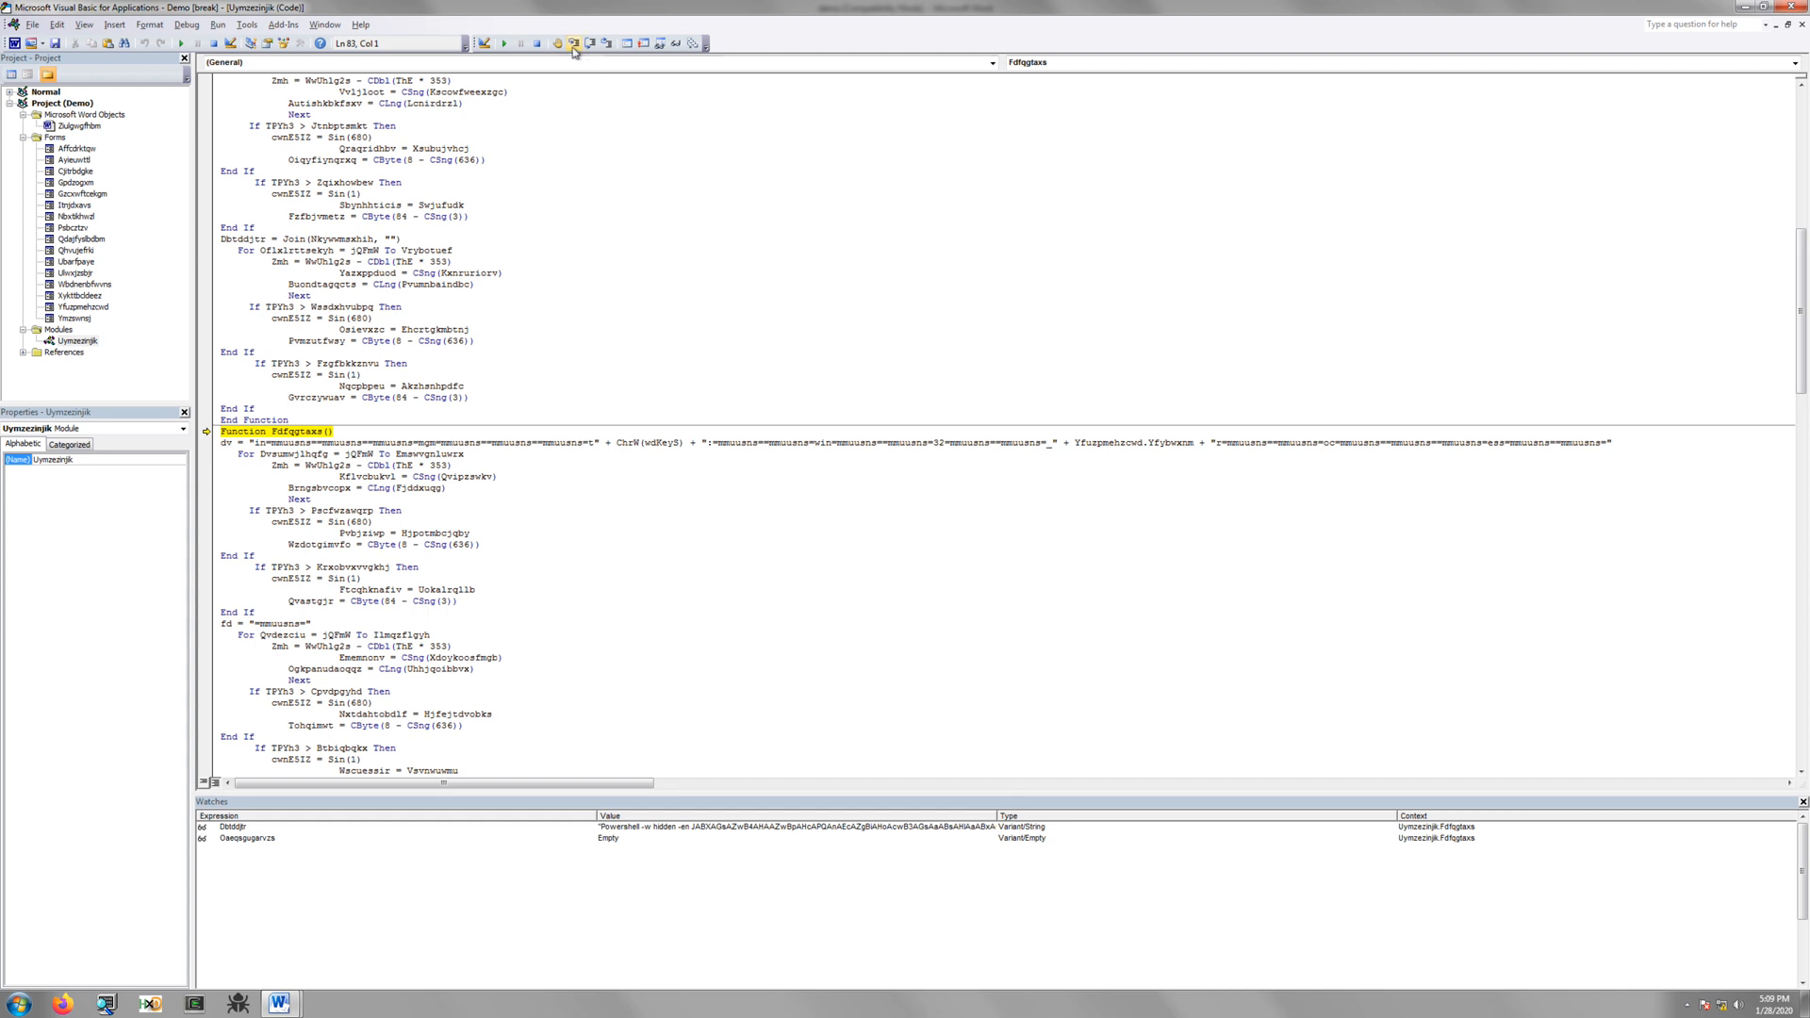
mouse_move(568, 43)
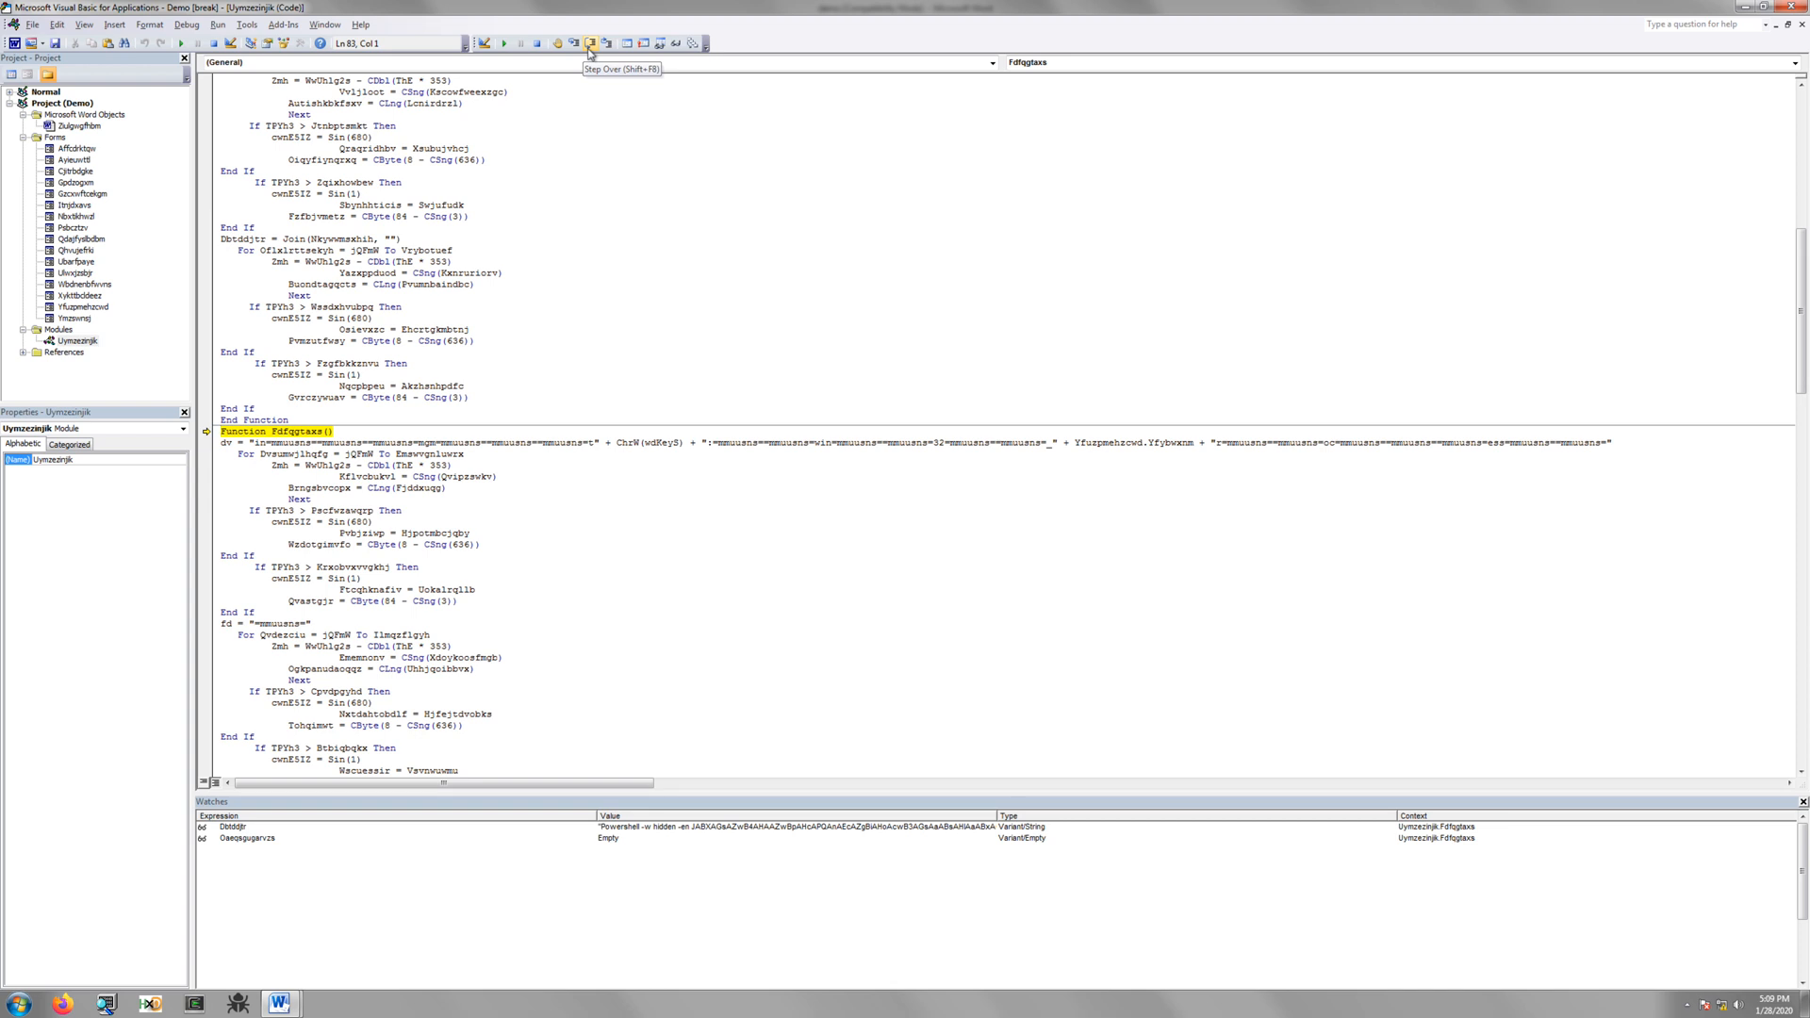
mouse_move(603, 42)
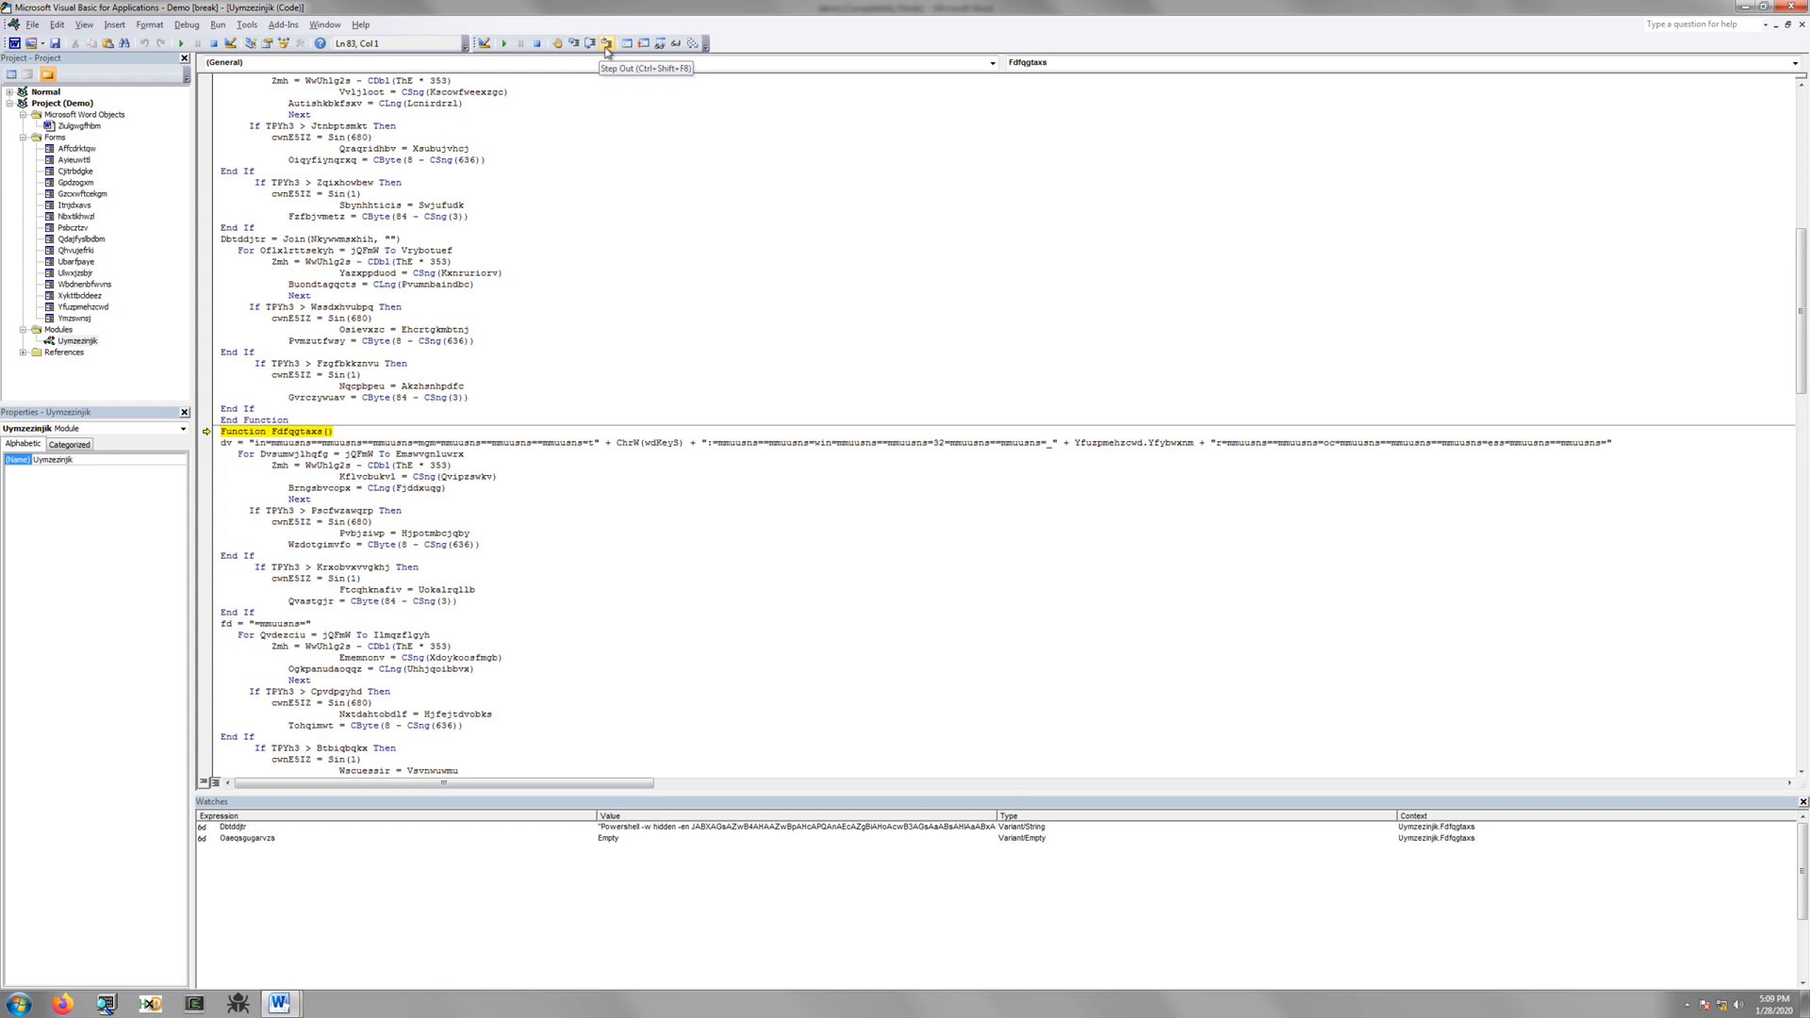
mouse_move(585, 43)
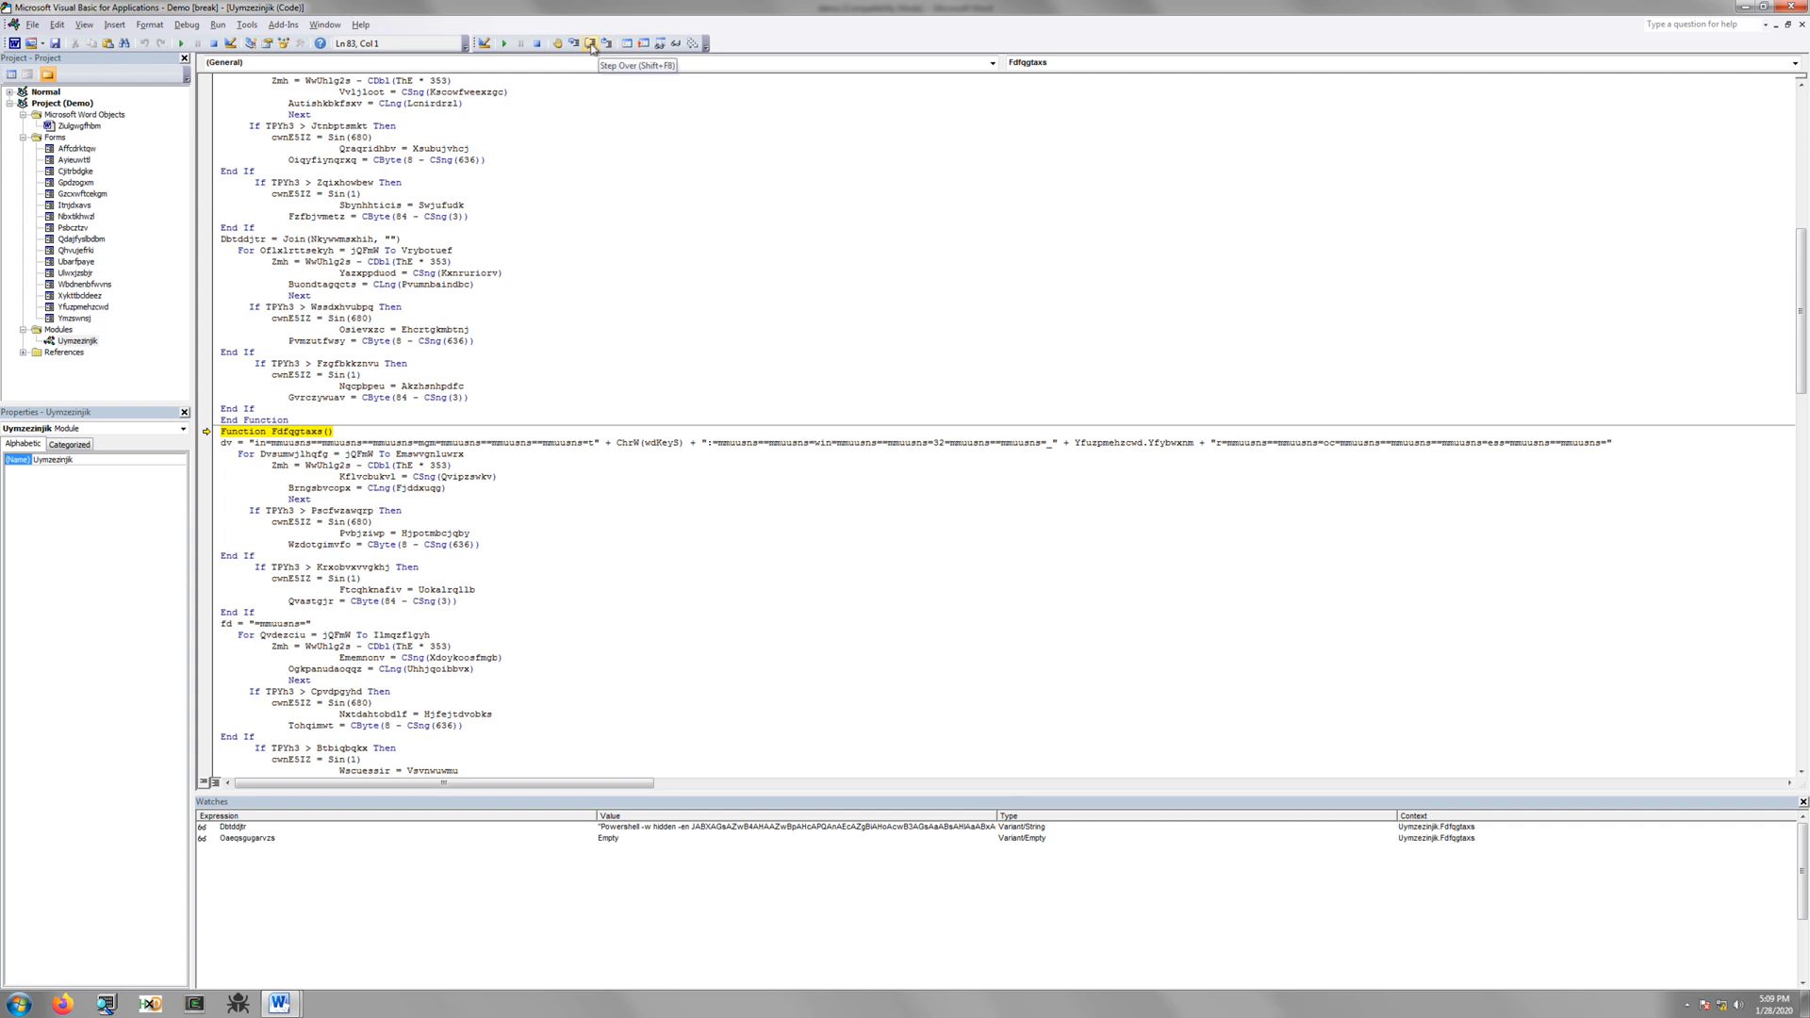
mouse_move(589, 44)
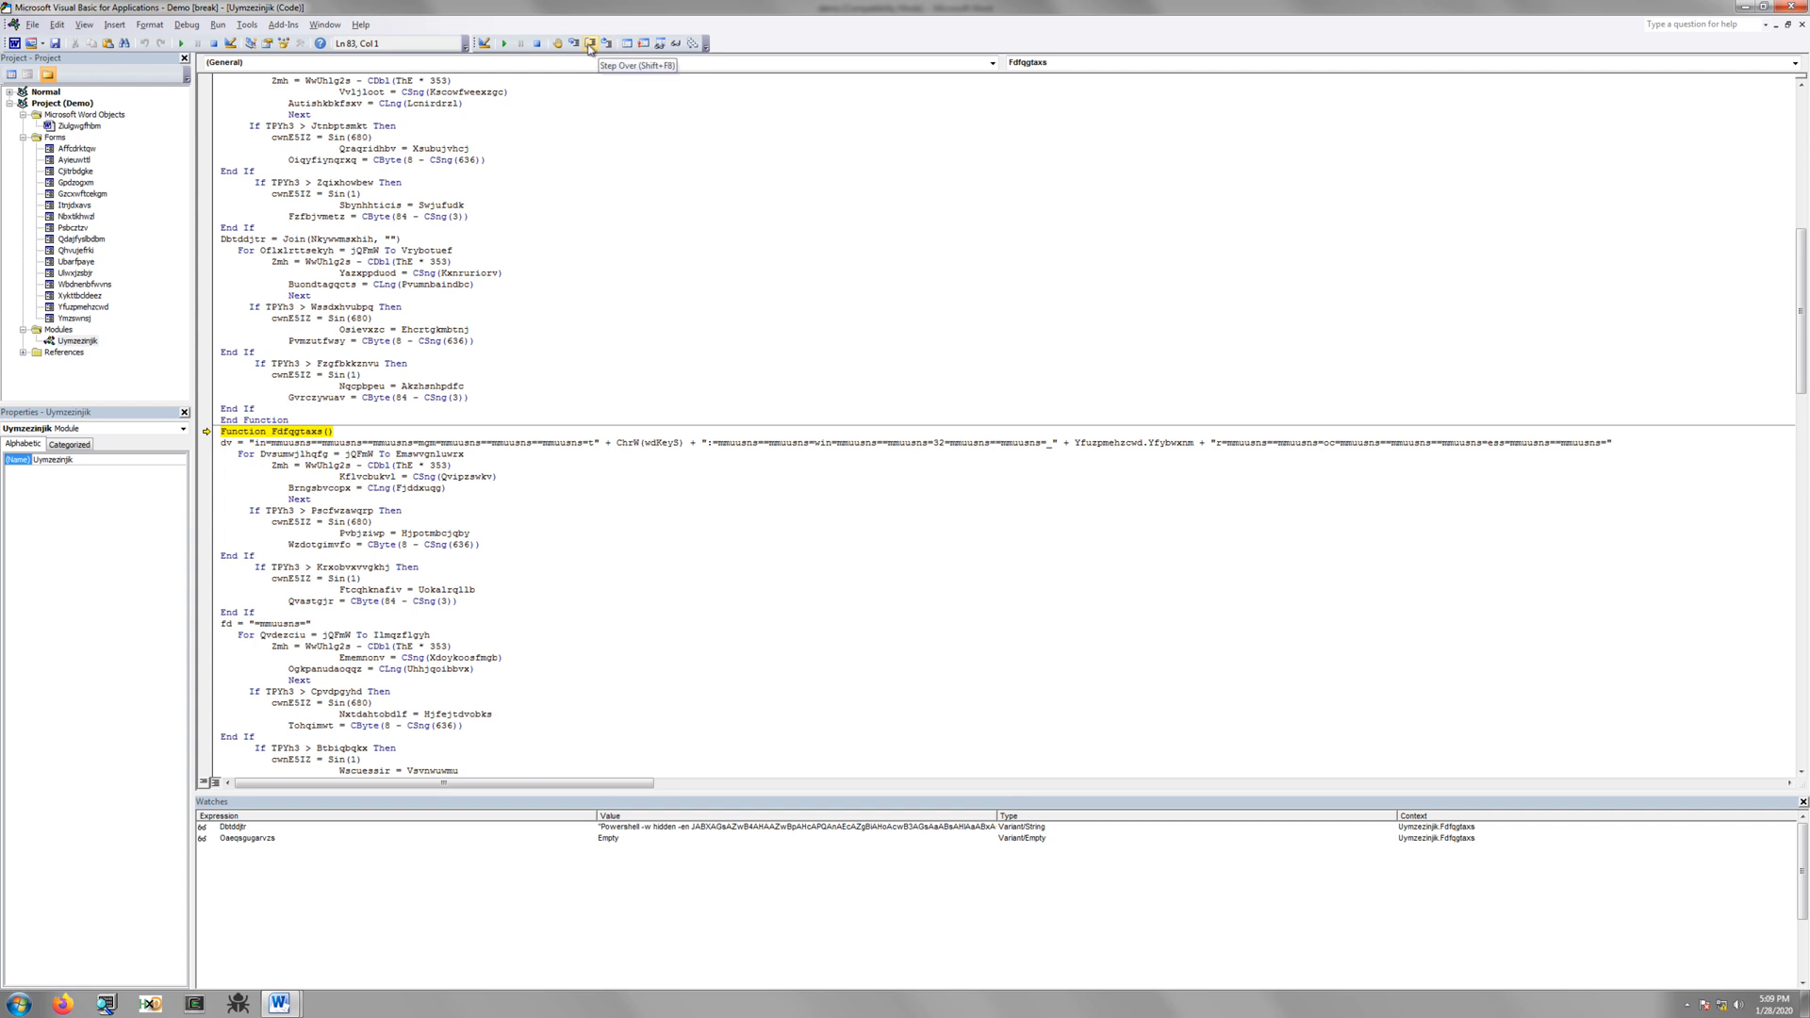
Step over the first junk For loop's statements and select the variable assigned inside it
click(586, 46)
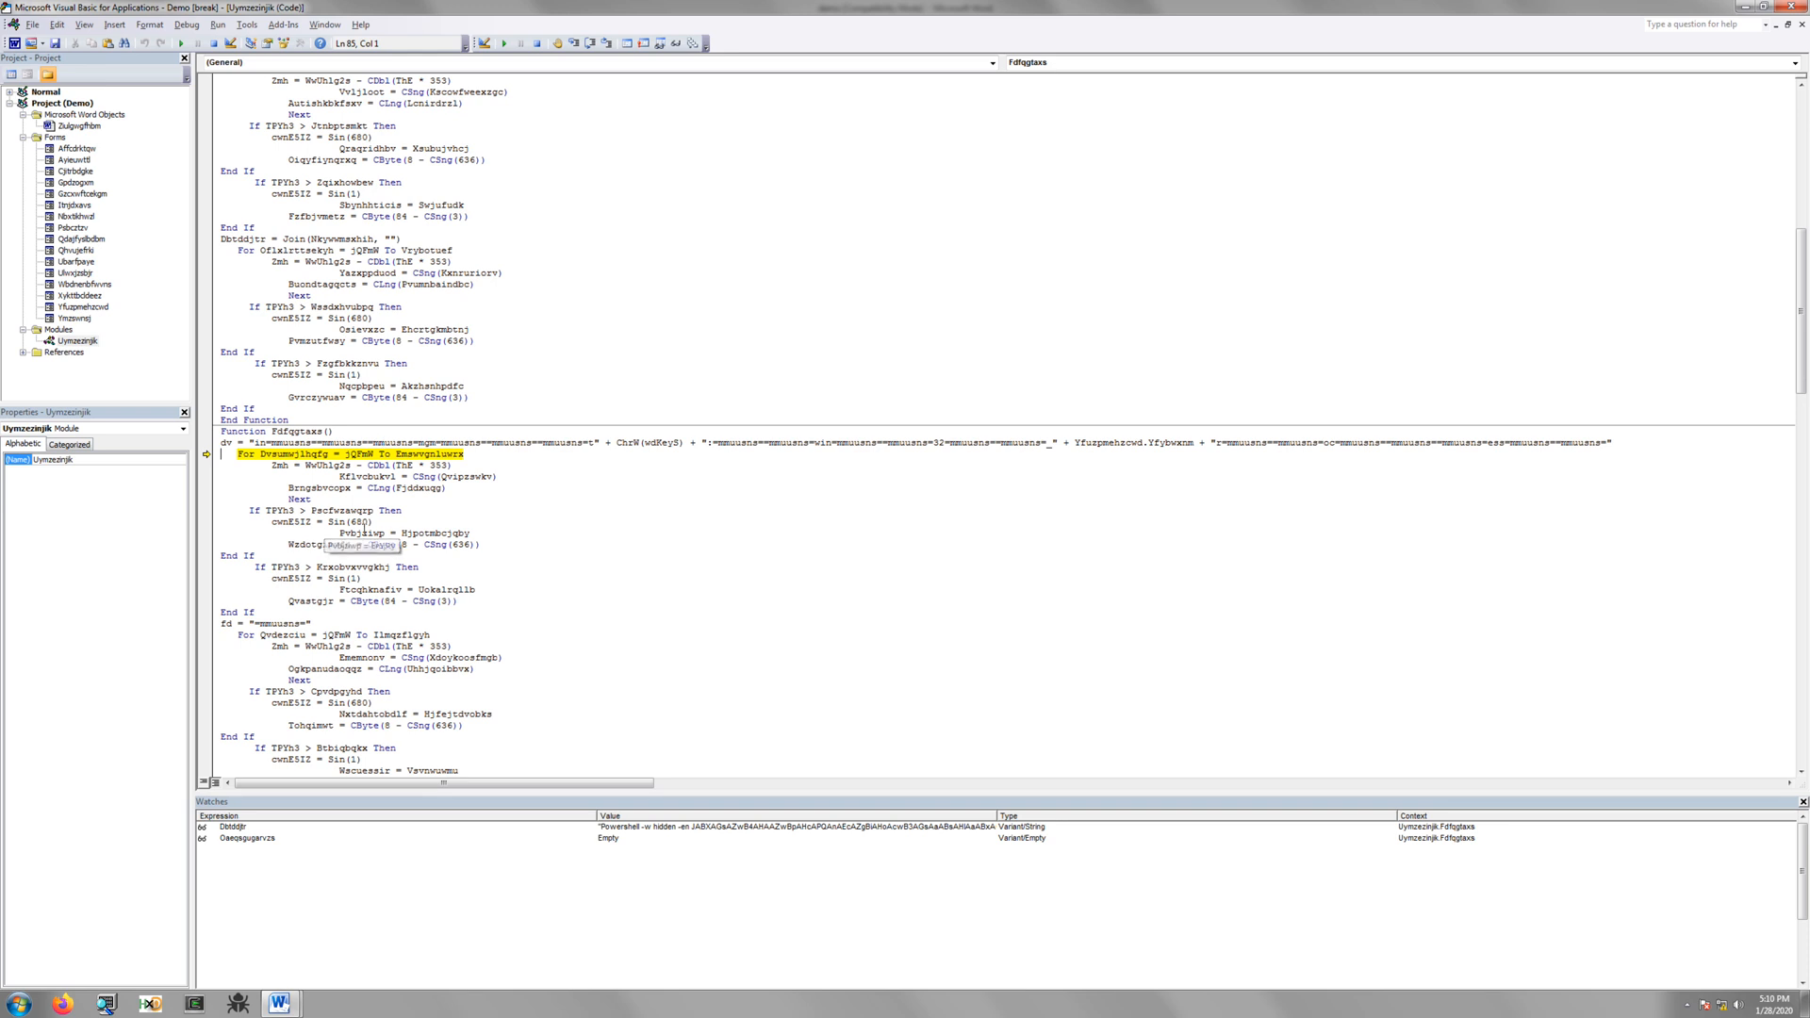
mouse_move(359, 690)
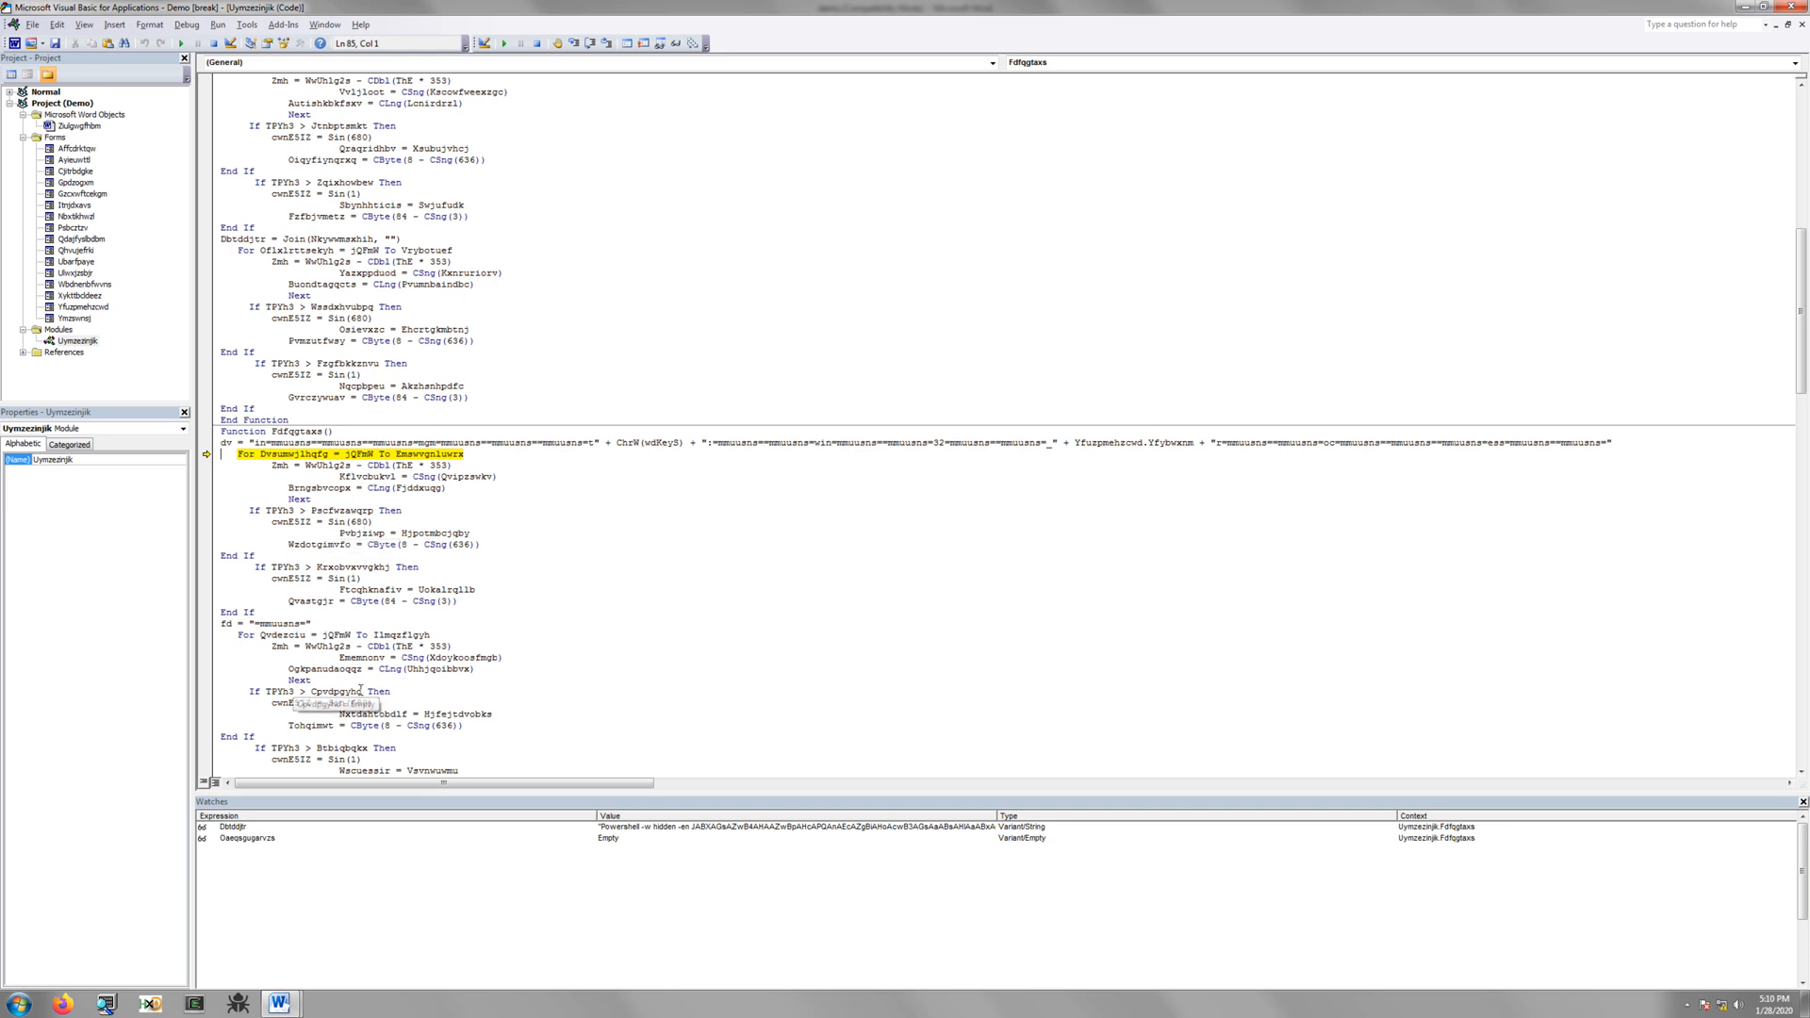
click(587, 45)
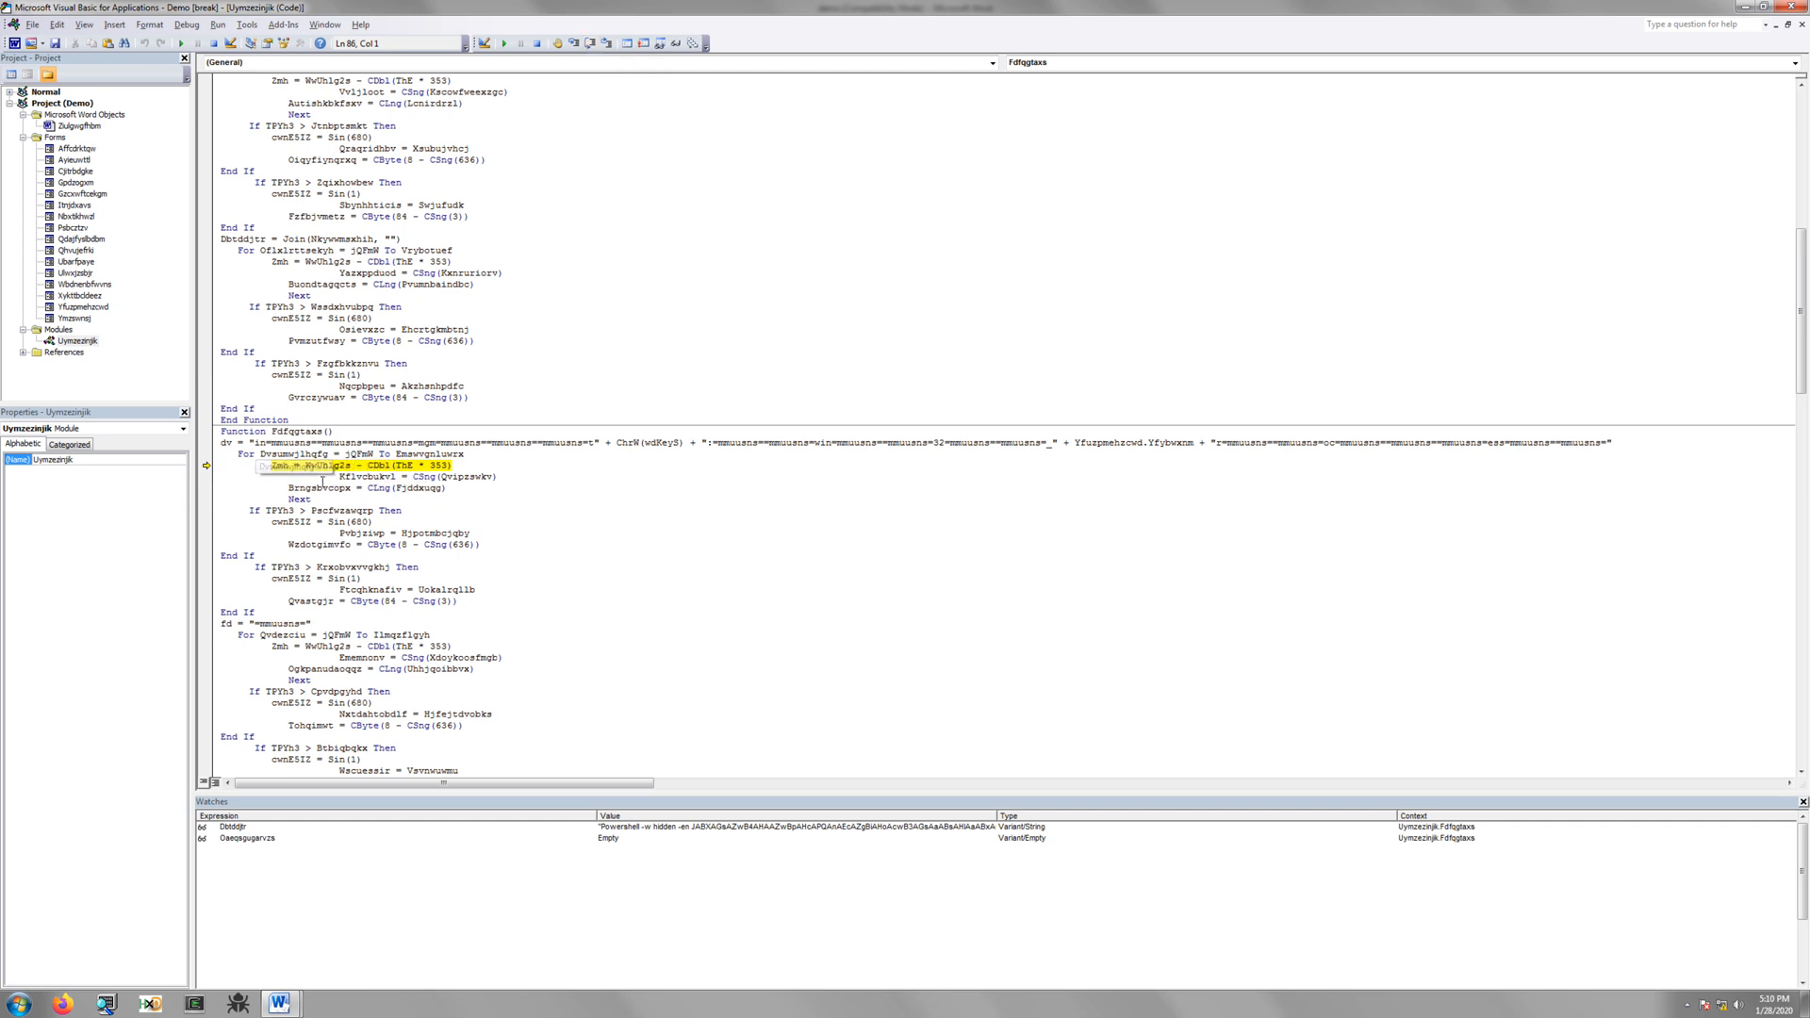
mouse_move(593, 44)
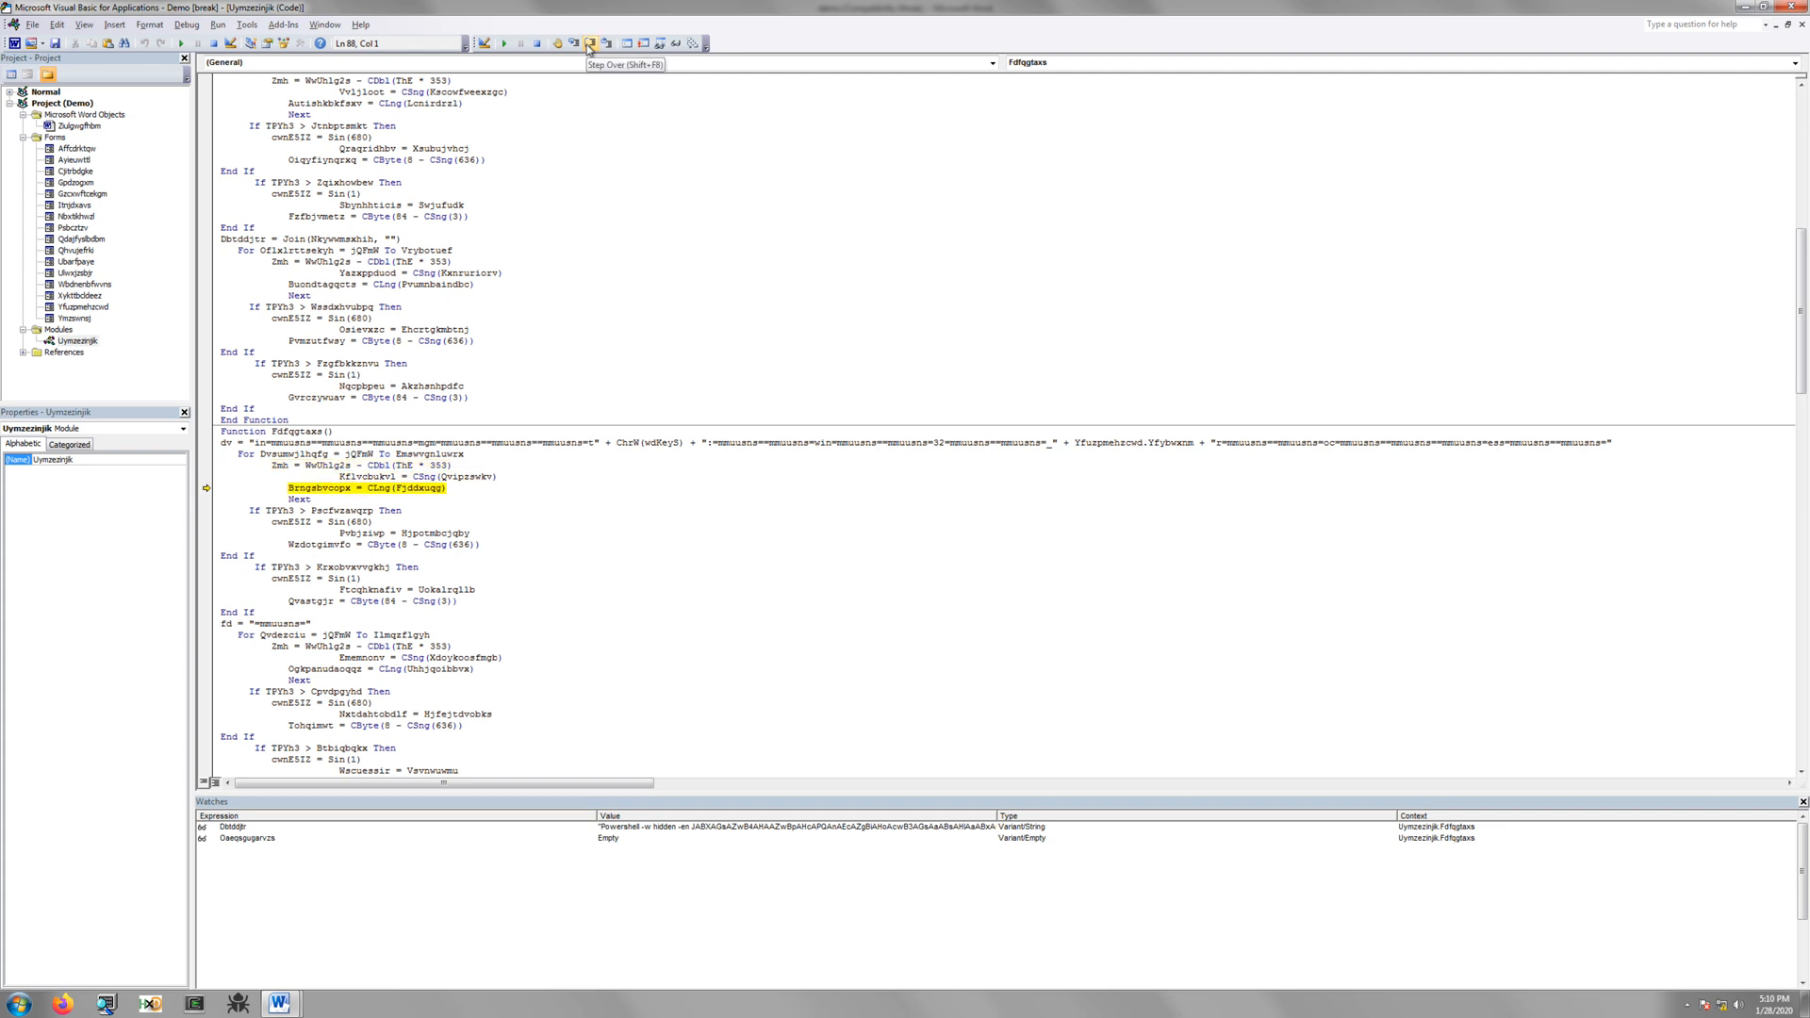
click(586, 45)
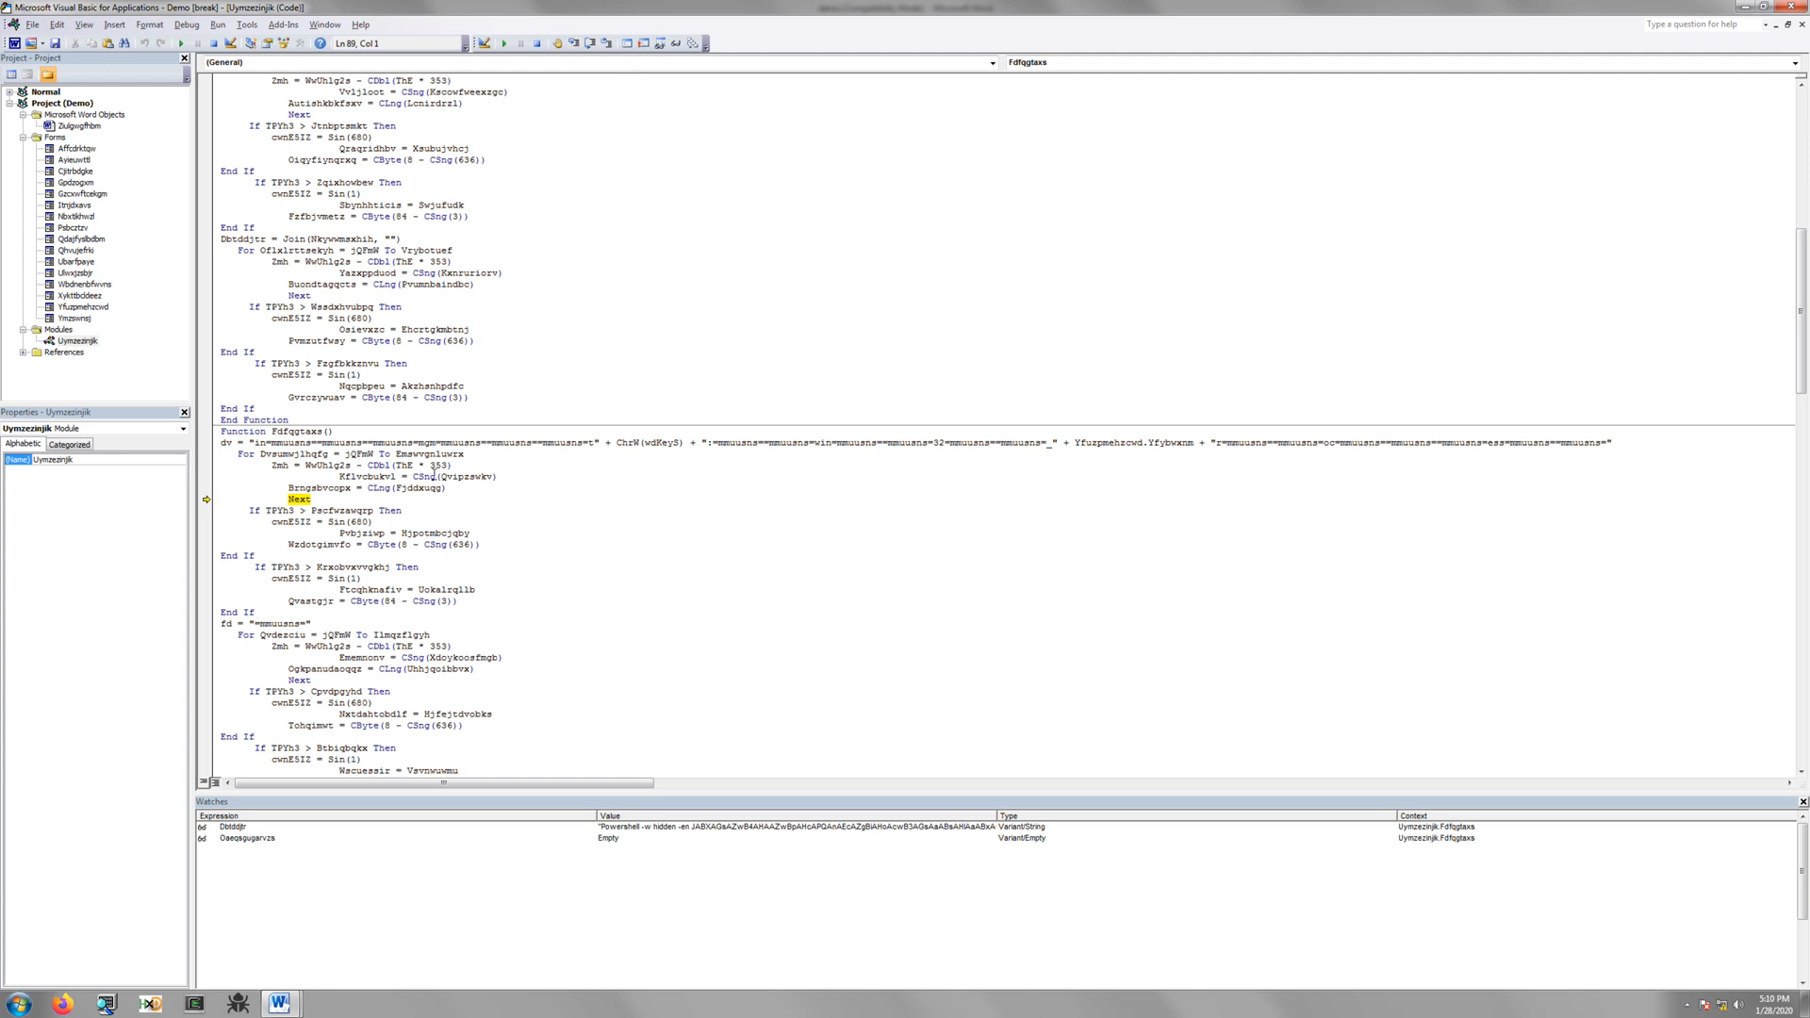
drag(269, 464, 449, 486)
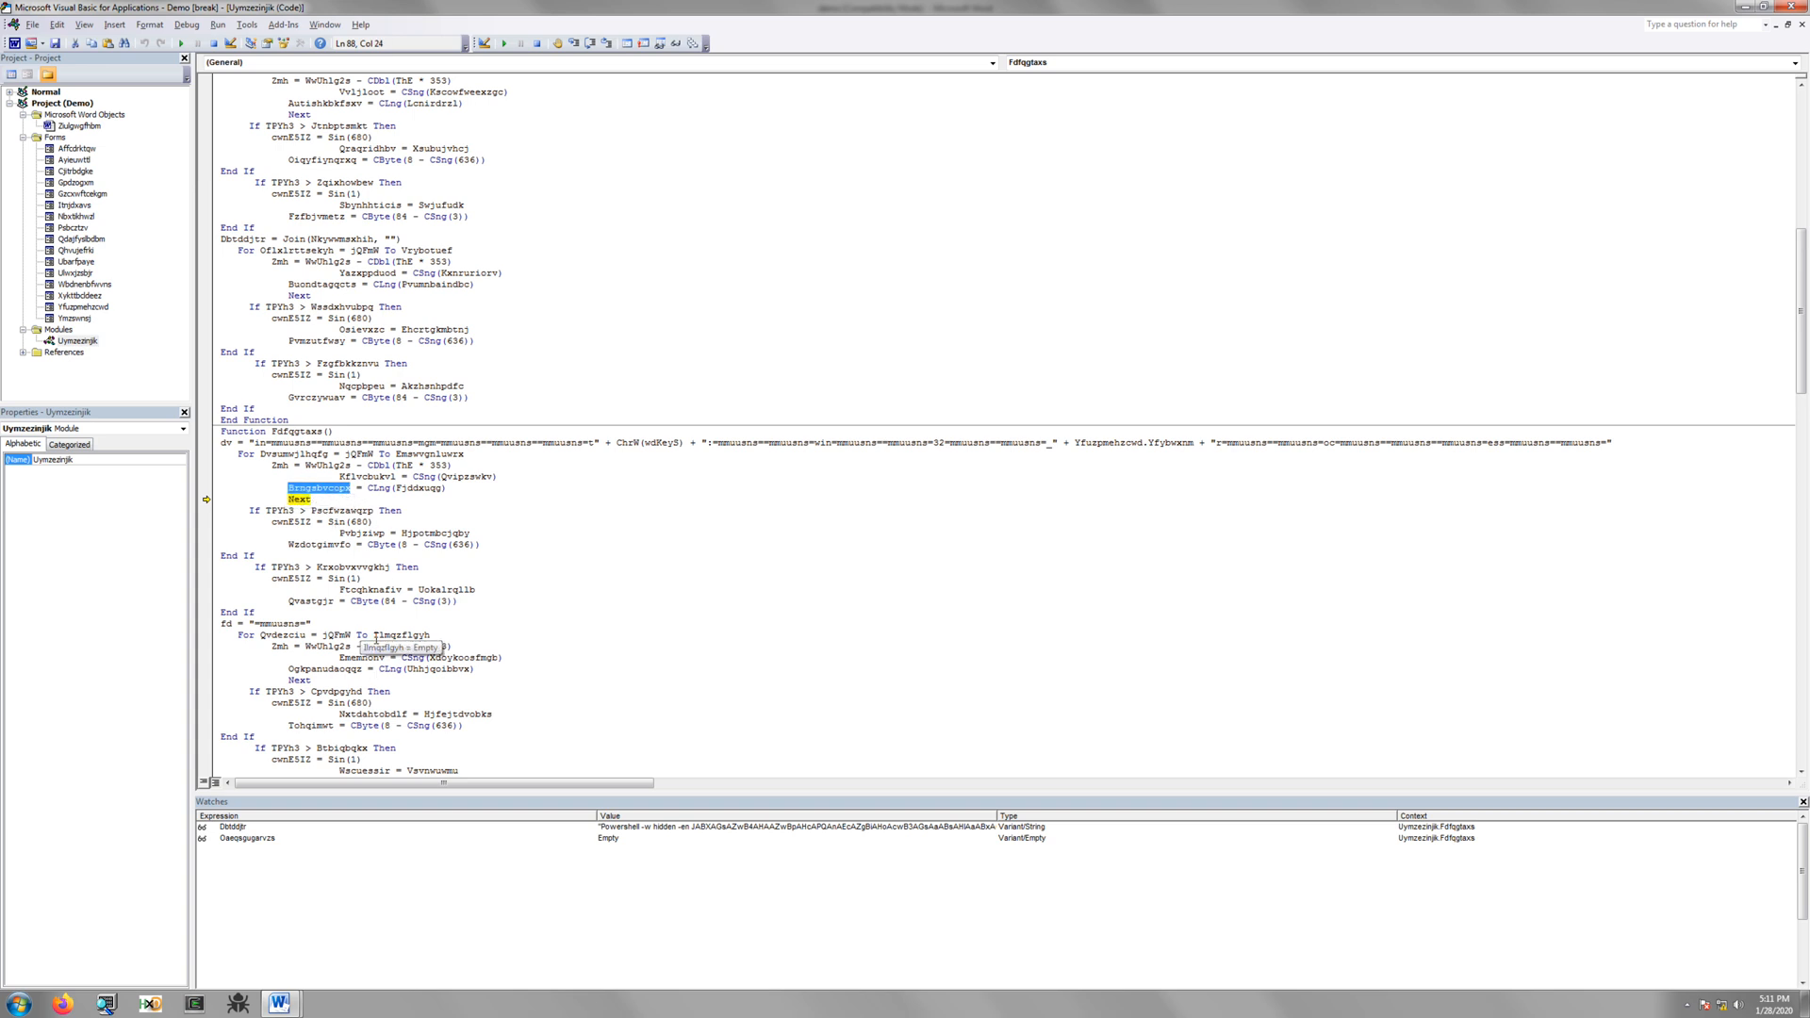
right_click(306, 488)
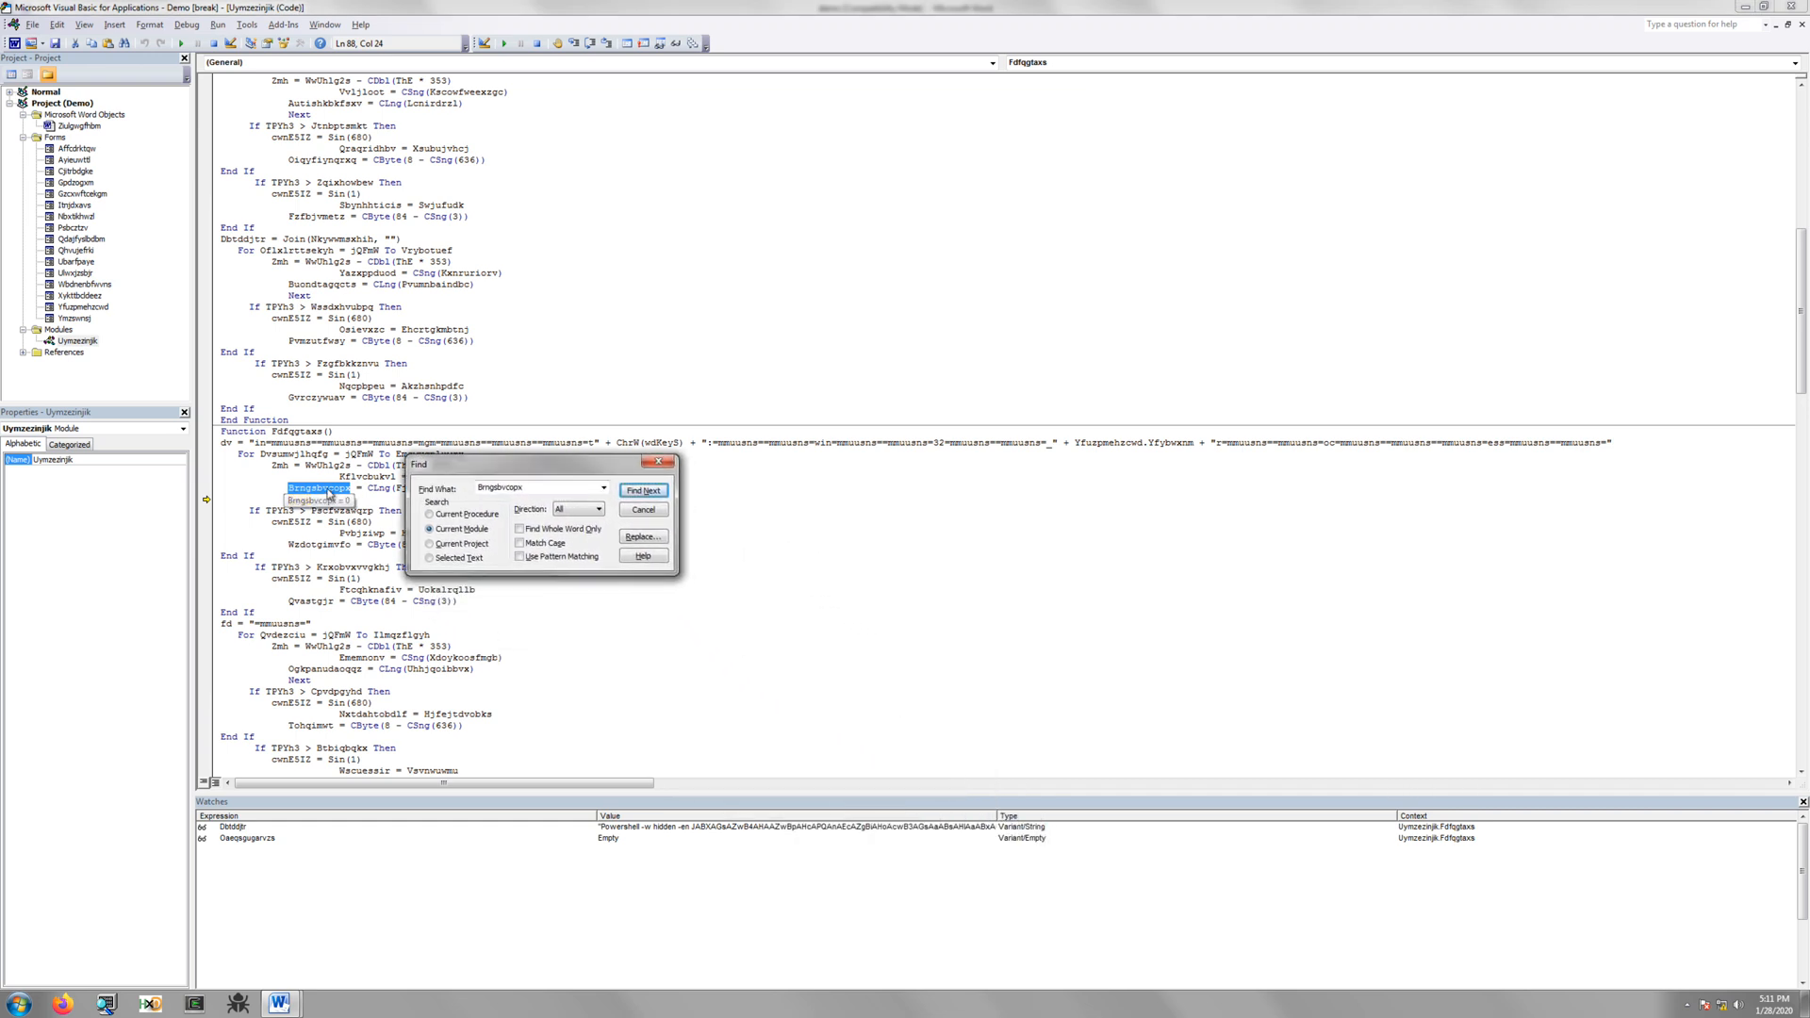
click(645, 491)
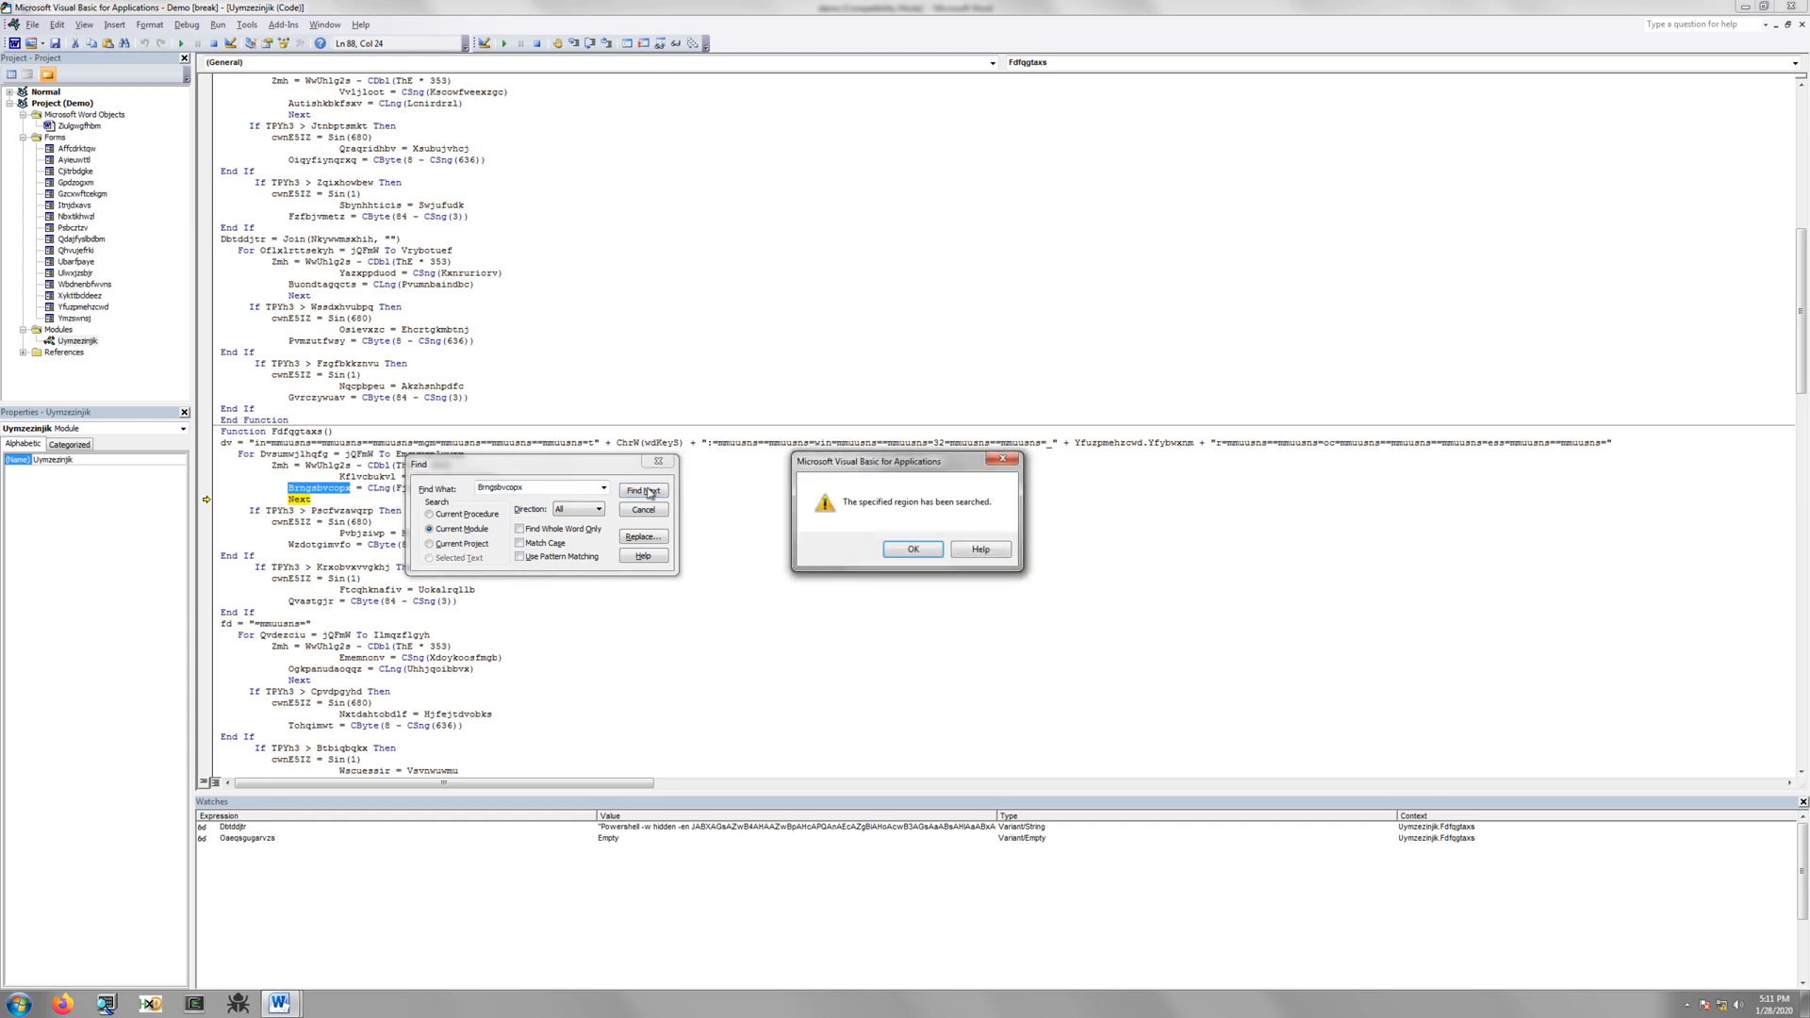
click(912, 549)
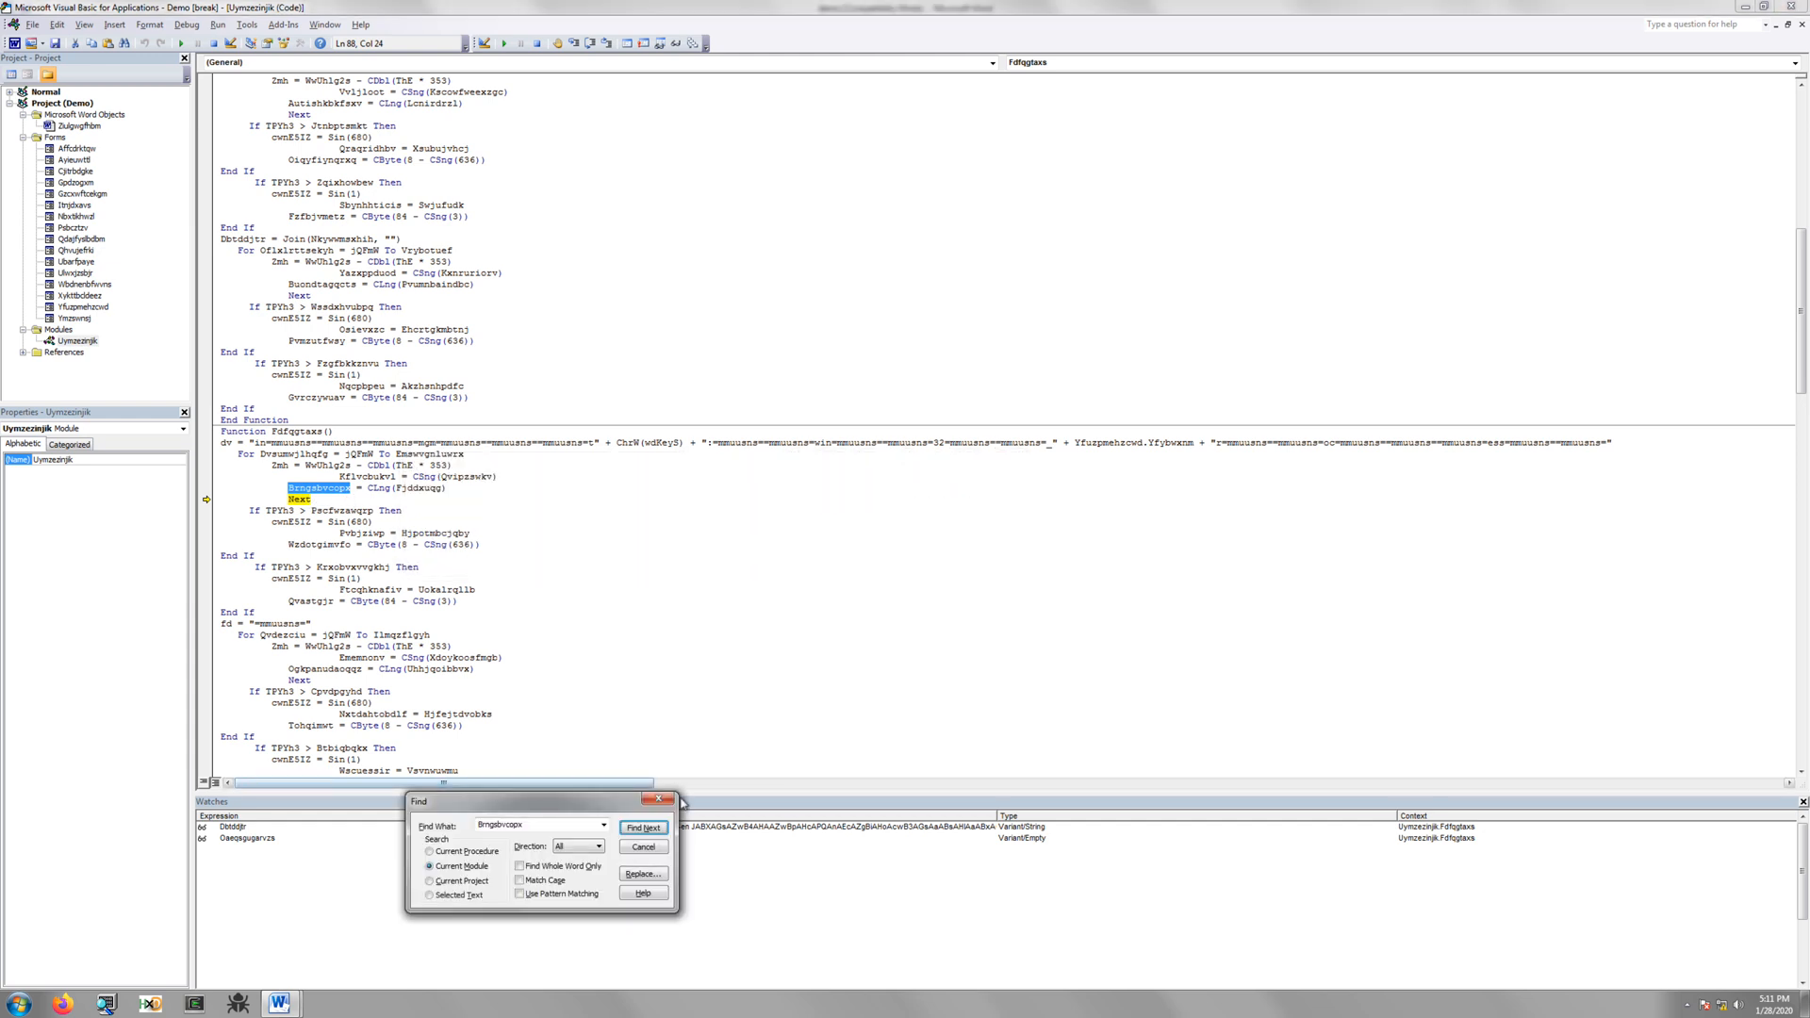
click(659, 799)
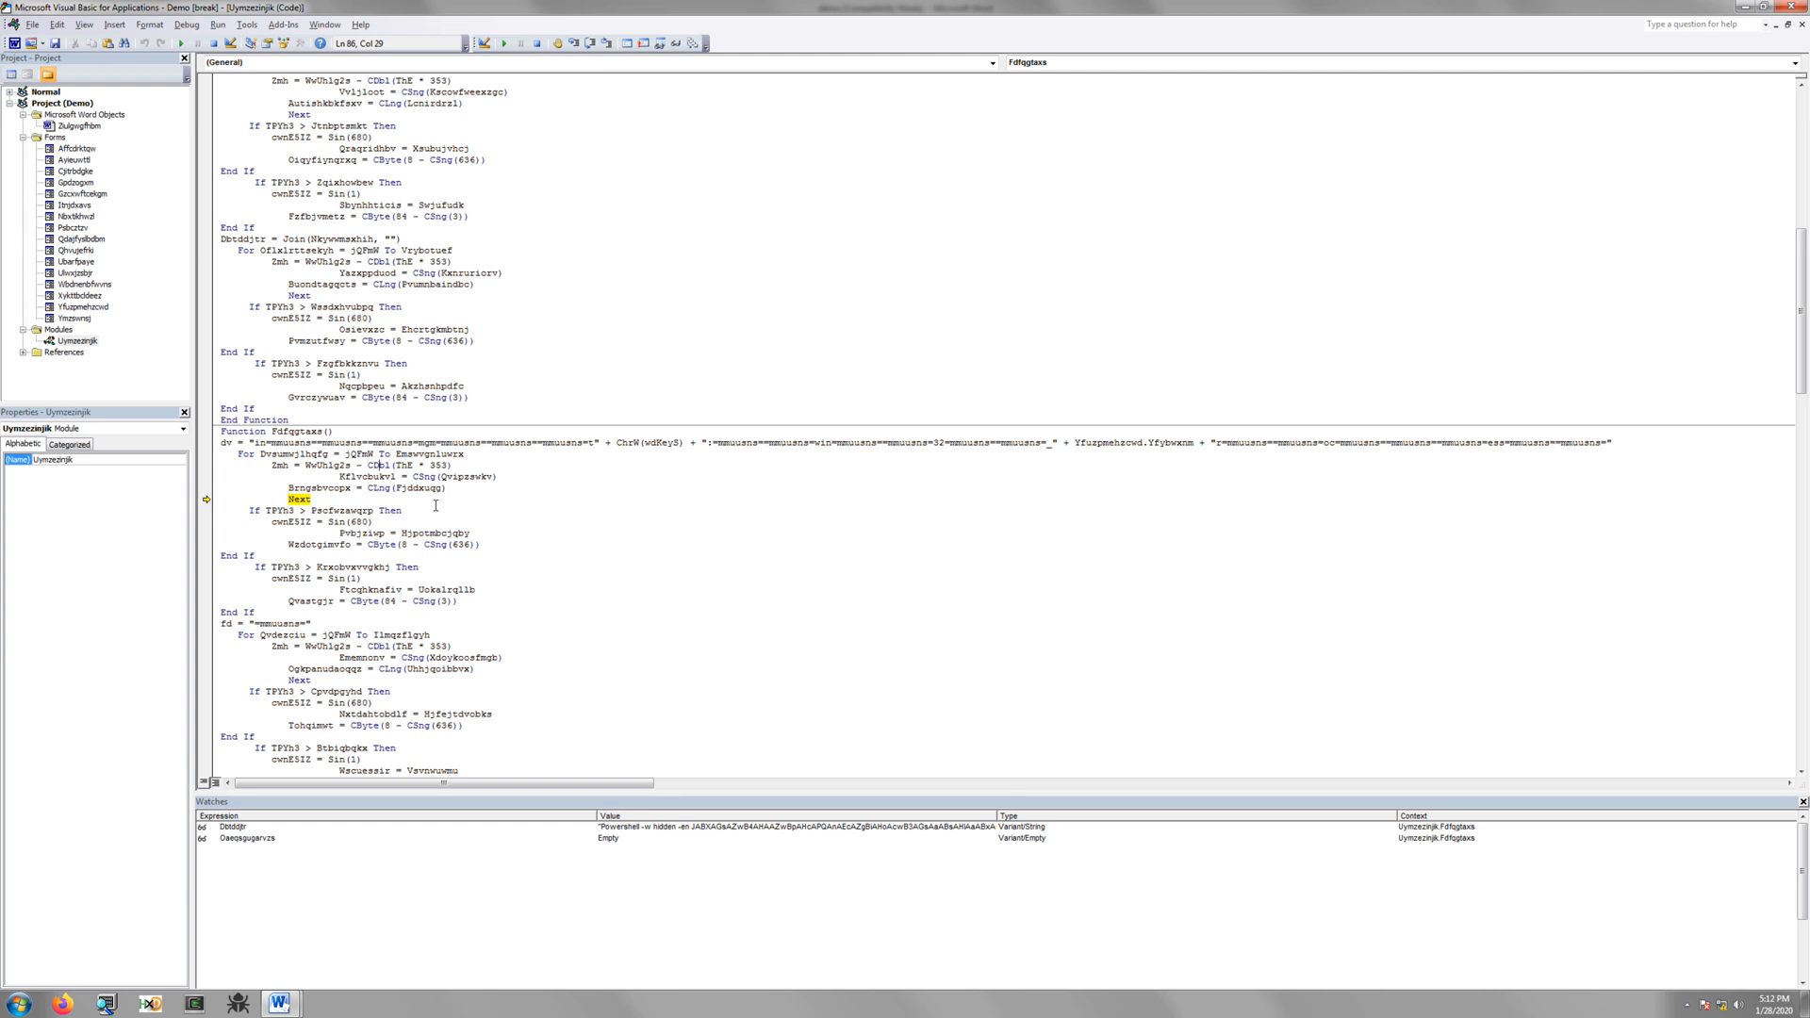
Step over the junk If blocks to the Split statement building Lfulvdmguy
click(586, 43)
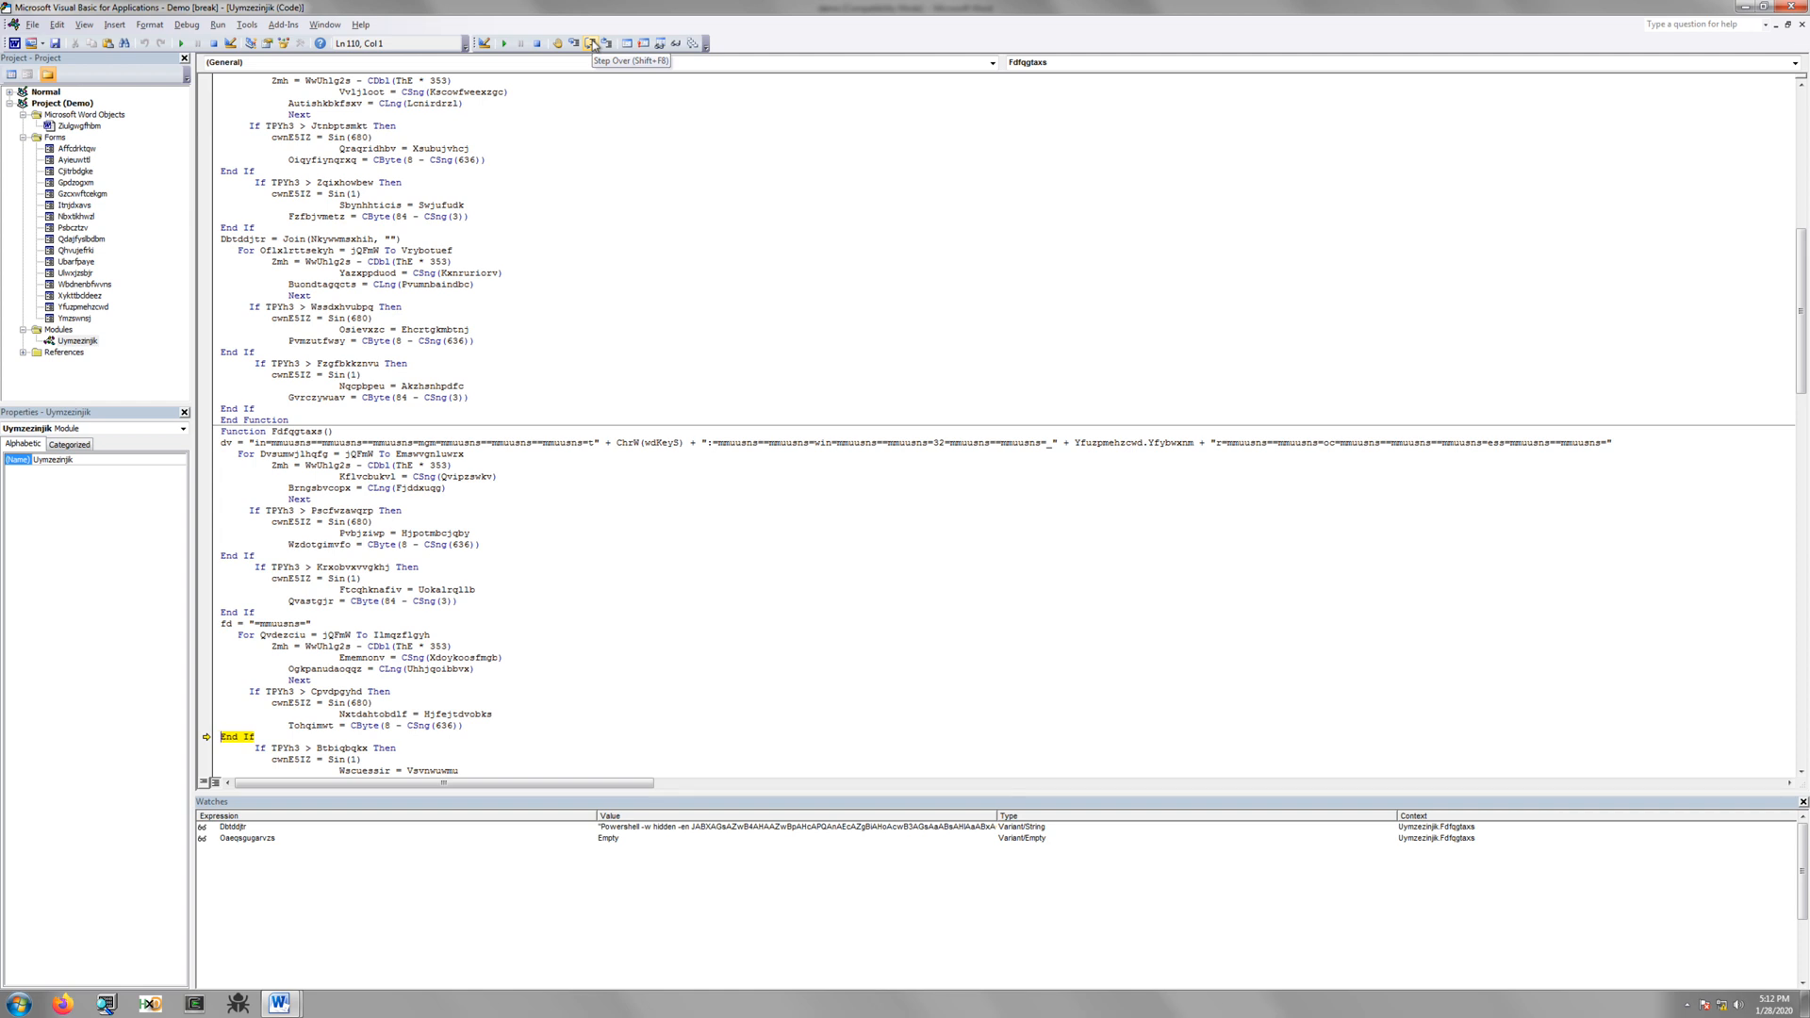
click(592, 45)
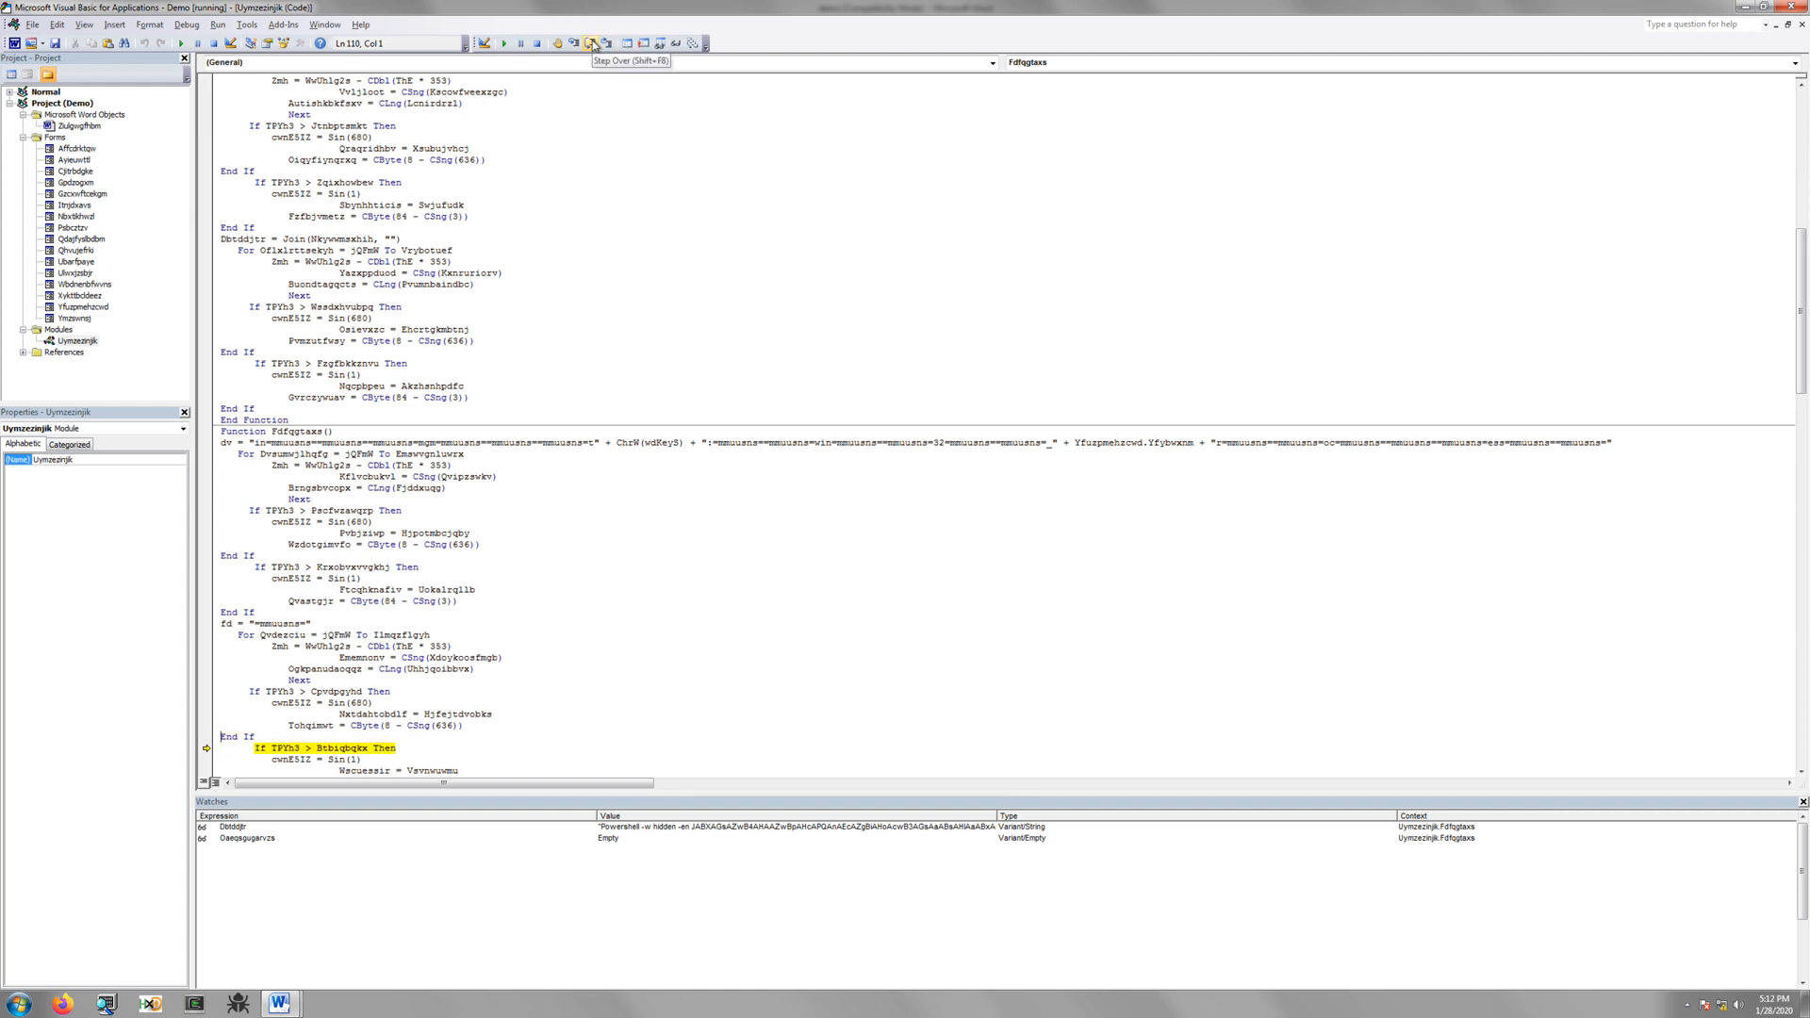
click(590, 45)
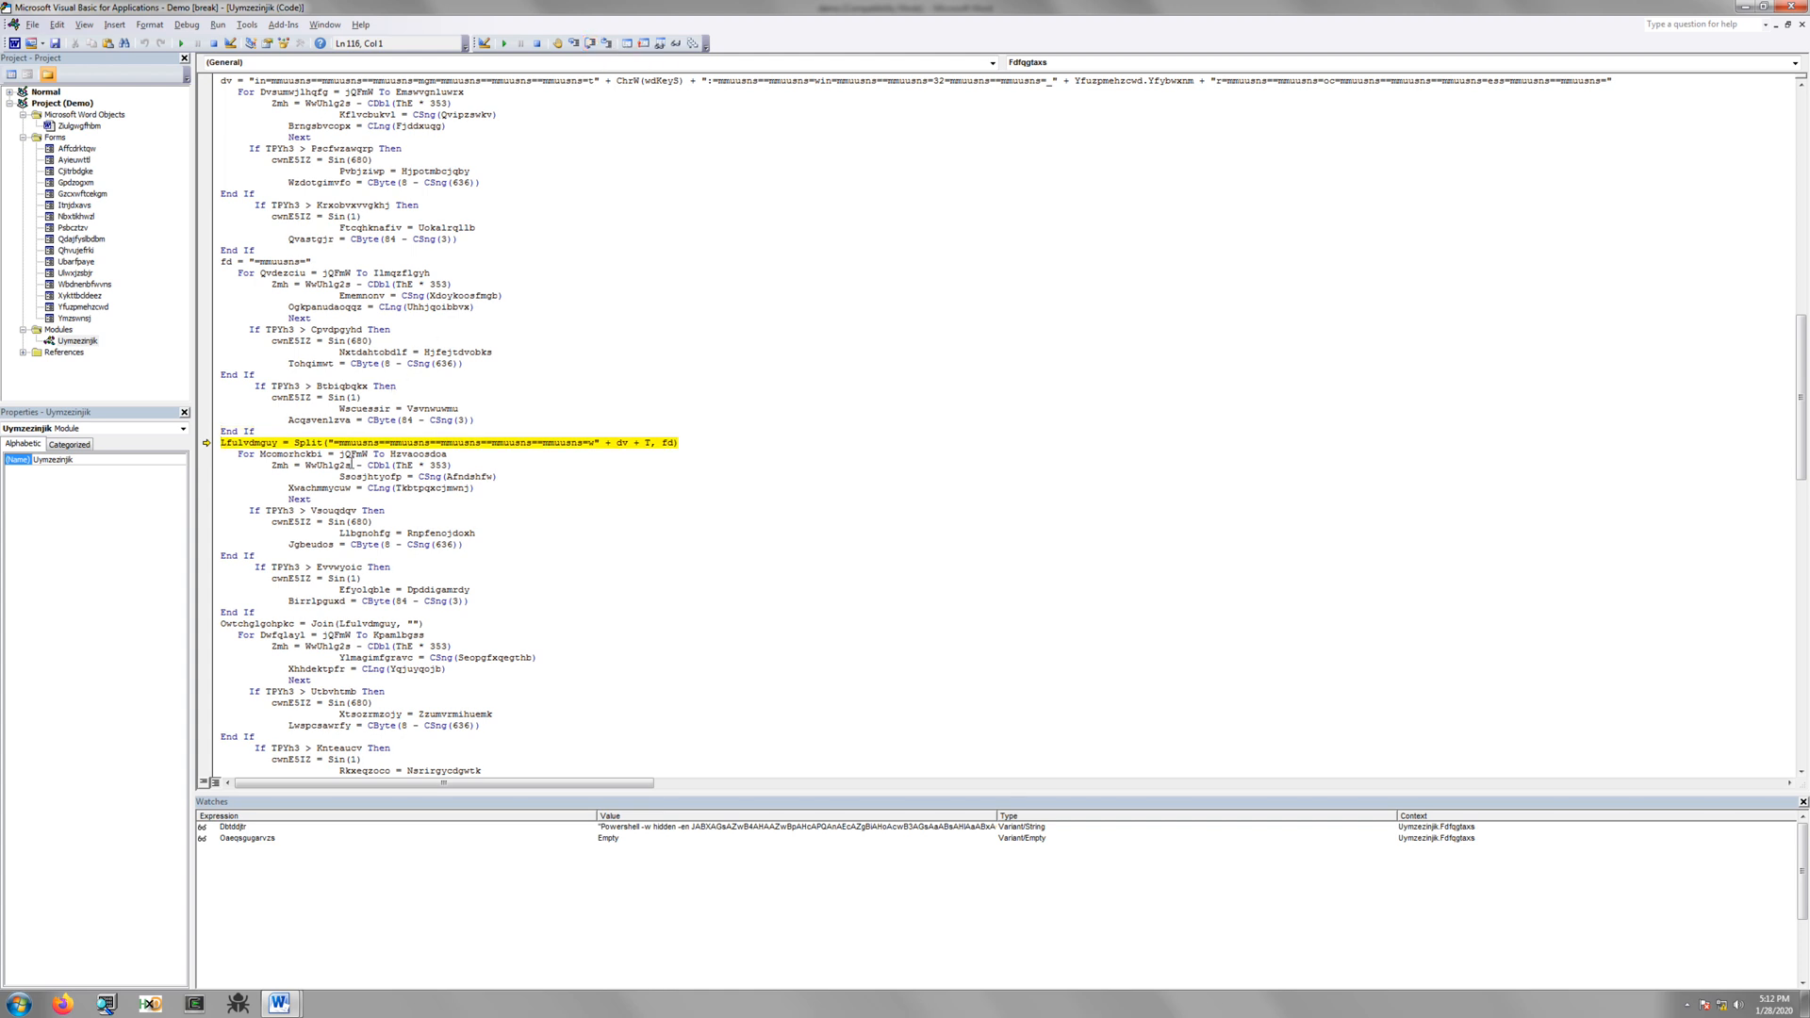